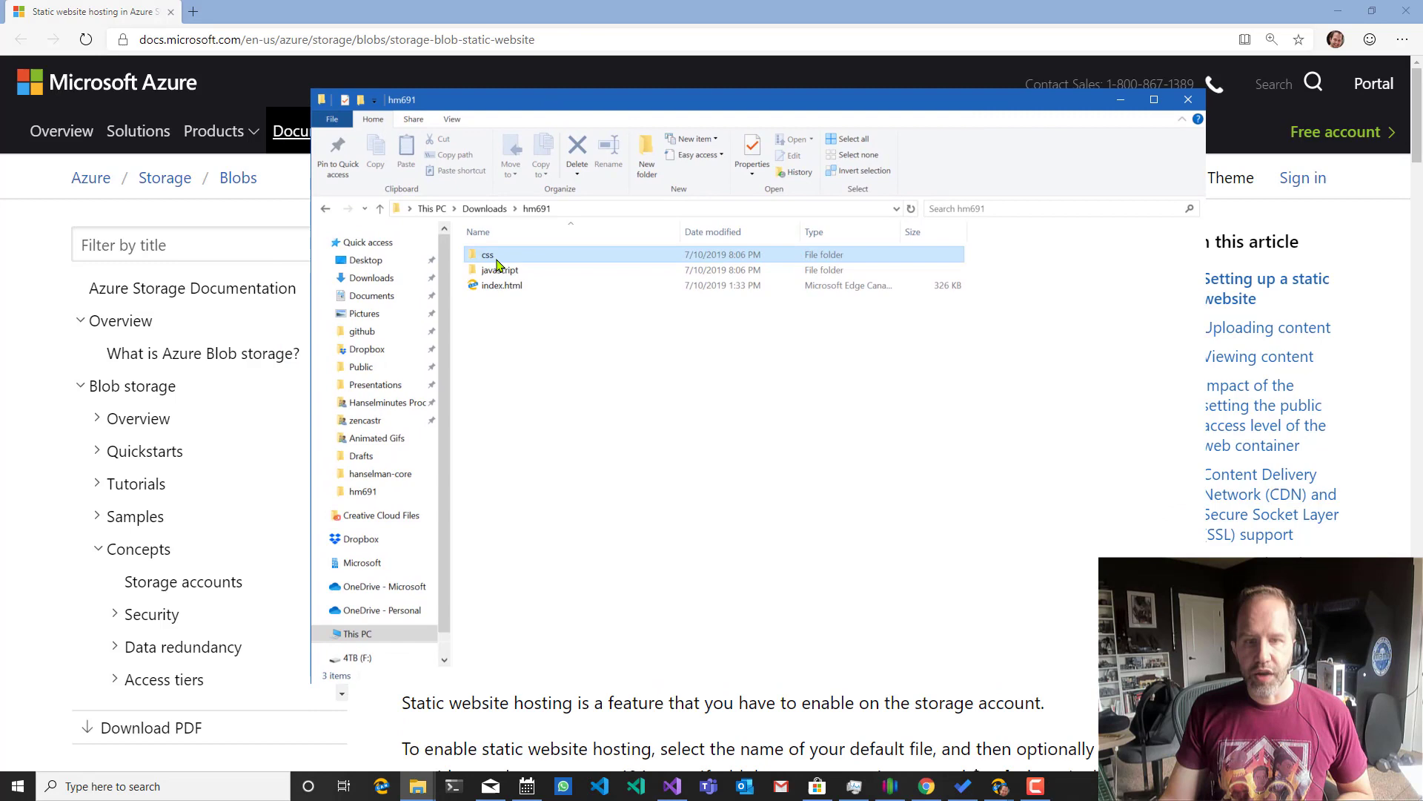
Preview index.html from the hm691 folder in the browser and pause its audio playback.
double_click(500, 270)
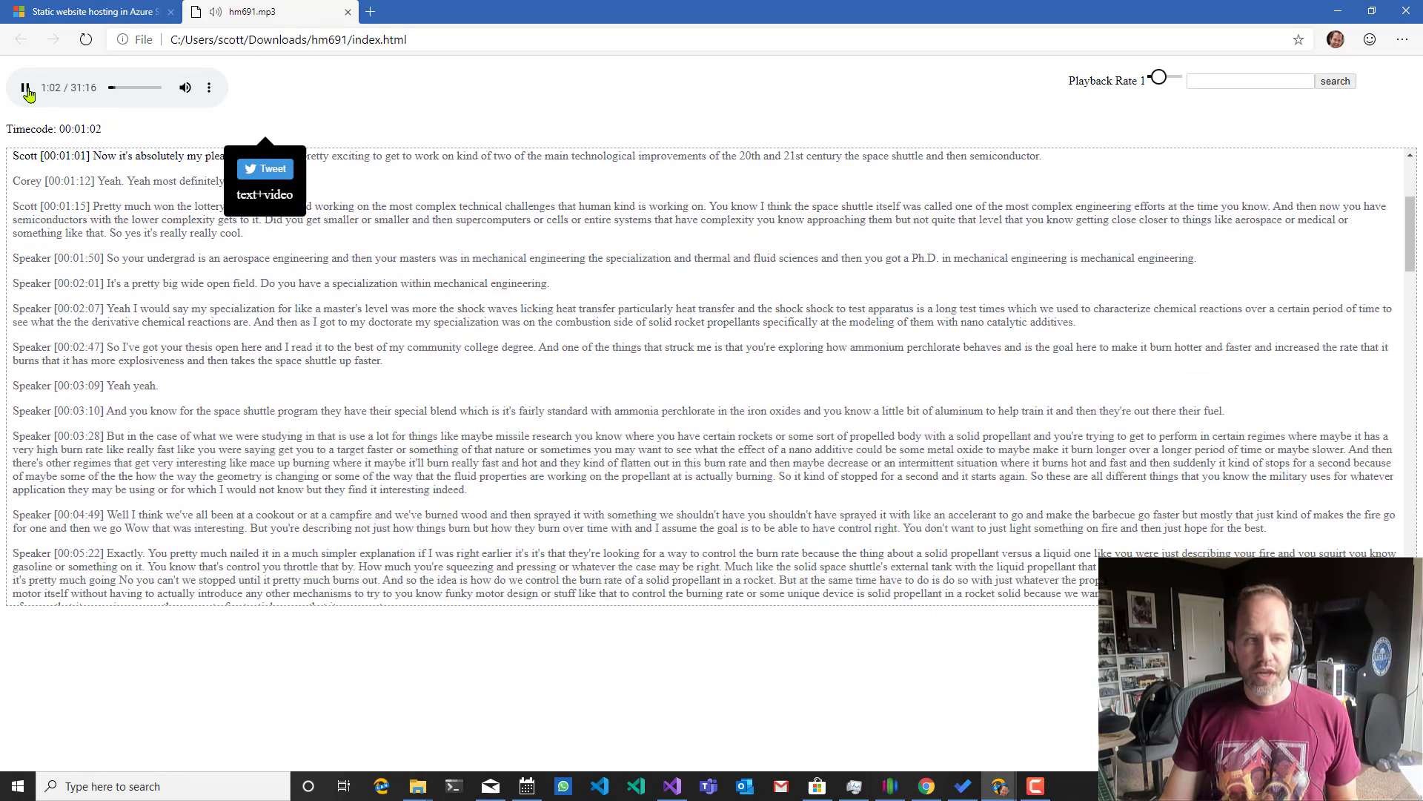
click(86, 10)
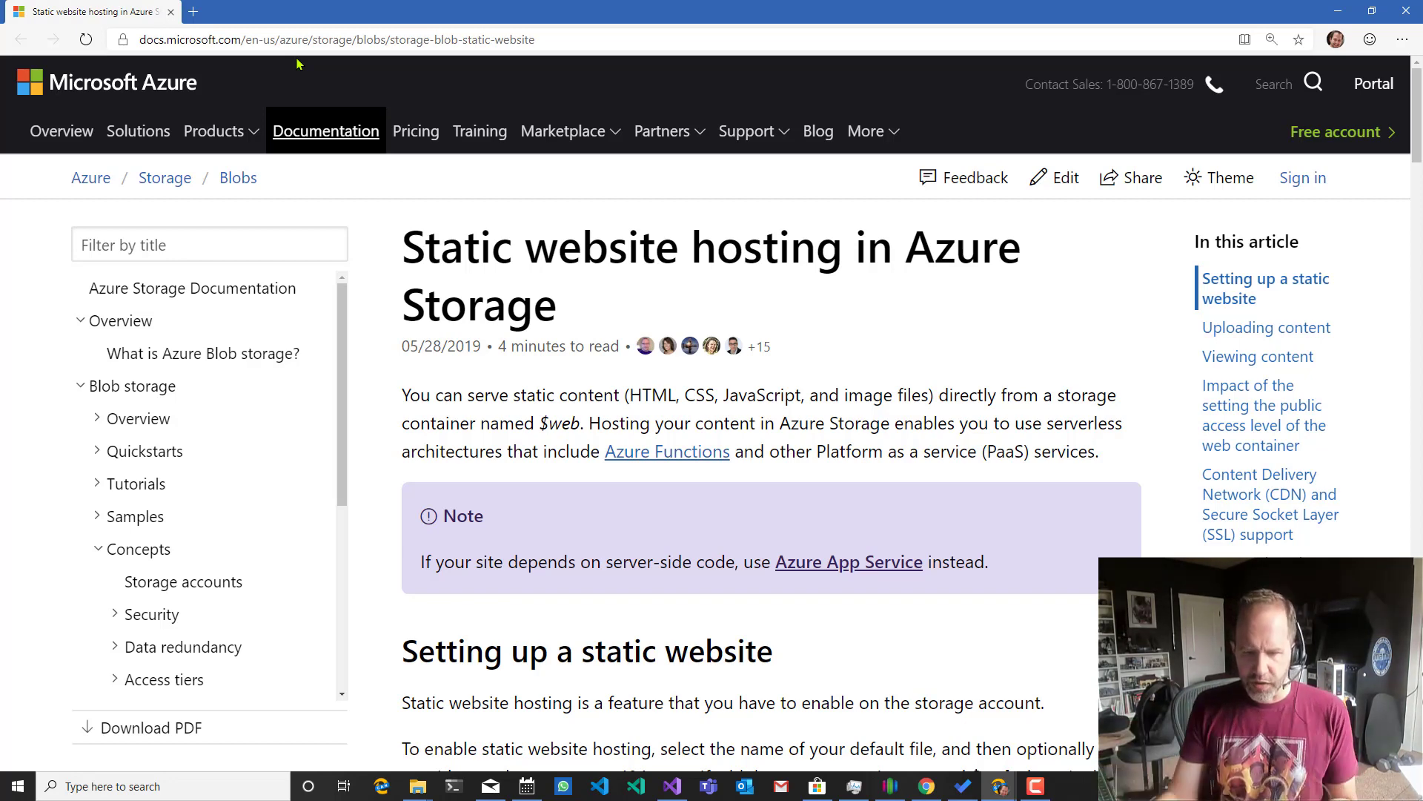
Go to azure.com/free in a new browser tab.
scroll(down, 3)
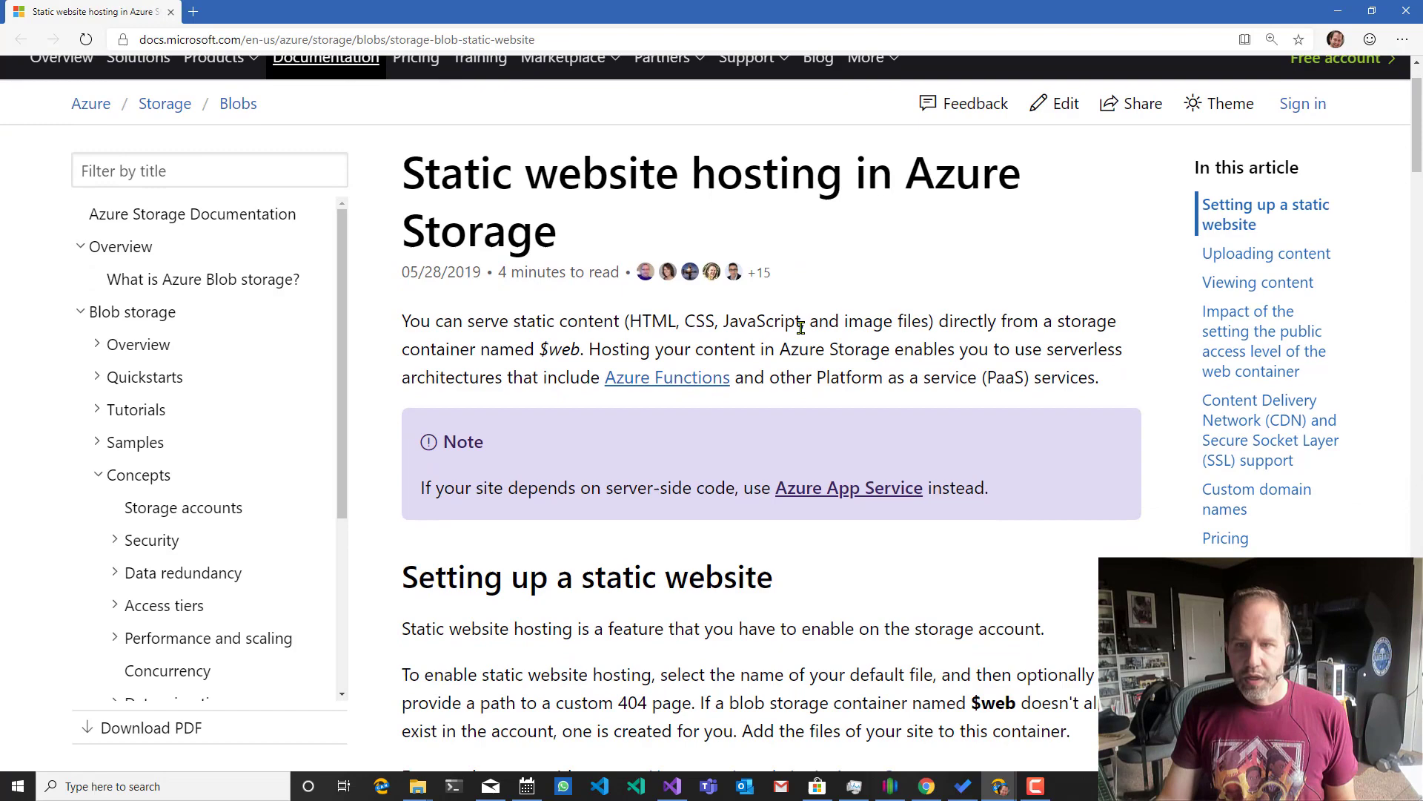
click(192, 11)
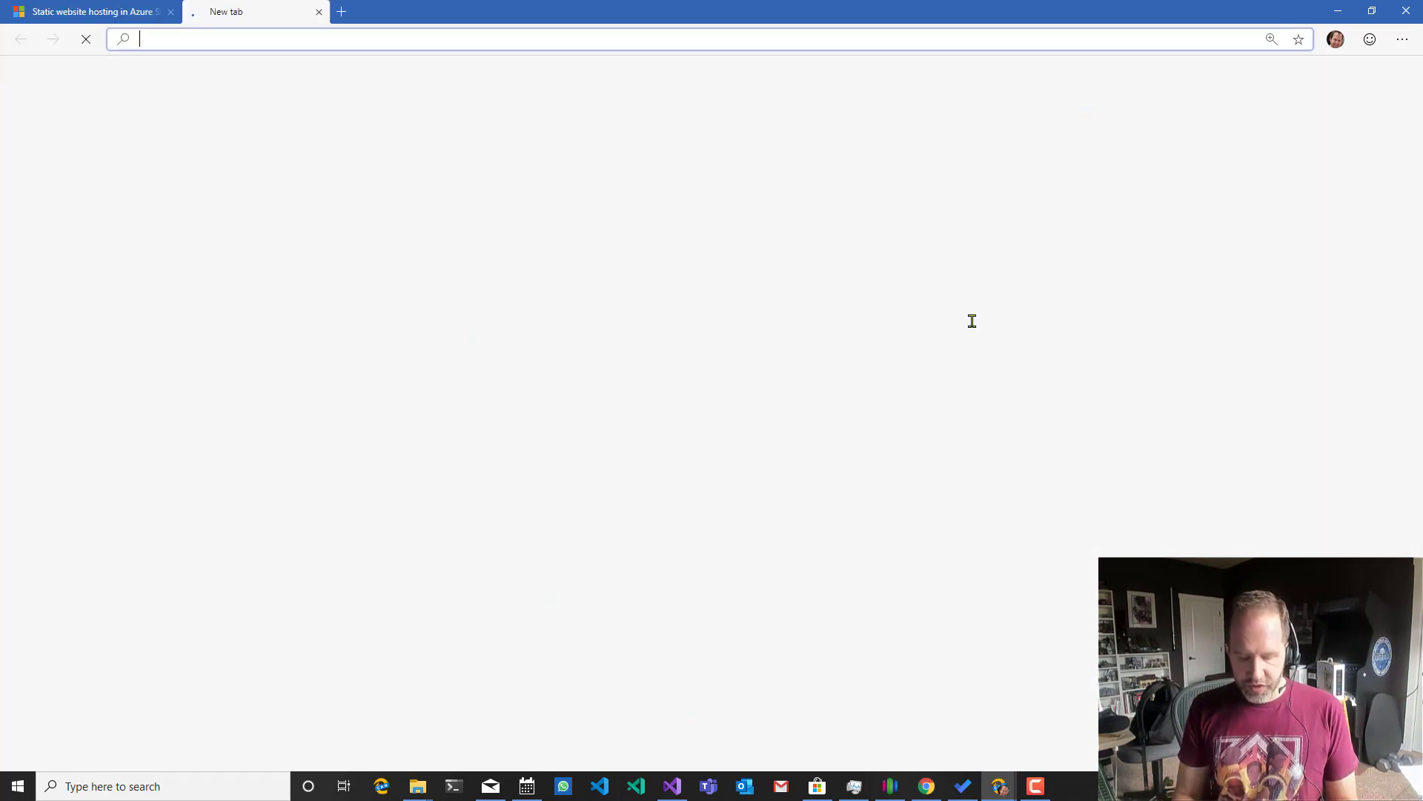
text(azure.com/free)
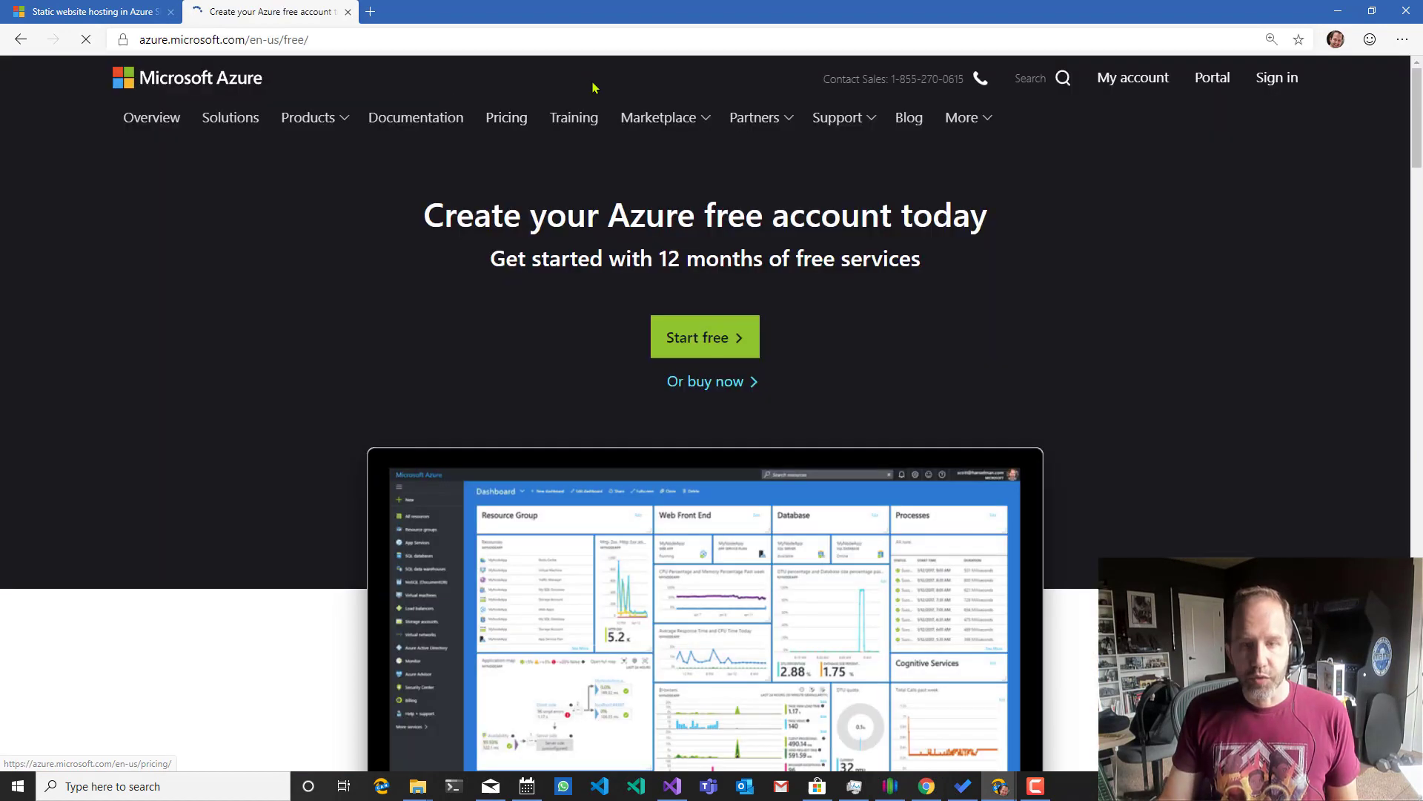
Scroll through the list of products free for 12 months, checking the storage offerings.
scroll(down, 3)
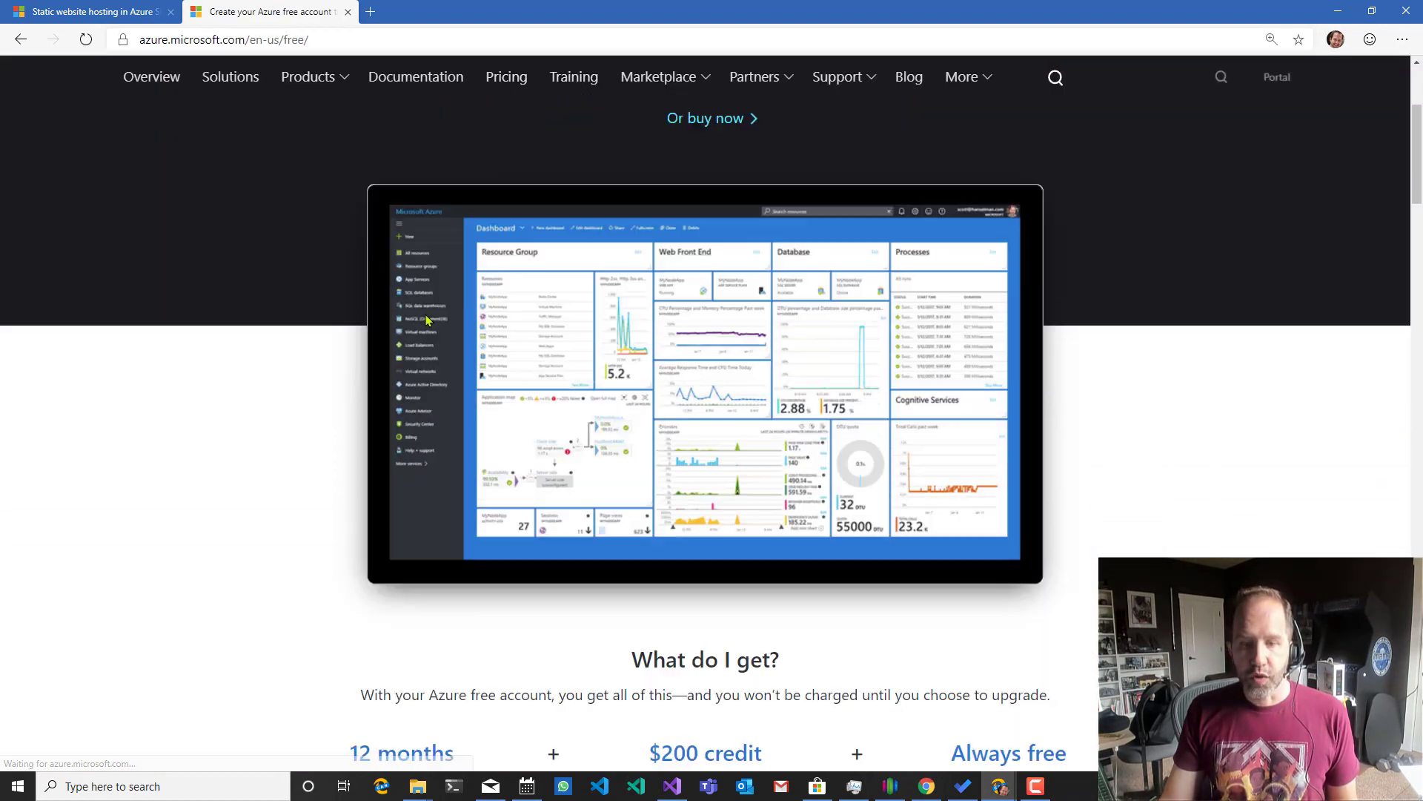
scroll(down, 3)
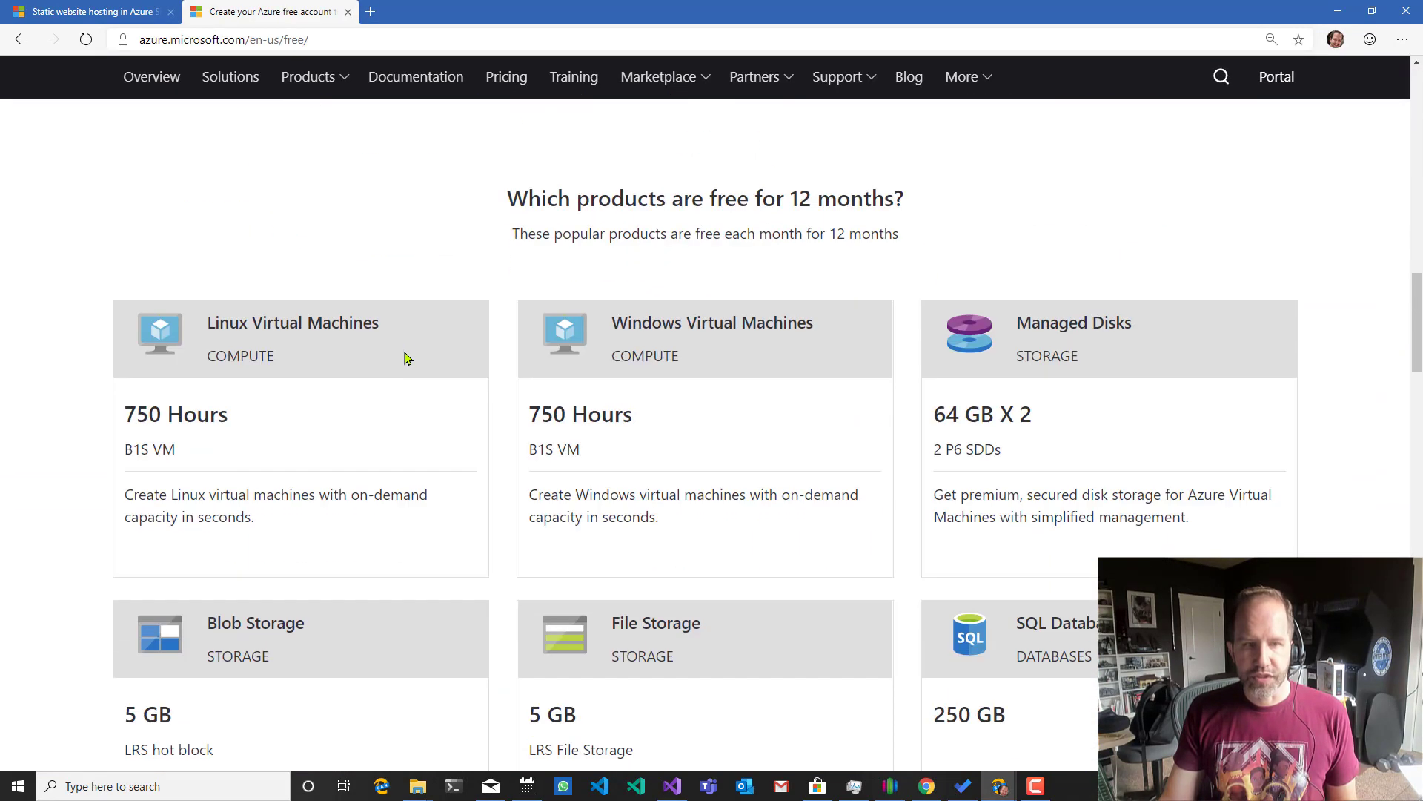
scroll(down, 3)
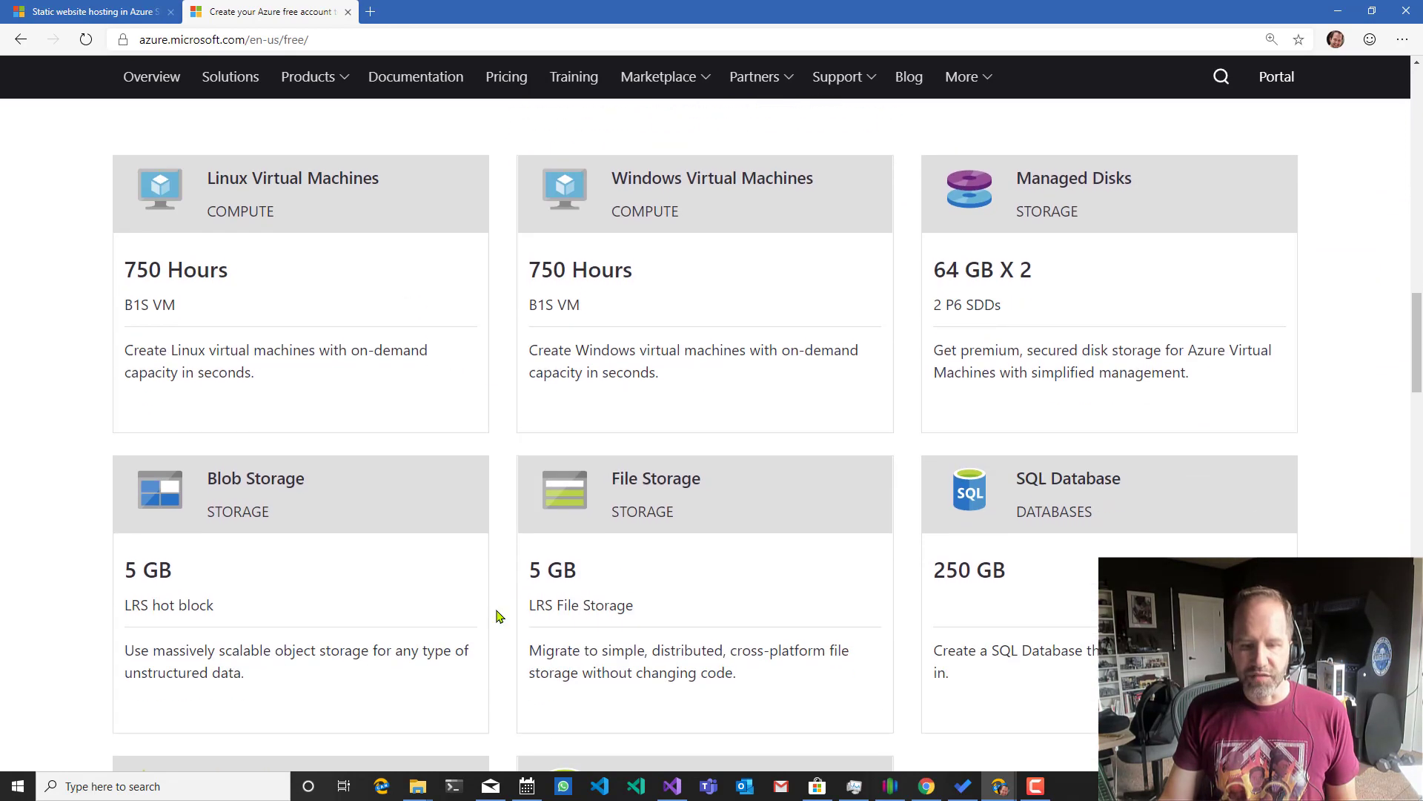
scroll(down, 3)
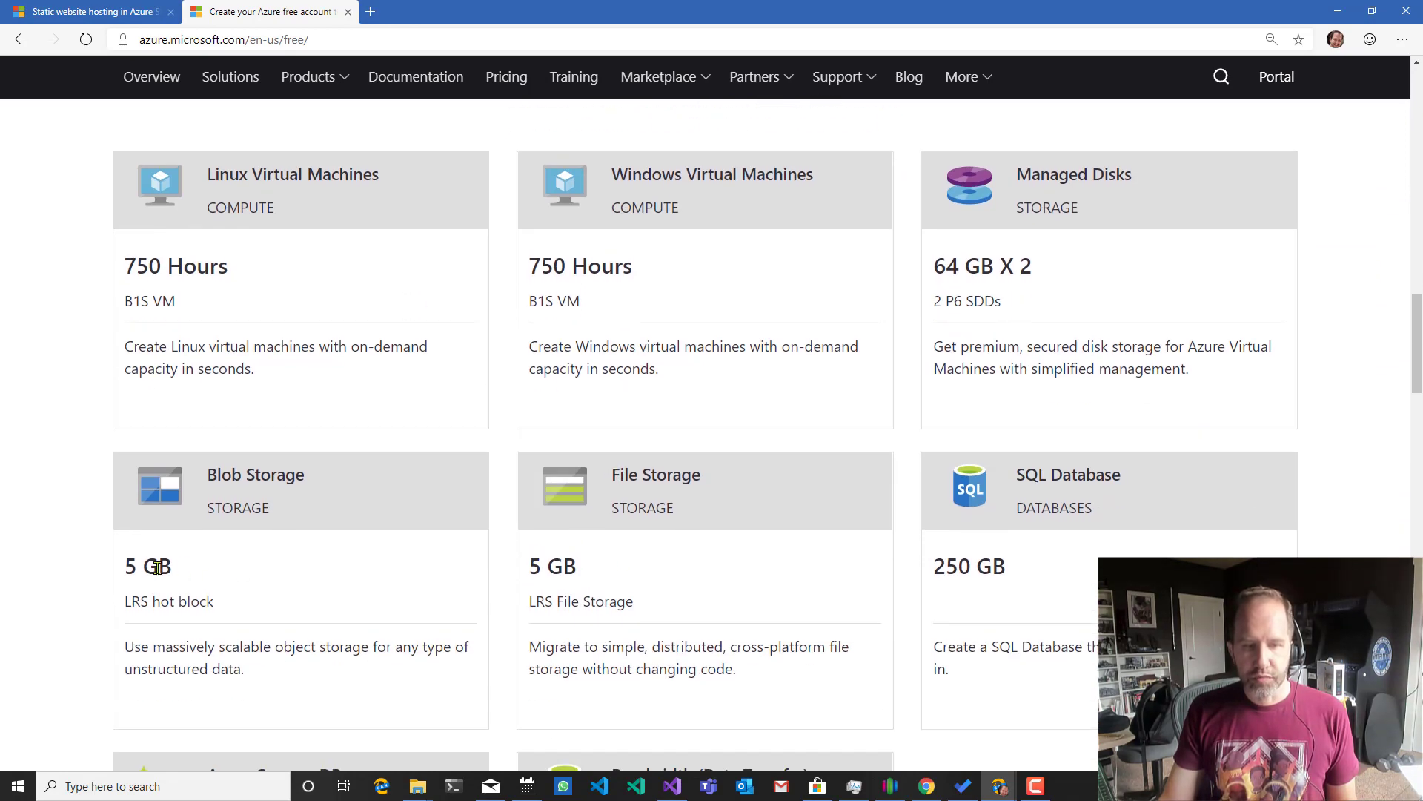
scroll(down, 3)
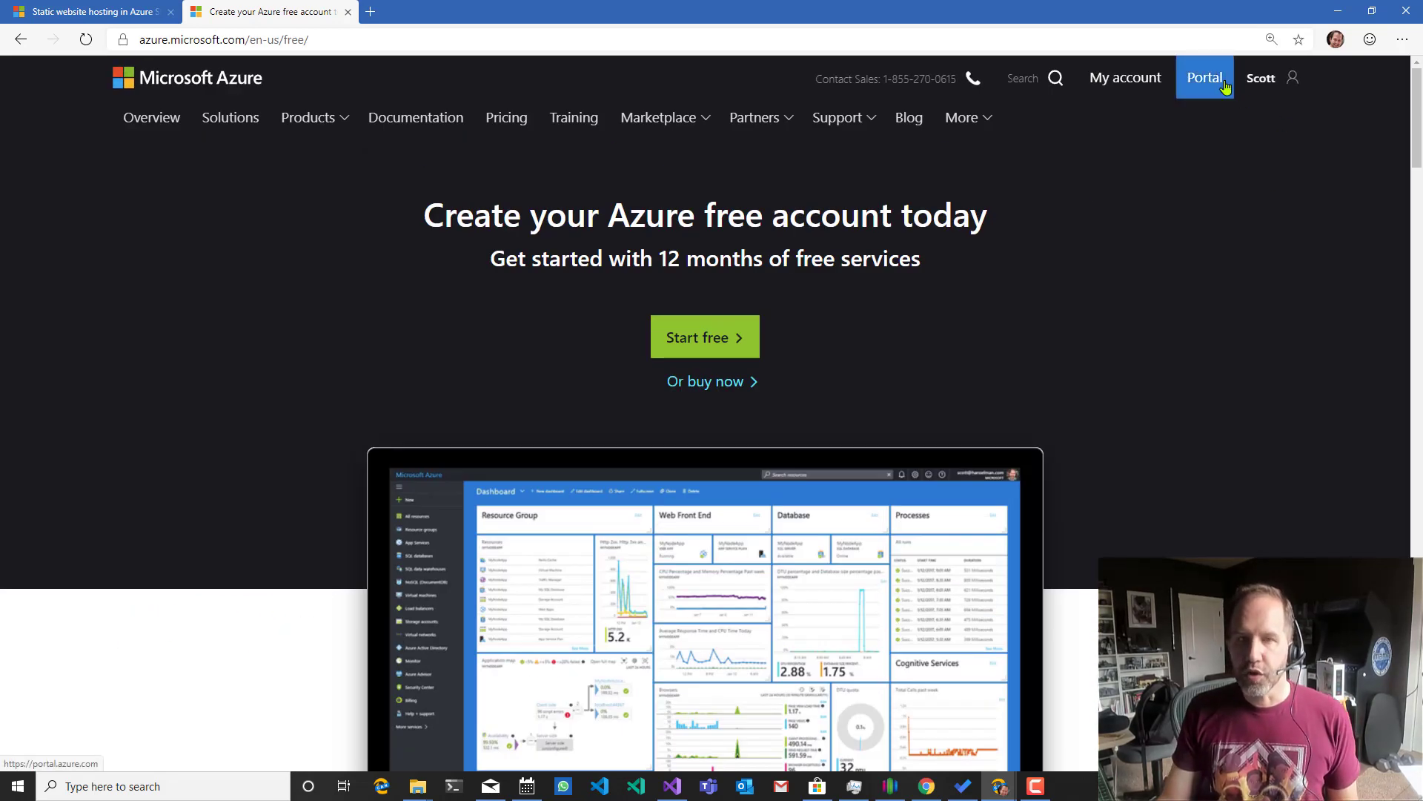
Enter the Azure portal from azure.com and show the Storage accounts list via the Home tile.
click(1204, 77)
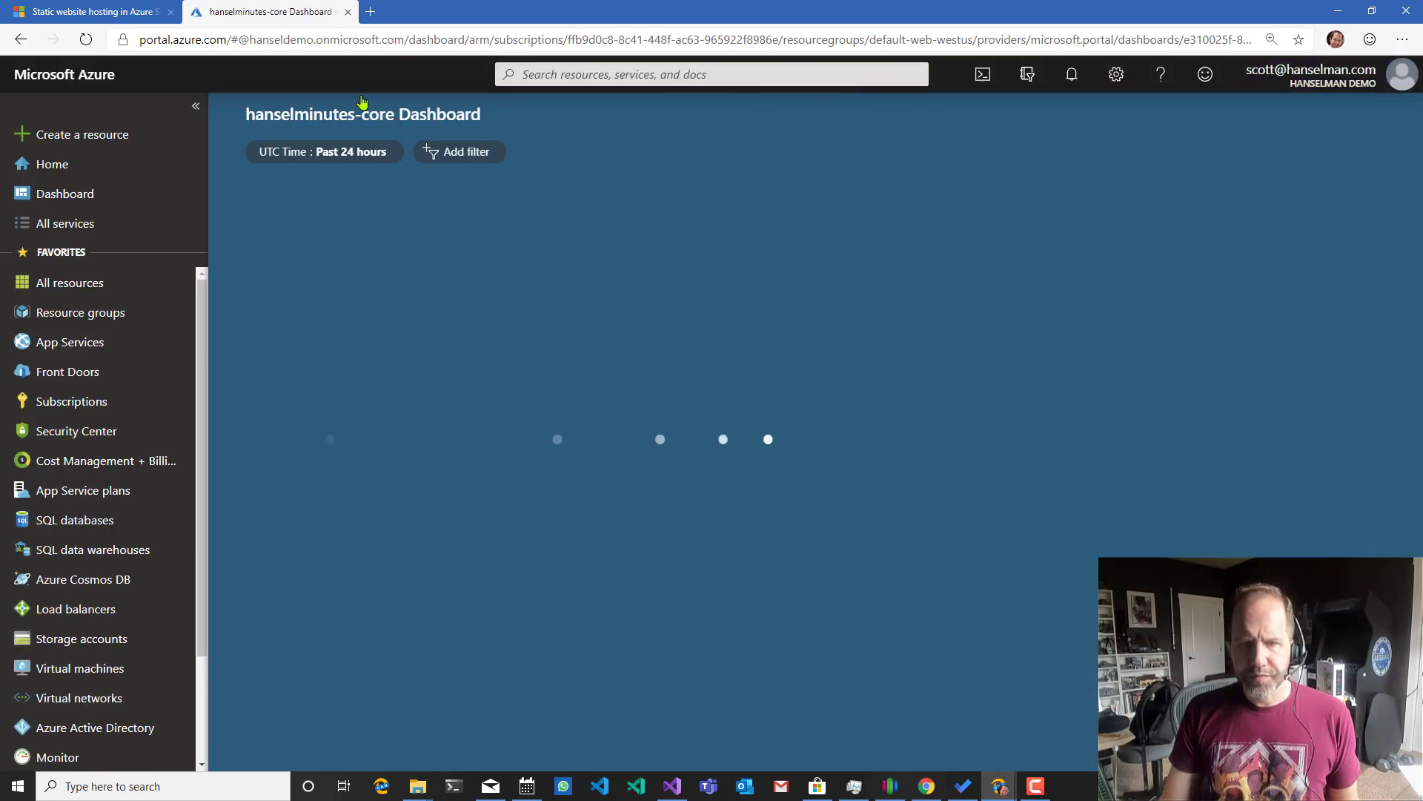
click(52, 164)
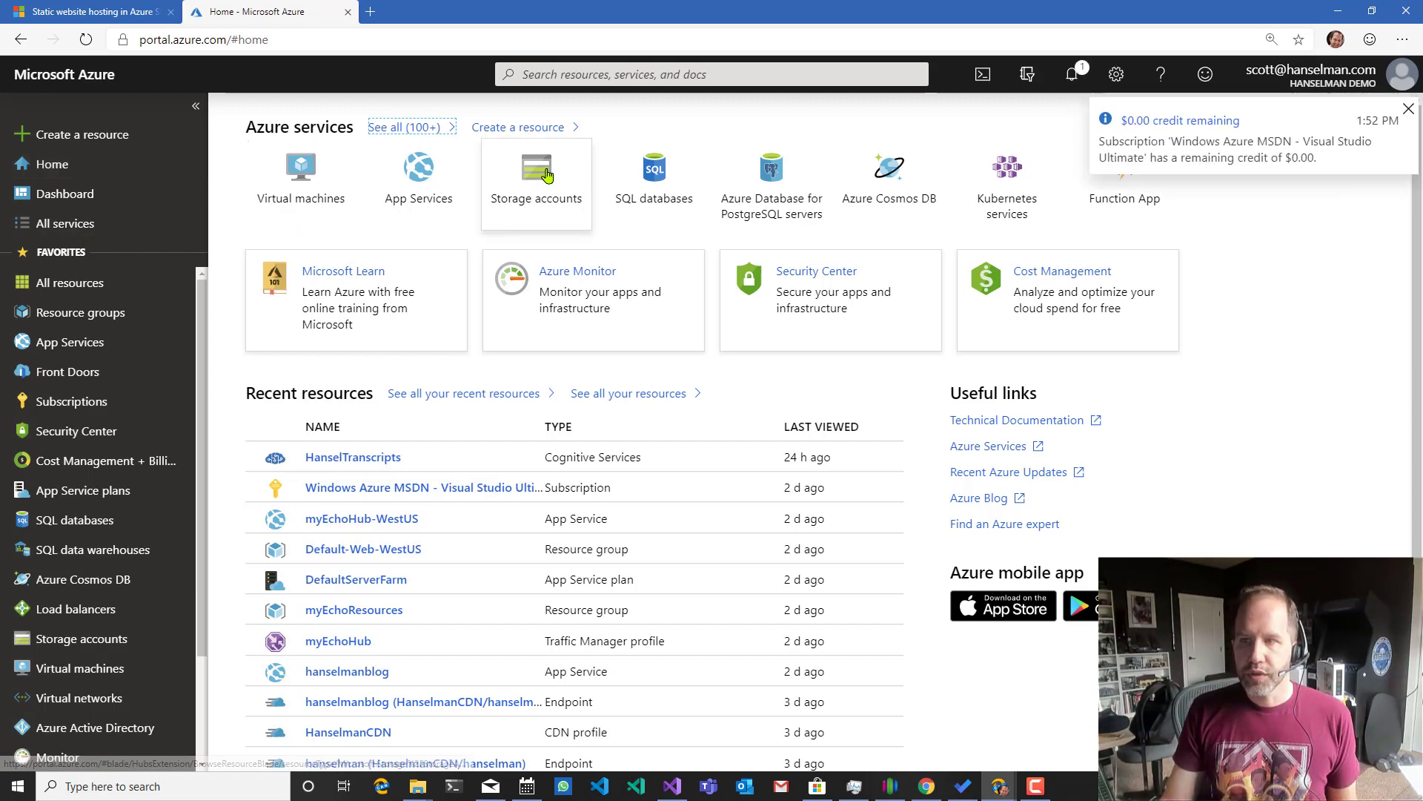
click(536, 168)
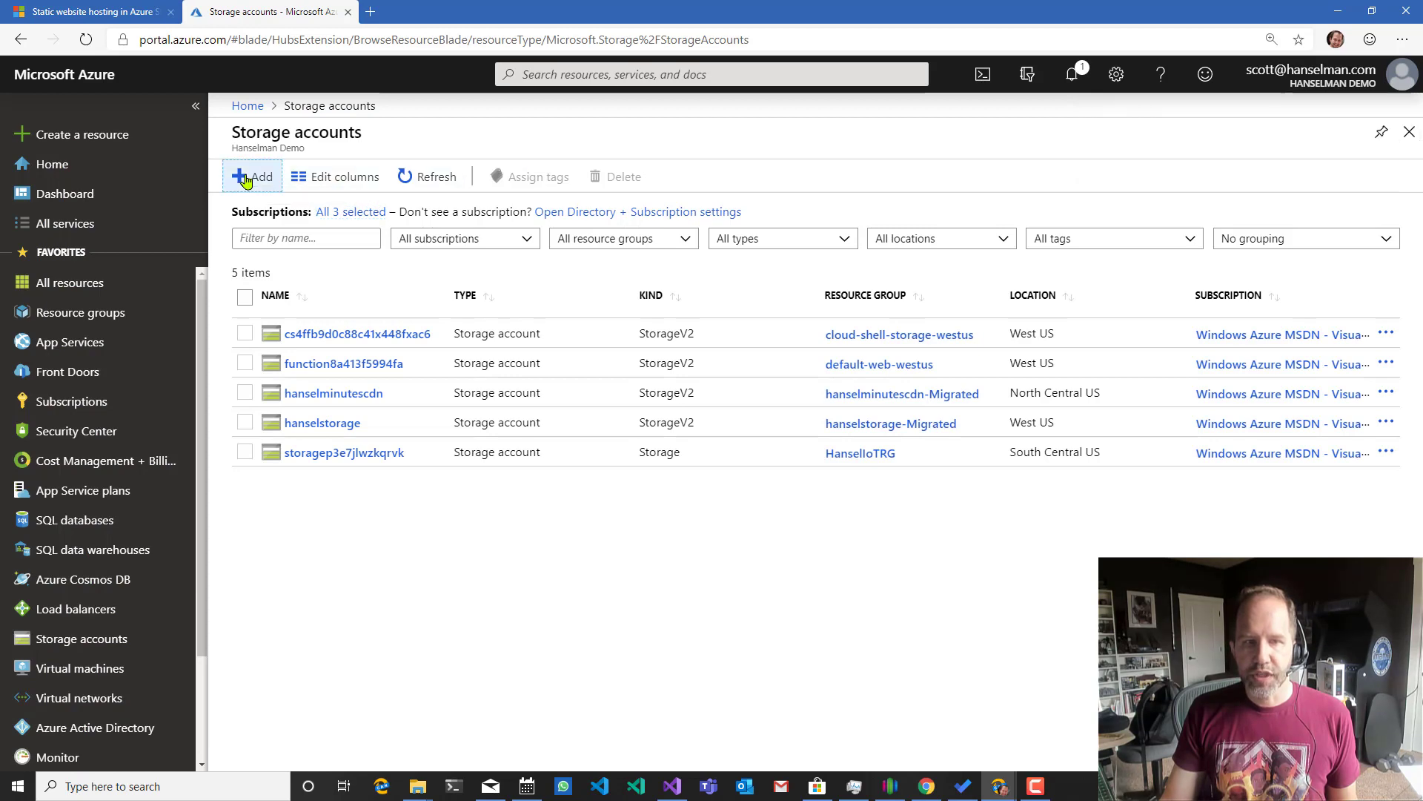
Start a new storage account and name its new resource group StaticWebsite.
click(252, 176)
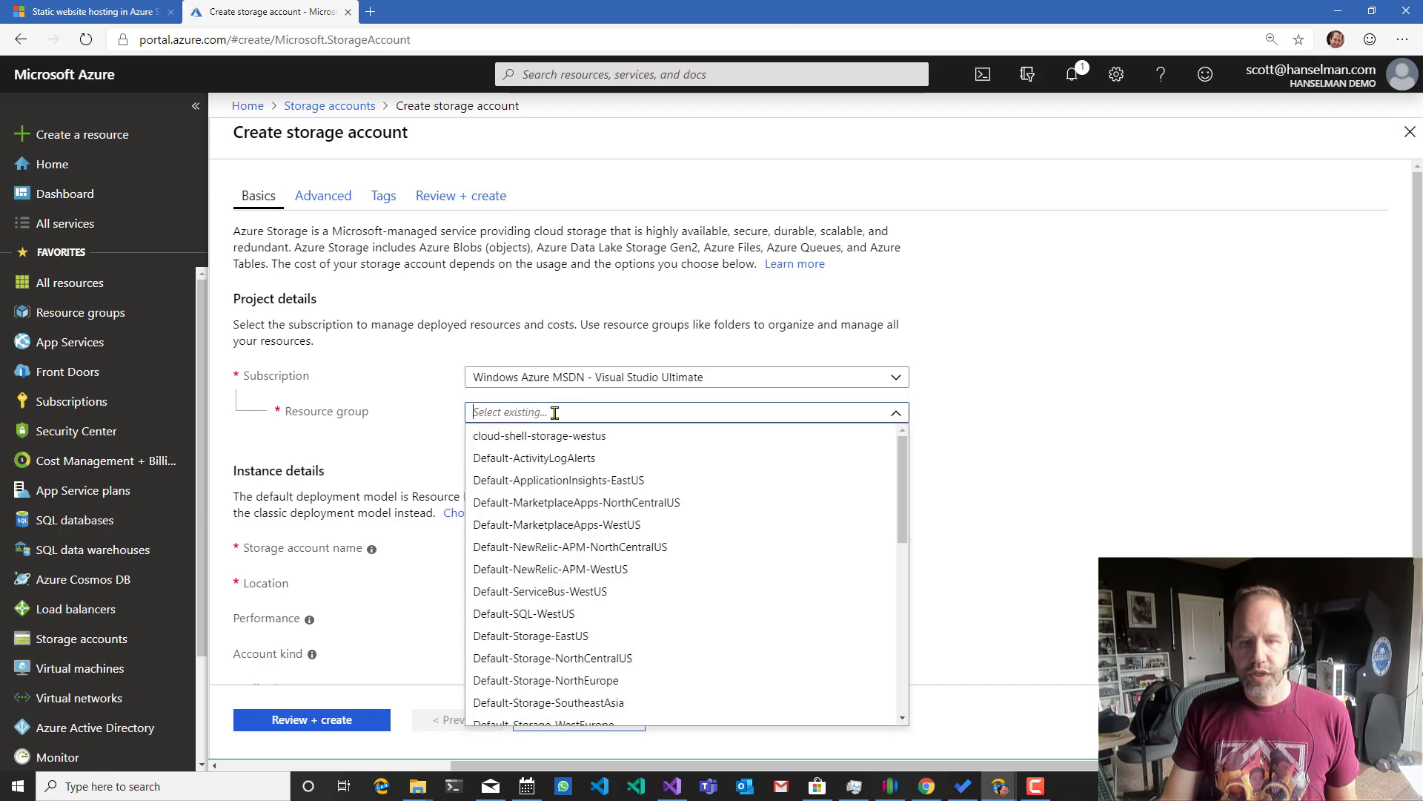
click(492, 430)
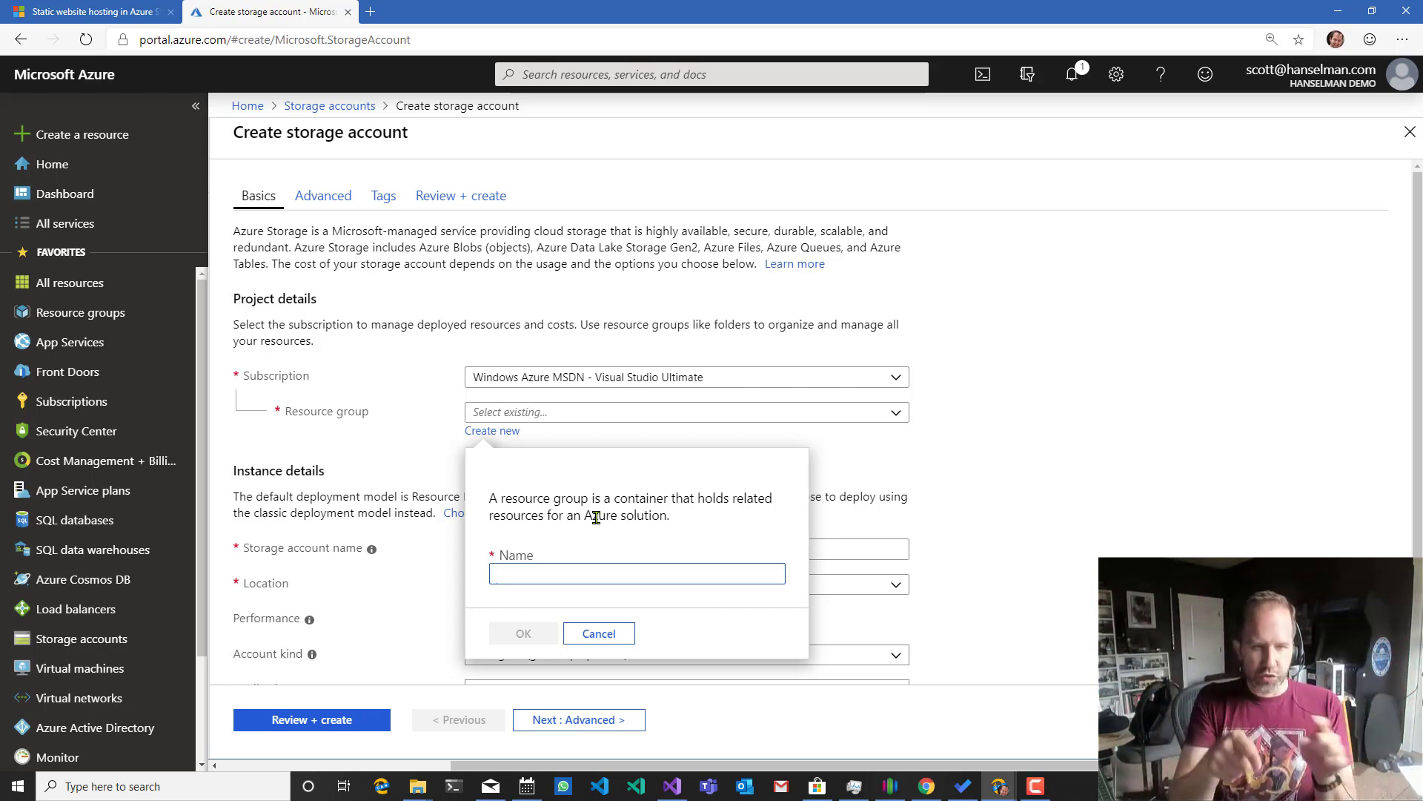
click(636, 572)
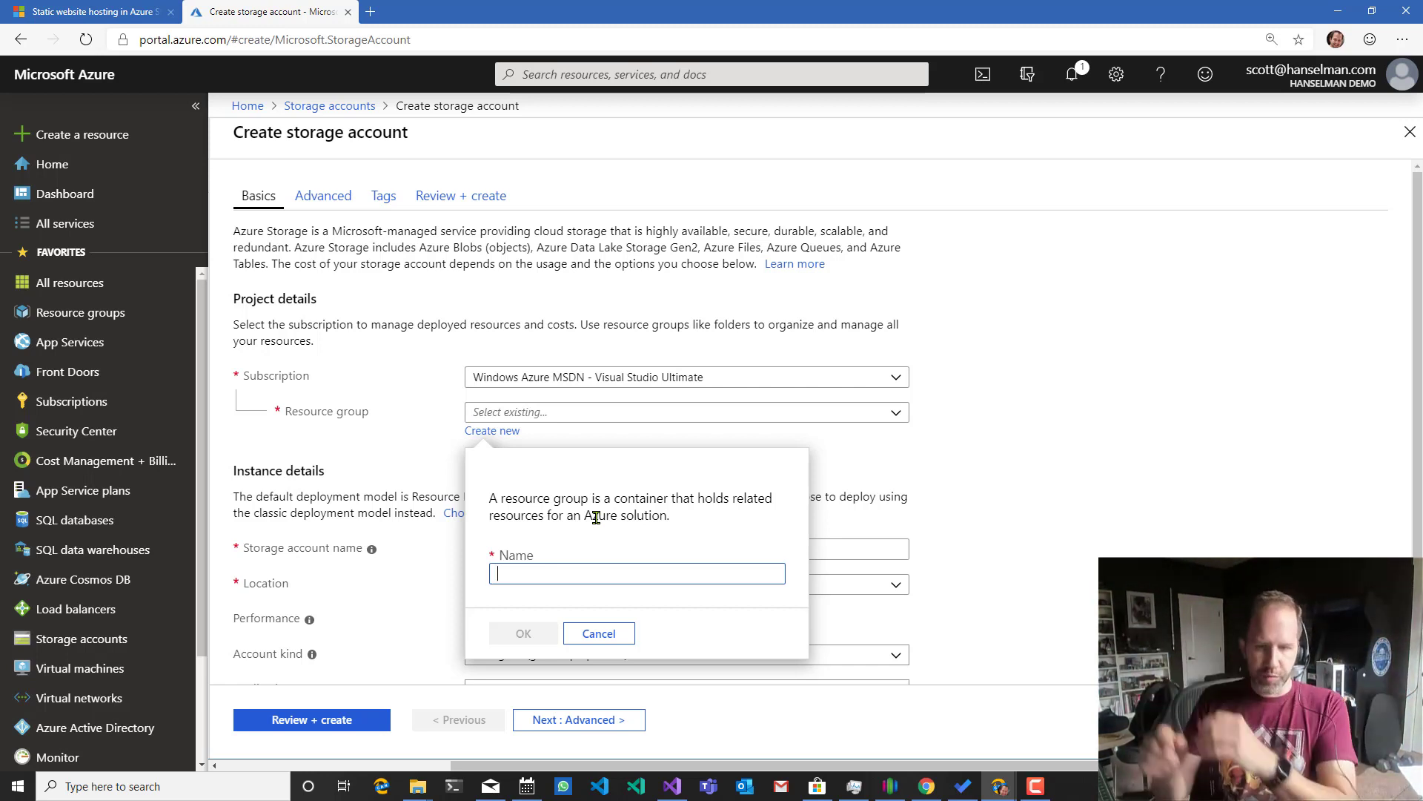
text(Static Website)
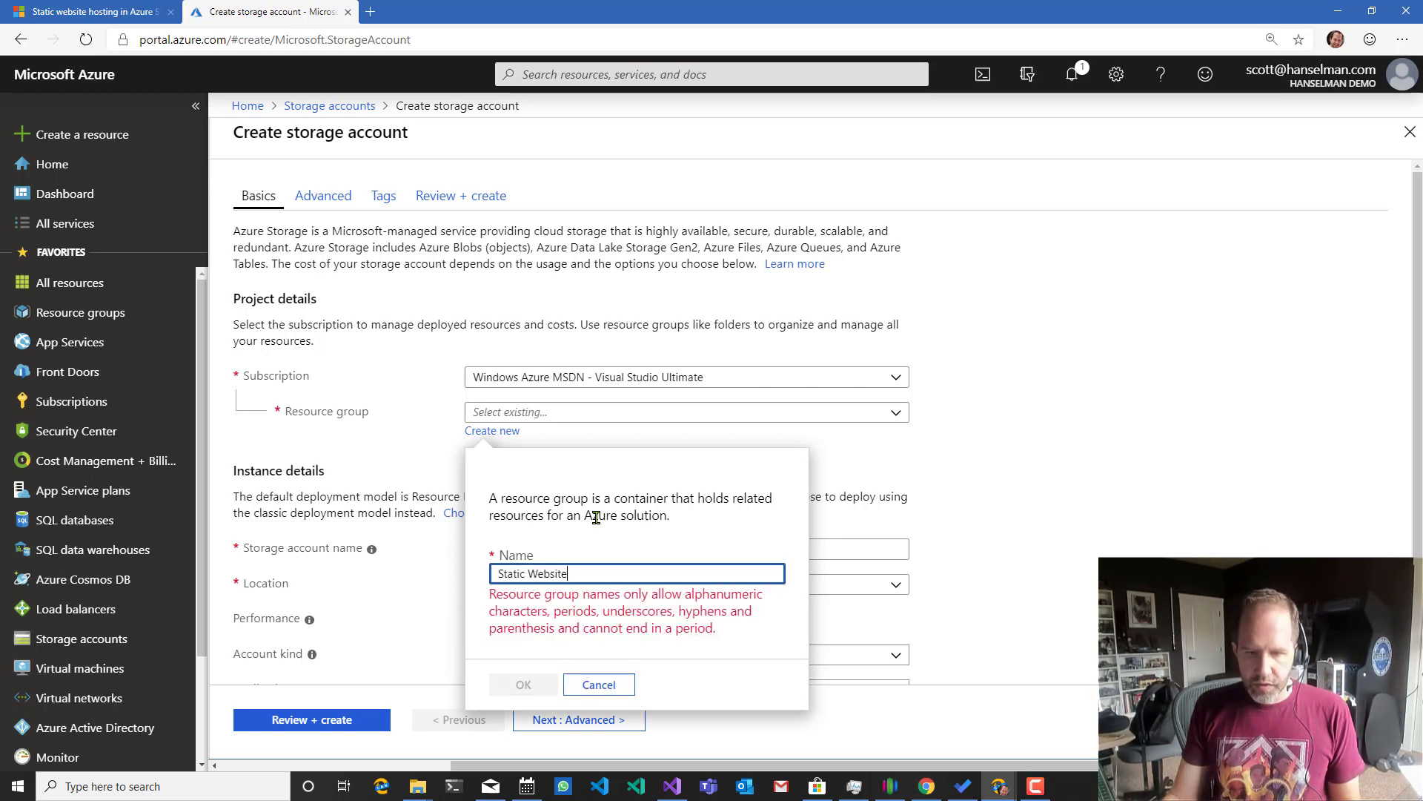
key(Backspace)
text(superfancystaticsite)
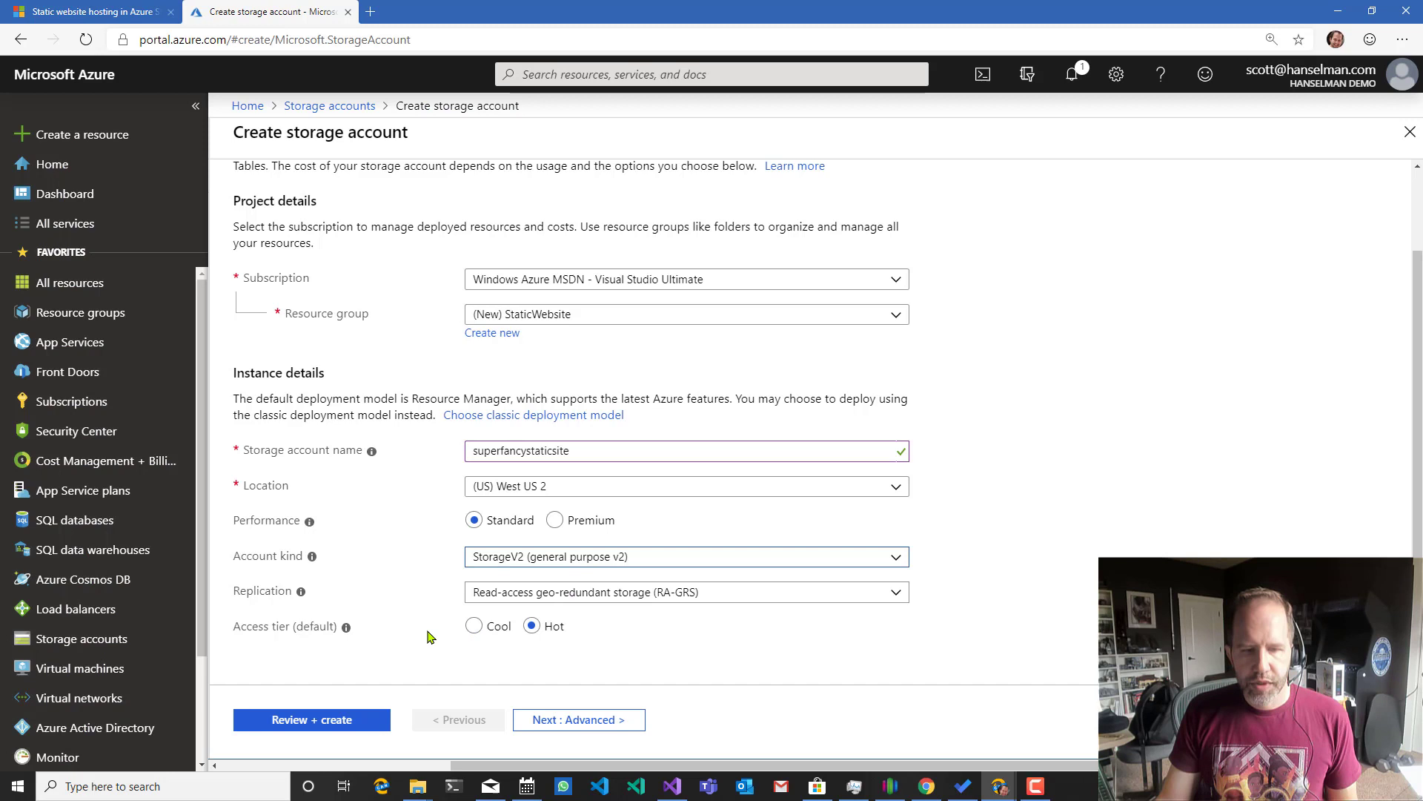
mouse_move(342, 626)
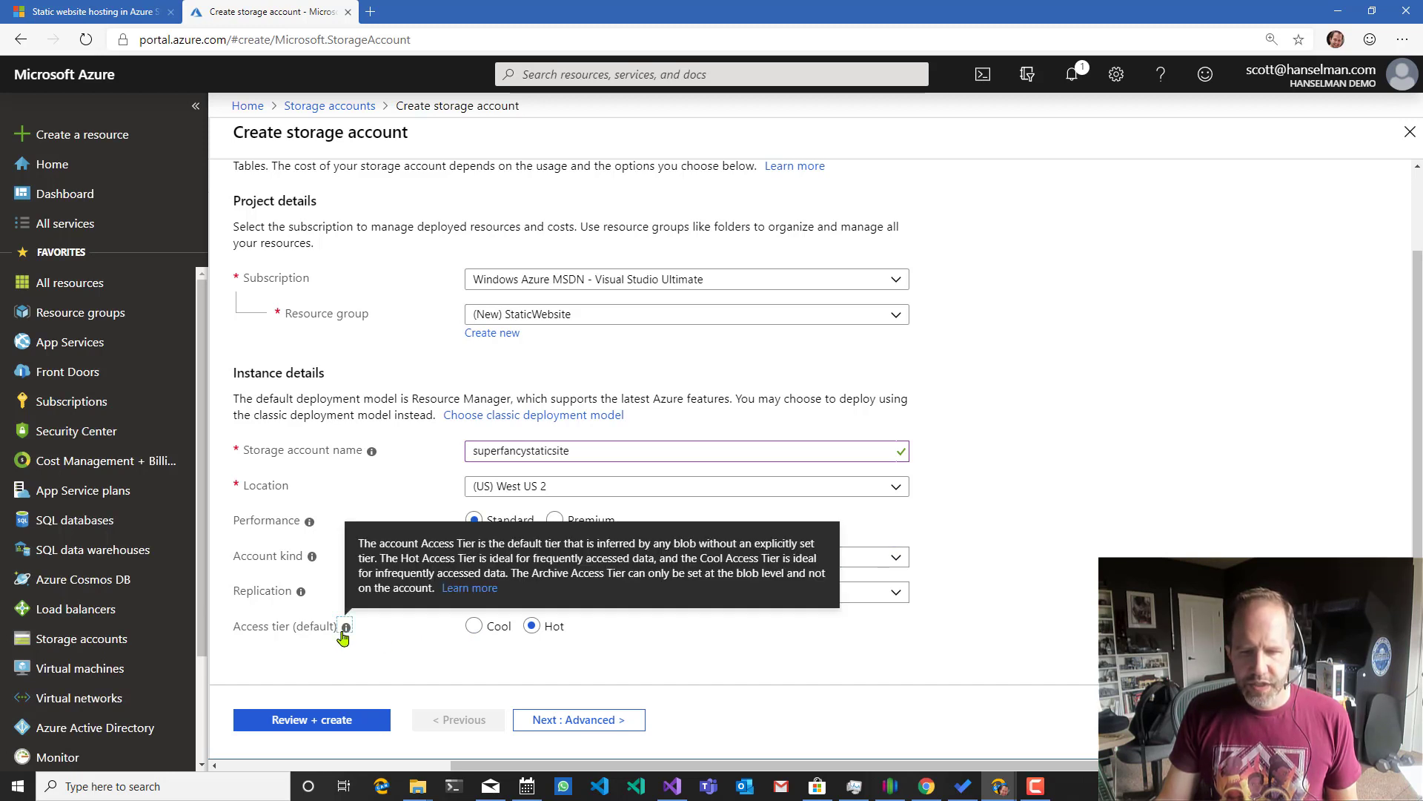
mouse_move(410, 503)
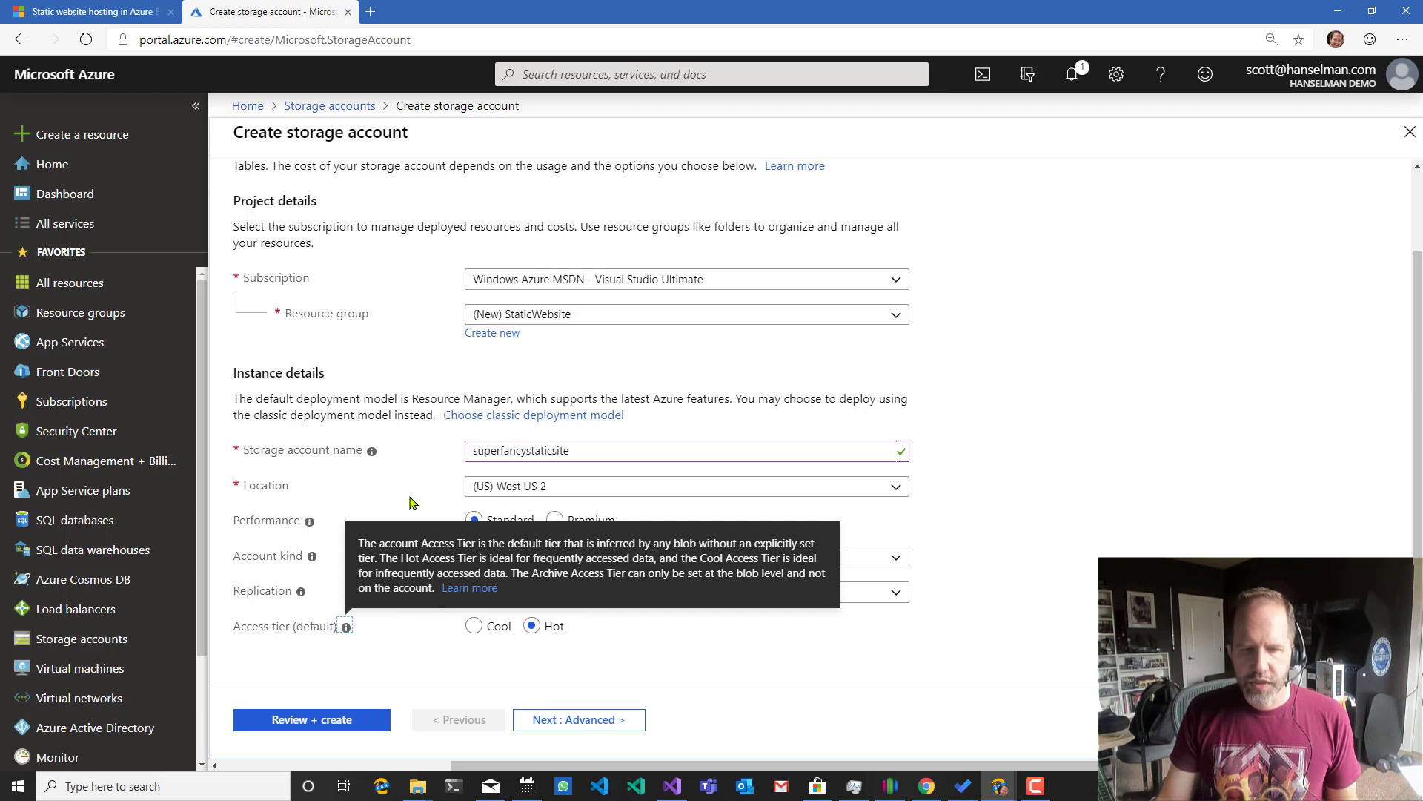
mouse_move(349, 647)
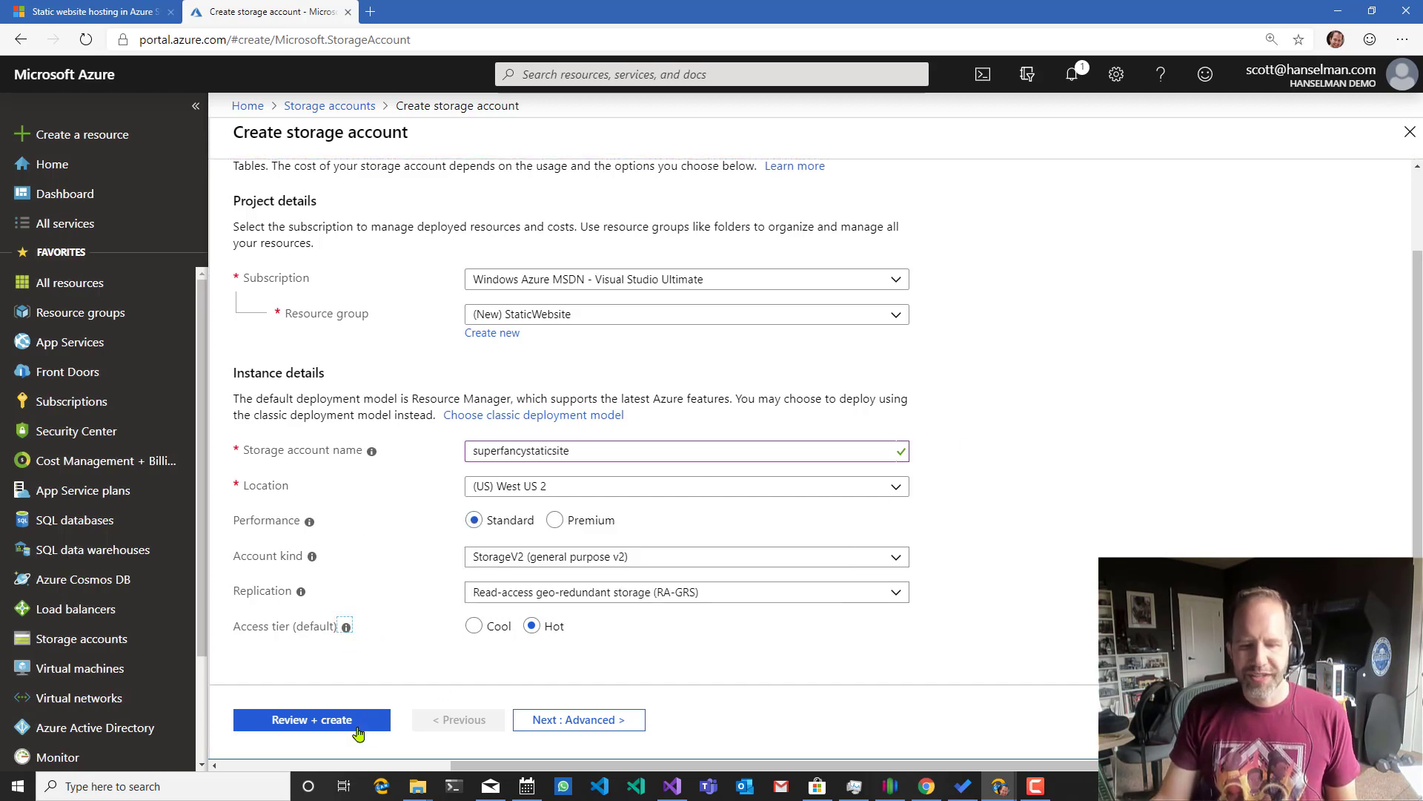
Validate the superfancystaticsite account settings in West US 2 on the review page.
click(312, 719)
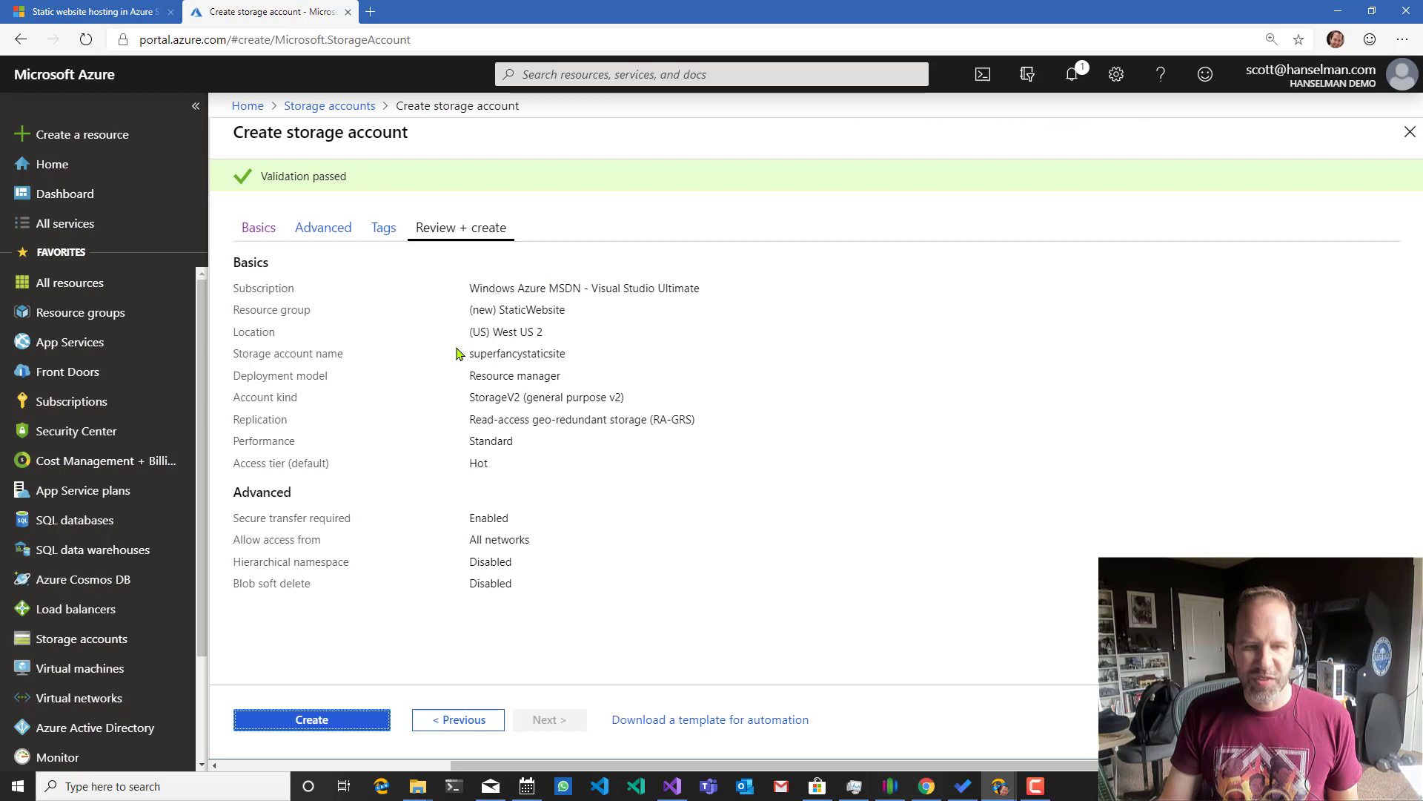
Create the storage account and follow its deployment notification until it succeeds.
click(310, 719)
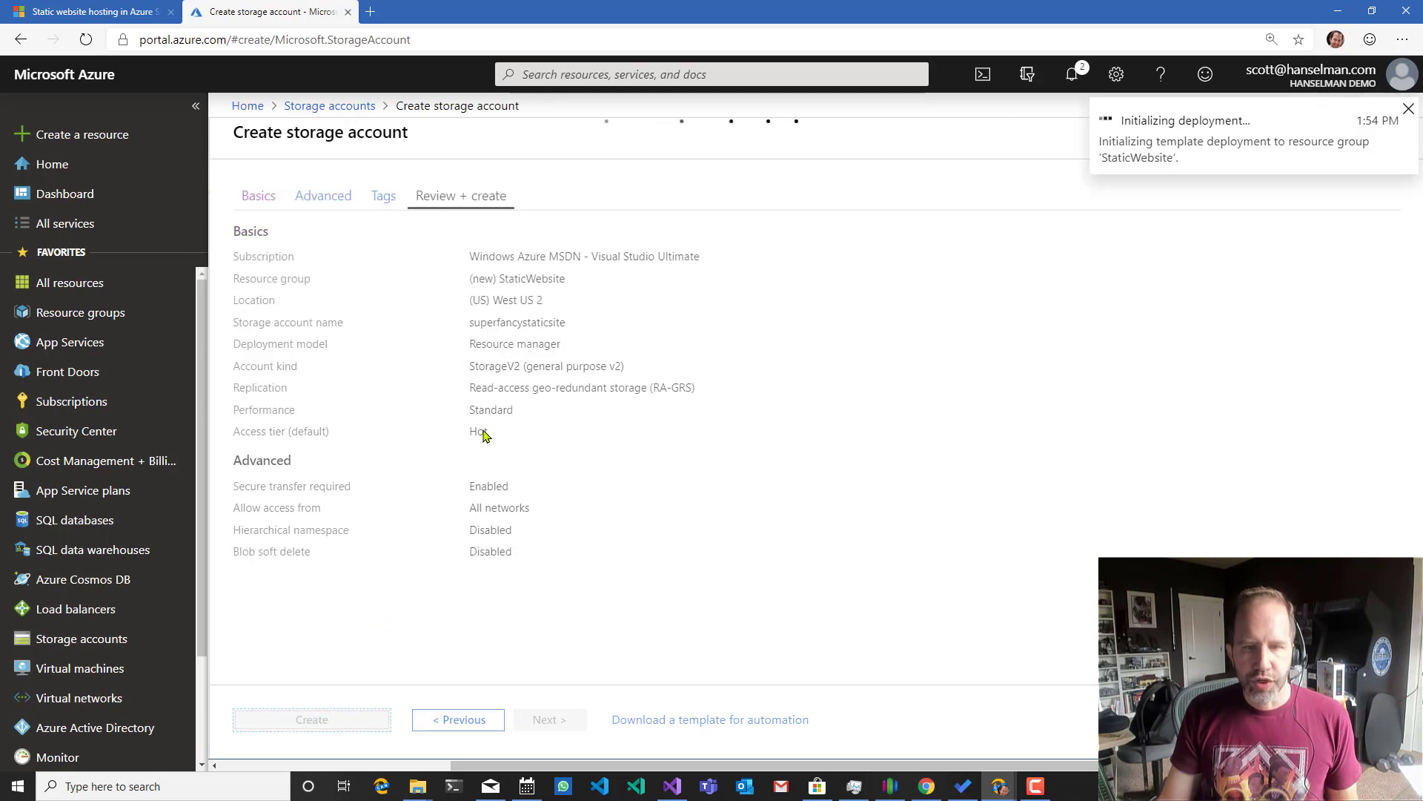
click(311, 719)
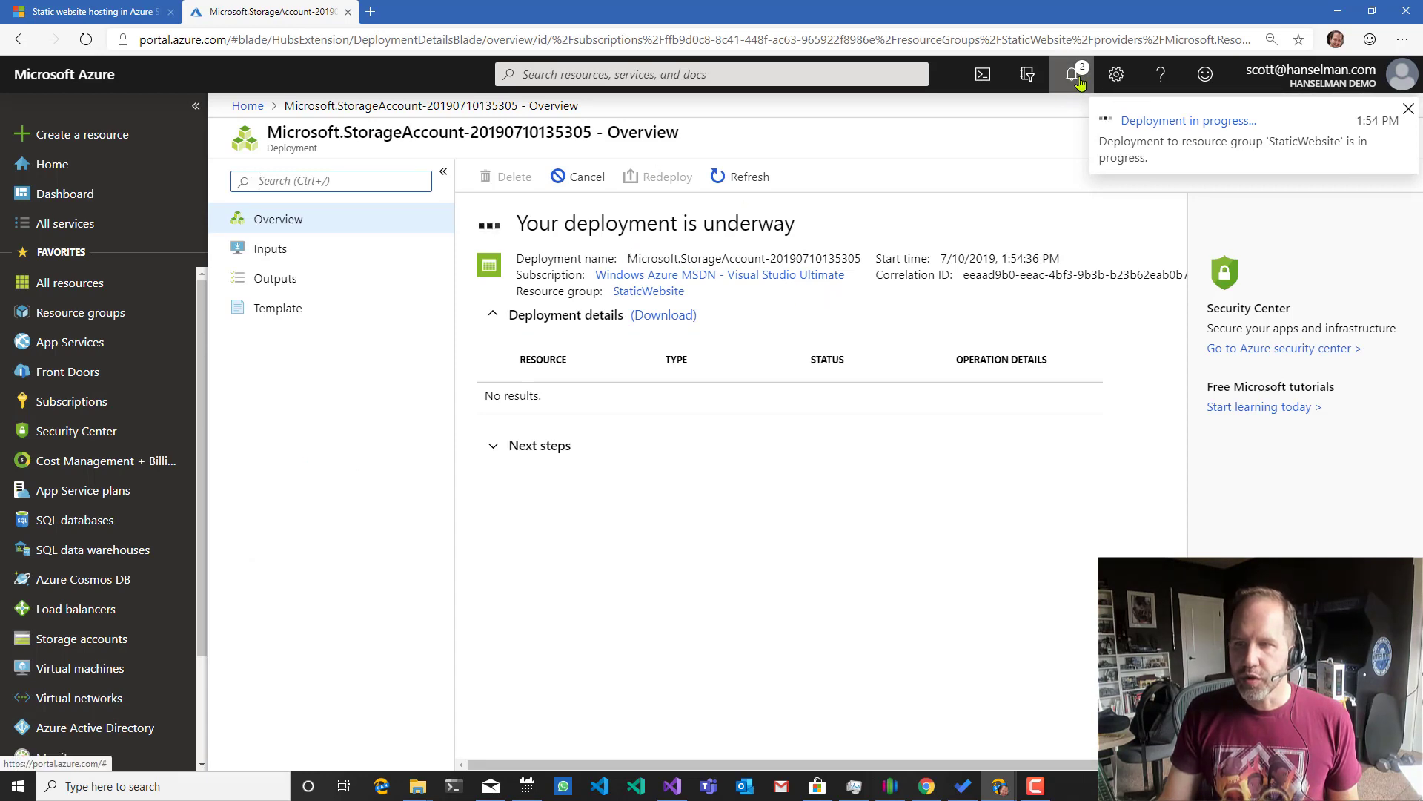
click(1072, 74)
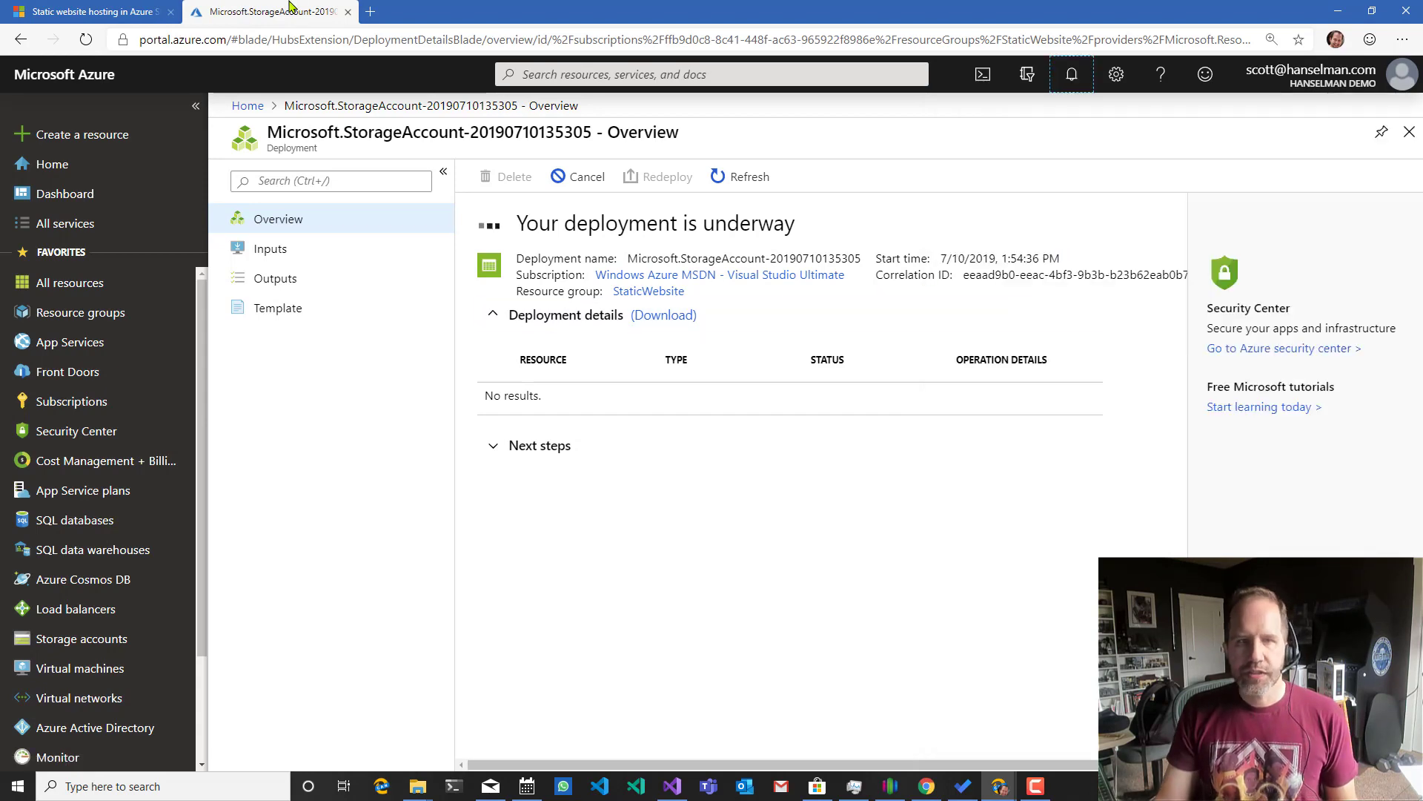
Check the $web container name in the Docs article, then return to the new account in the portal.
click(91, 12)
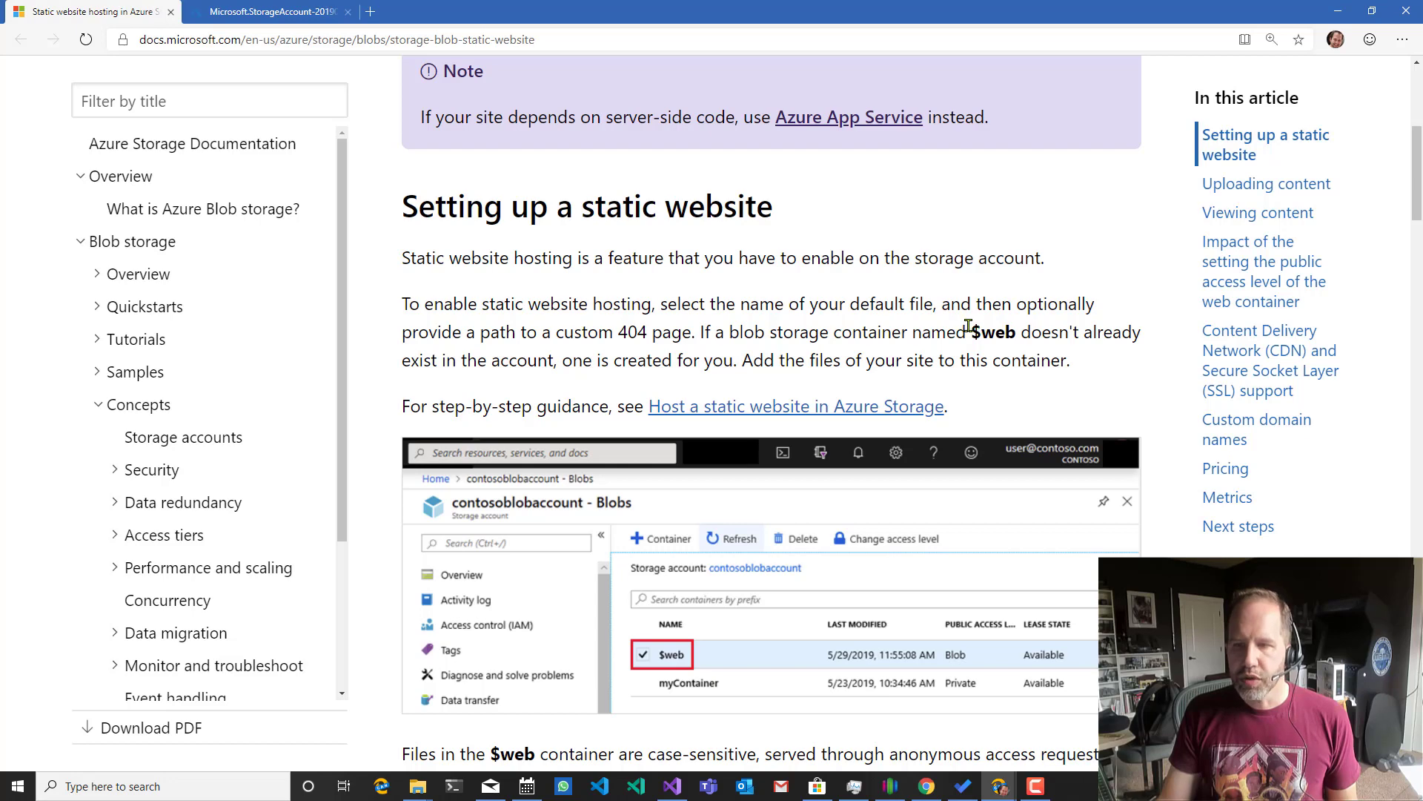
double_click(994, 331)
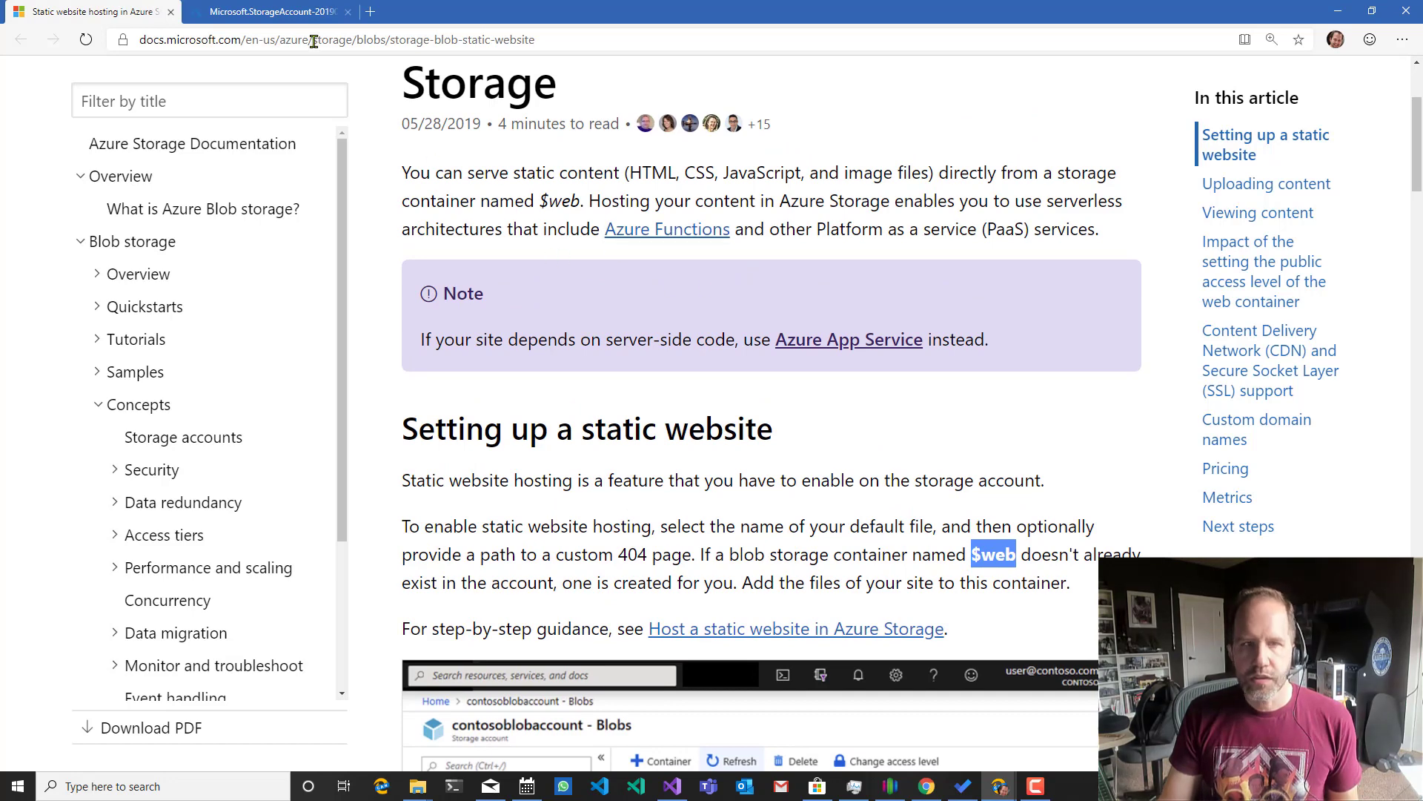
click(273, 12)
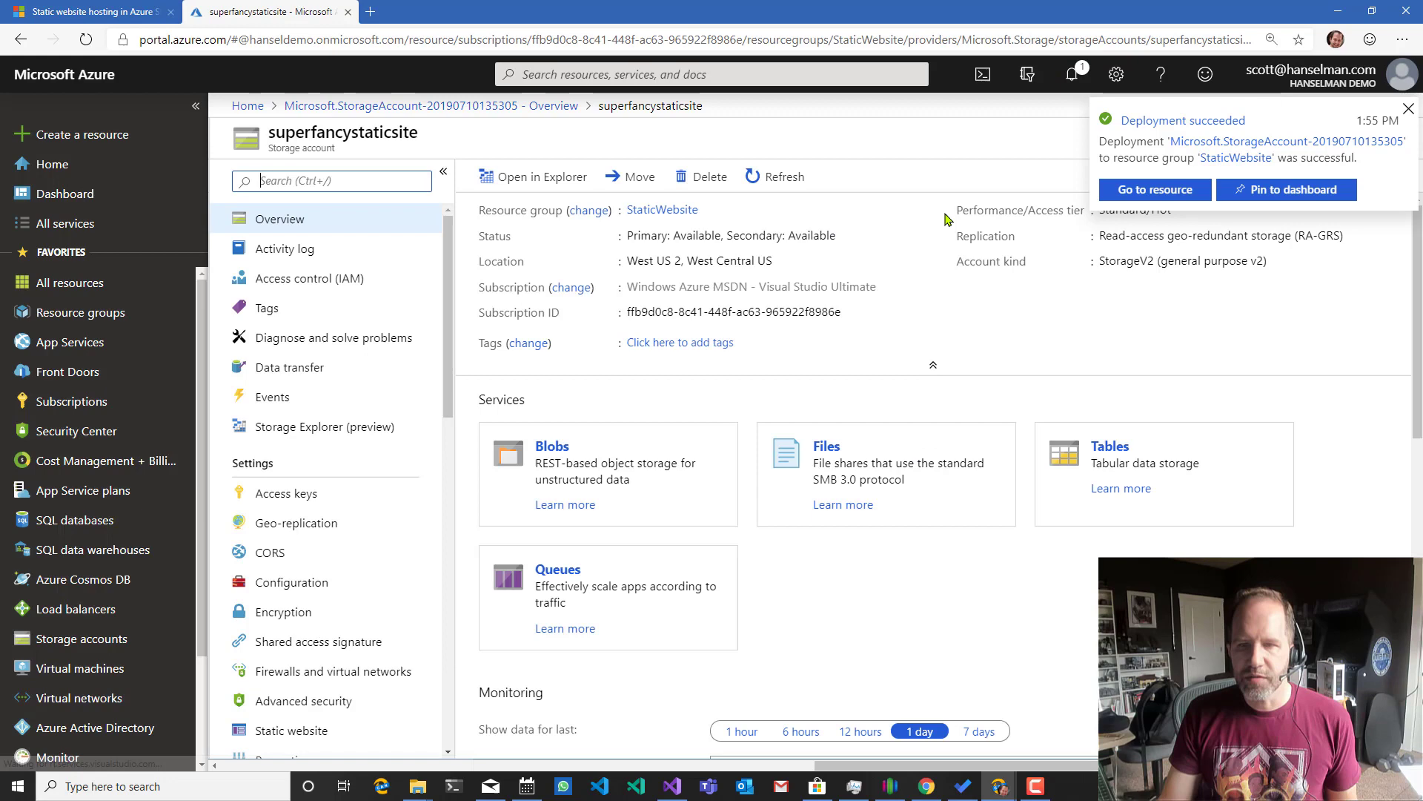
Find the Static website settings of superfancystaticsite by searching the account menu for 'web'.
click(1408, 108)
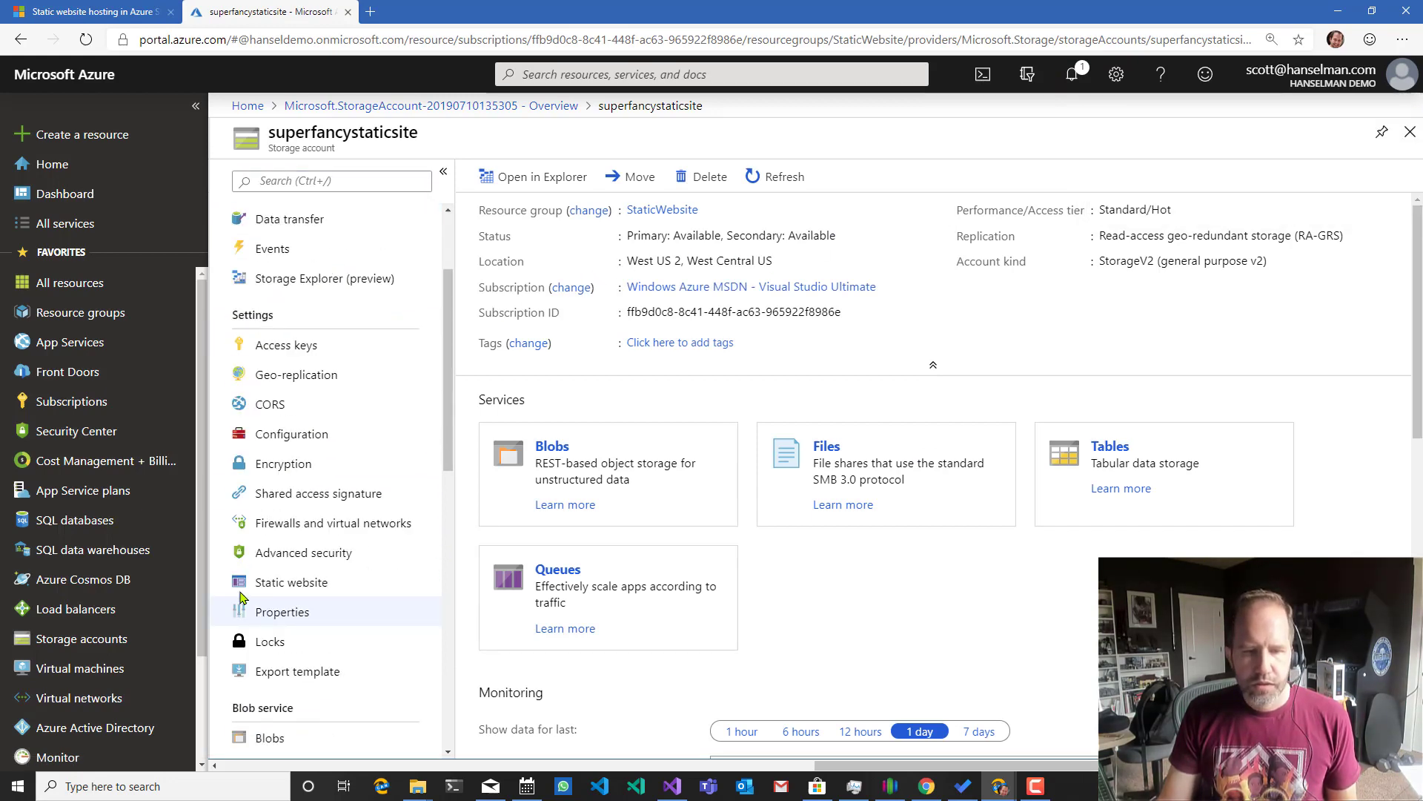
scroll(down, 3)
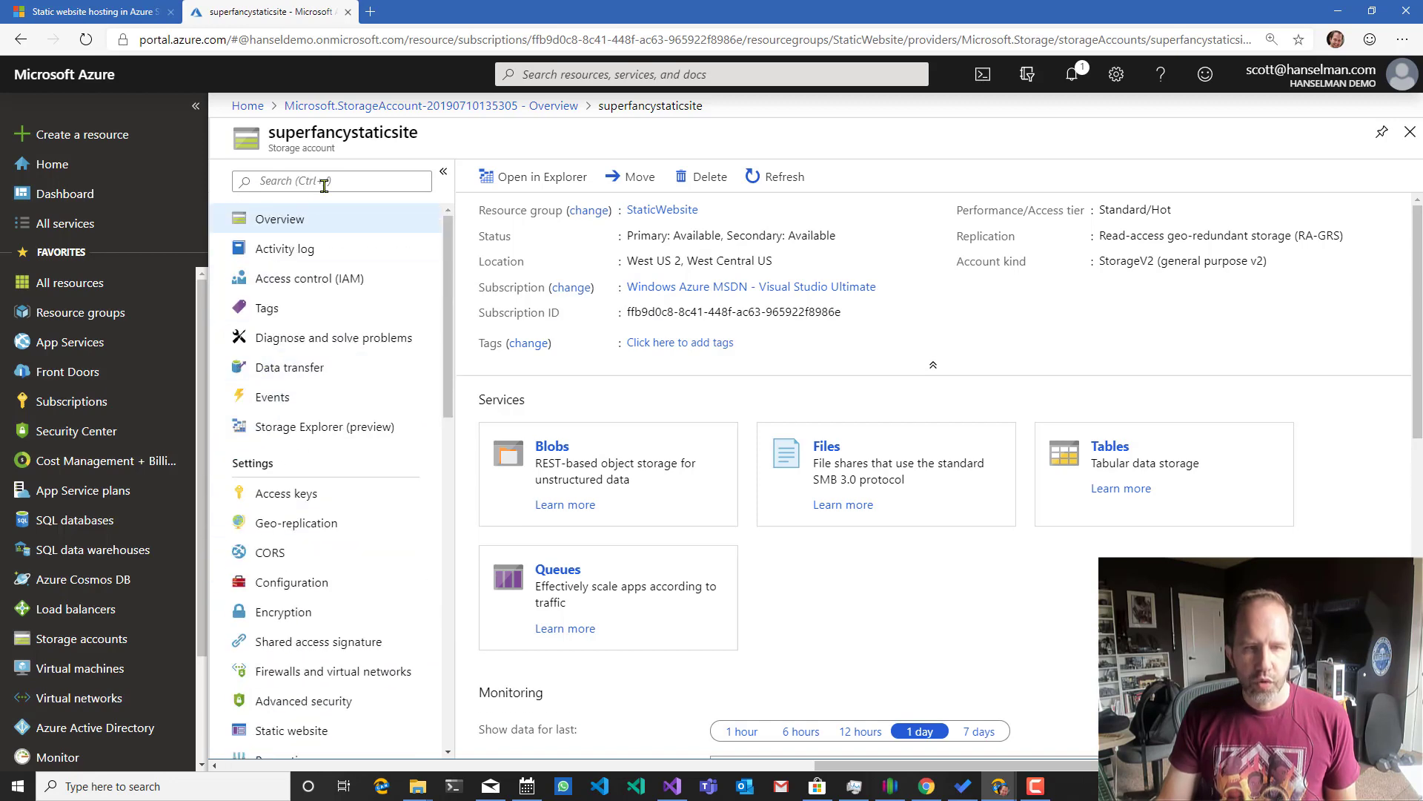
text(web)
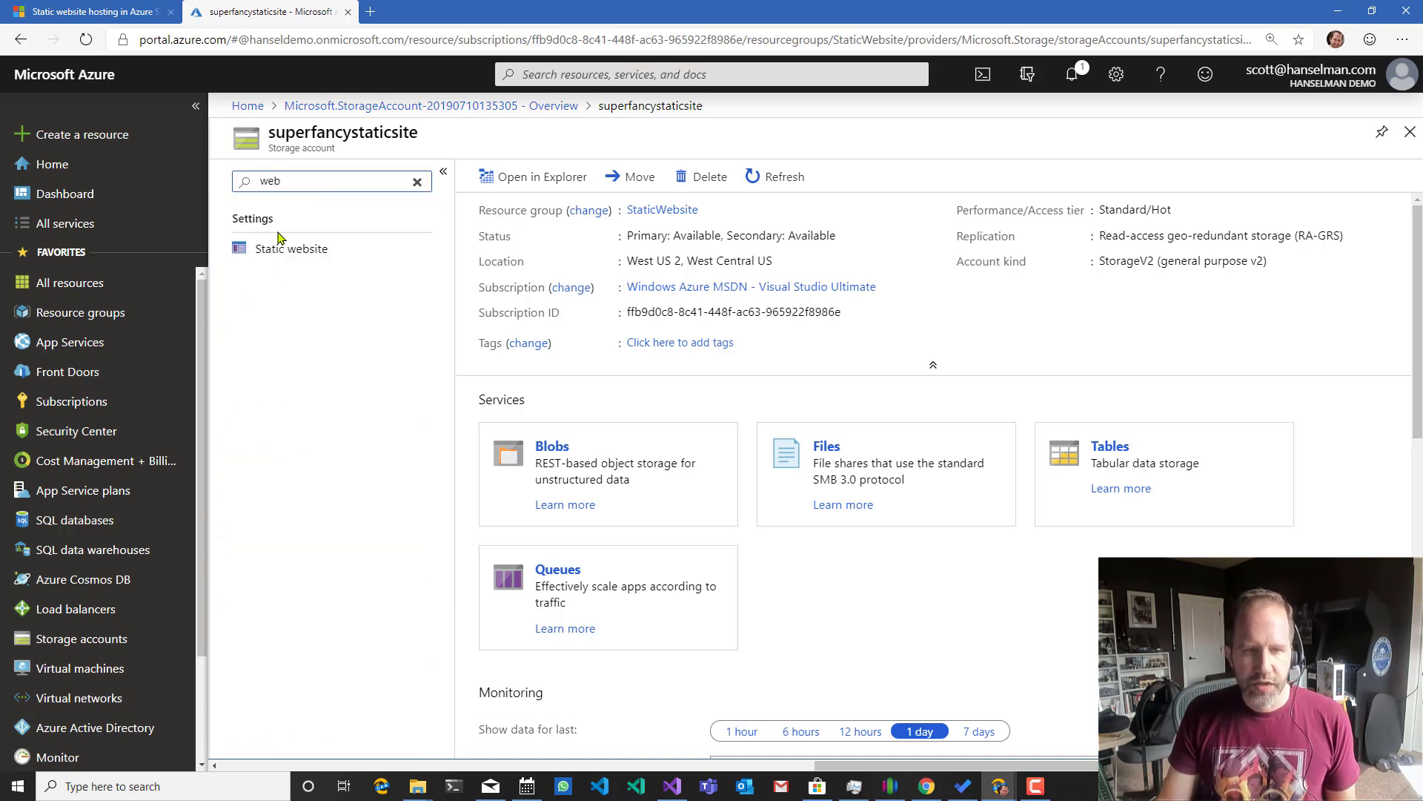
click(292, 248)
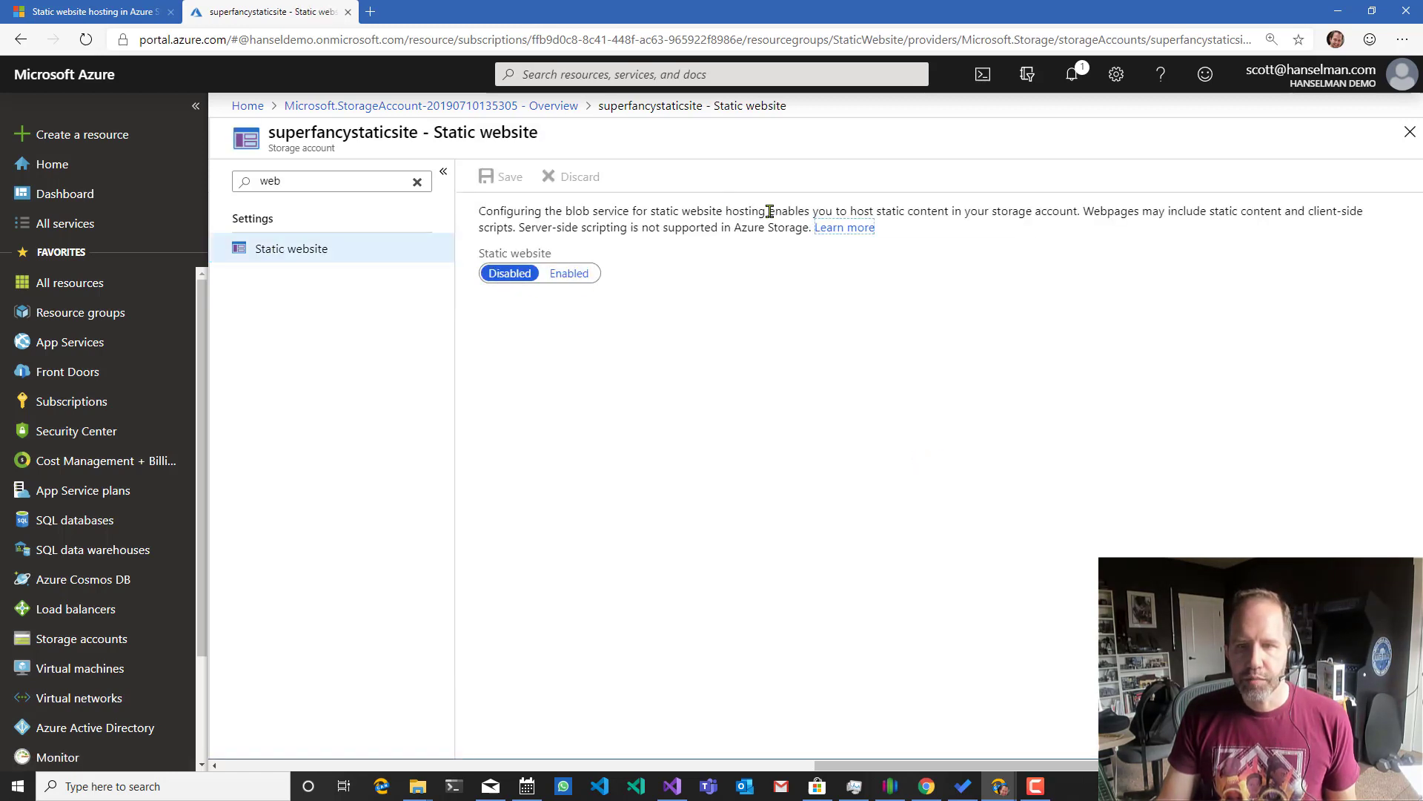
Enable static website hosting with index.html as index document, save, and enter the $web container.
click(569, 273)
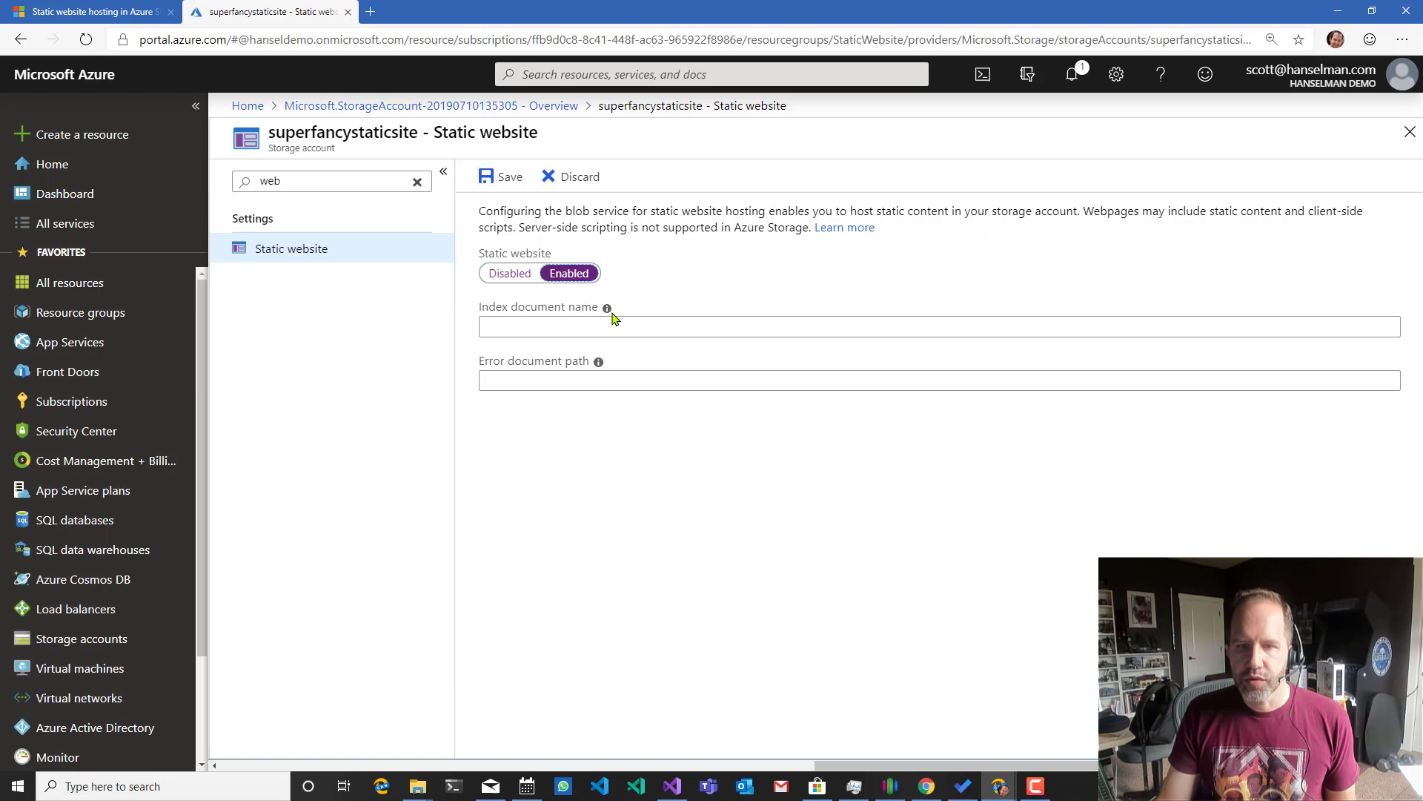
text(index.html)
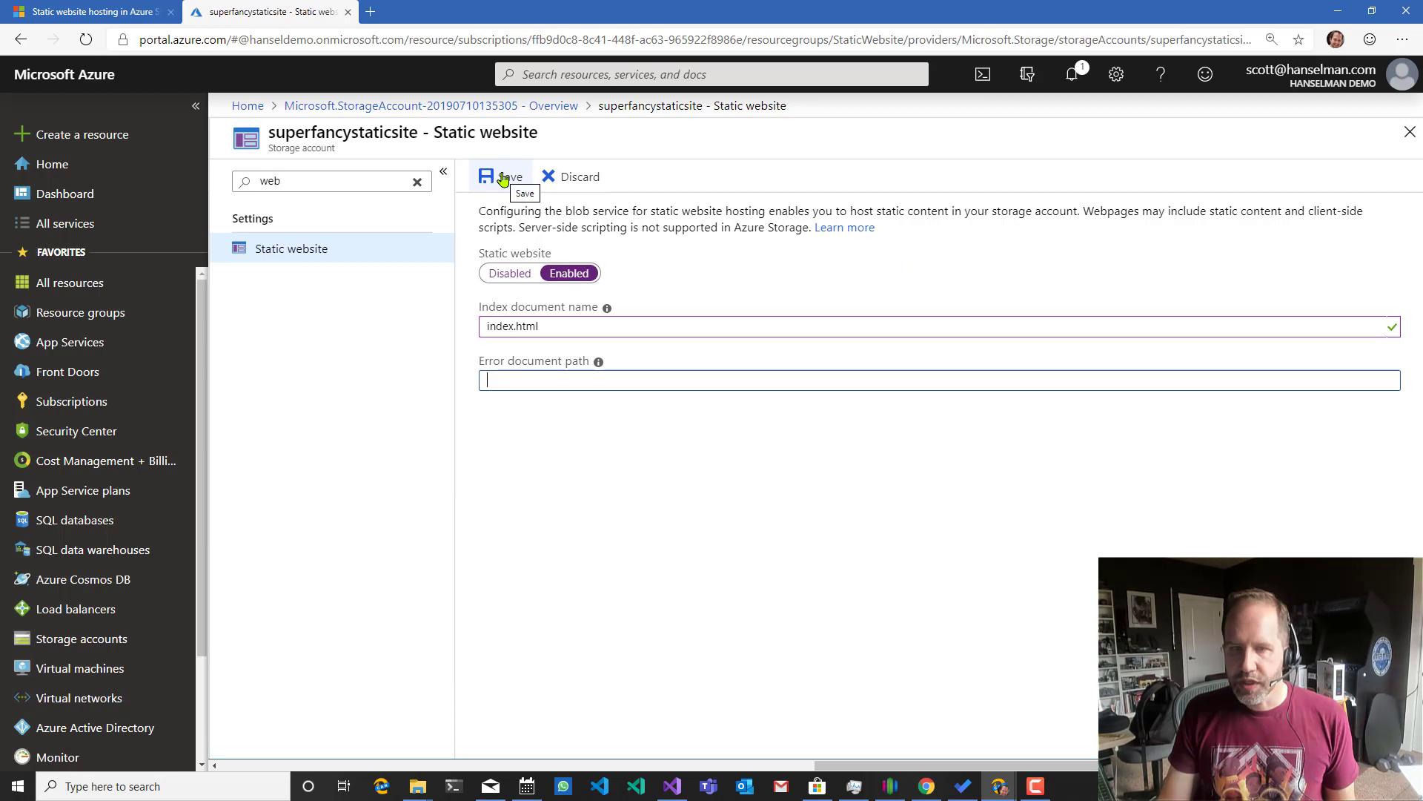
click(500, 176)
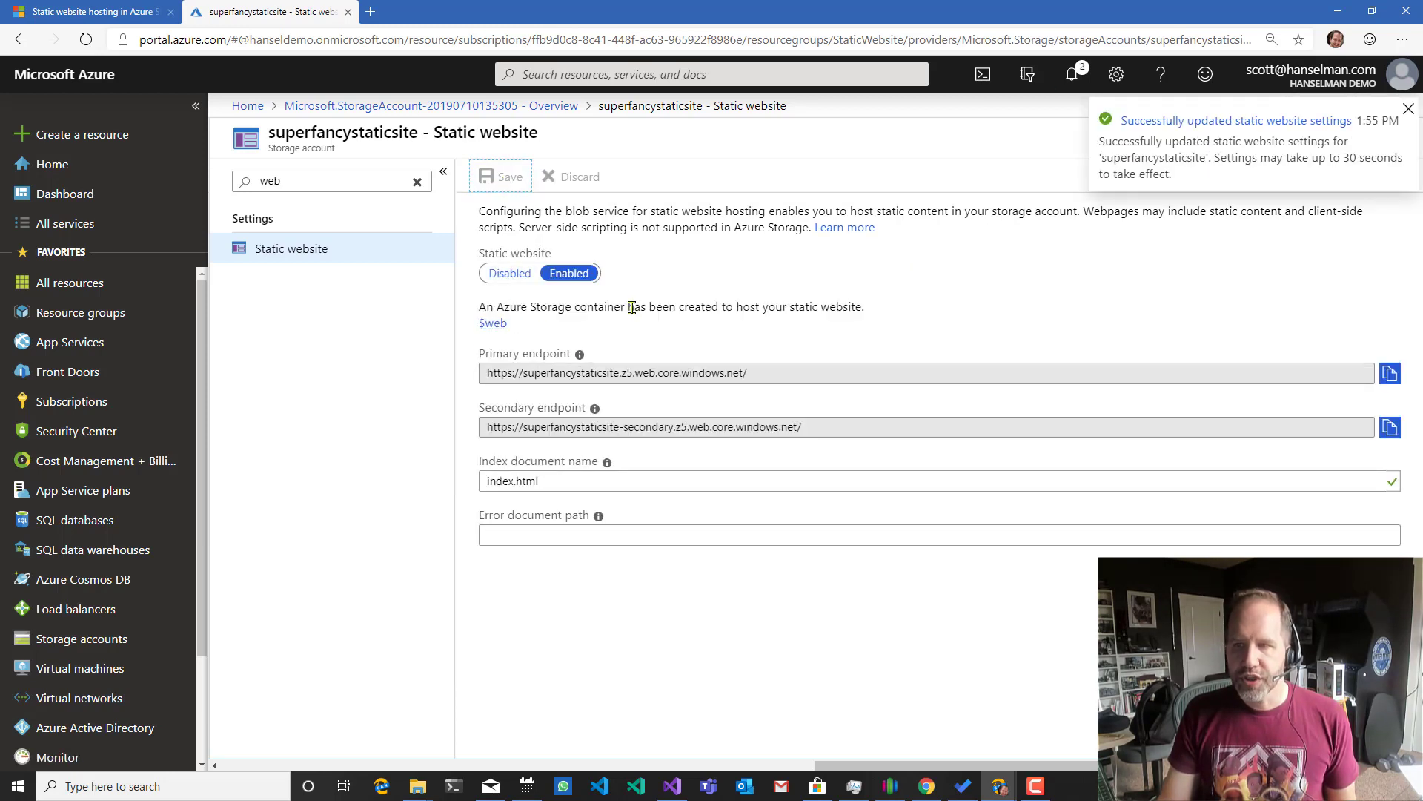
click(492, 323)
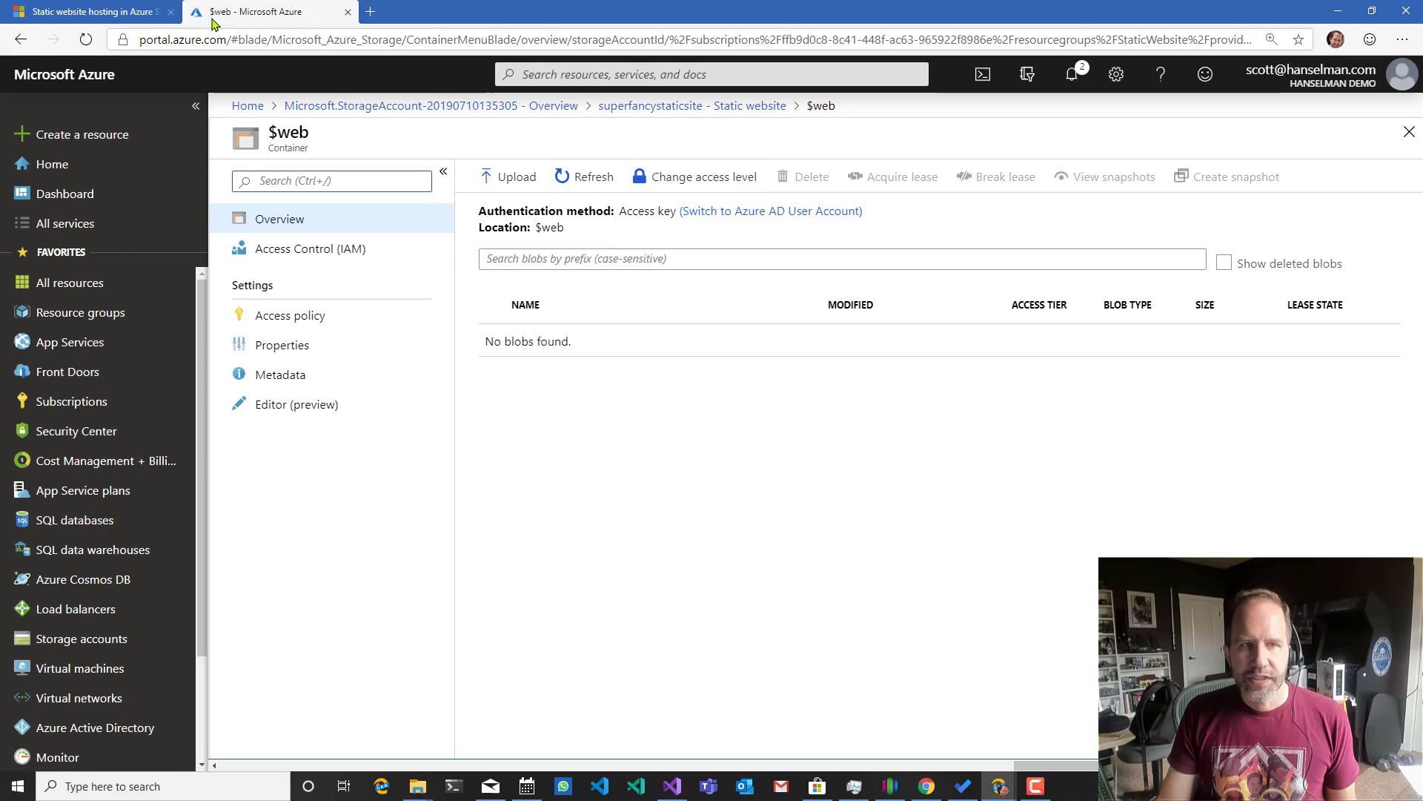
Show the article's Uploading content section listing tools for uploading to $web.
click(90, 12)
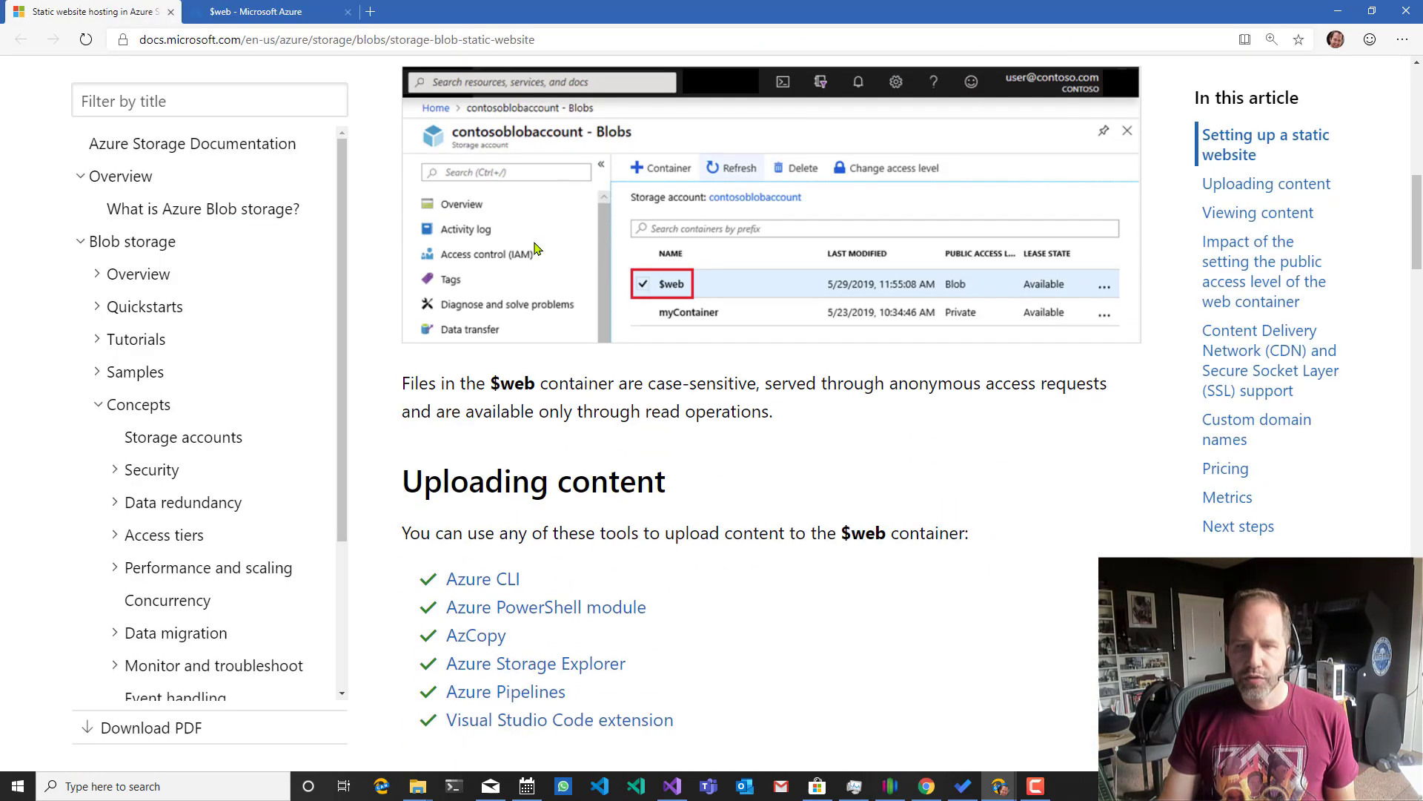
scroll(down, 3)
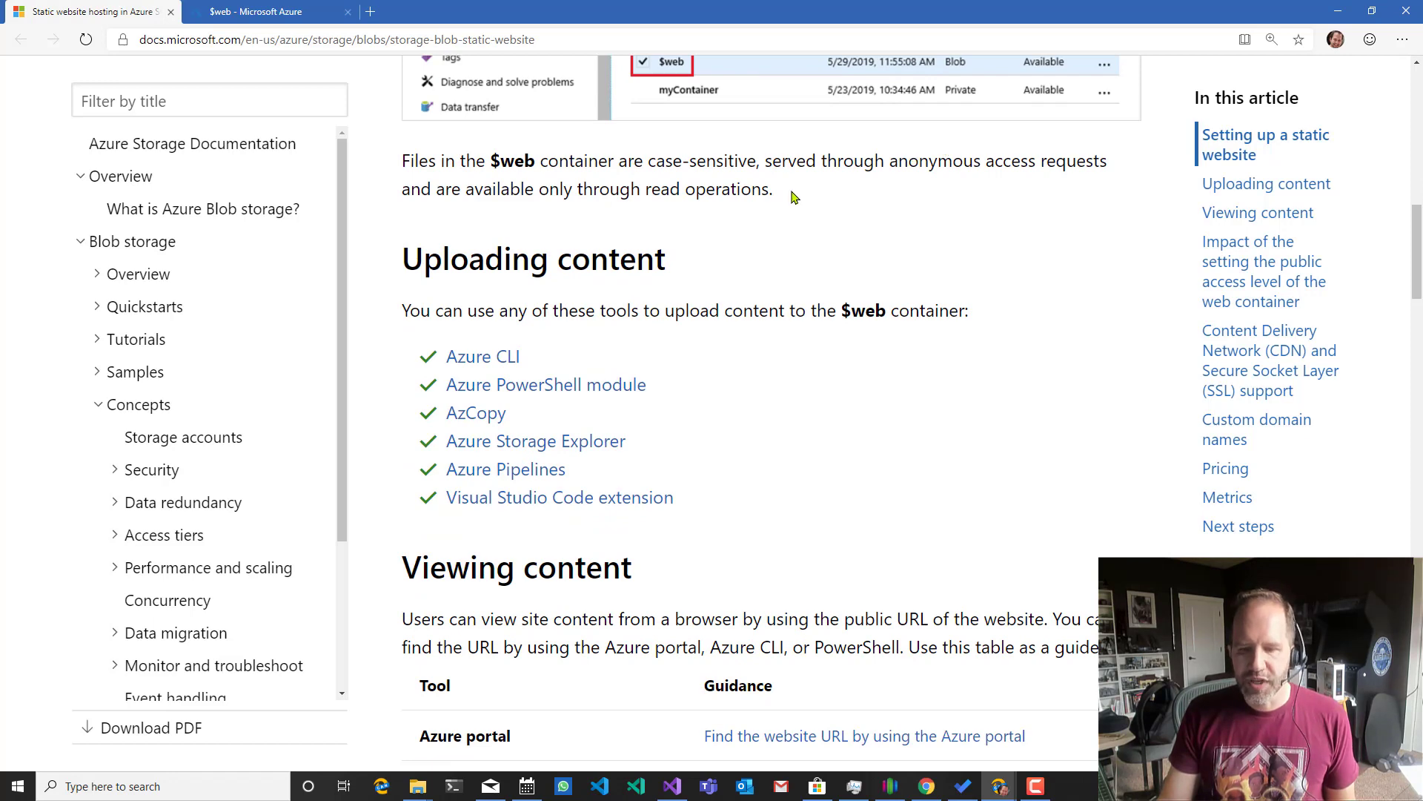
Set the $web container's public access level to Blob (anonymous read for blobs only) and refresh its blob list.
click(264, 10)
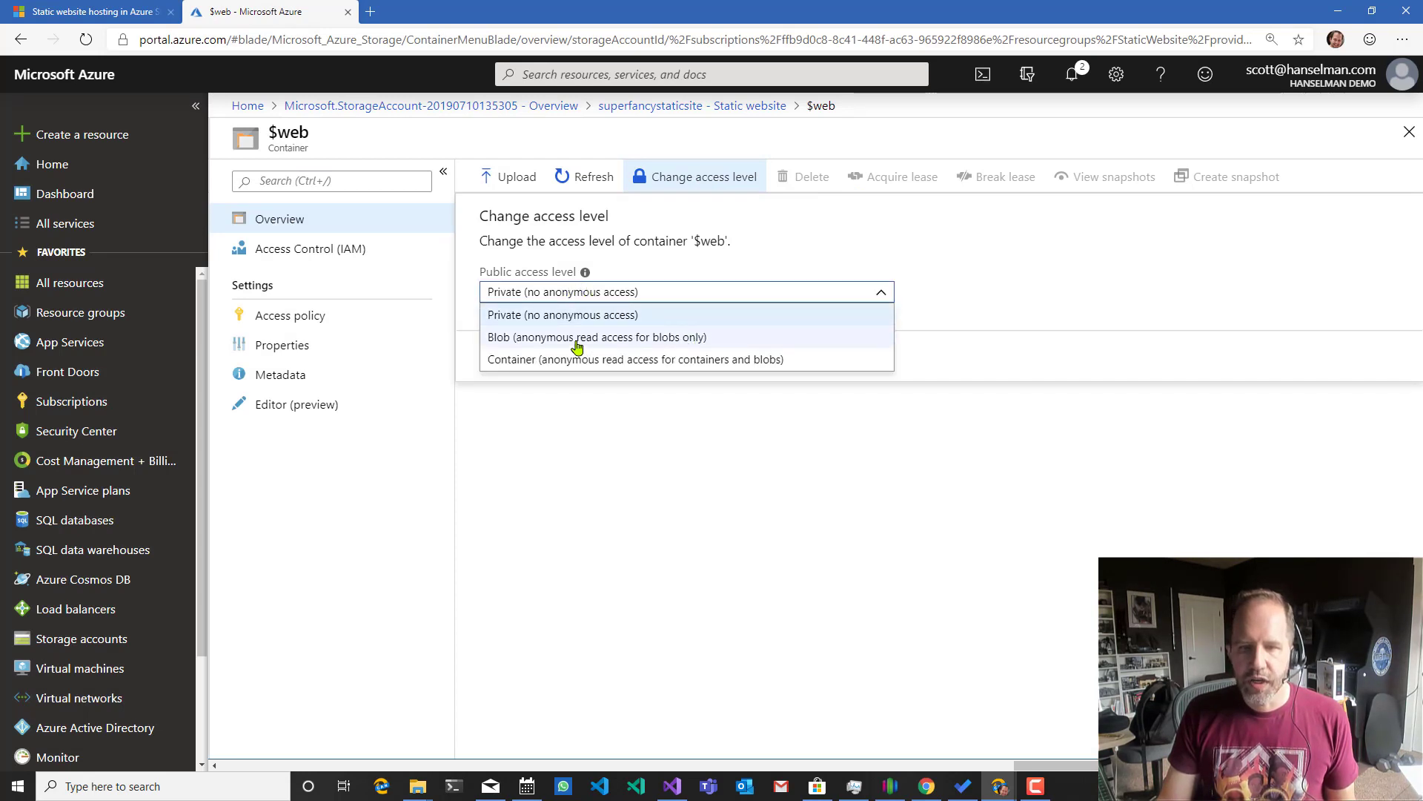
click(597, 336)
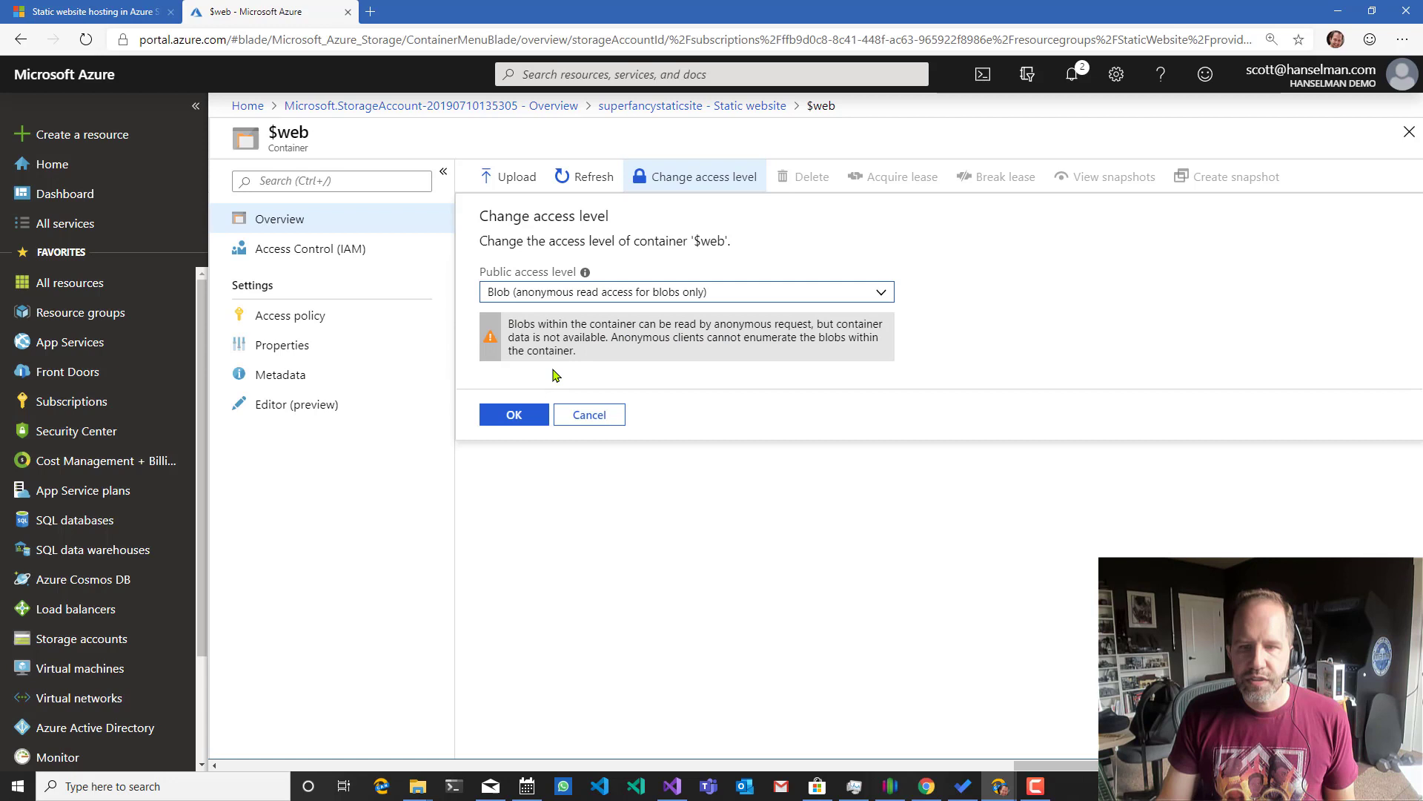
click(515, 414)
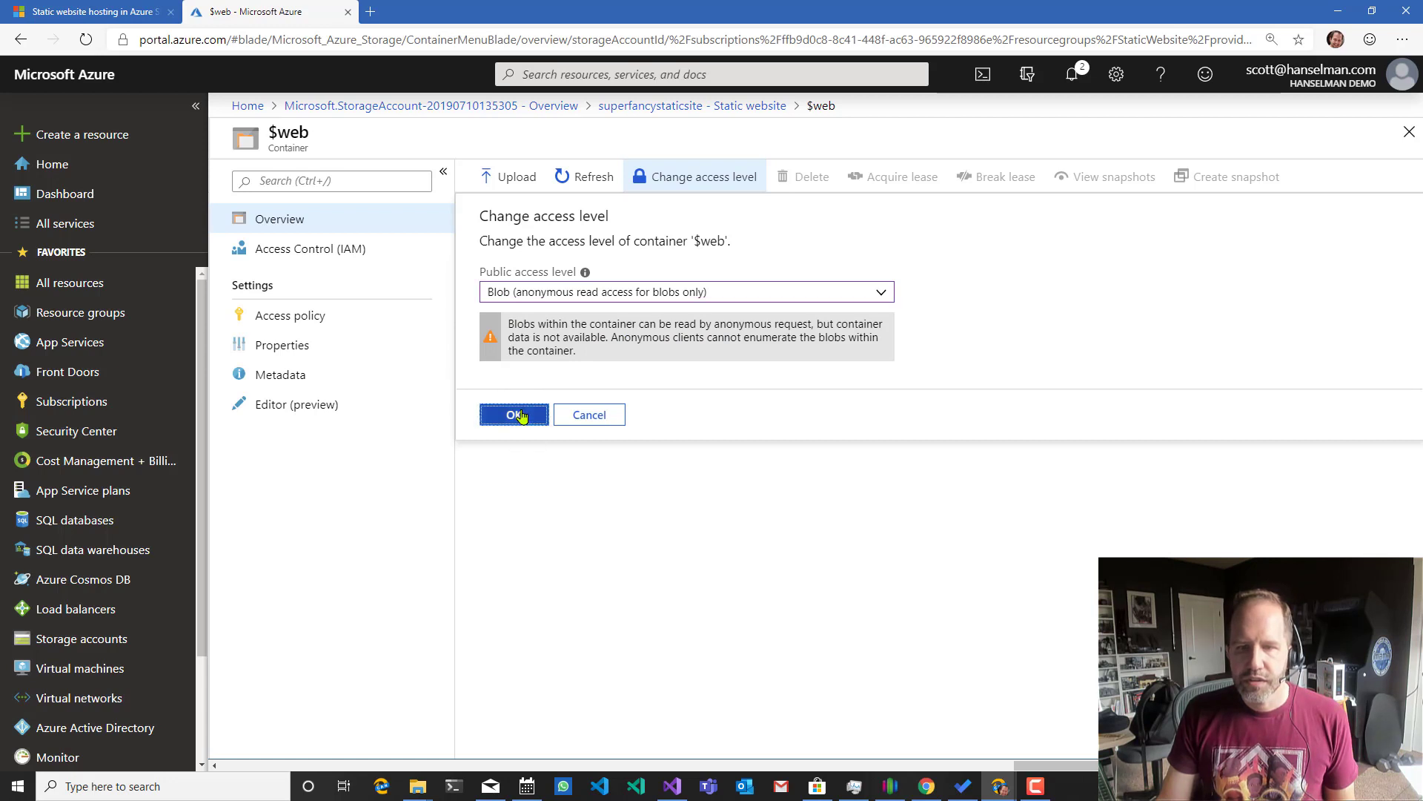
click(513, 414)
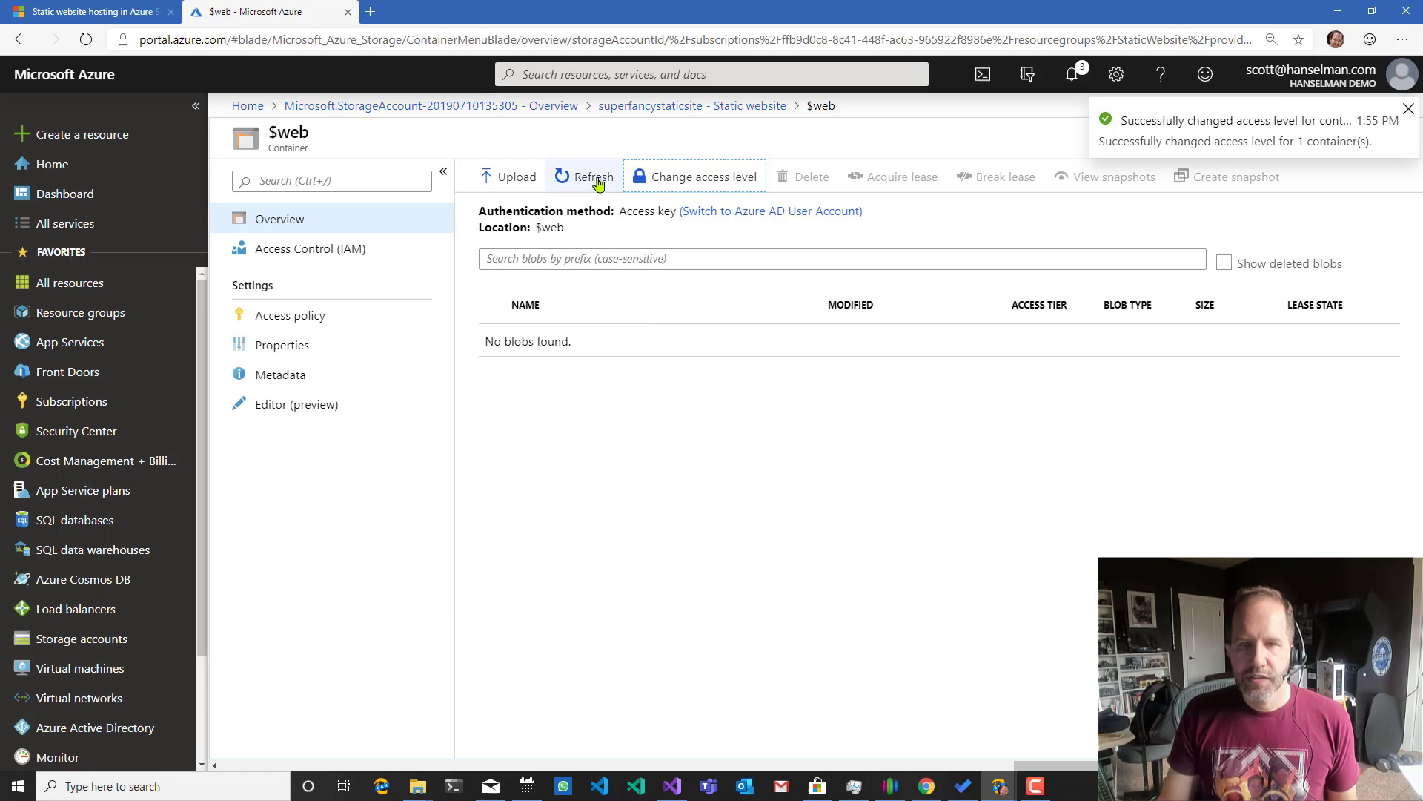
click(91, 12)
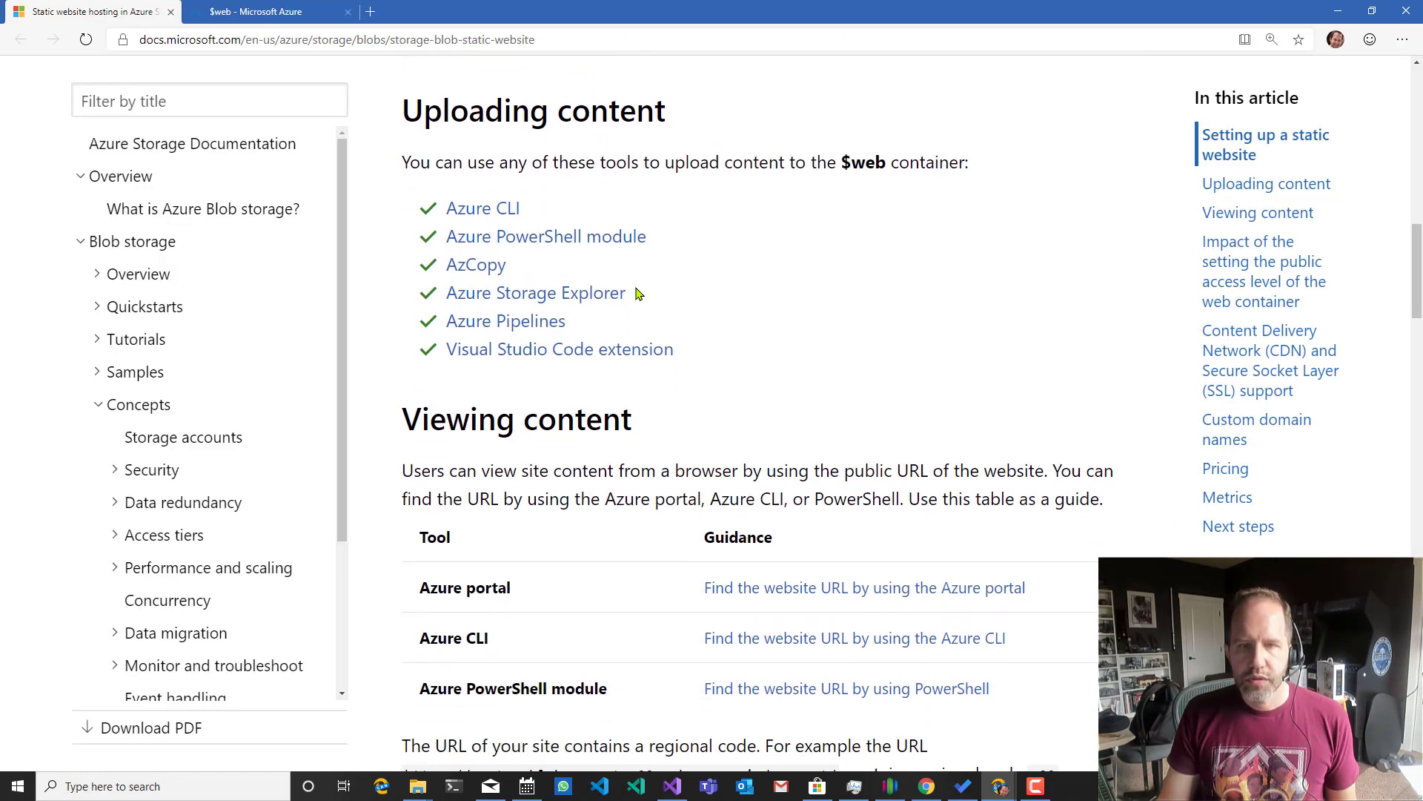
Scroll the article to the Viewing content section while Storage Explorer launches.
scroll(down, 3)
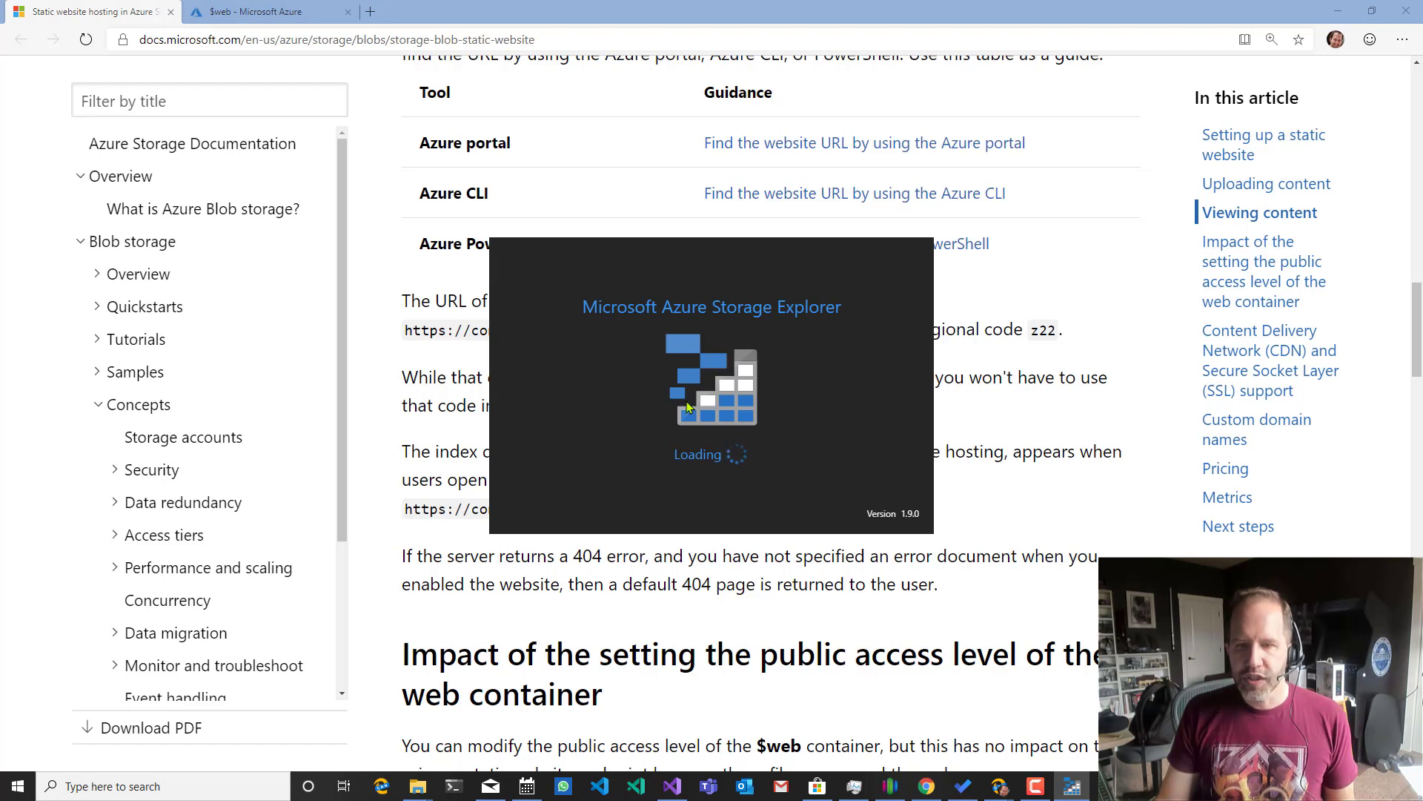
mouse_move(761, 341)
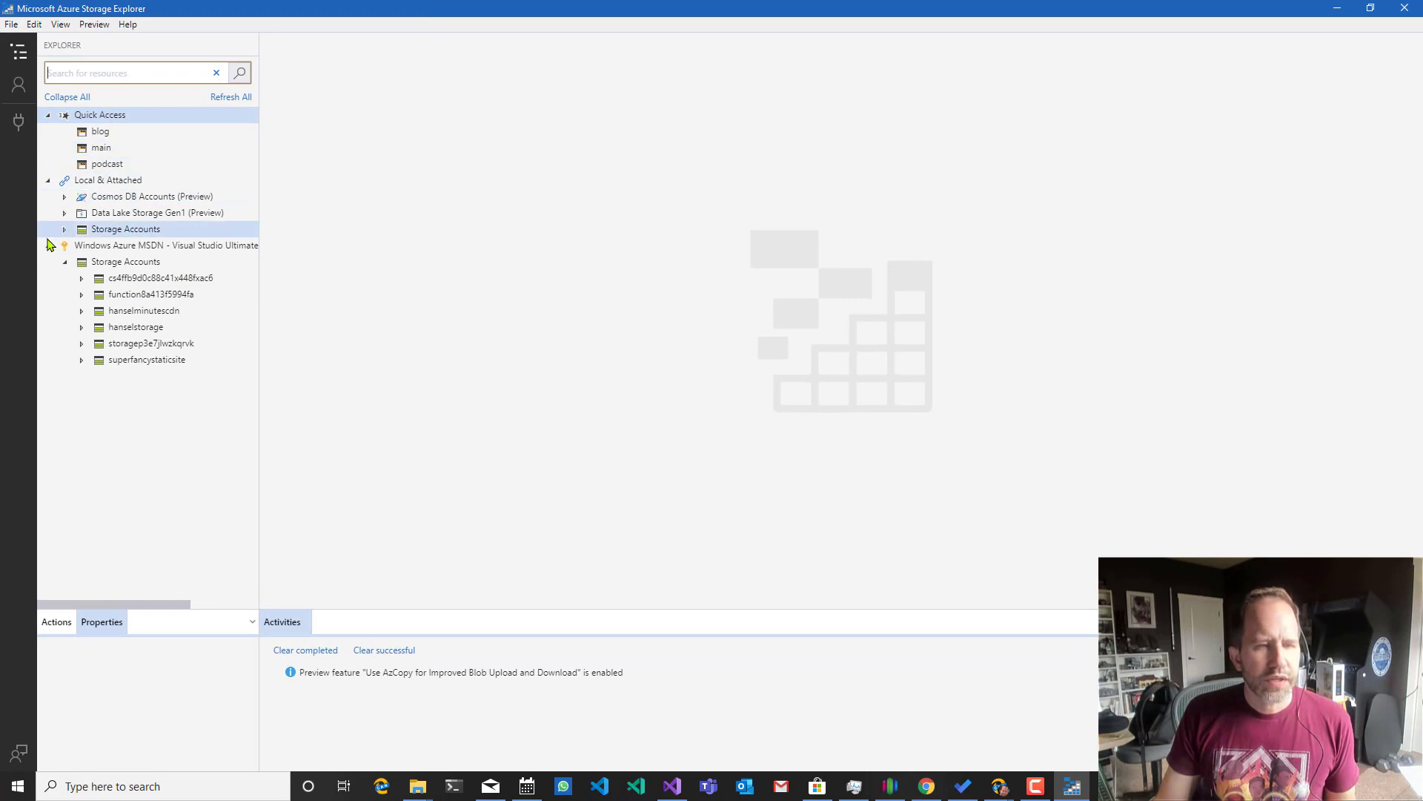
Expand superfancystaticsite under Storage Accounts in the Explorer tree and open its empty $web container.
right_click(124, 261)
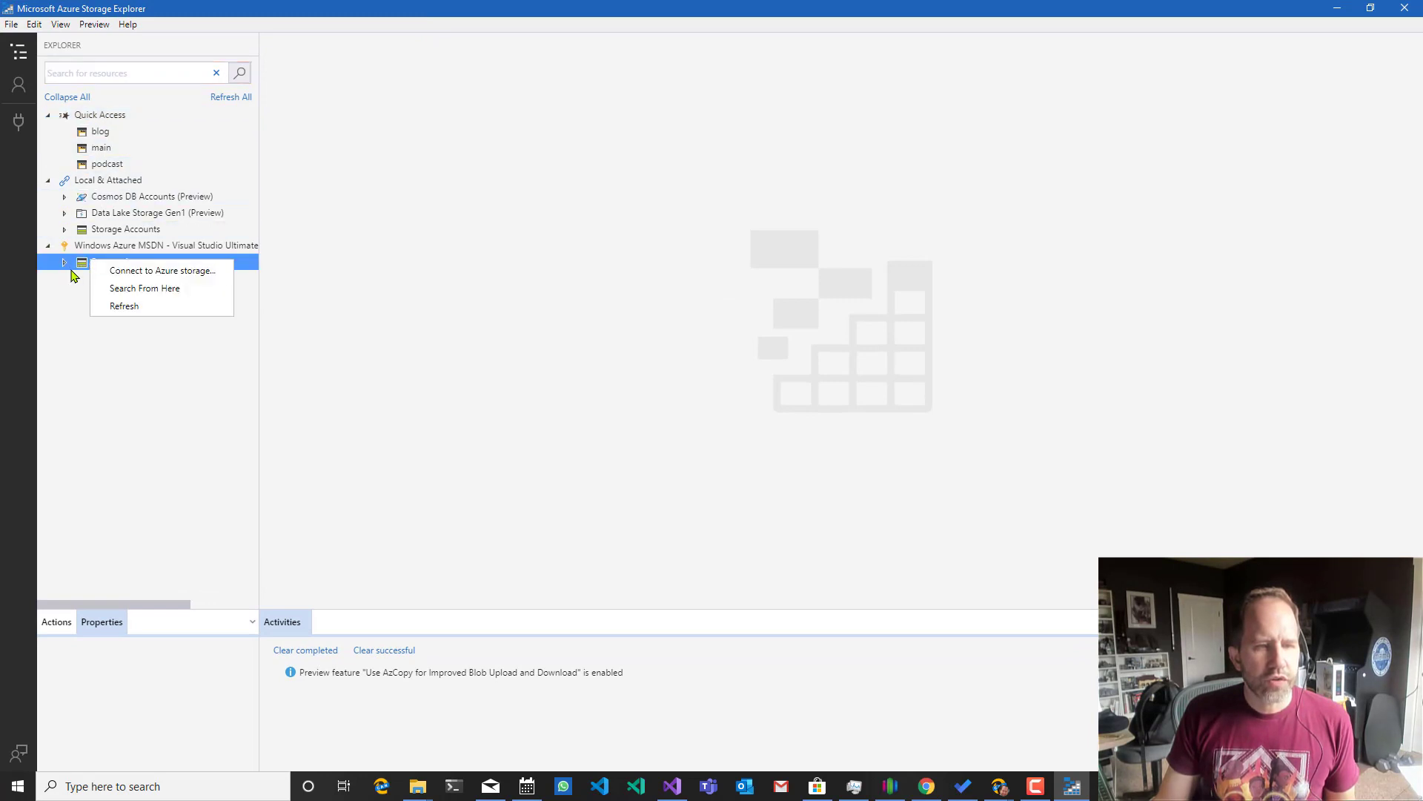
click(64, 261)
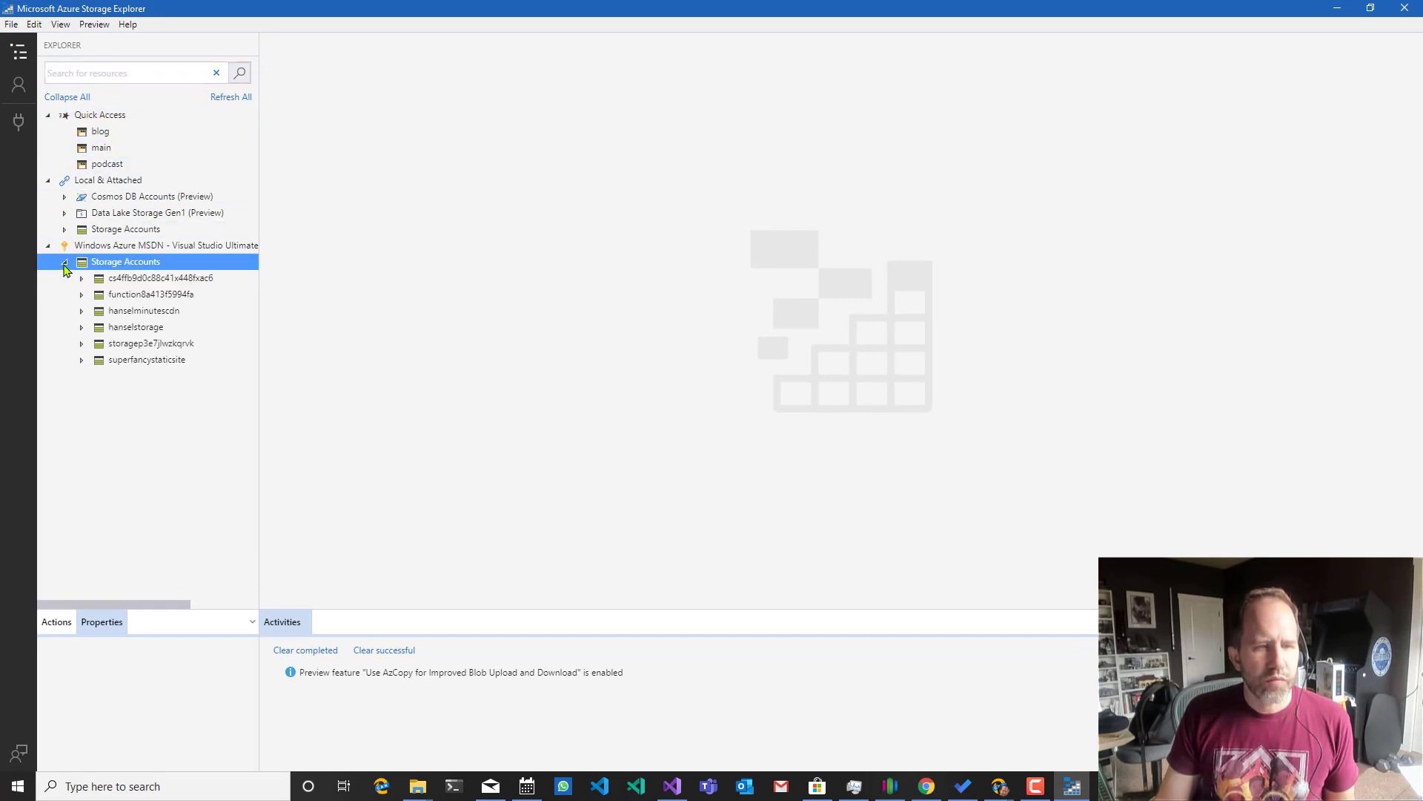
click(147, 358)
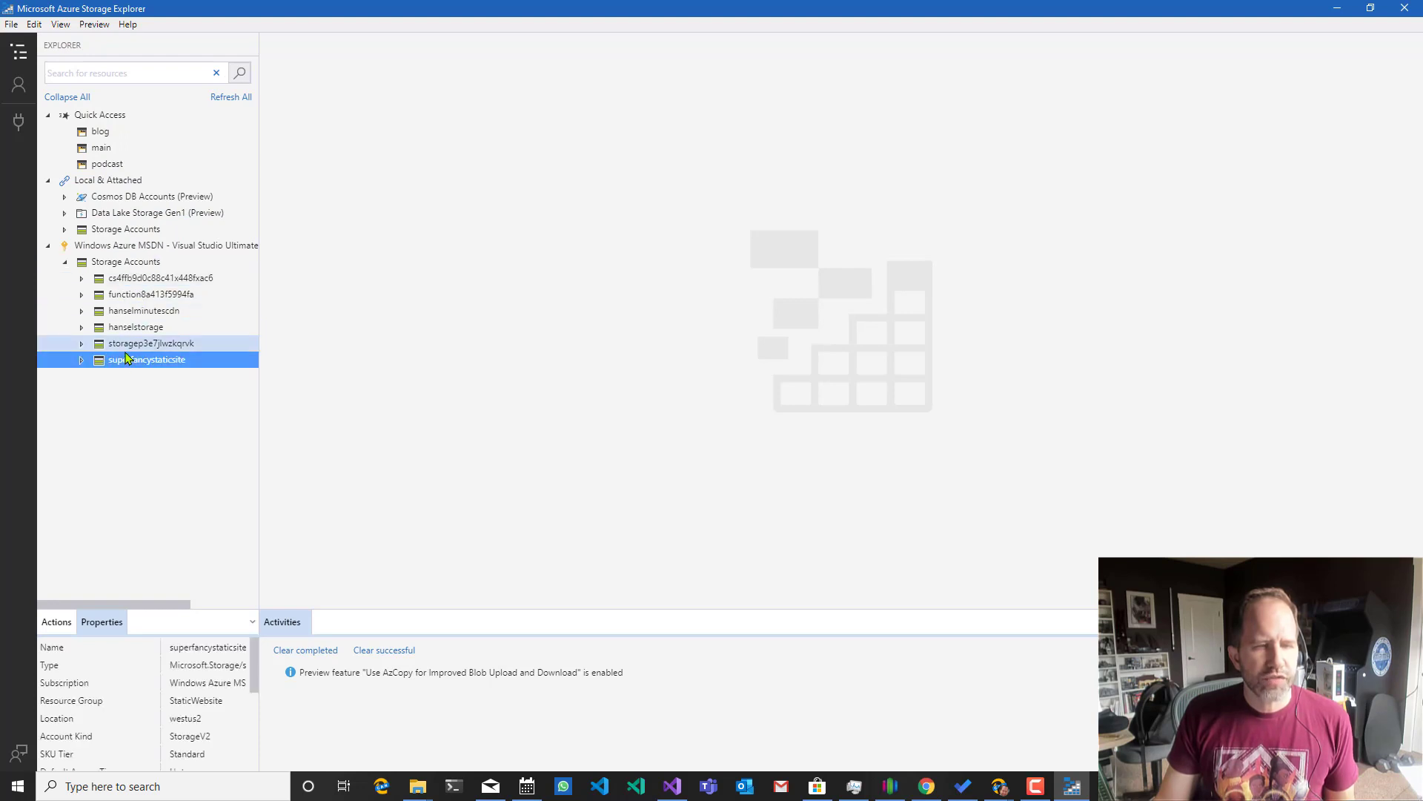
click(80, 359)
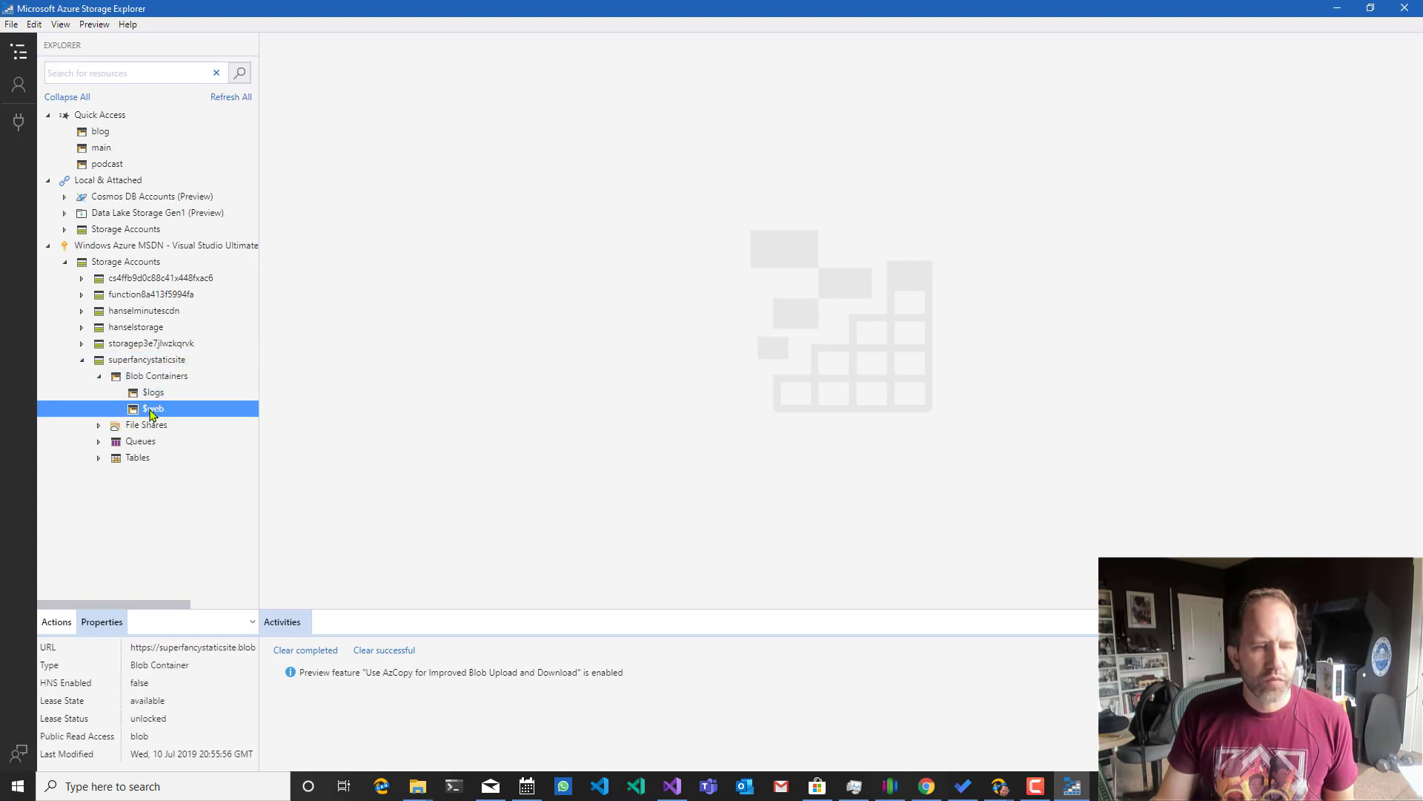
double_click(153, 408)
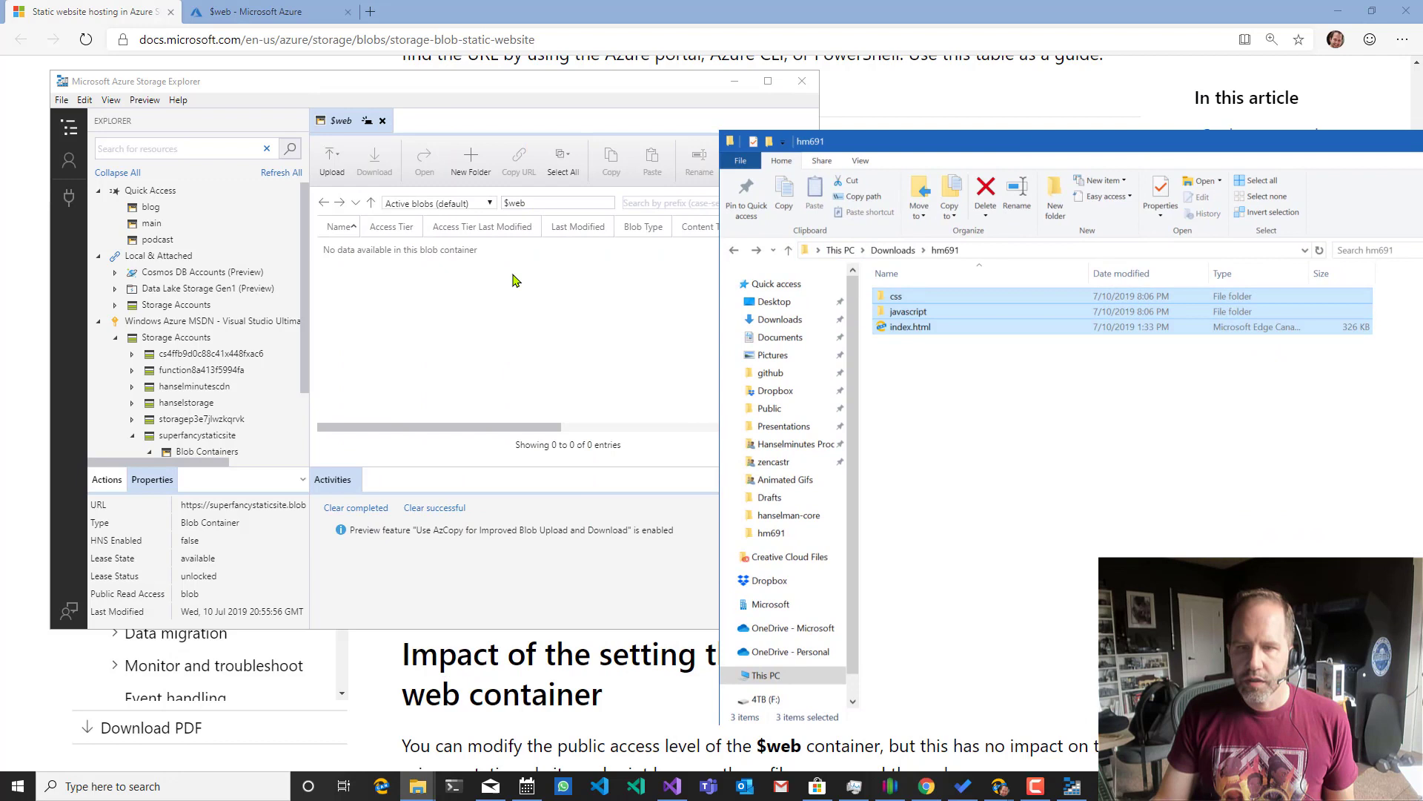
mouse_move(446, 292)
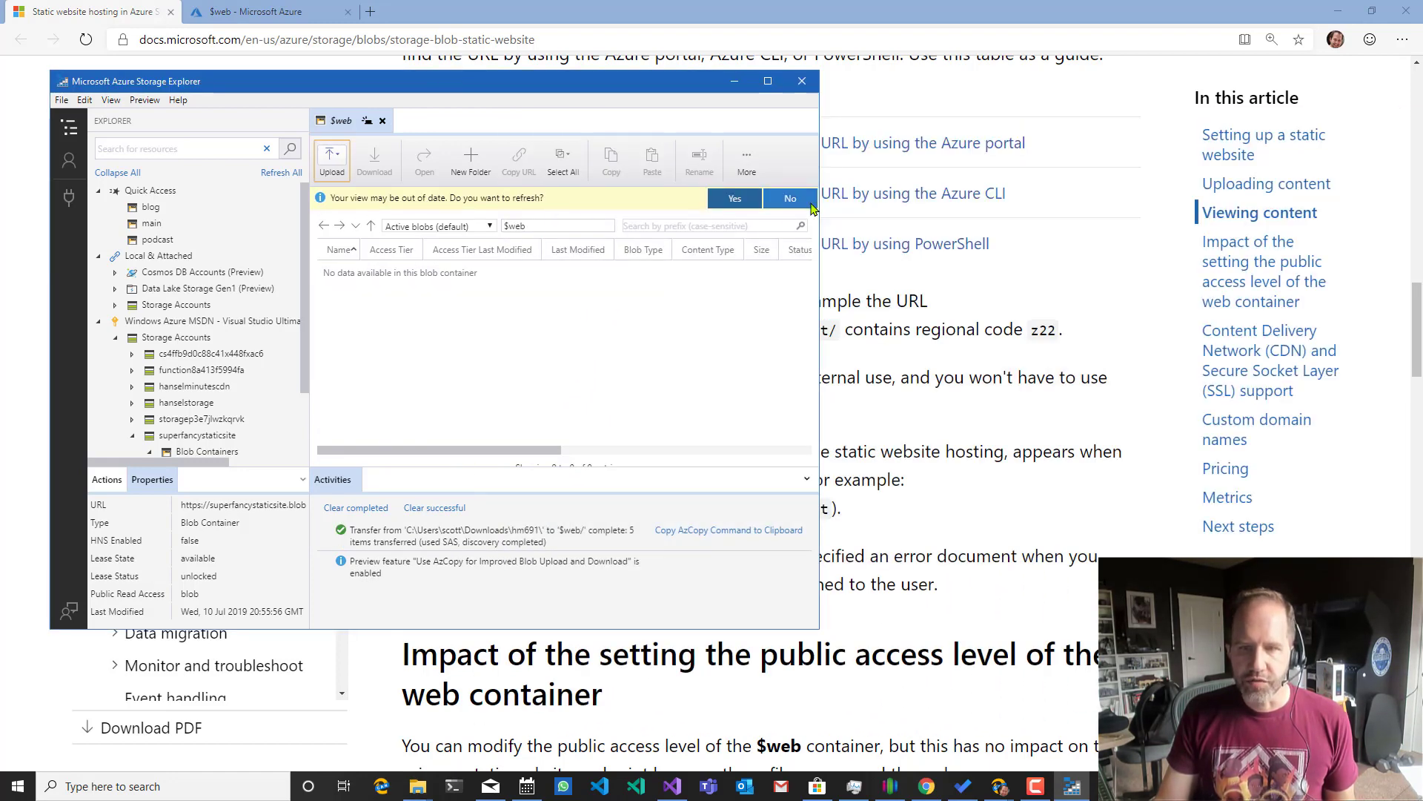
Refresh the $web listing to show css, javascript and index.html, then start a new browser tab.
click(734, 198)
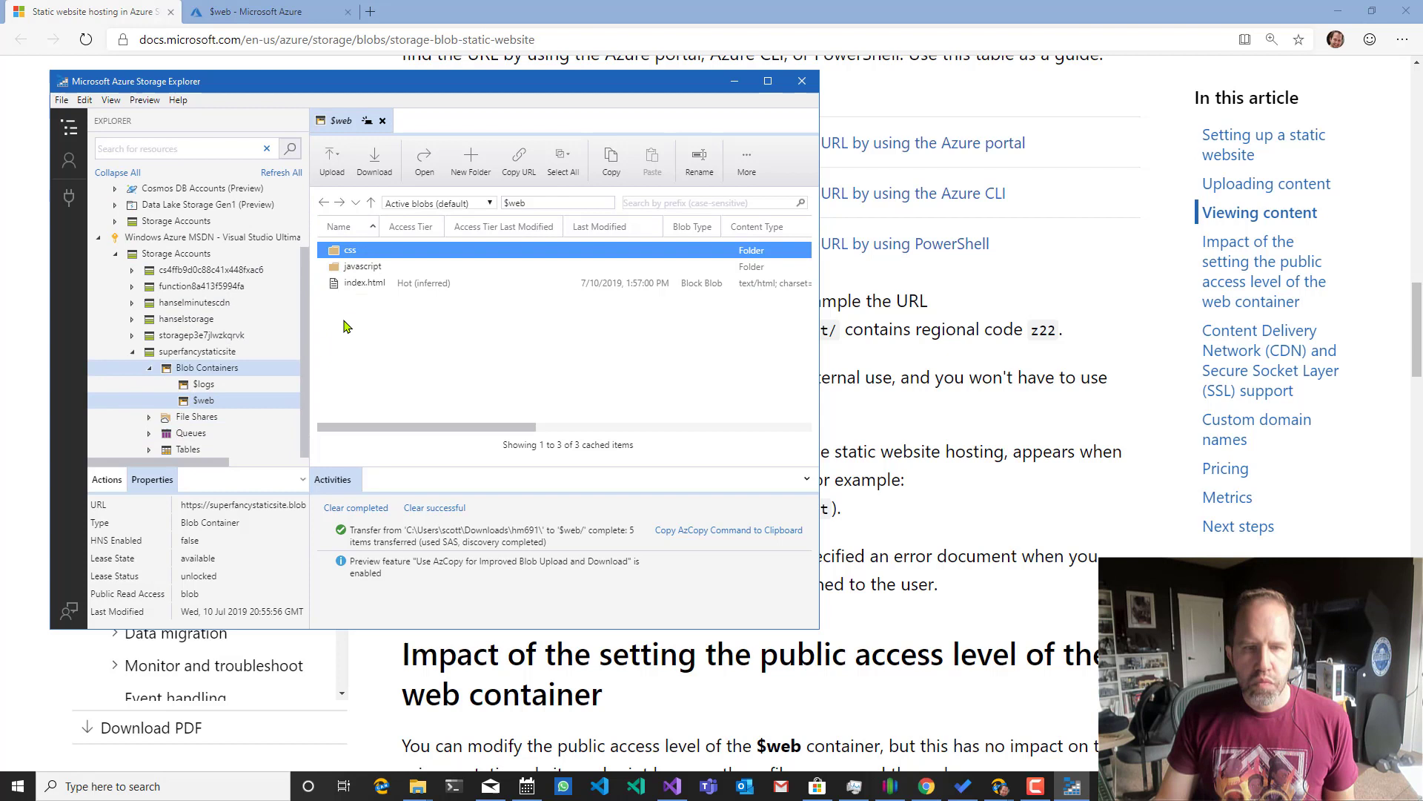
click(365, 282)
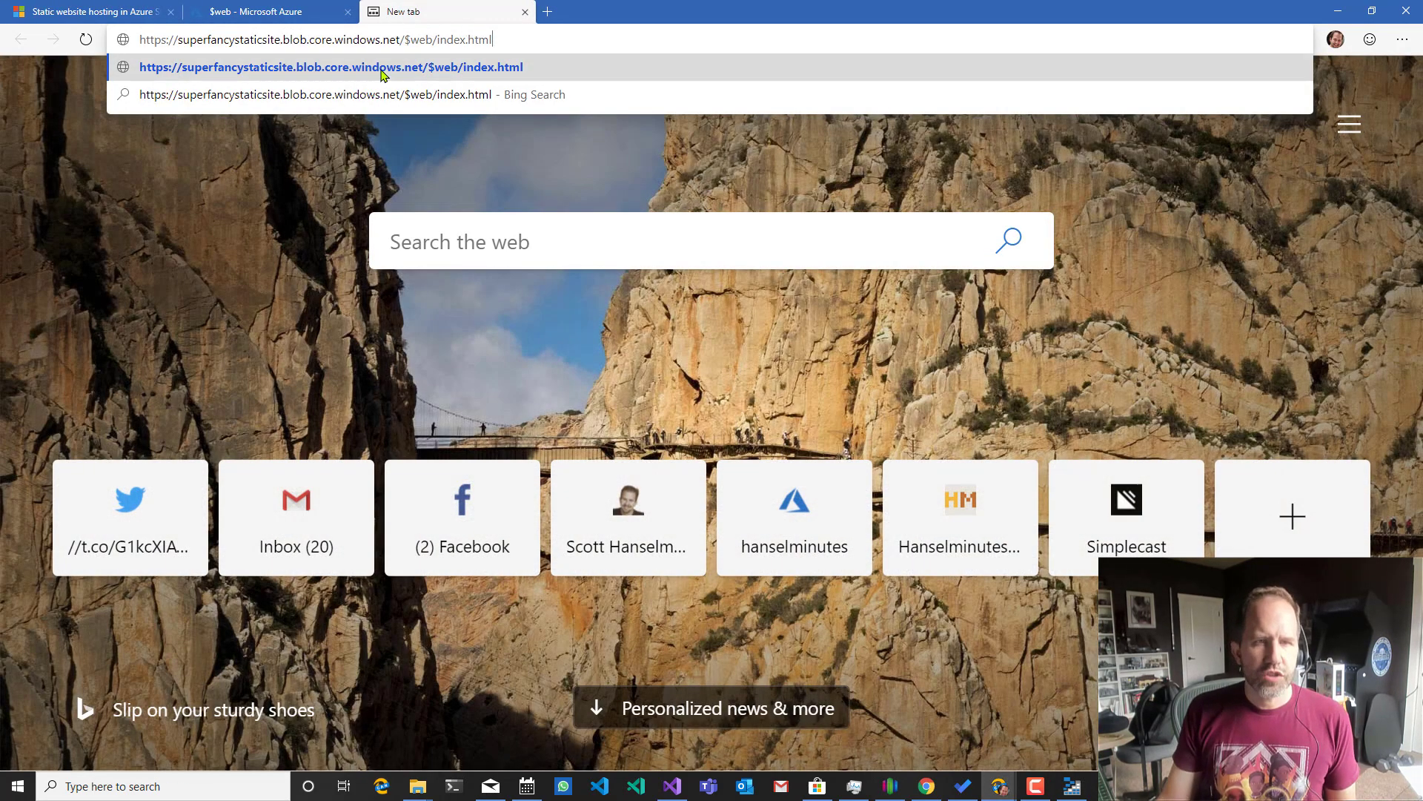
mouse_move(322, 357)
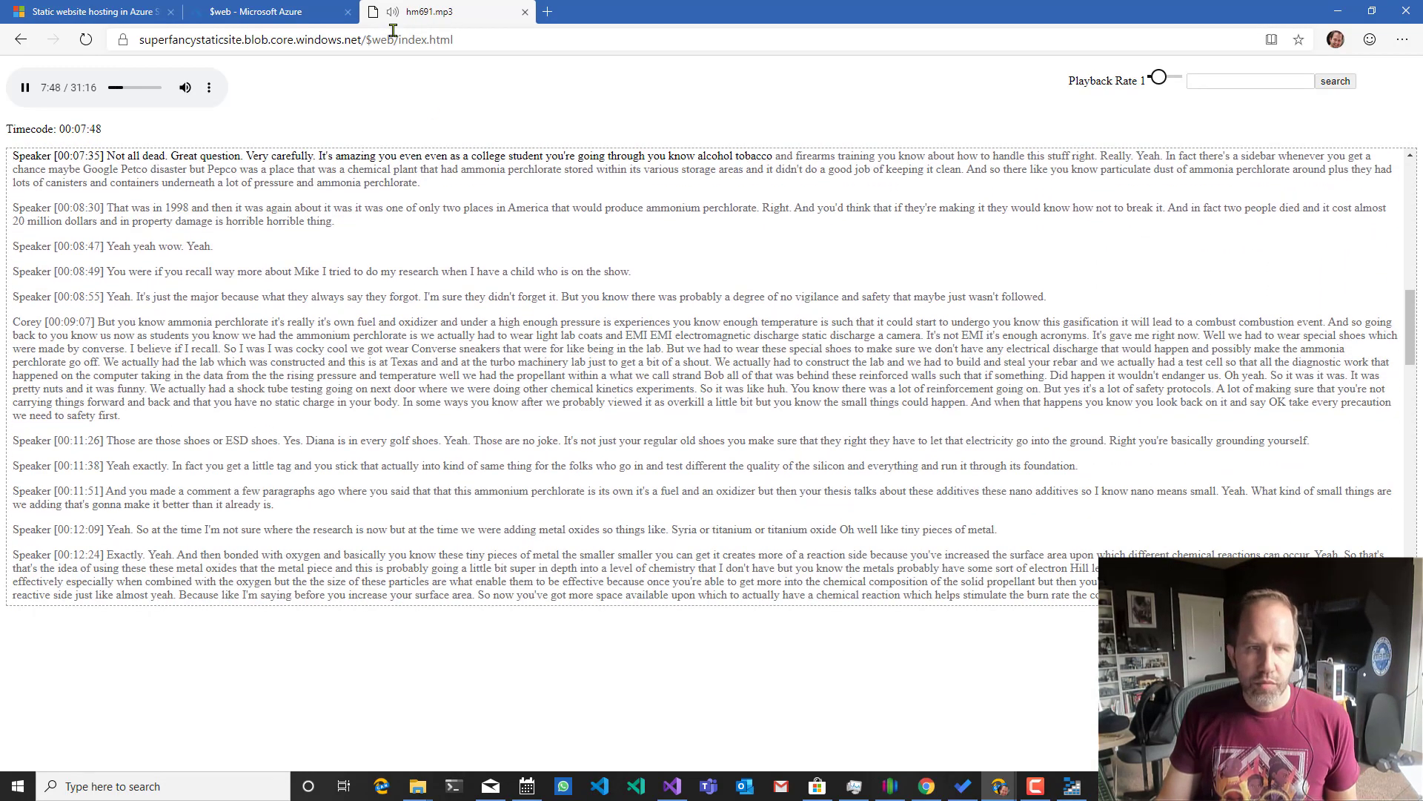
Trim the index.html blob URL to the bare $web address, see ResourceNotFound, and return to superfancystaticsite's overview.
click(317, 39)
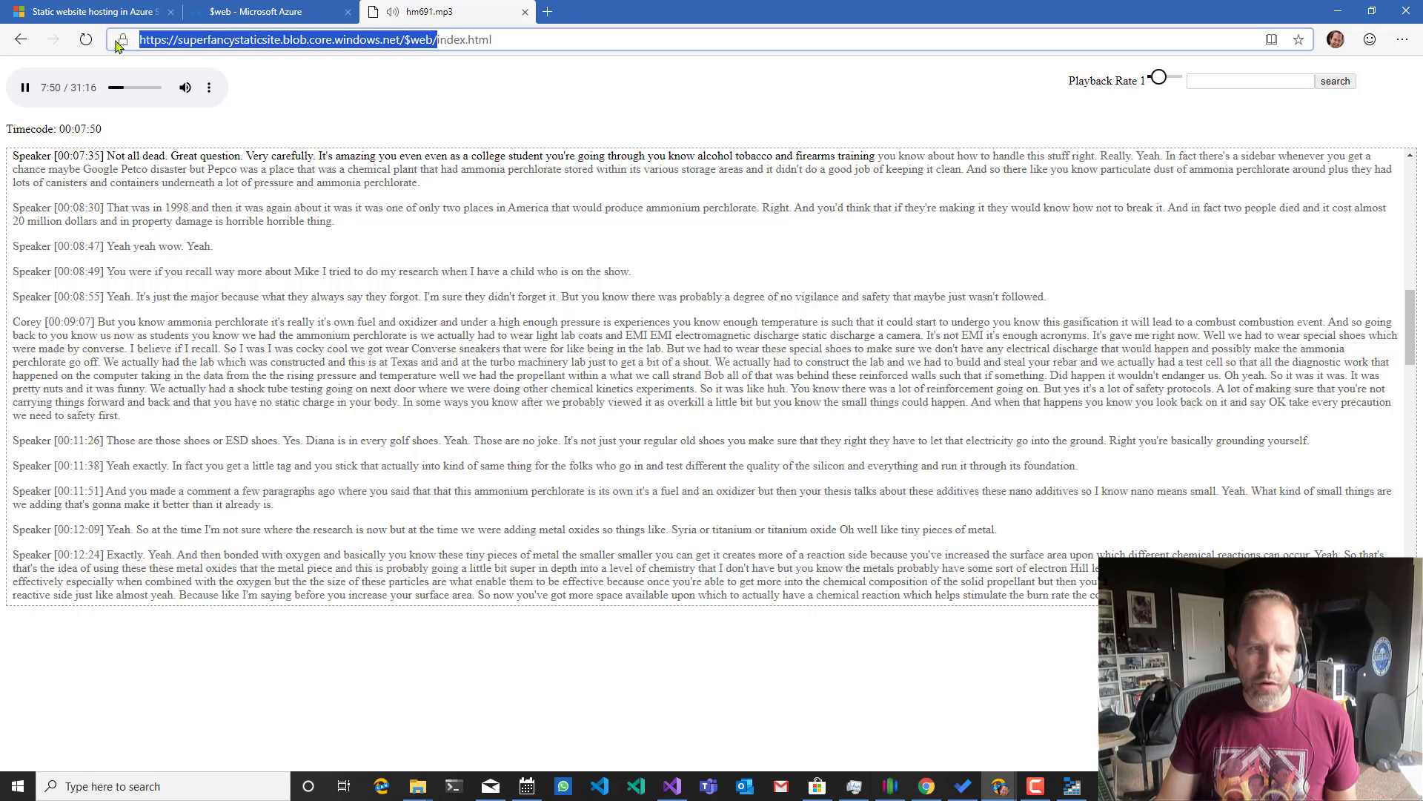
double_click(226, 39)
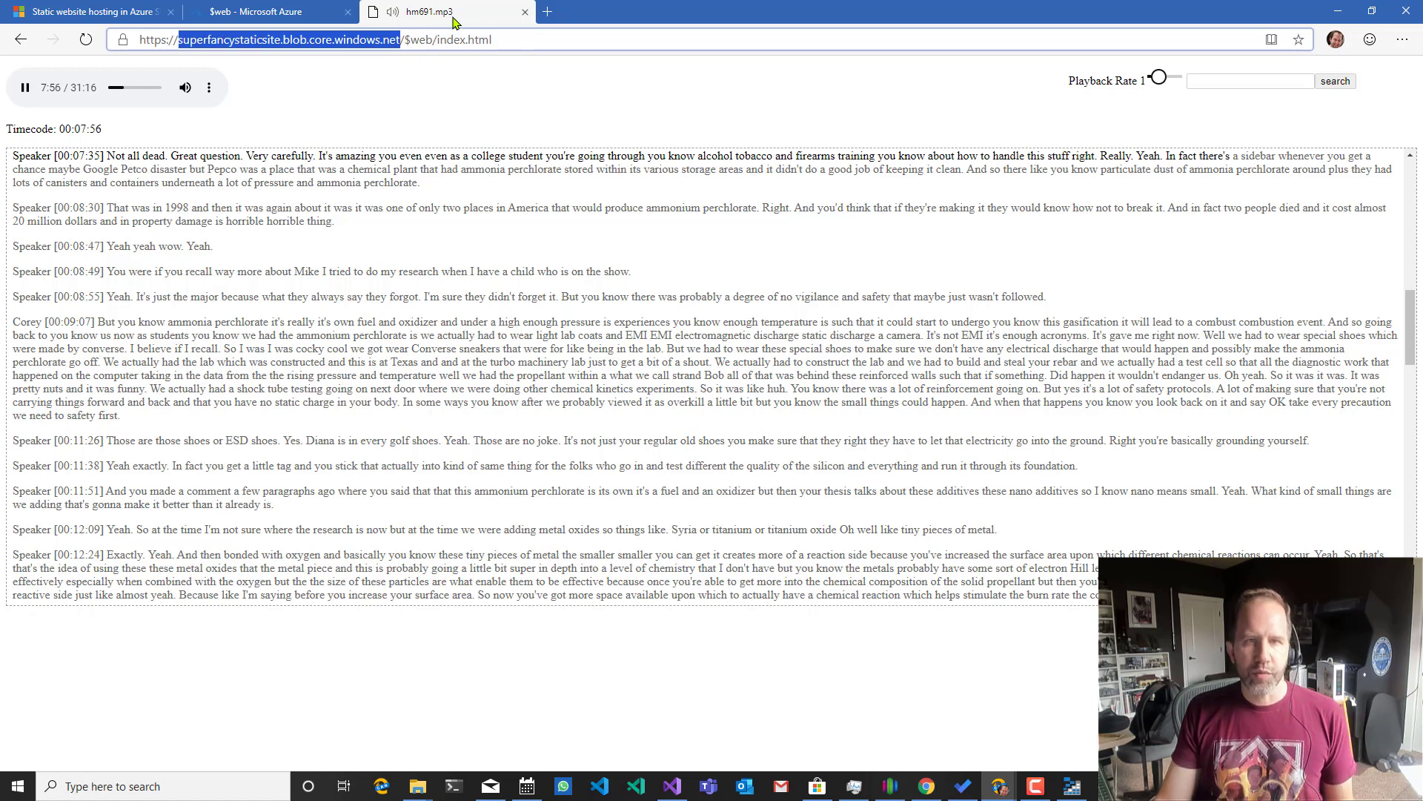
mouse_move(433, 25)
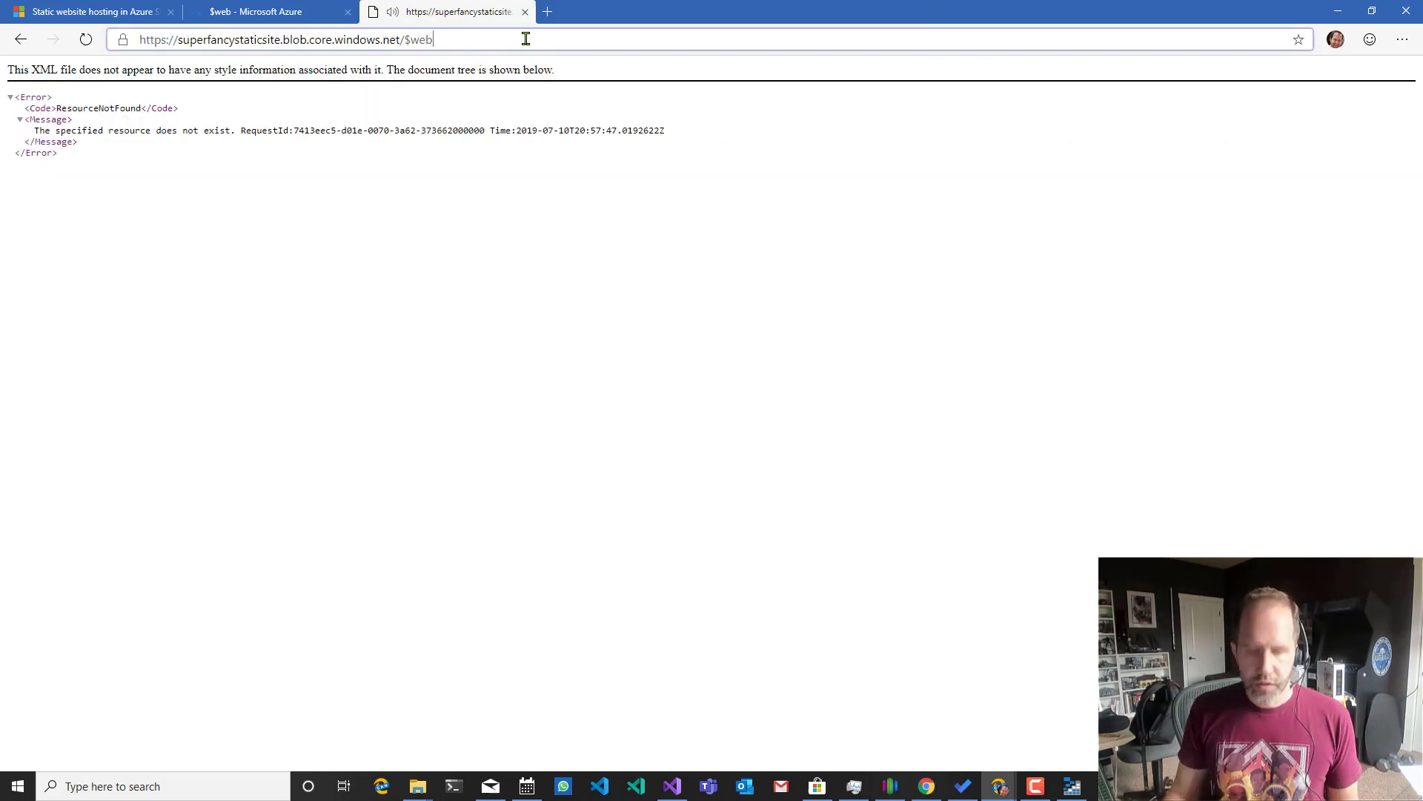
click(264, 12)
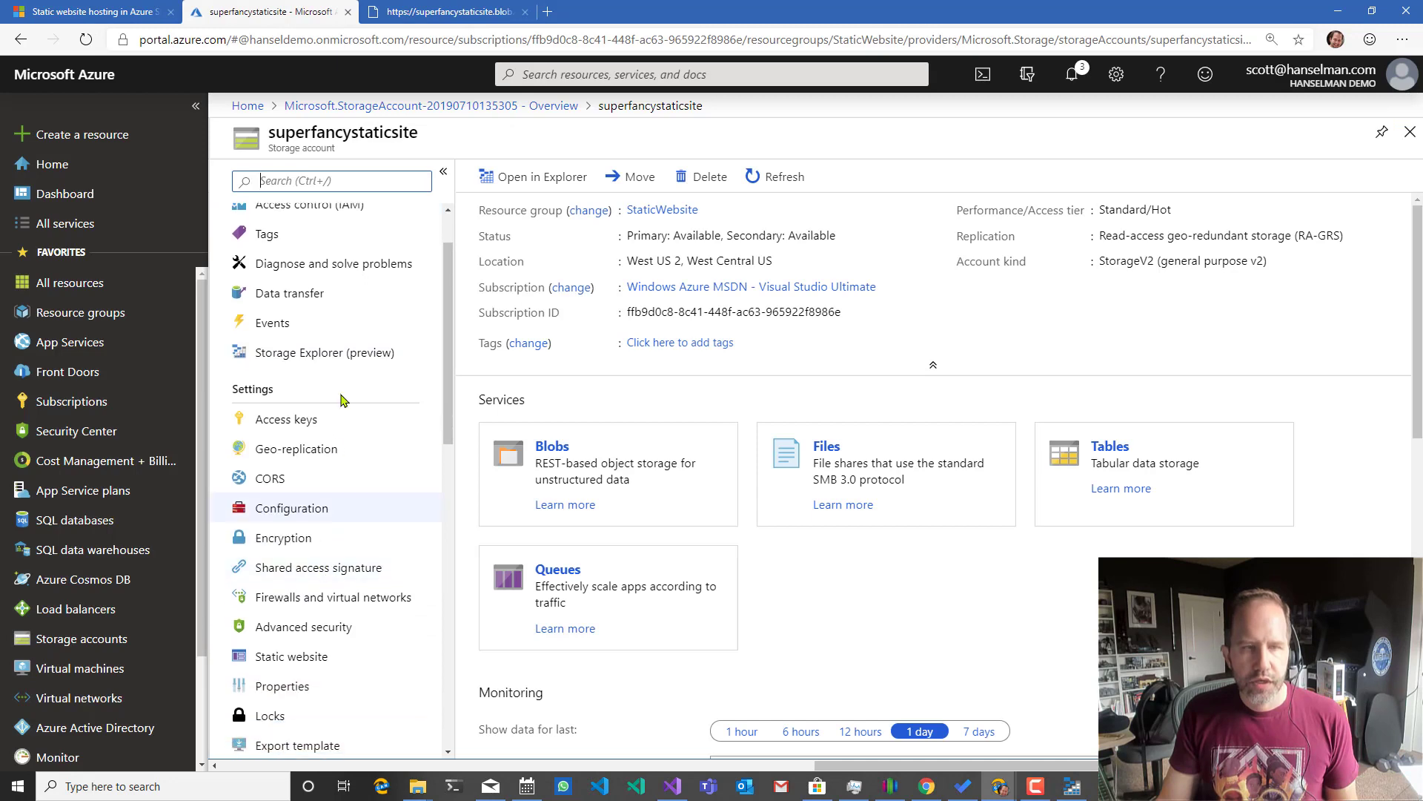
Read the Viewing content section on regional codes in the URL, then go to the account's Static website settings.
click(86, 12)
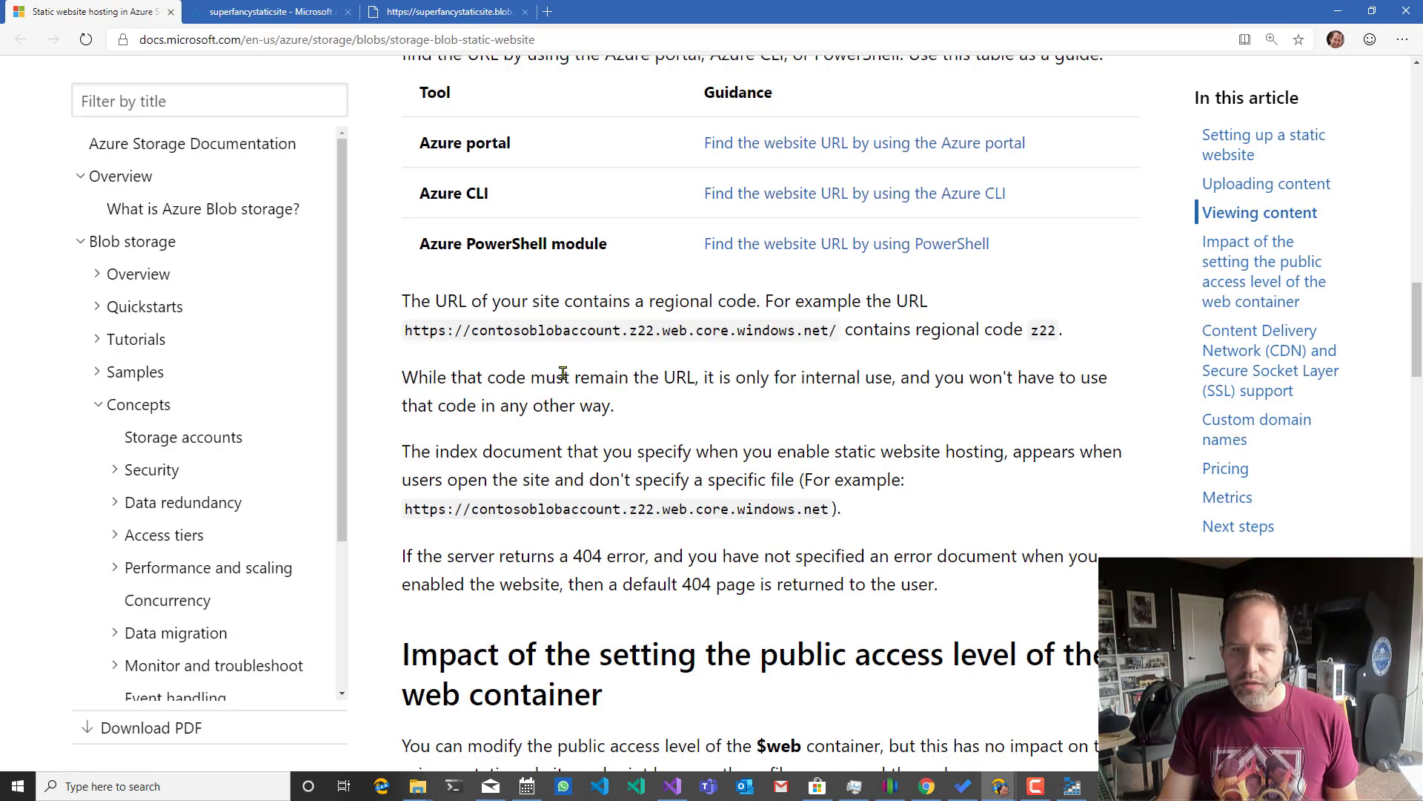
mouse_move(514, 406)
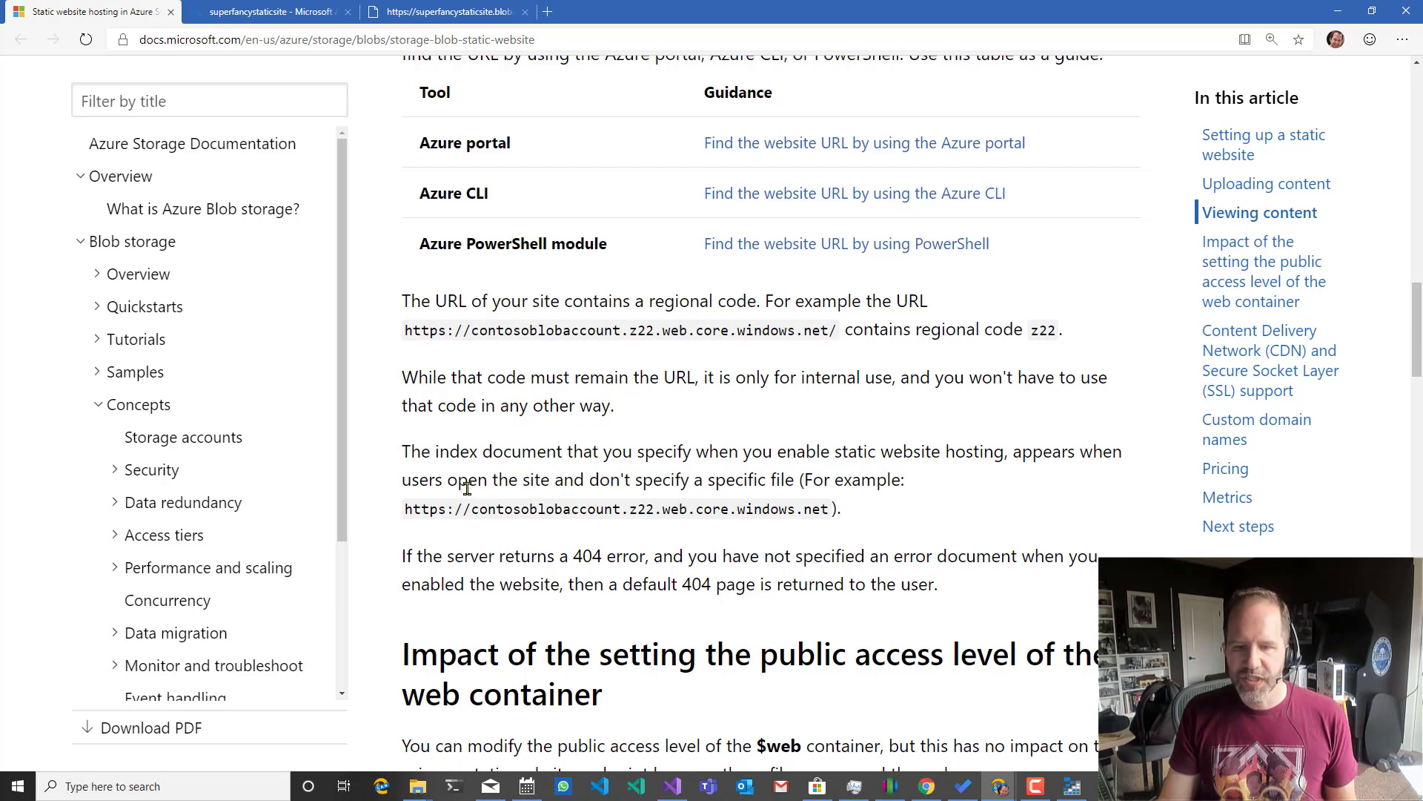
mouse_move(500, 547)
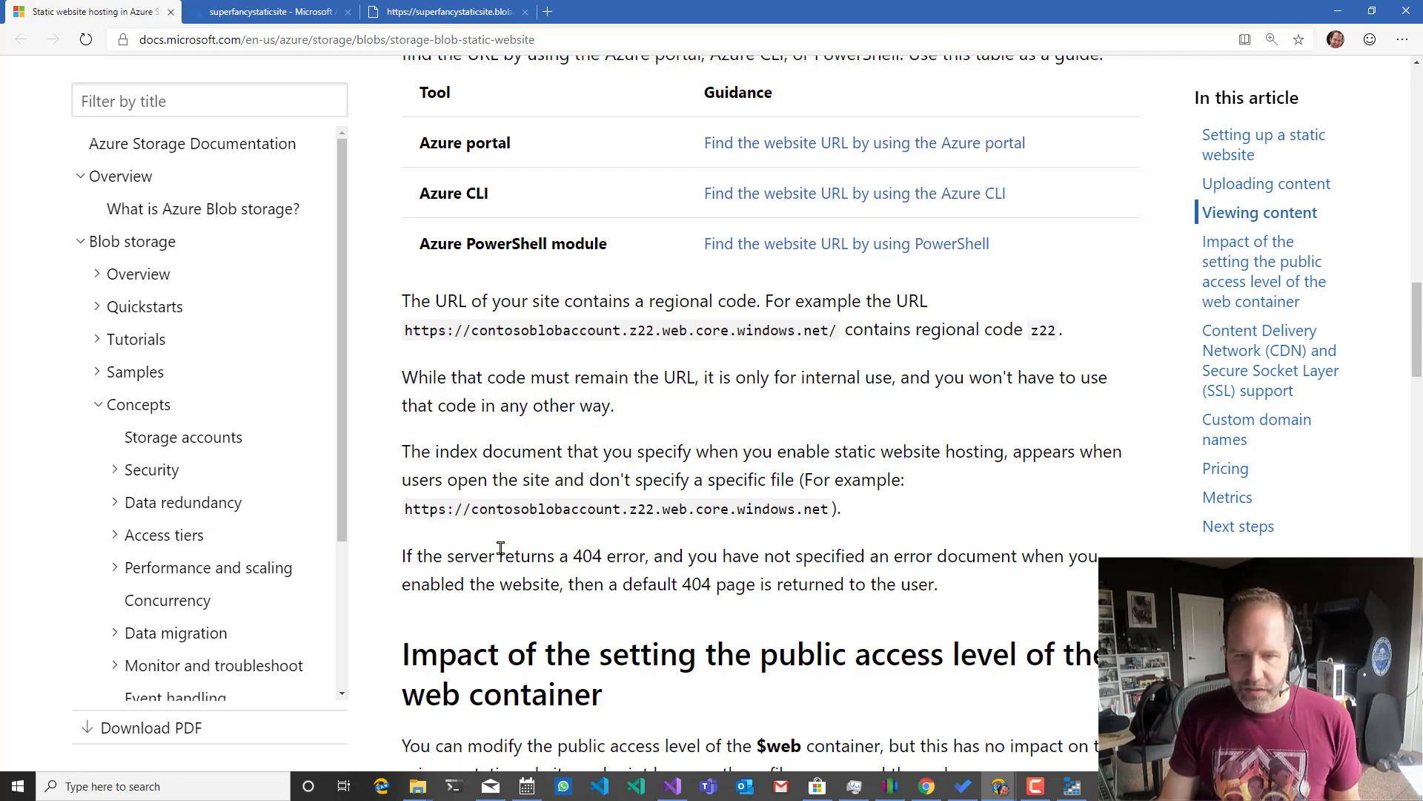
scroll(down, 3)
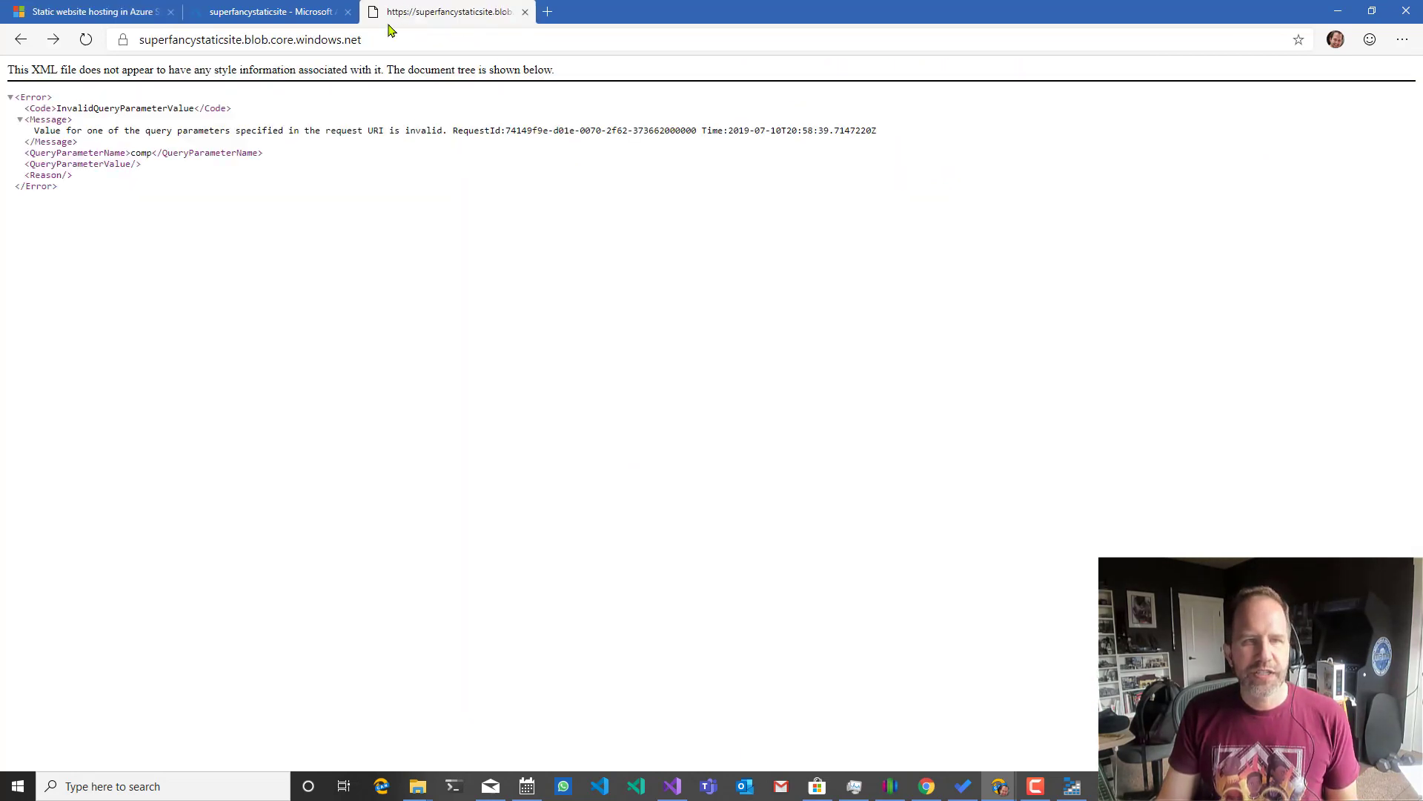
click(266, 10)
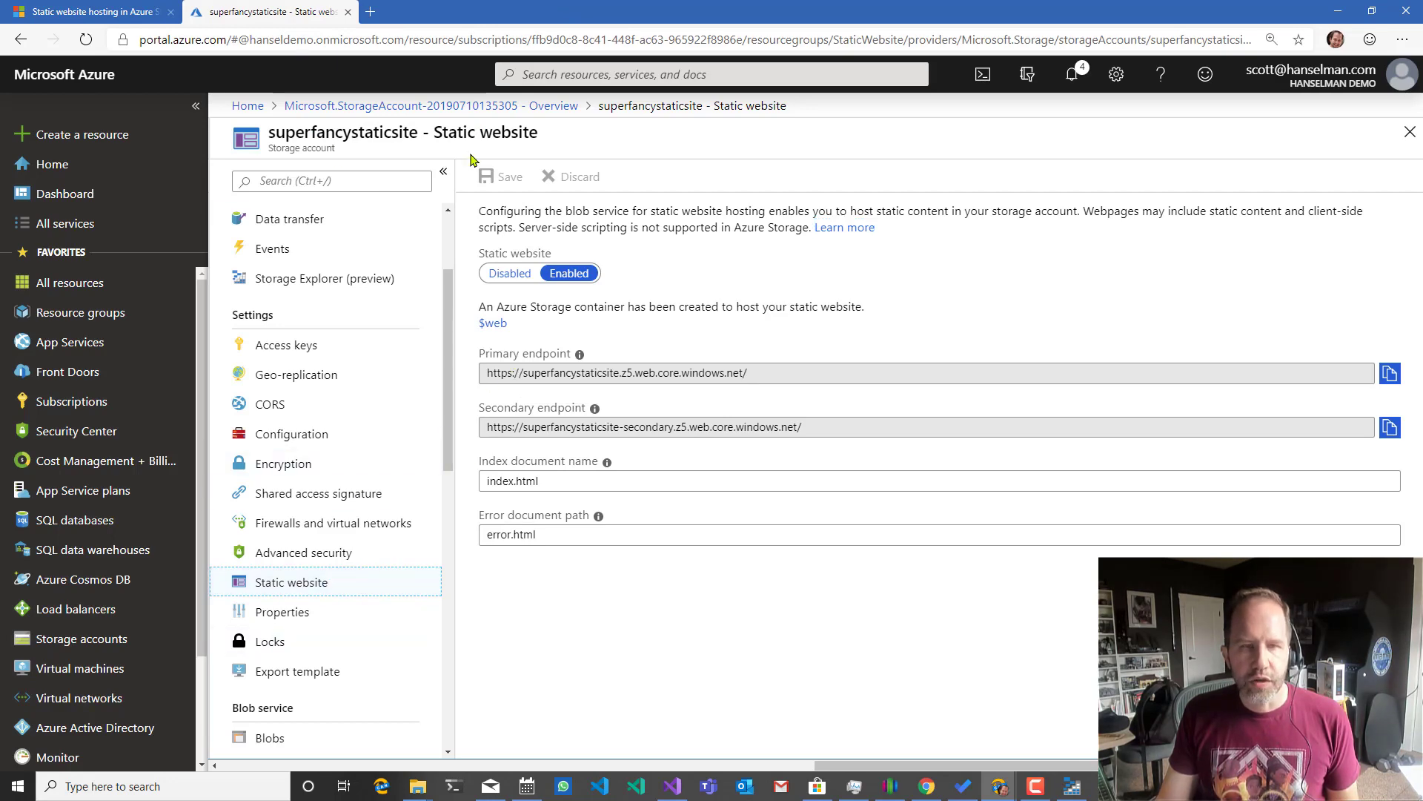
Load superfancystaticsite.blob.core.windows.net in a new tab and see it return an error.
click(546, 12)
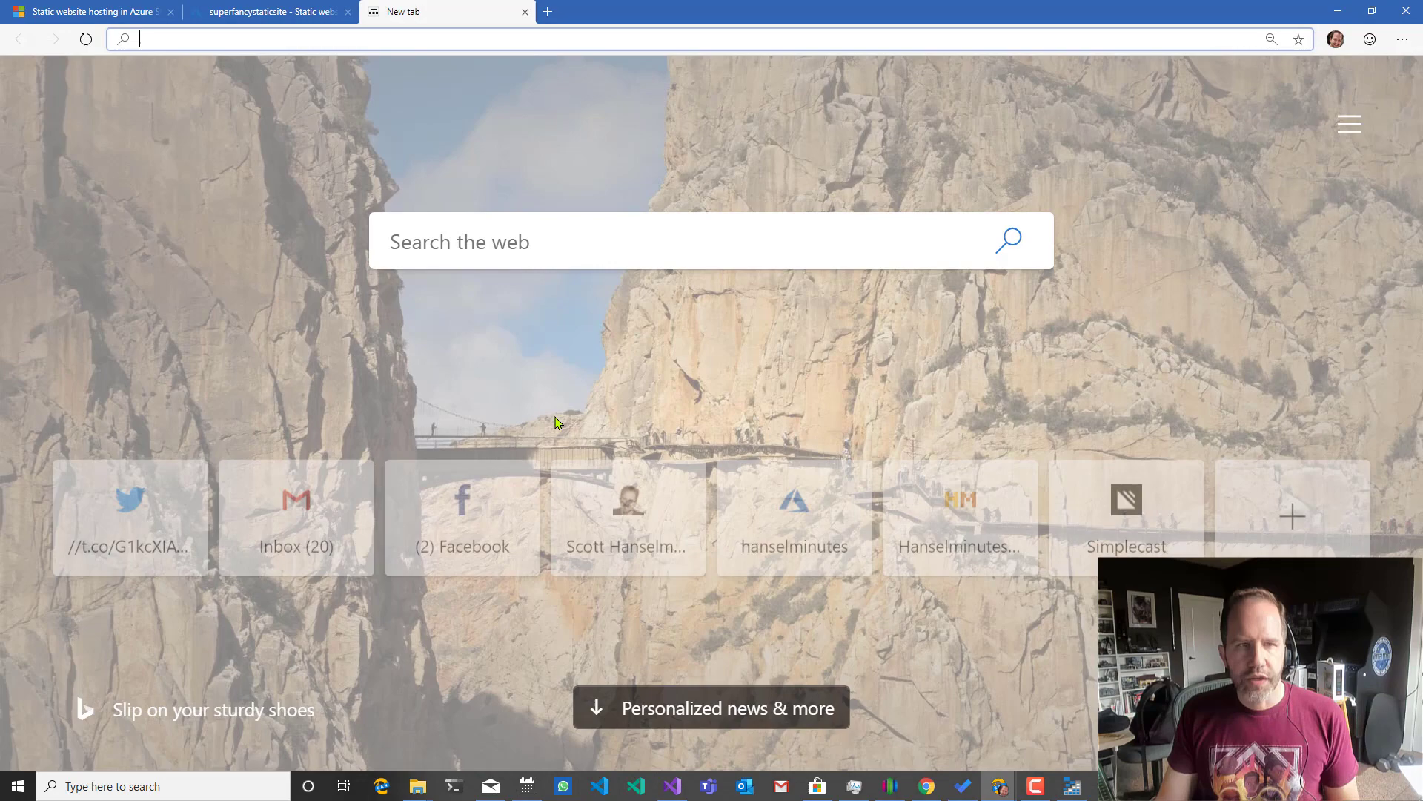
text(superfancystaticsite.blob.core.windows.net)
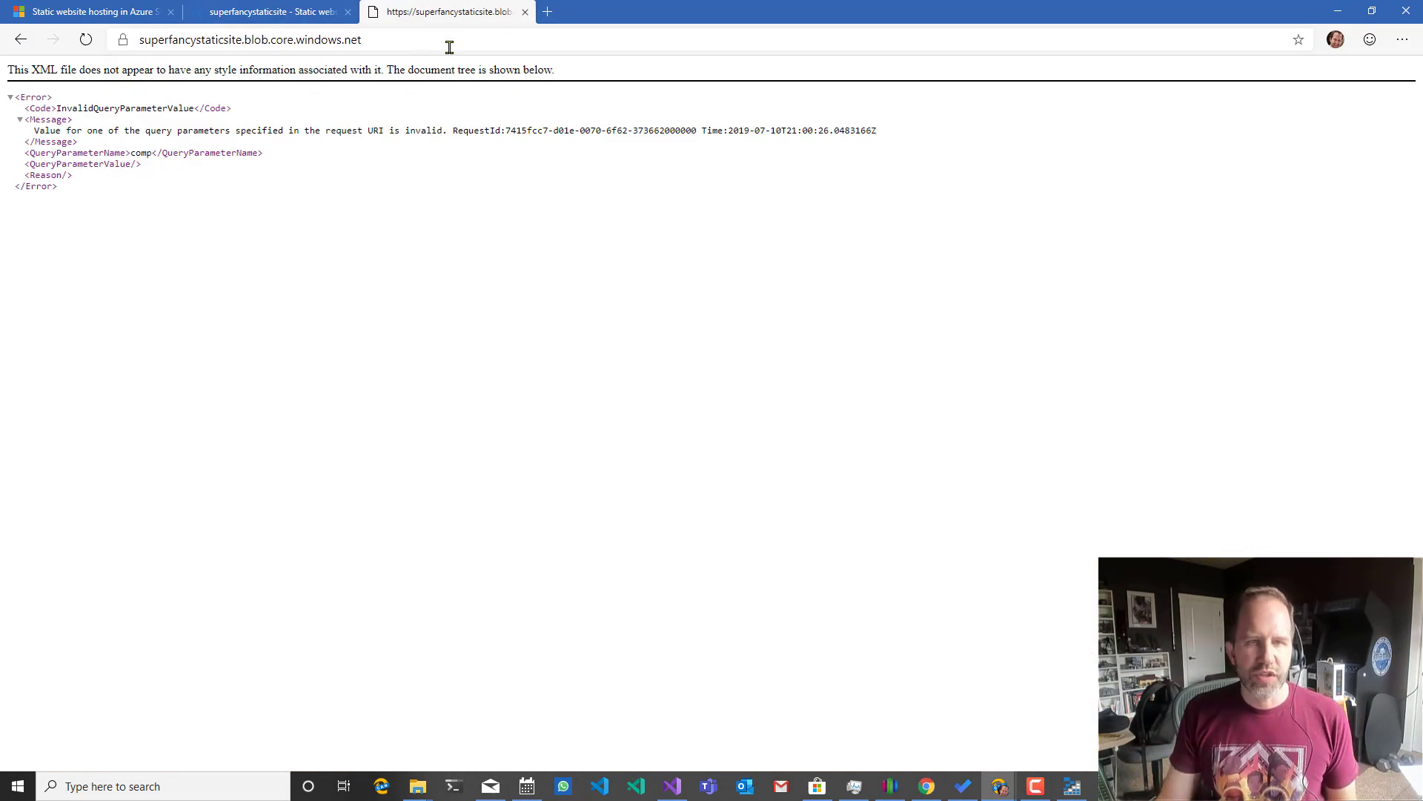
click(264, 12)
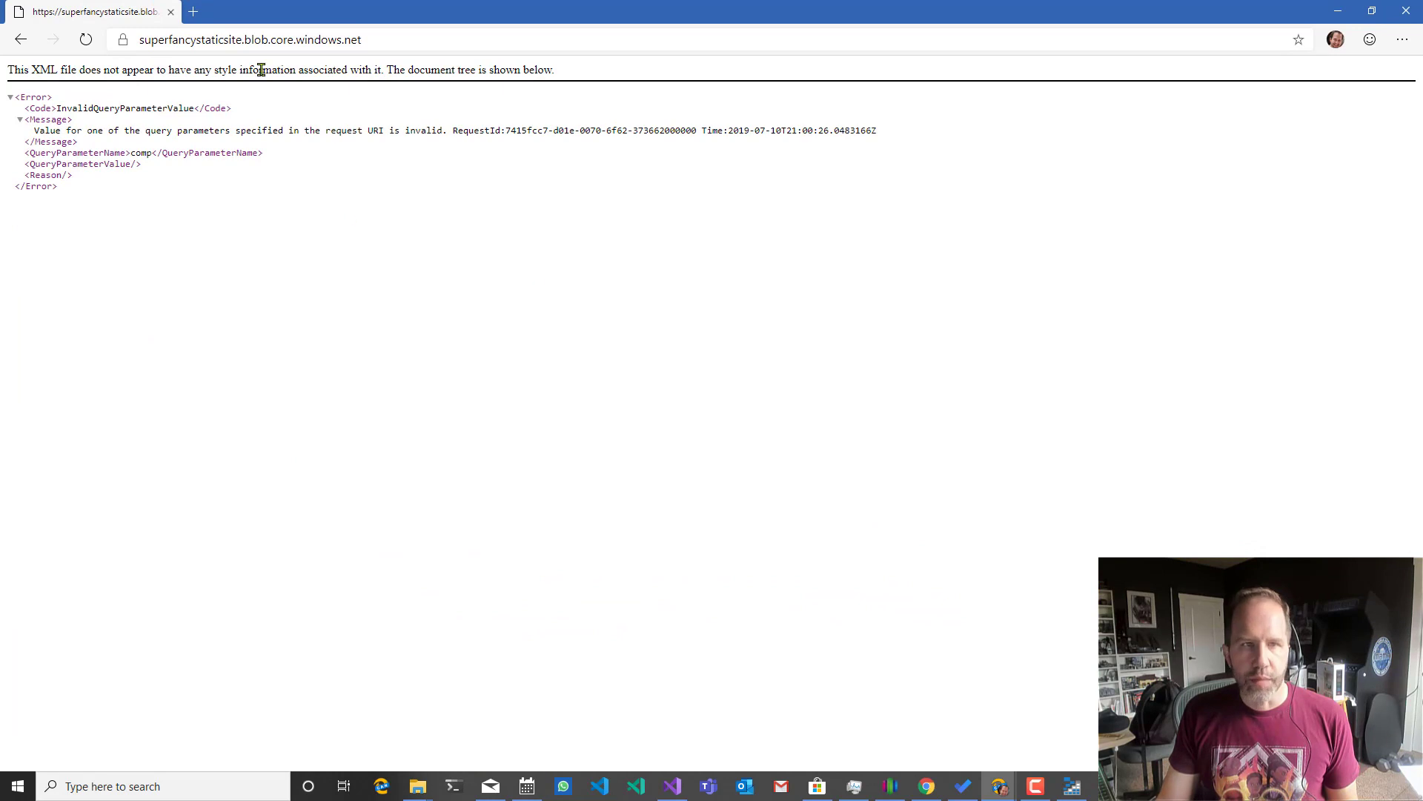
click(282, 38)
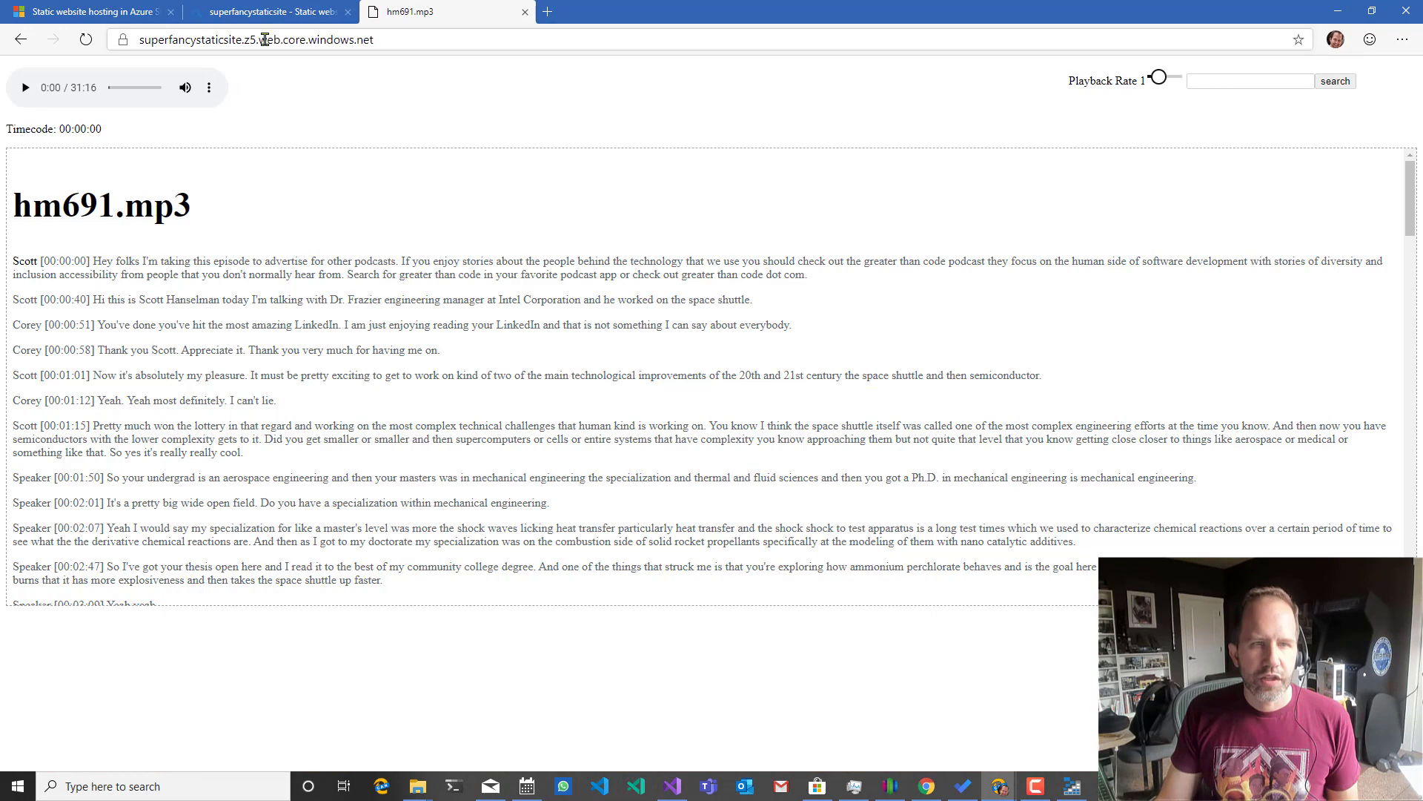
Load the z5.web.core.windows.net endpoint serving the hm691.mp3 page, then return to the Docs article.
click(264, 38)
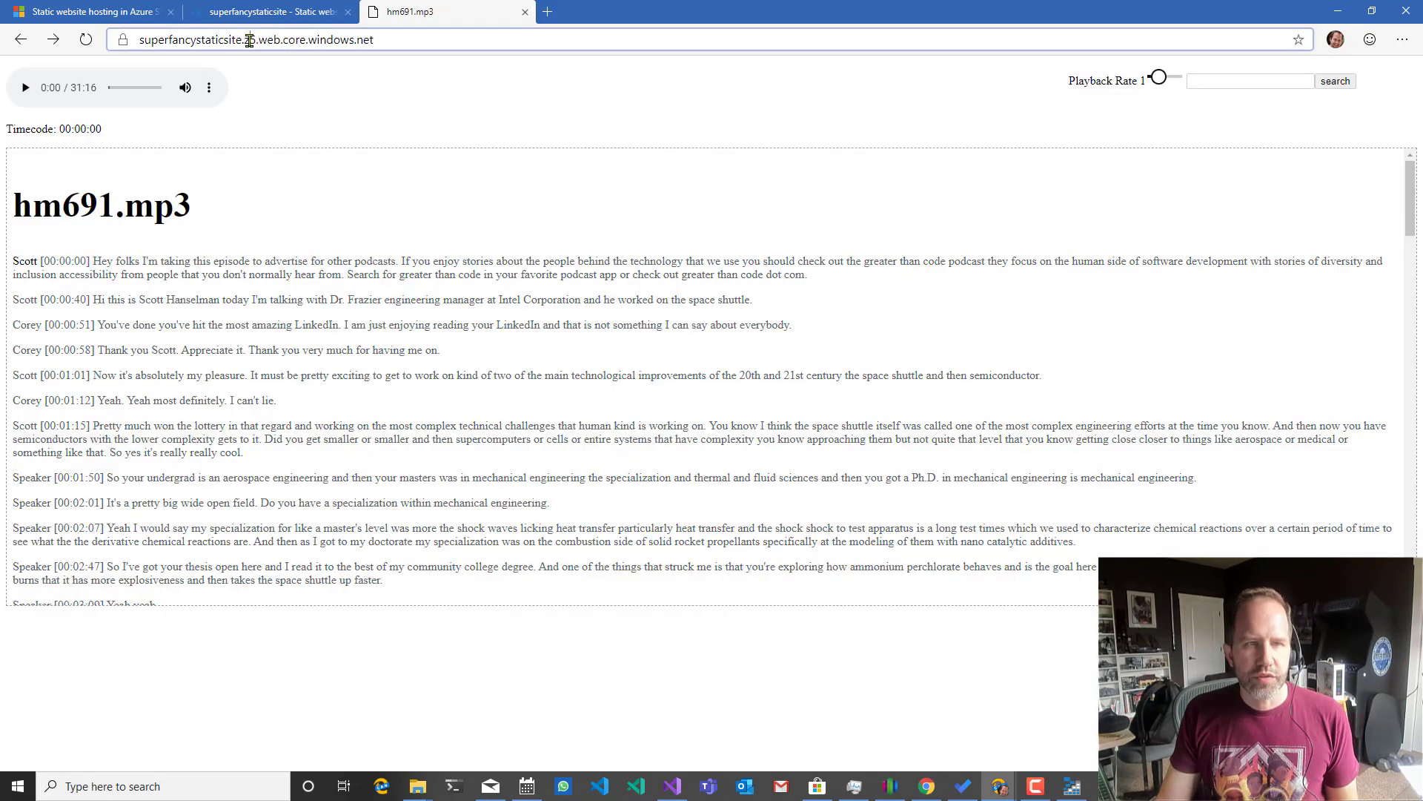
click(254, 38)
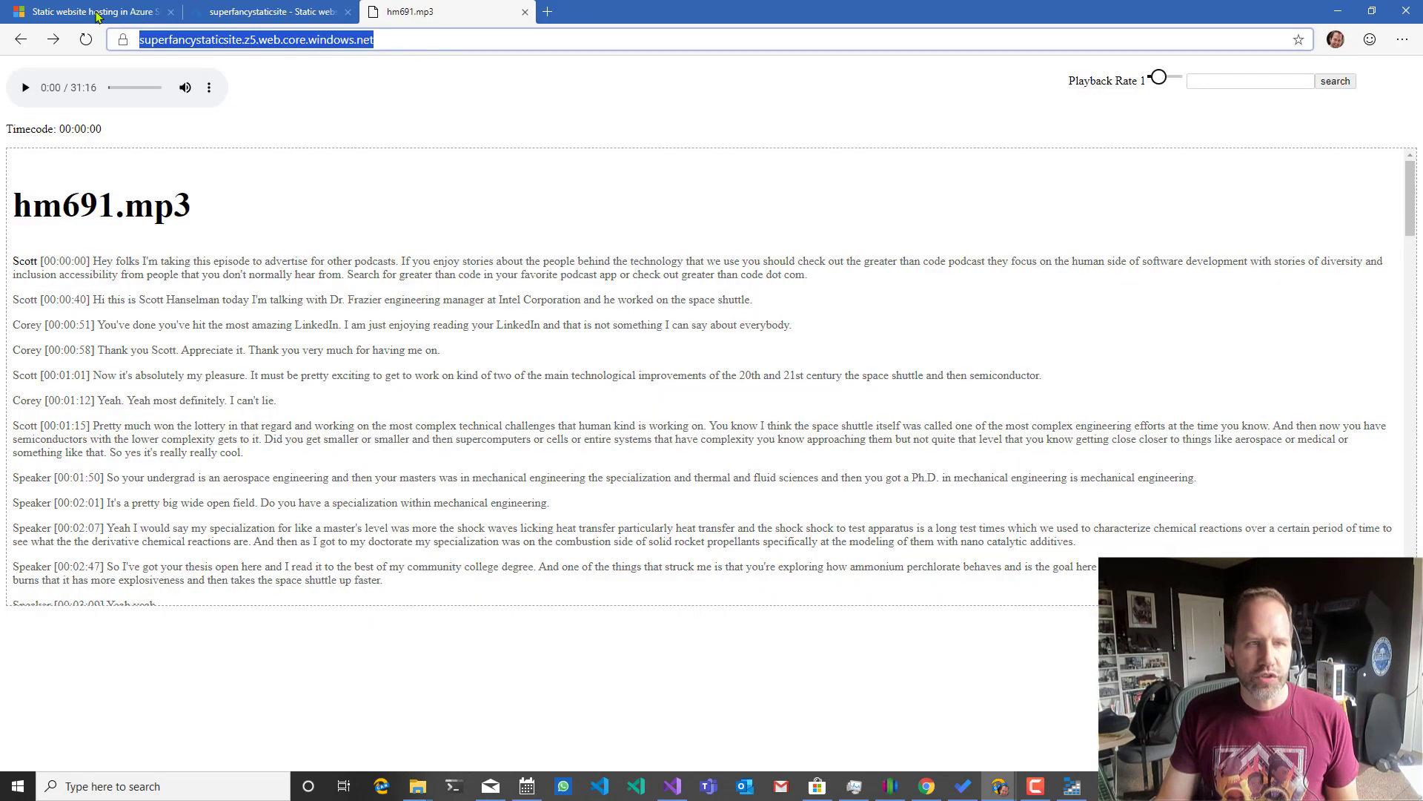
click(86, 12)
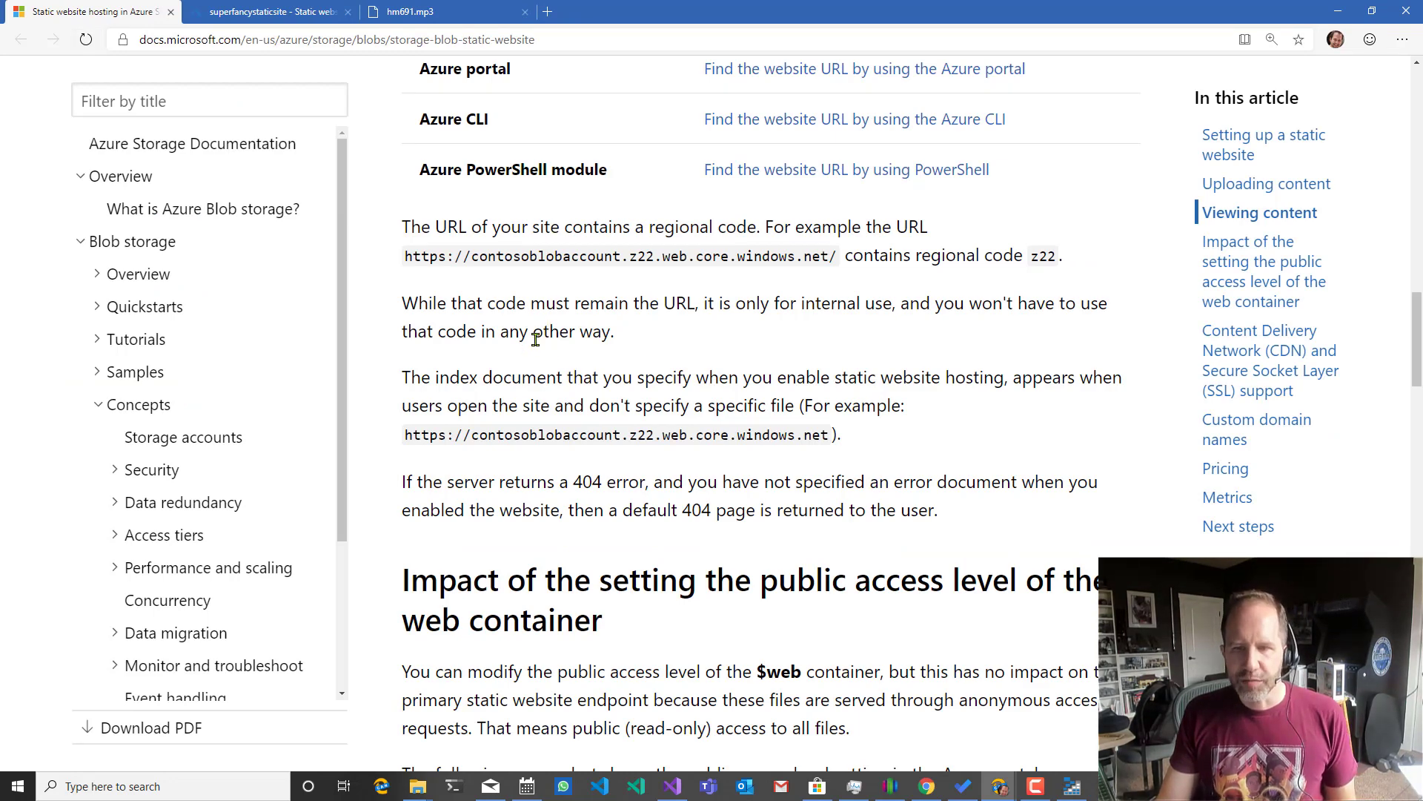
mouse_move(579, 351)
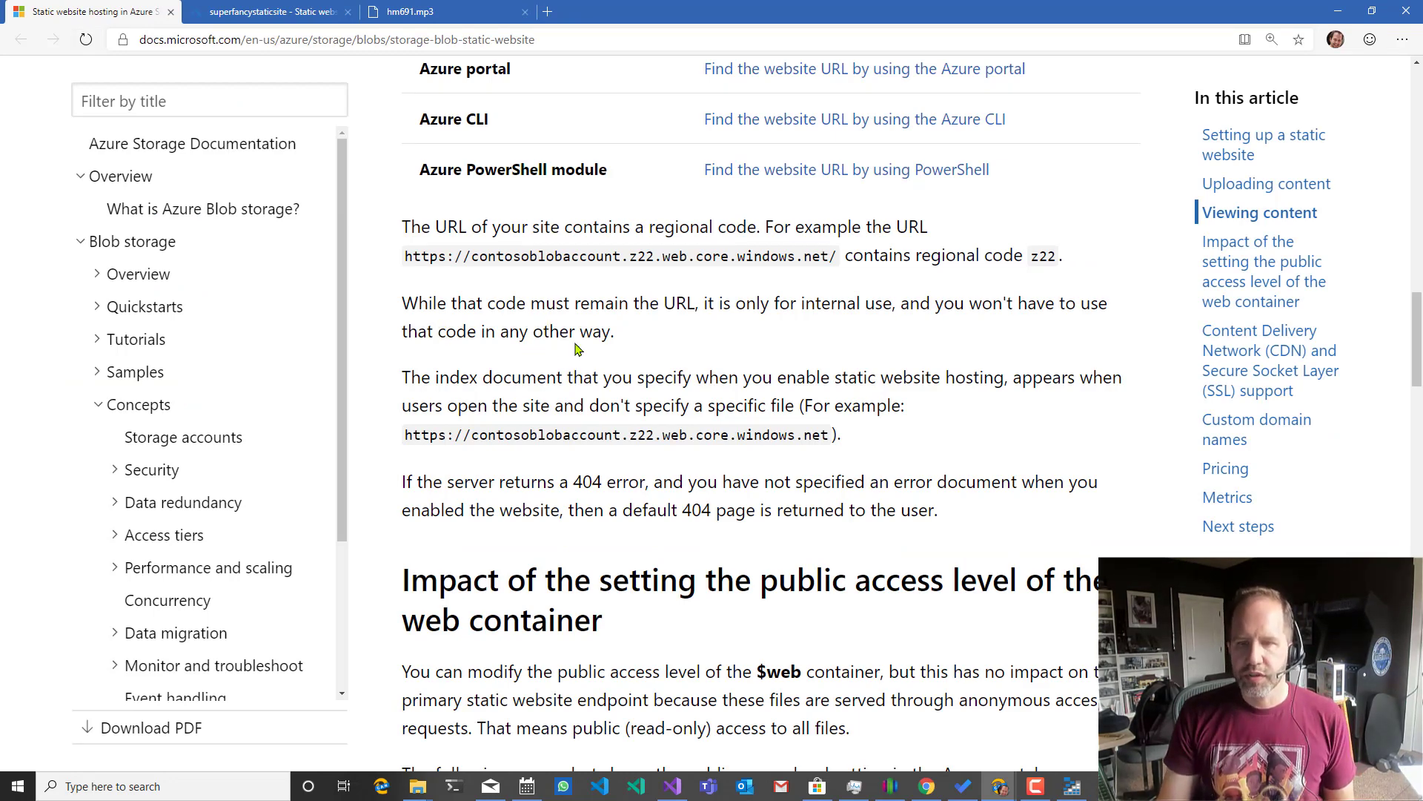
Scroll to 'Impact of the setting the public access level' and highlight the $web container access paragraph.
scroll(down, 3)
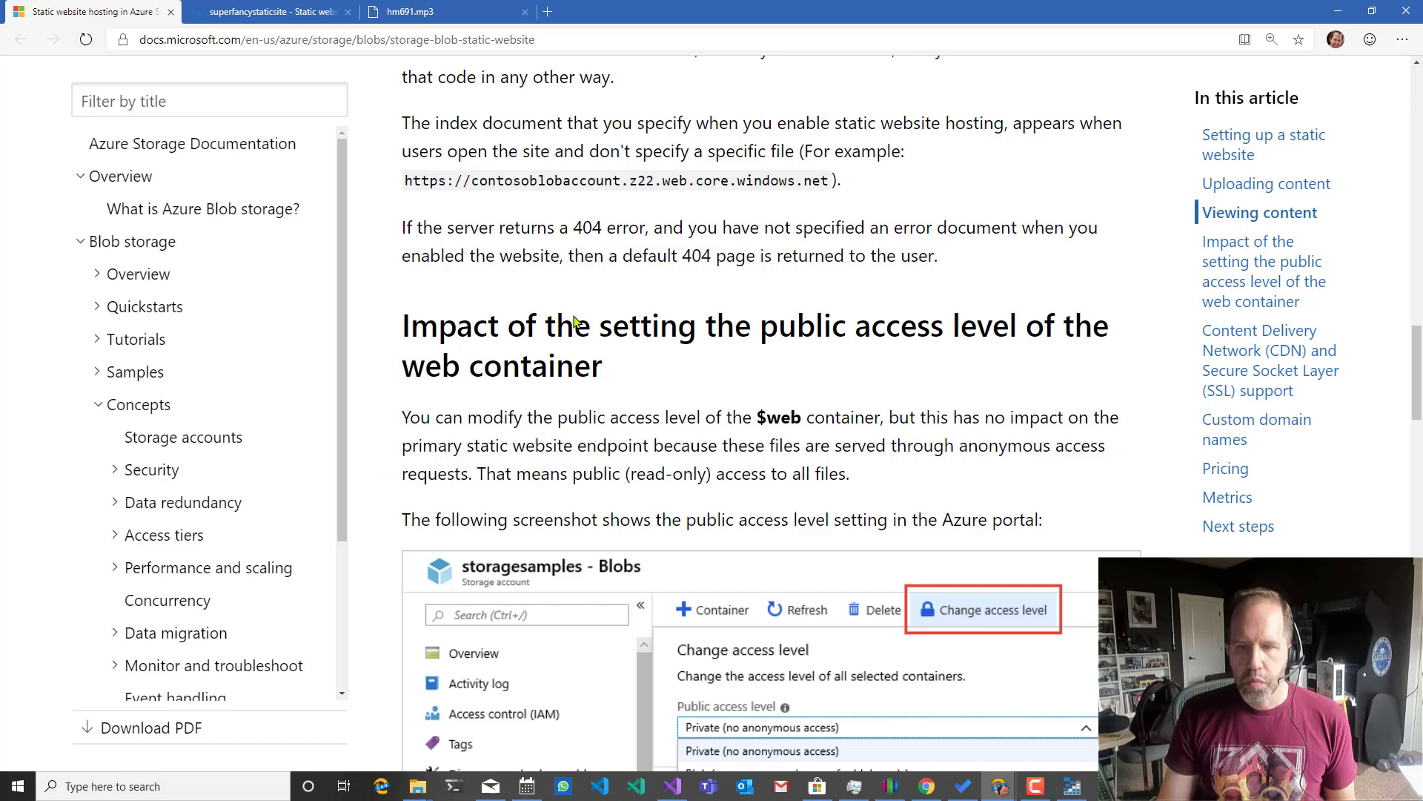
scroll(down, 3)
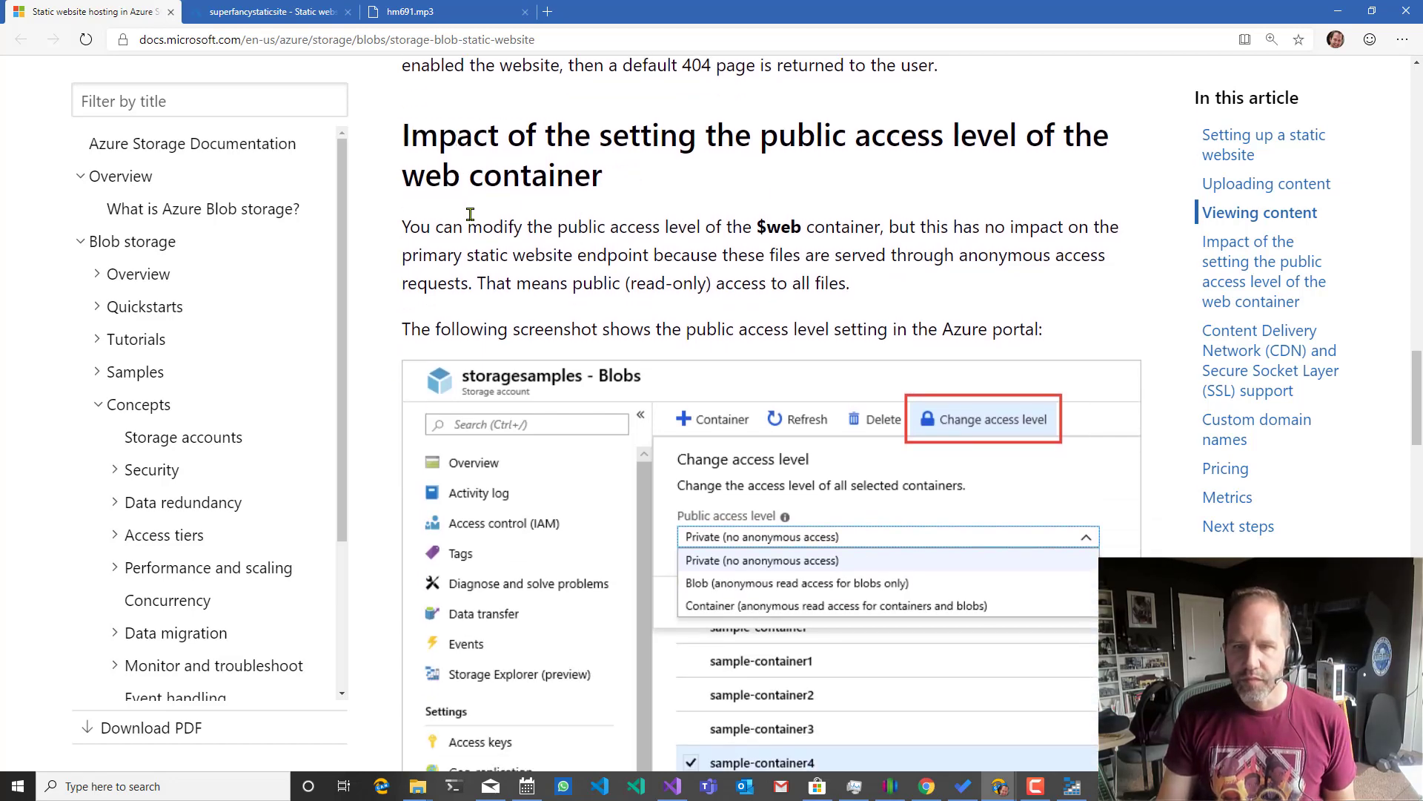
drag(401, 225, 849, 283)
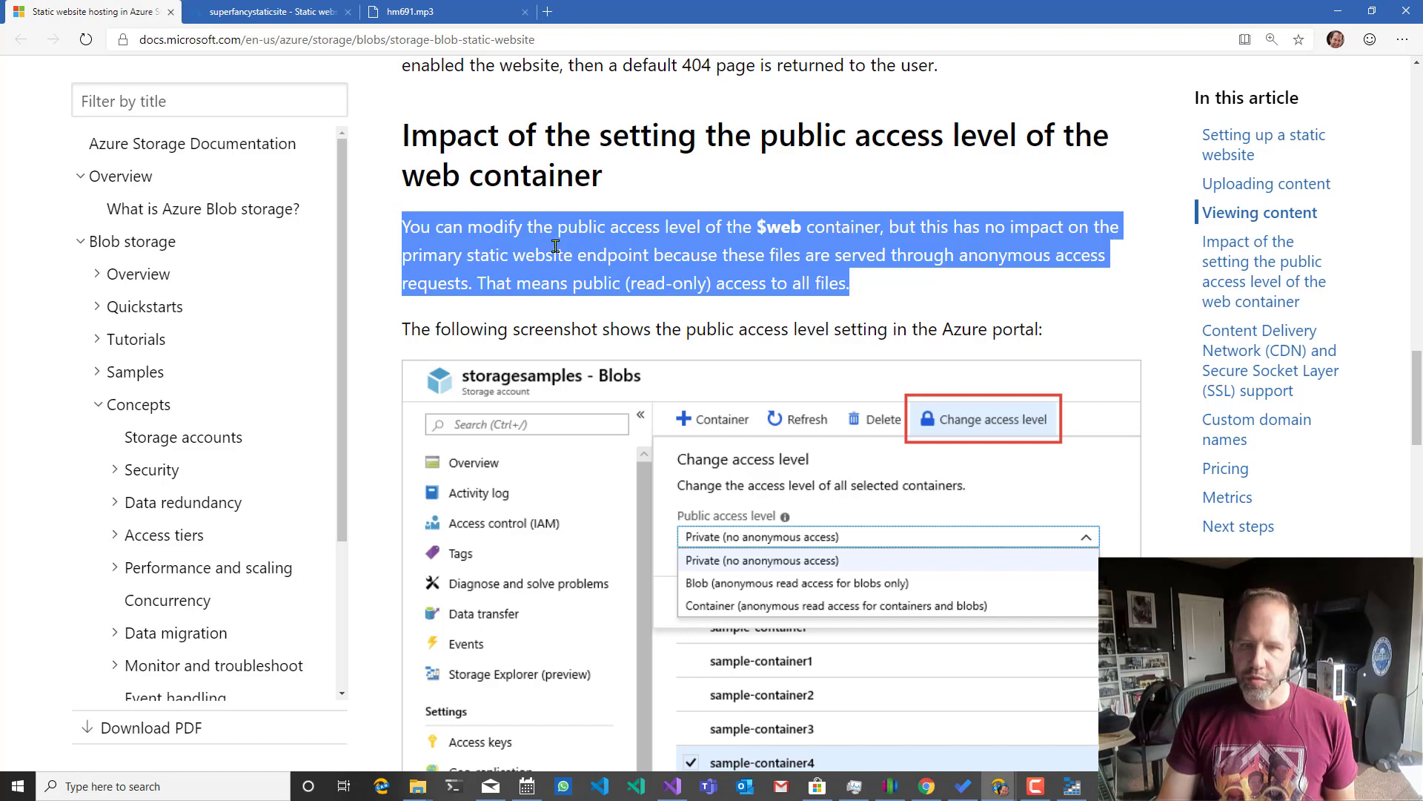
click(570, 209)
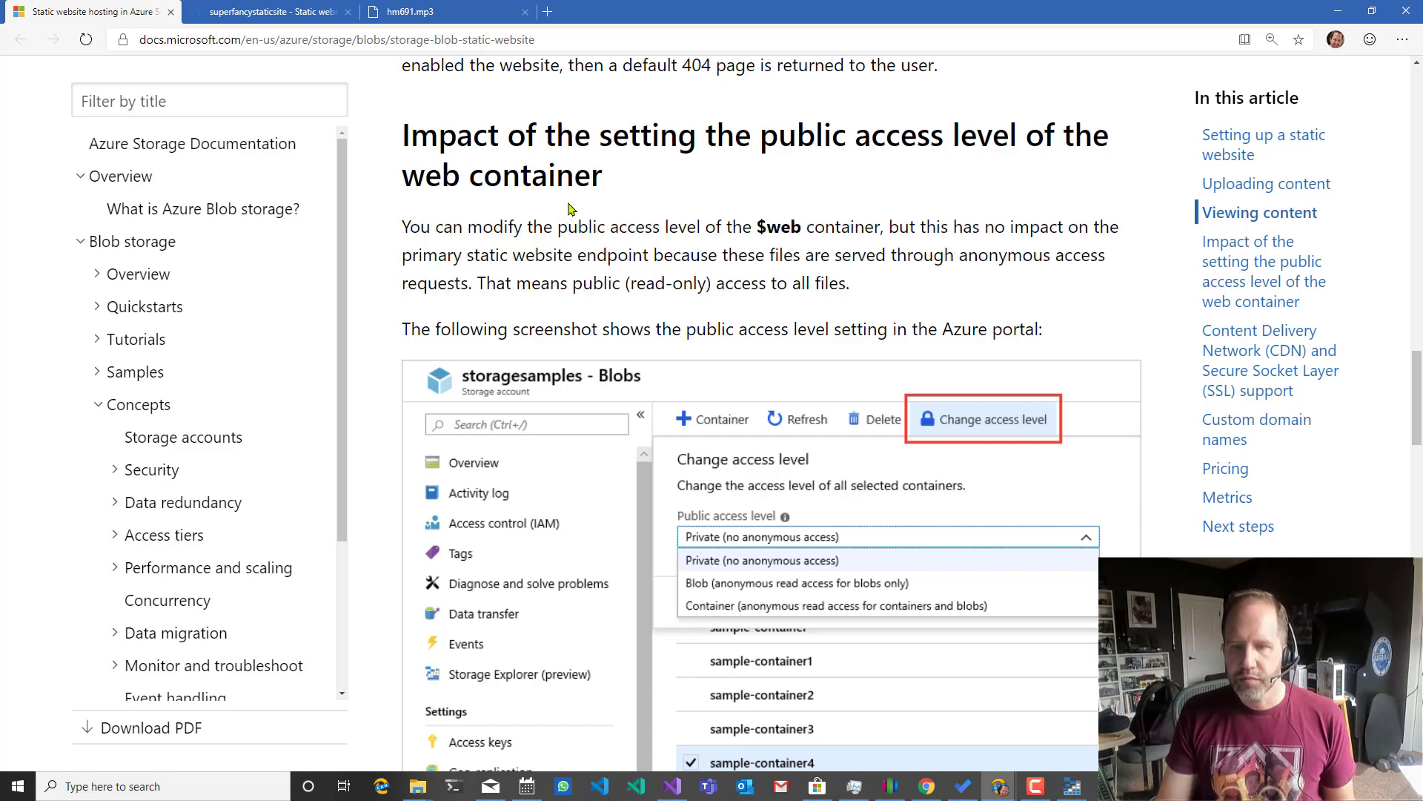
mouse_move(644, 287)
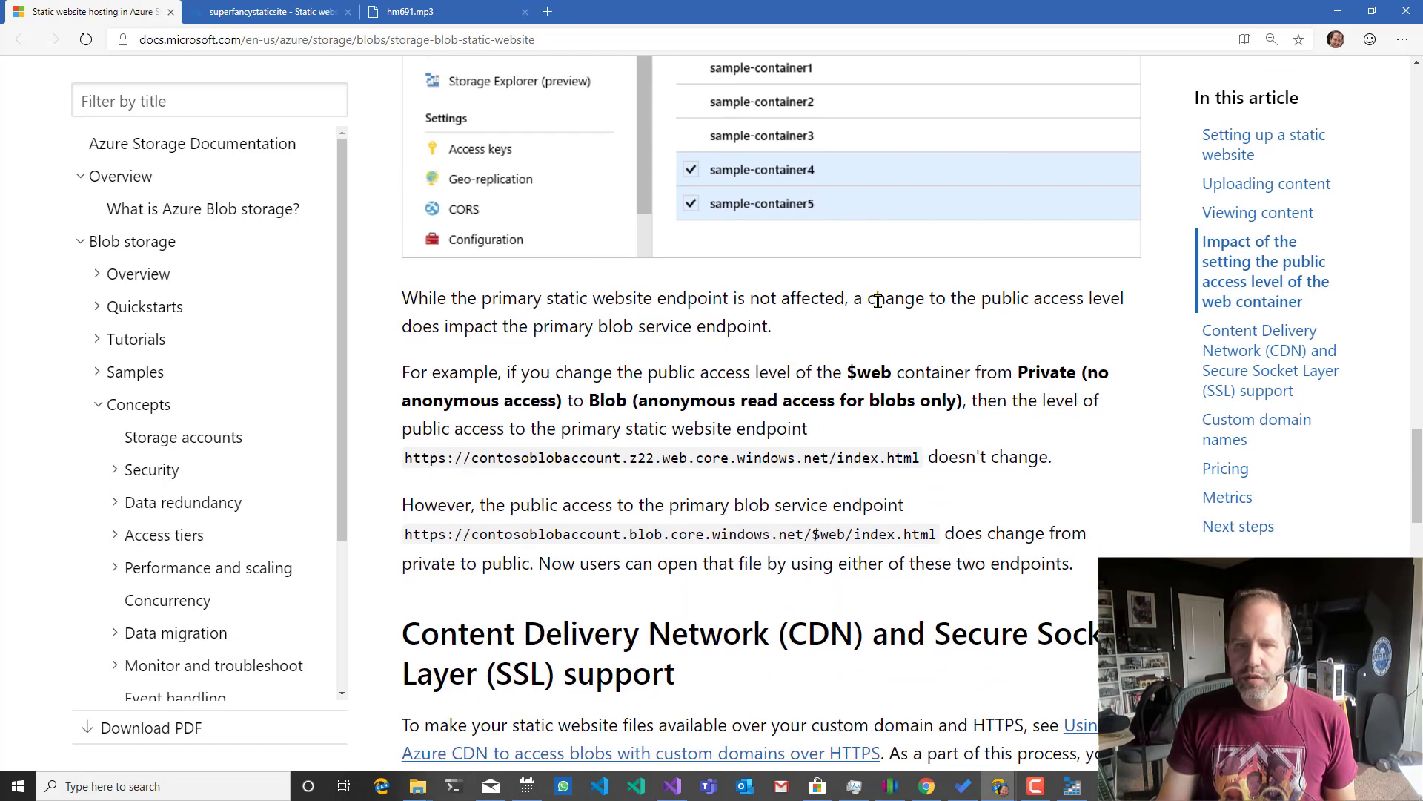
Highlight the sentence about the blob service endpoint, then return to the storage account in the portal.
drag(871, 298, 771, 326)
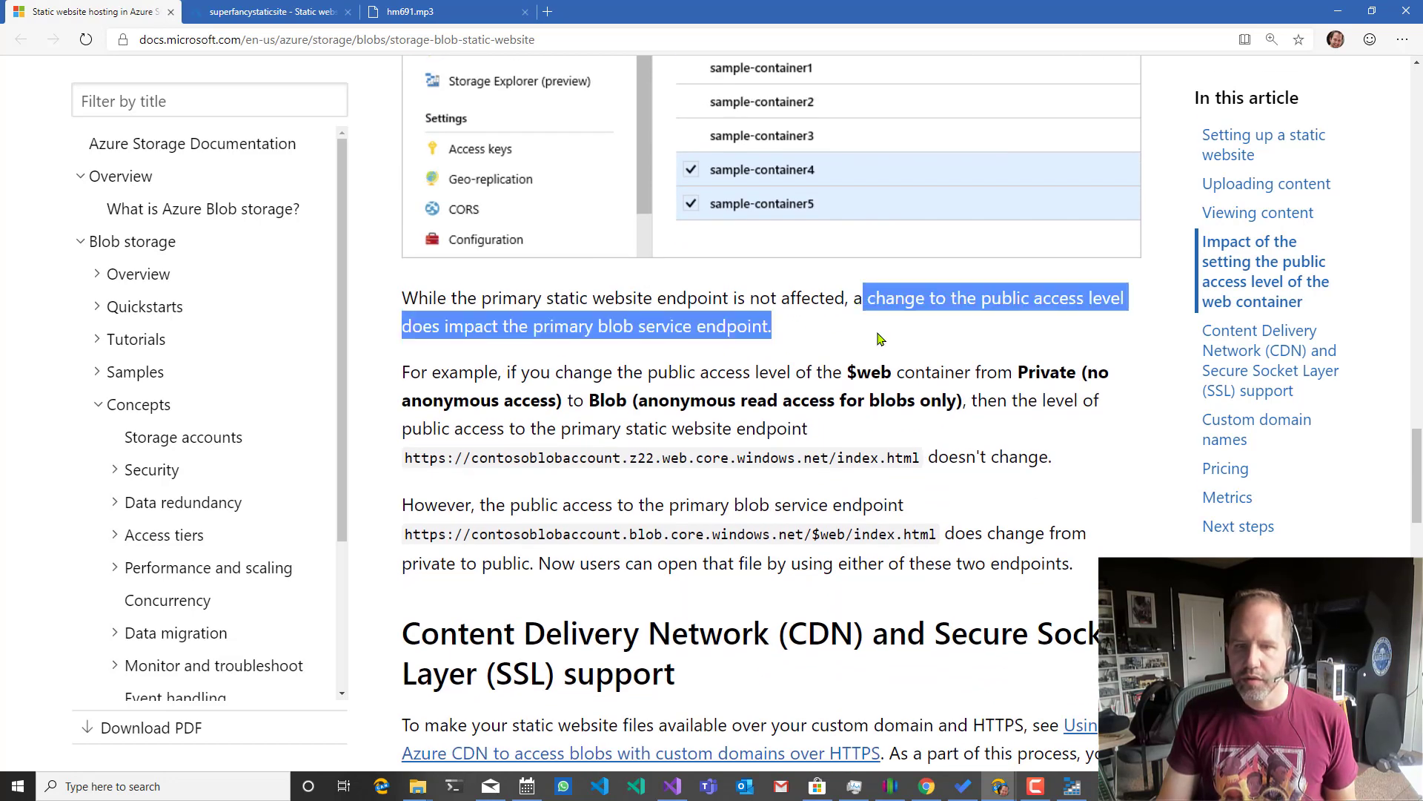
click(877, 338)
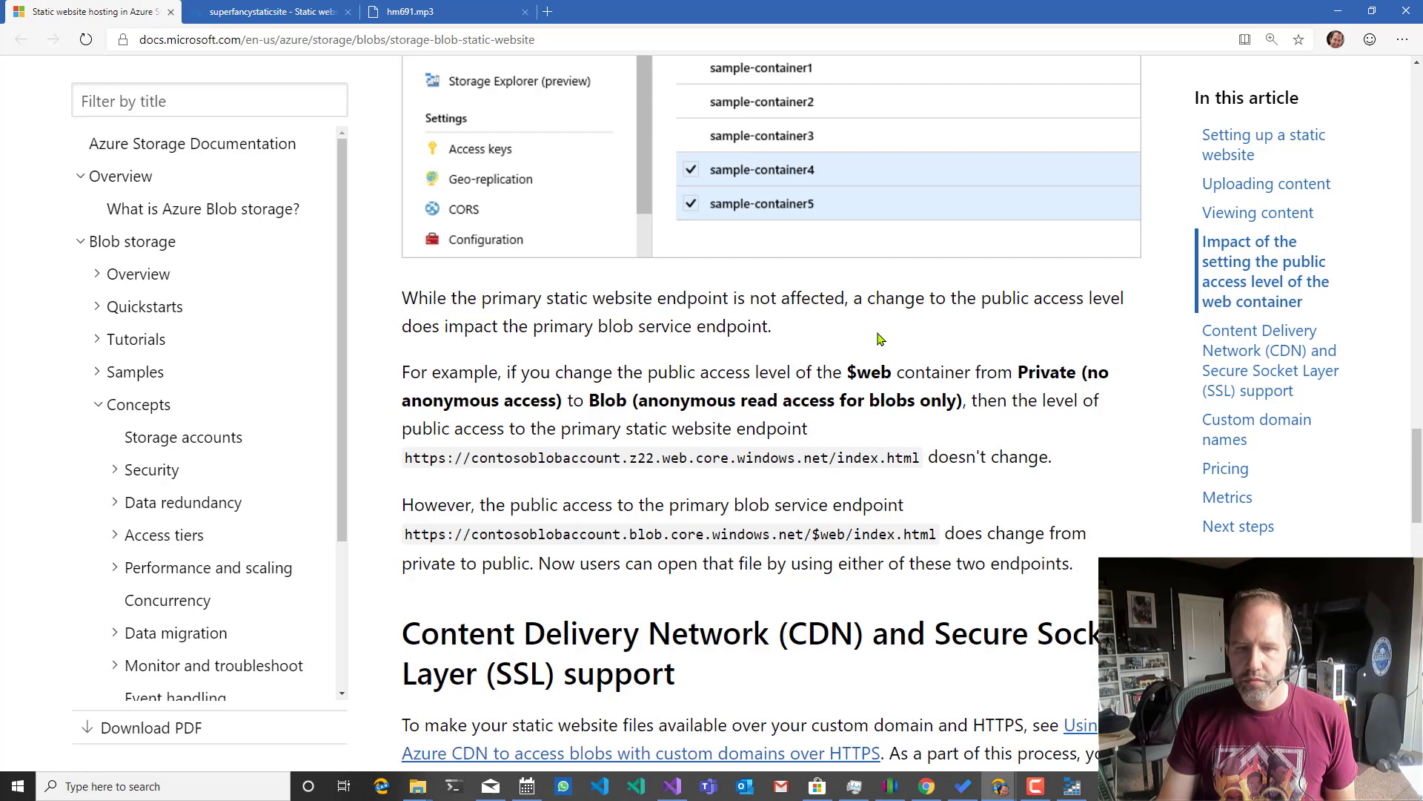
scroll(down, 3)
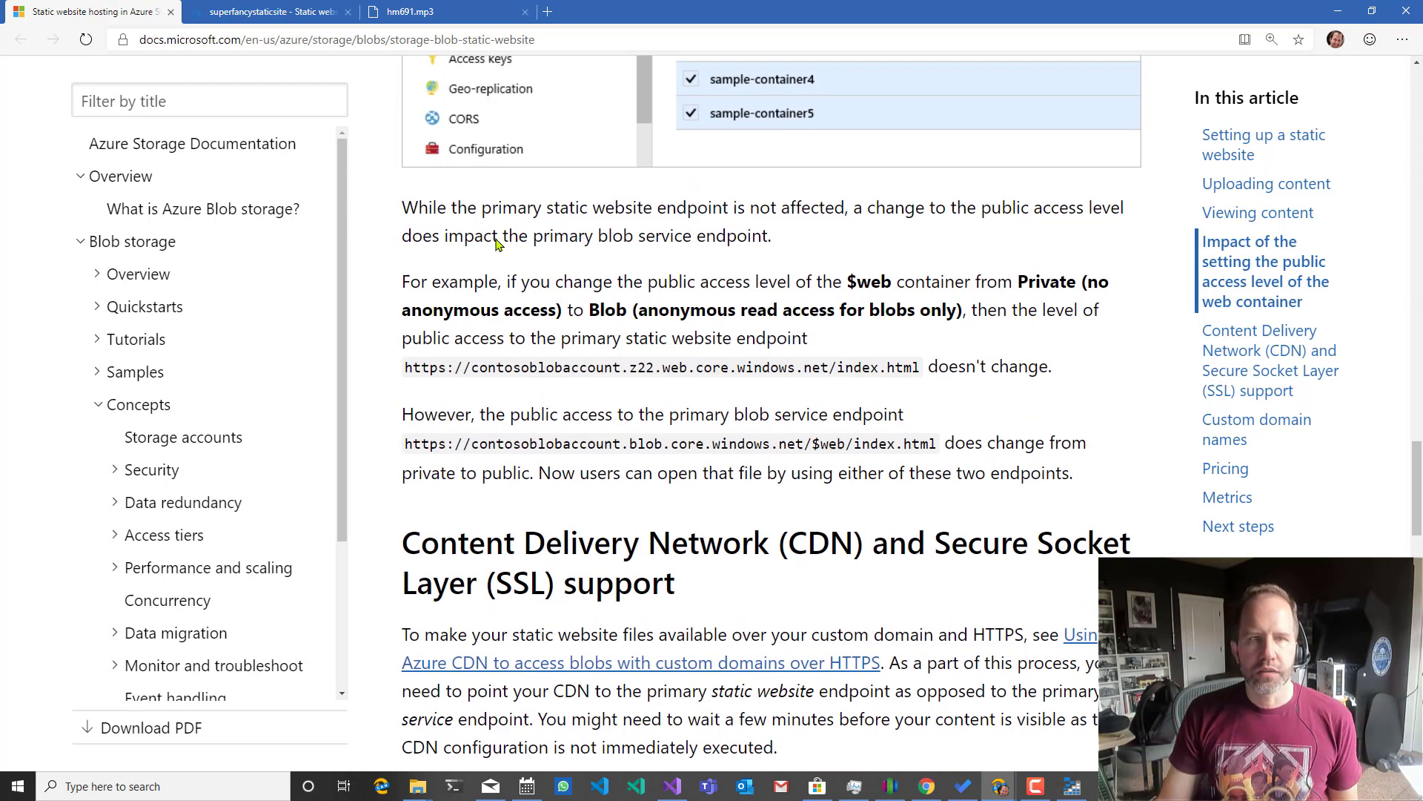
click(269, 12)
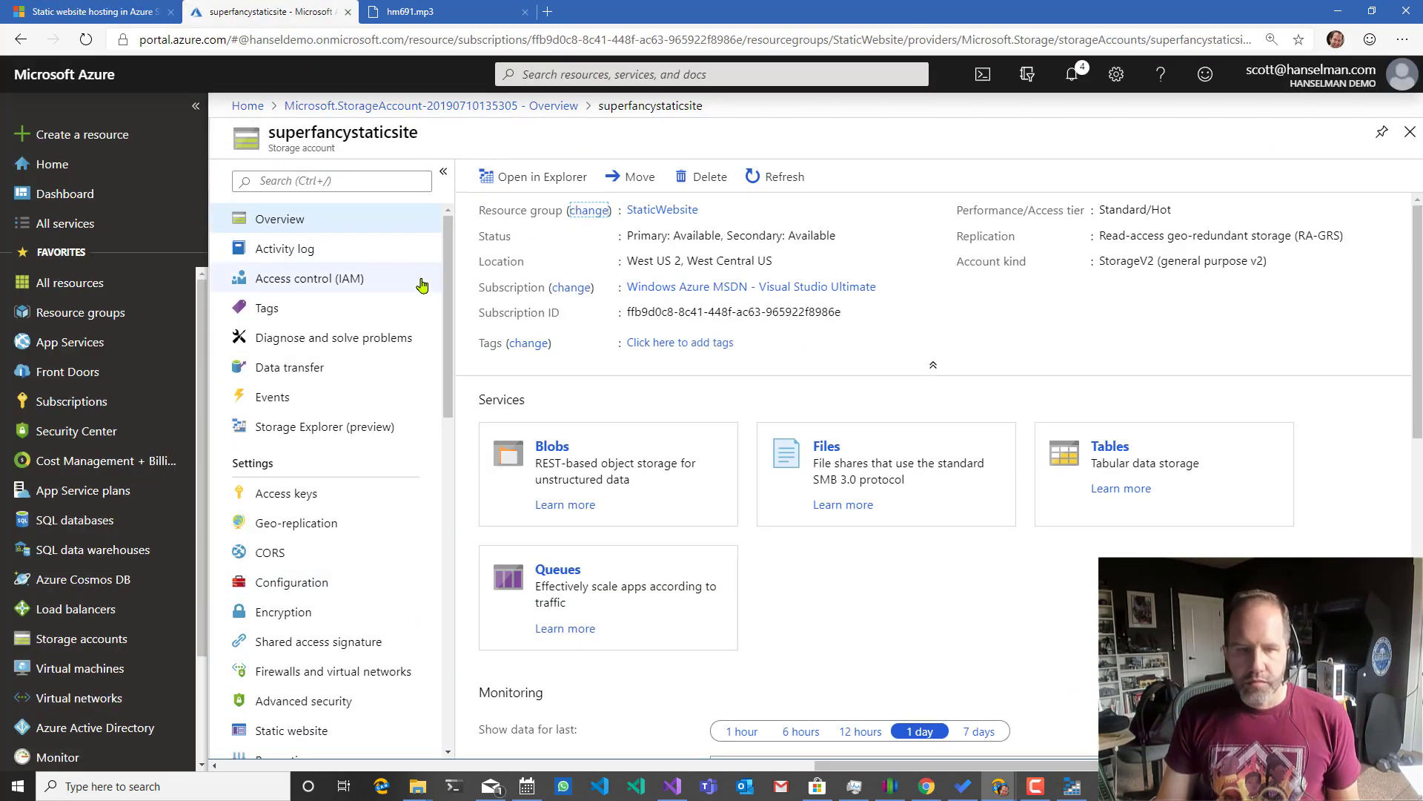
Head into the $web container, check the hm691.mp3 page served by the web endpoint, and start a new tab.
click(552, 446)
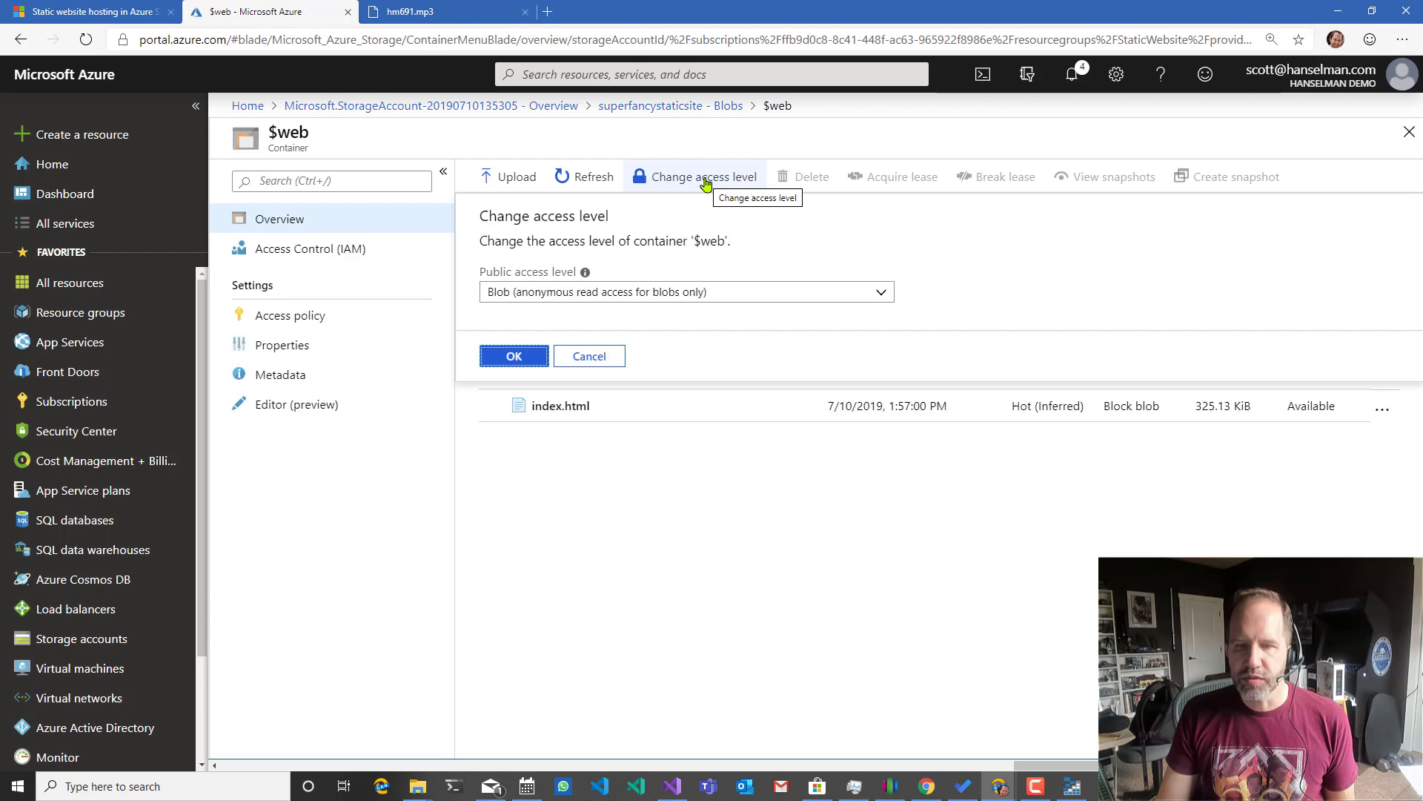
mouse_move(642, 299)
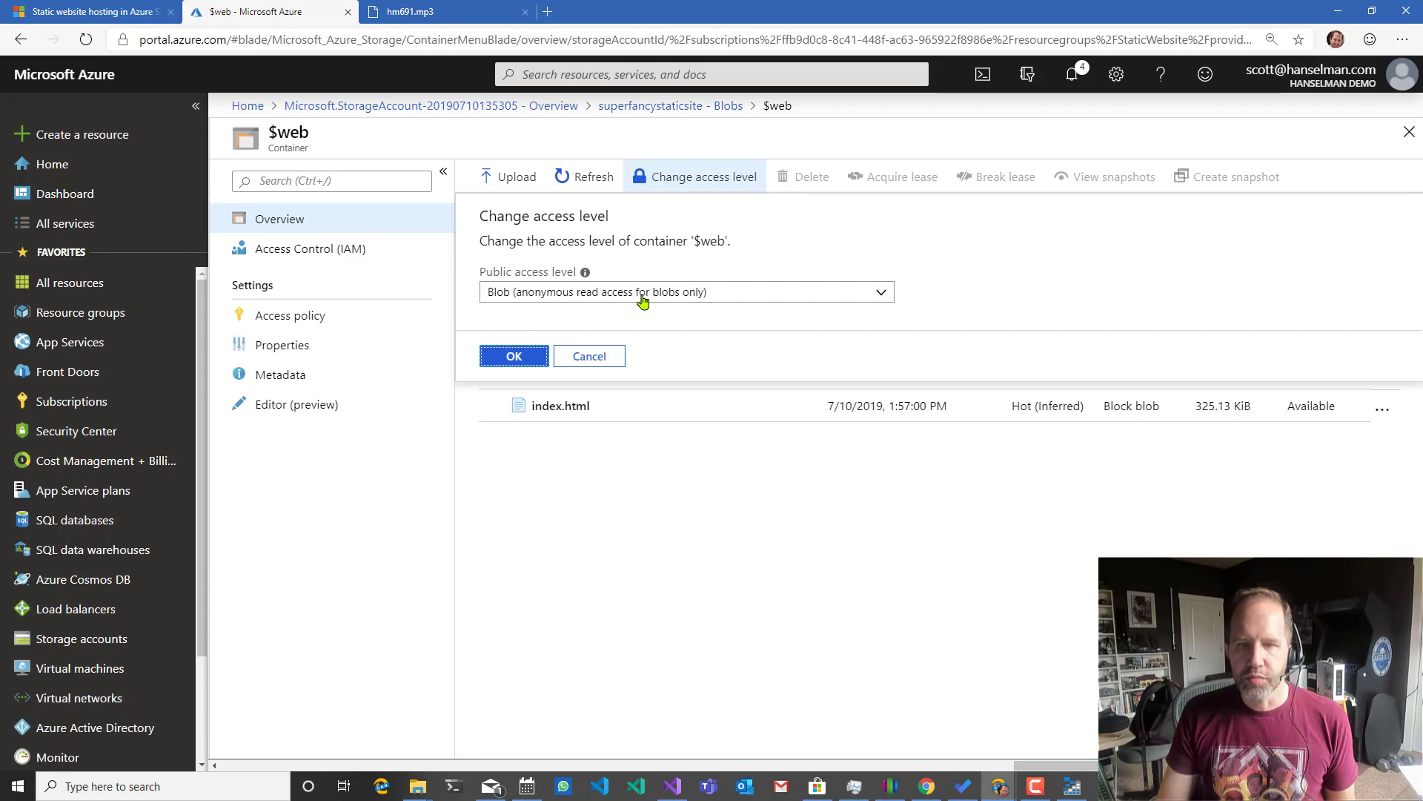
click(513, 354)
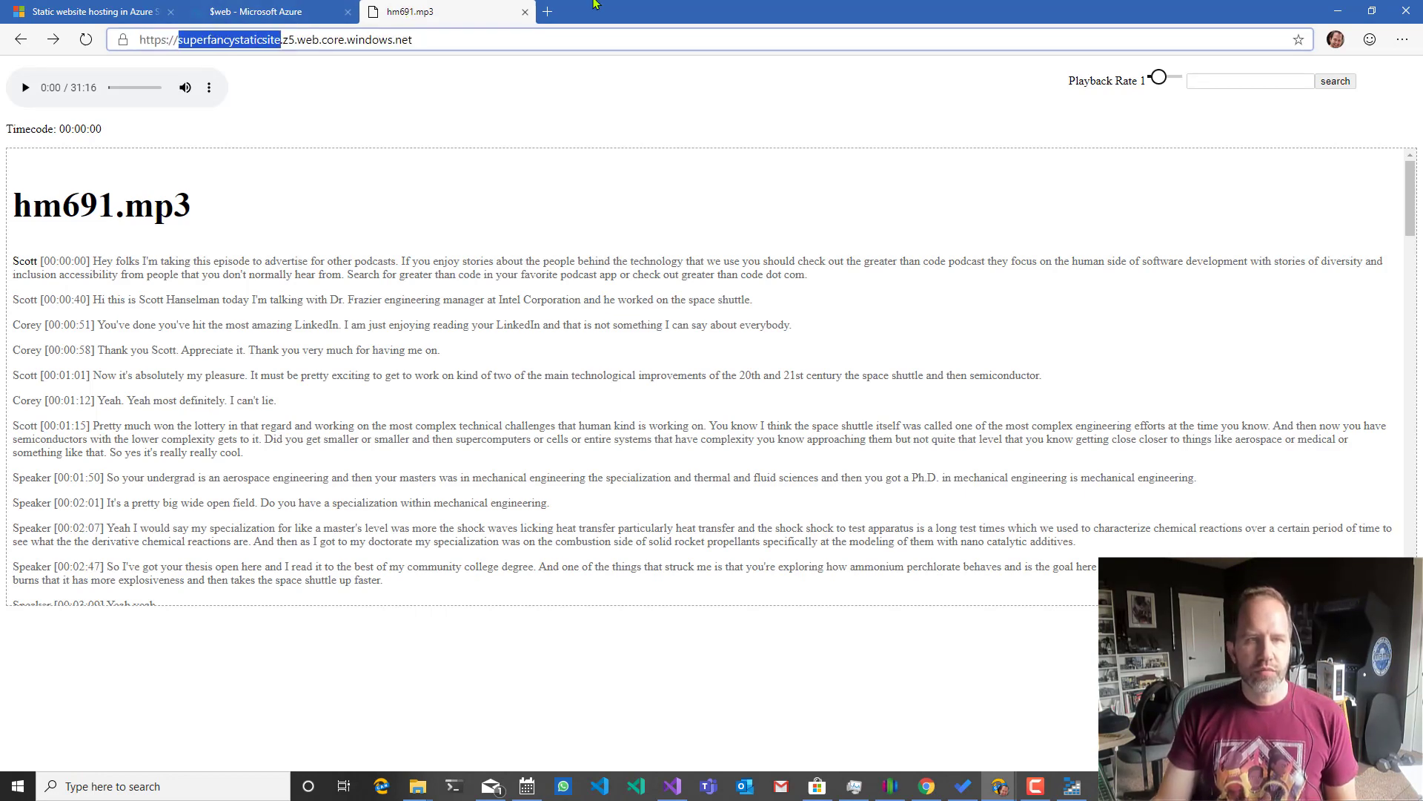
double_click(302, 38)
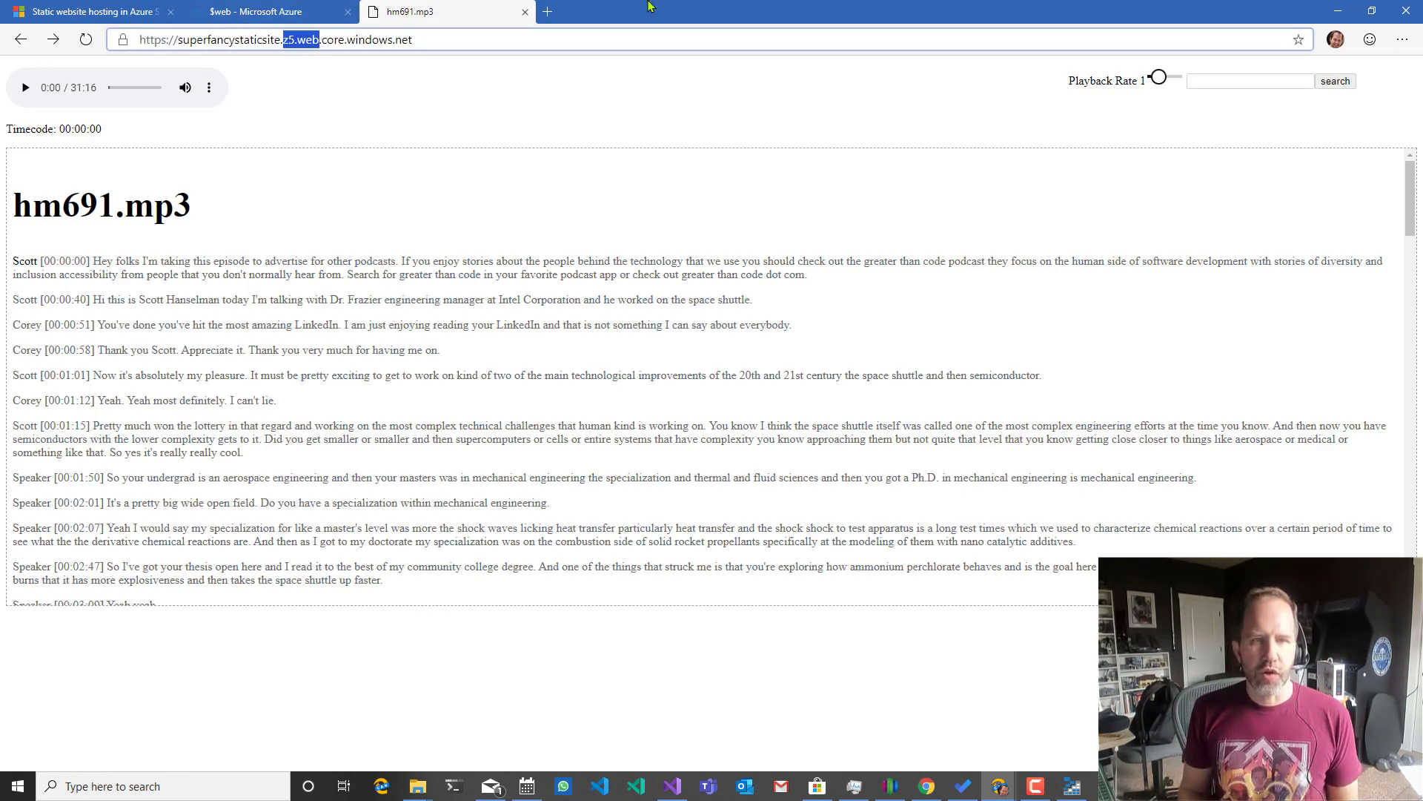
click(545, 10)
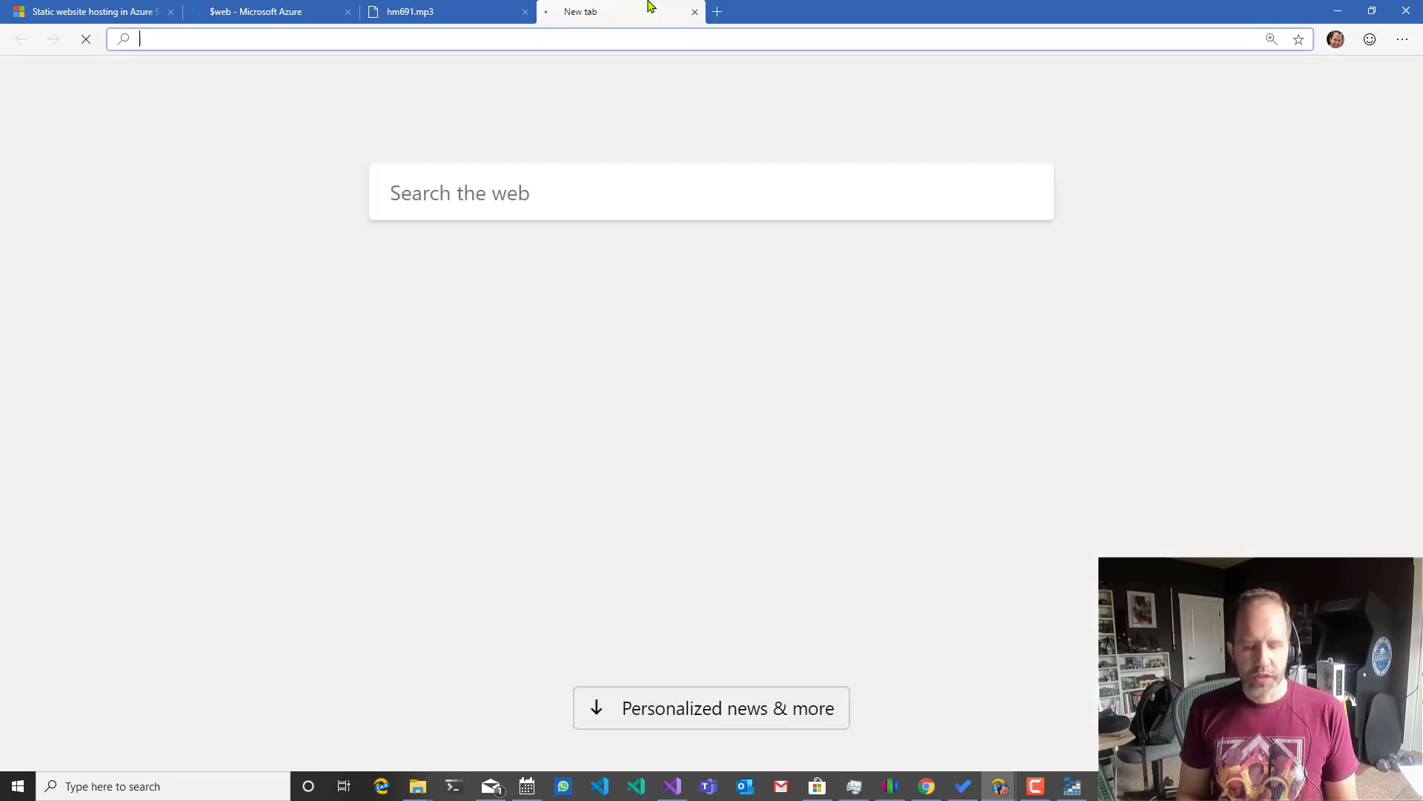
Try the $web/index.html blob URL, now returning ResourceNotFound, then return to the $web container.
text(si[erf)
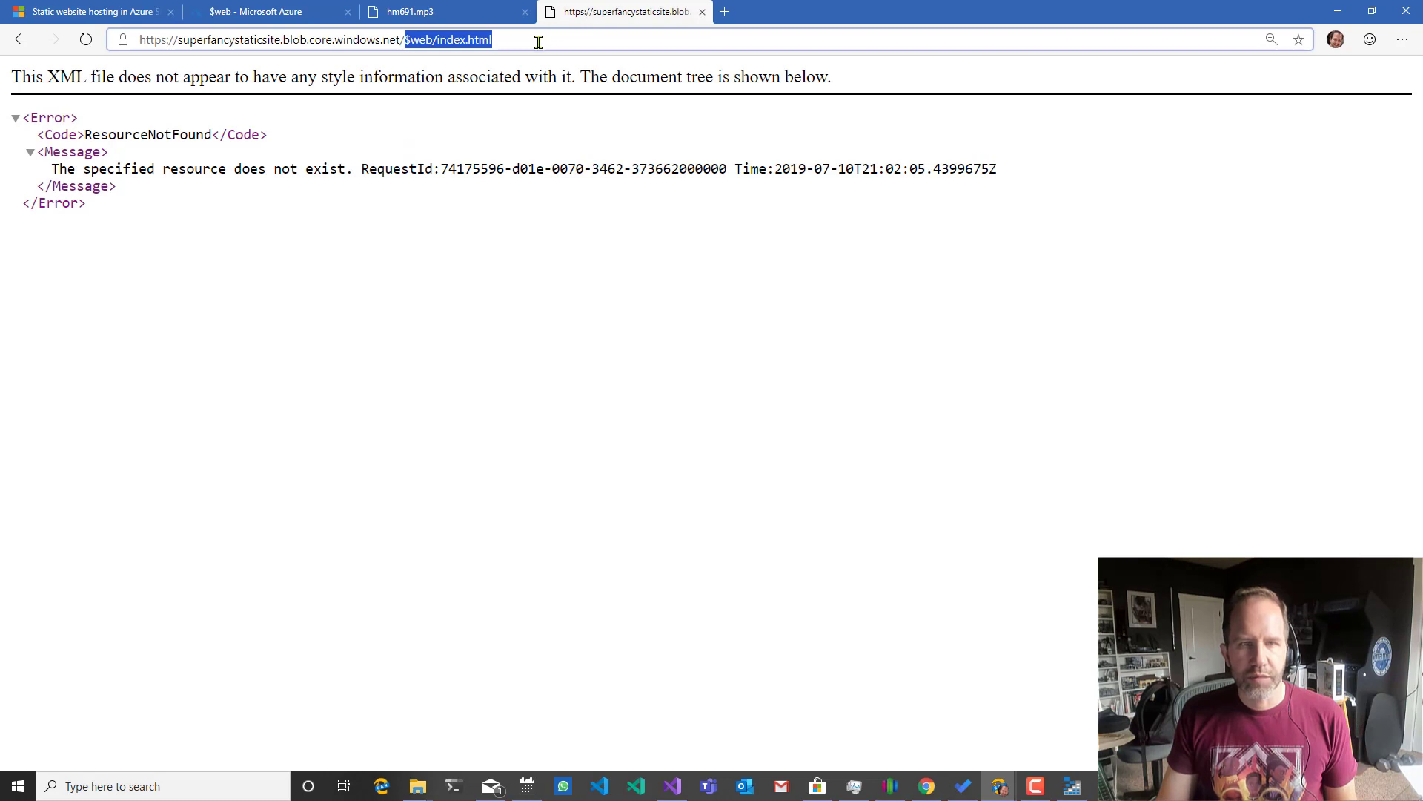
click(277, 38)
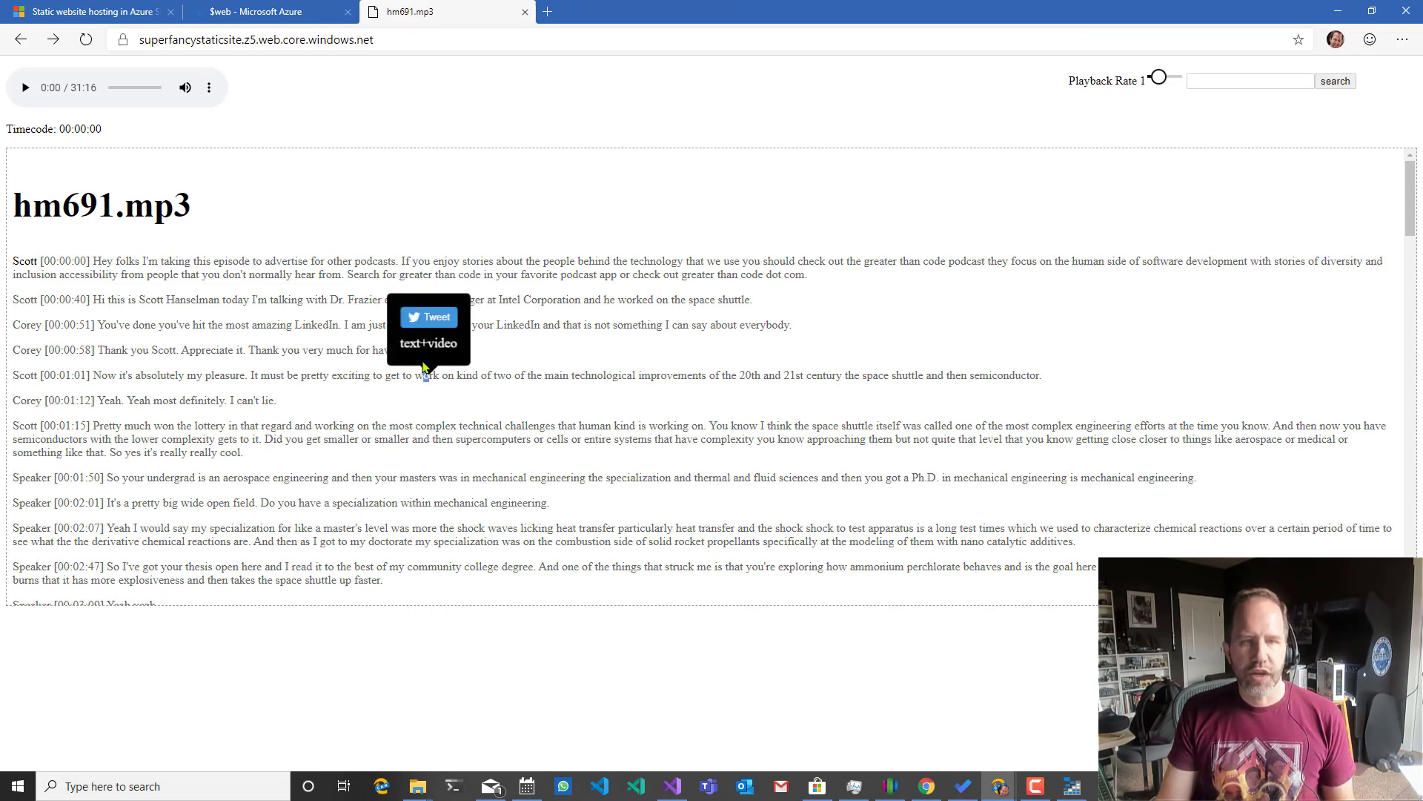
click(257, 39)
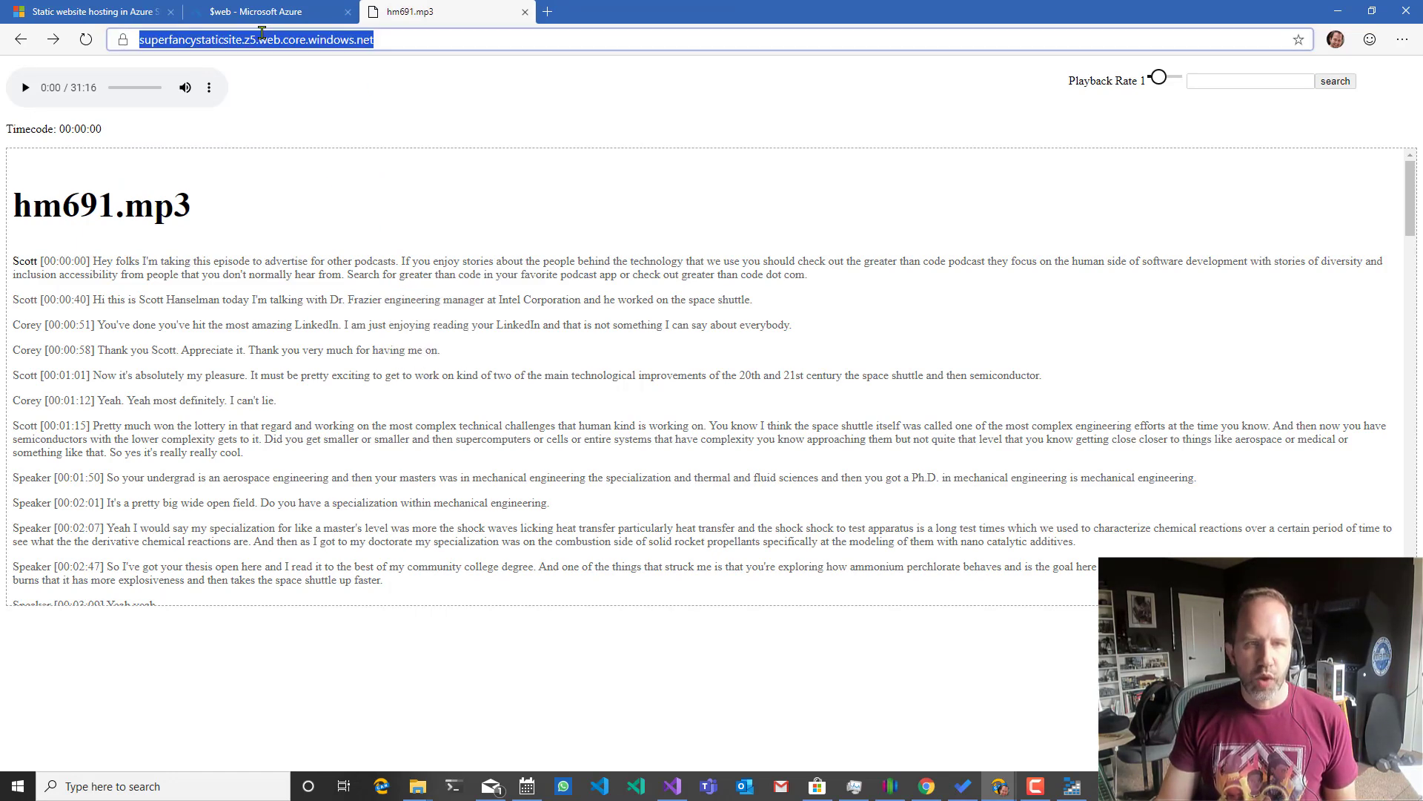
click(264, 11)
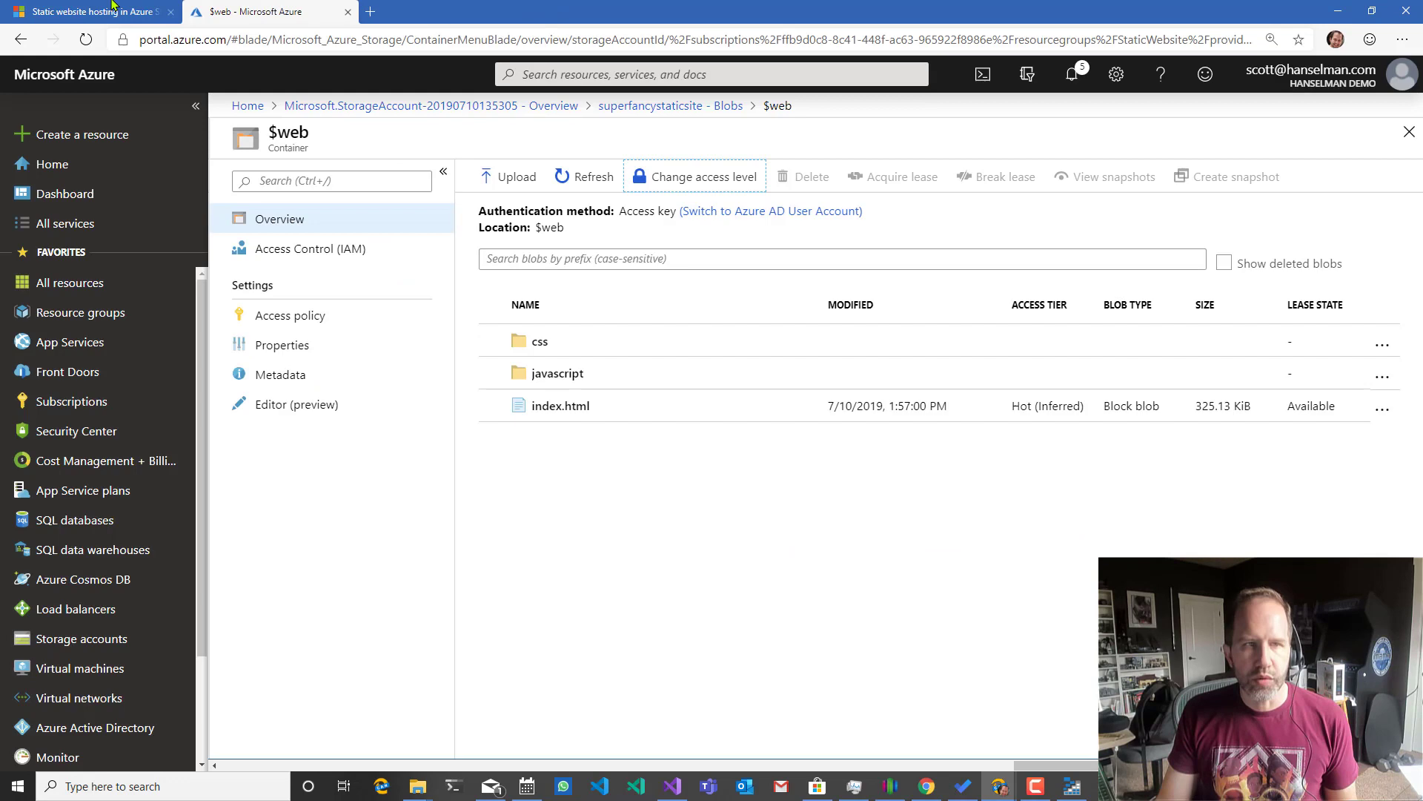
Scroll the article to the CDN and SSL support section through Custom domain names, then return to $web.
click(86, 10)
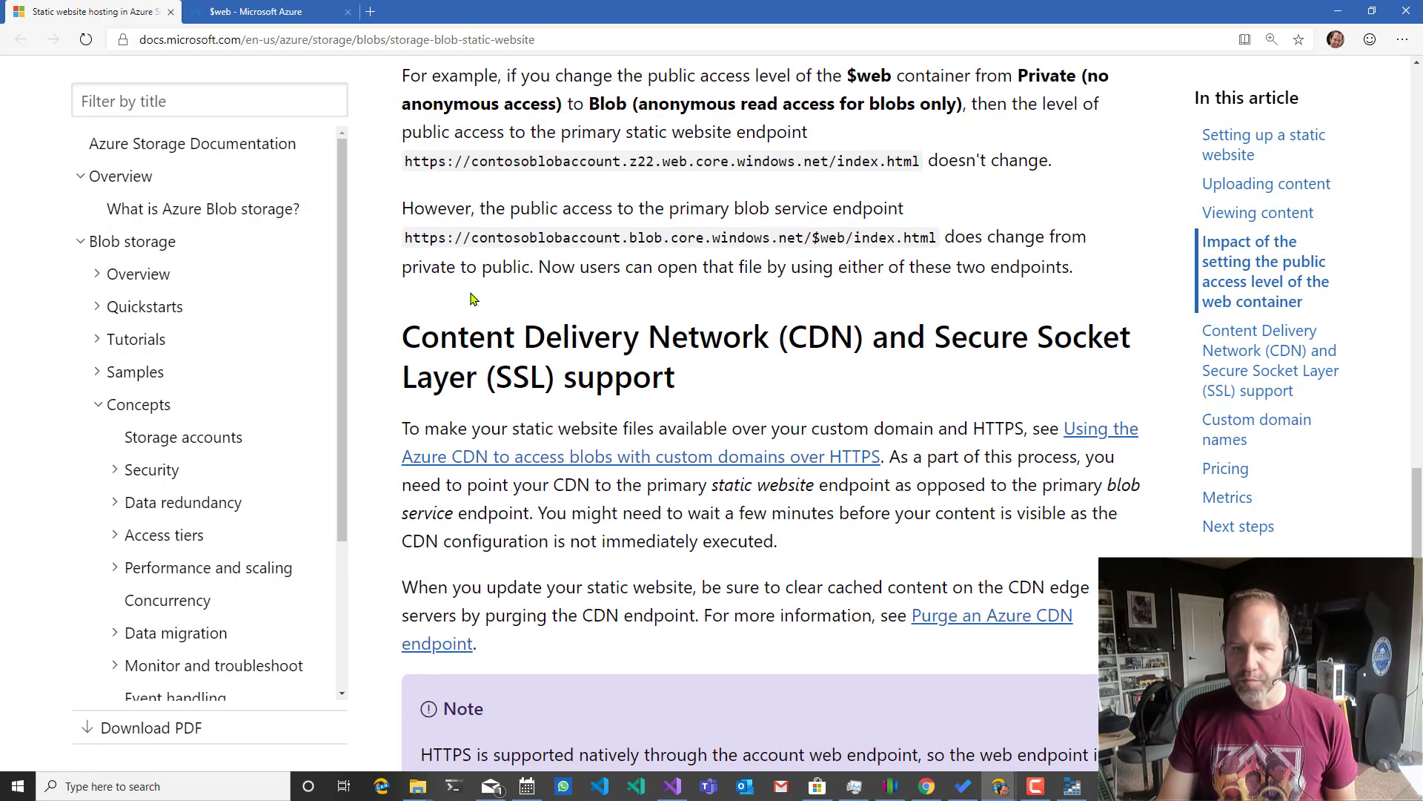
scroll(down, 3)
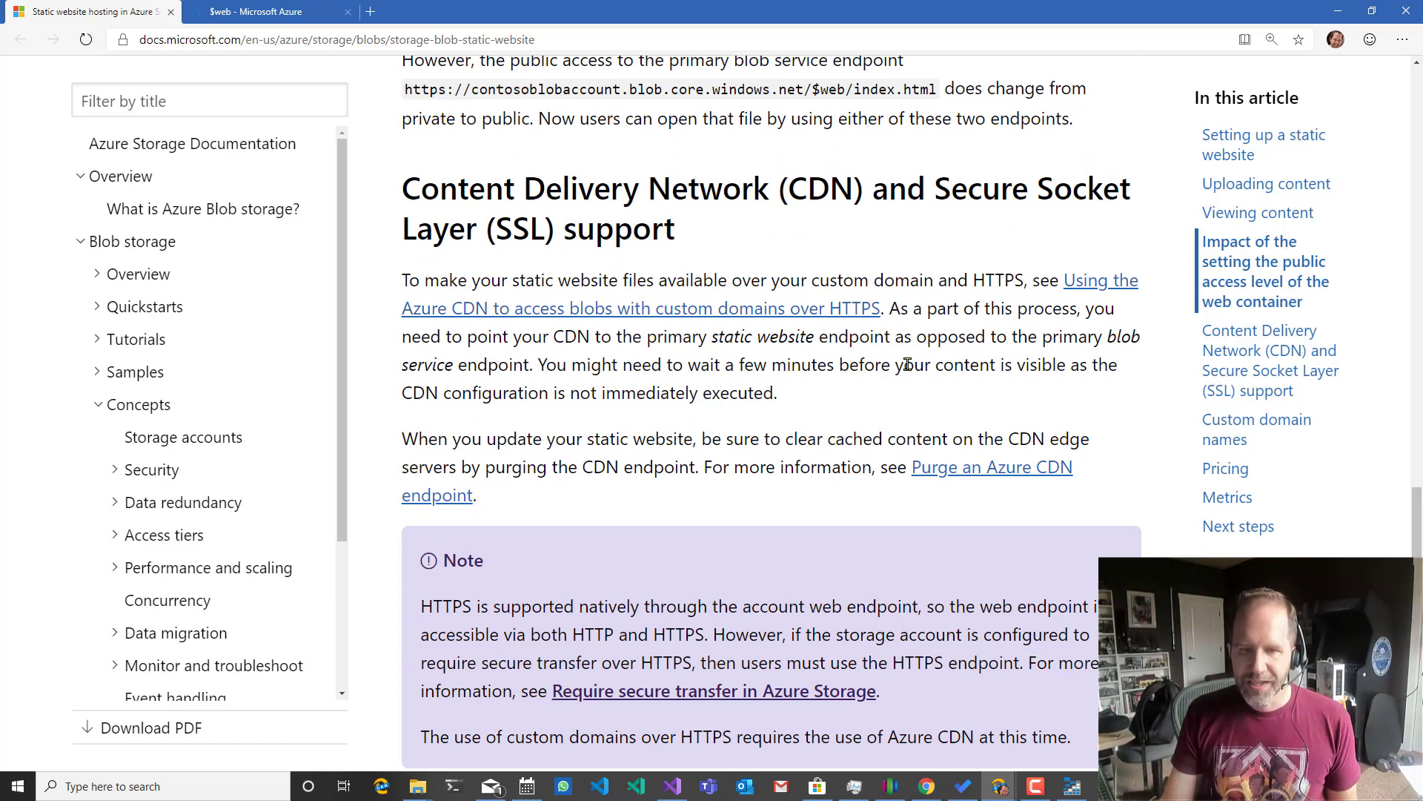
mouse_move(688, 325)
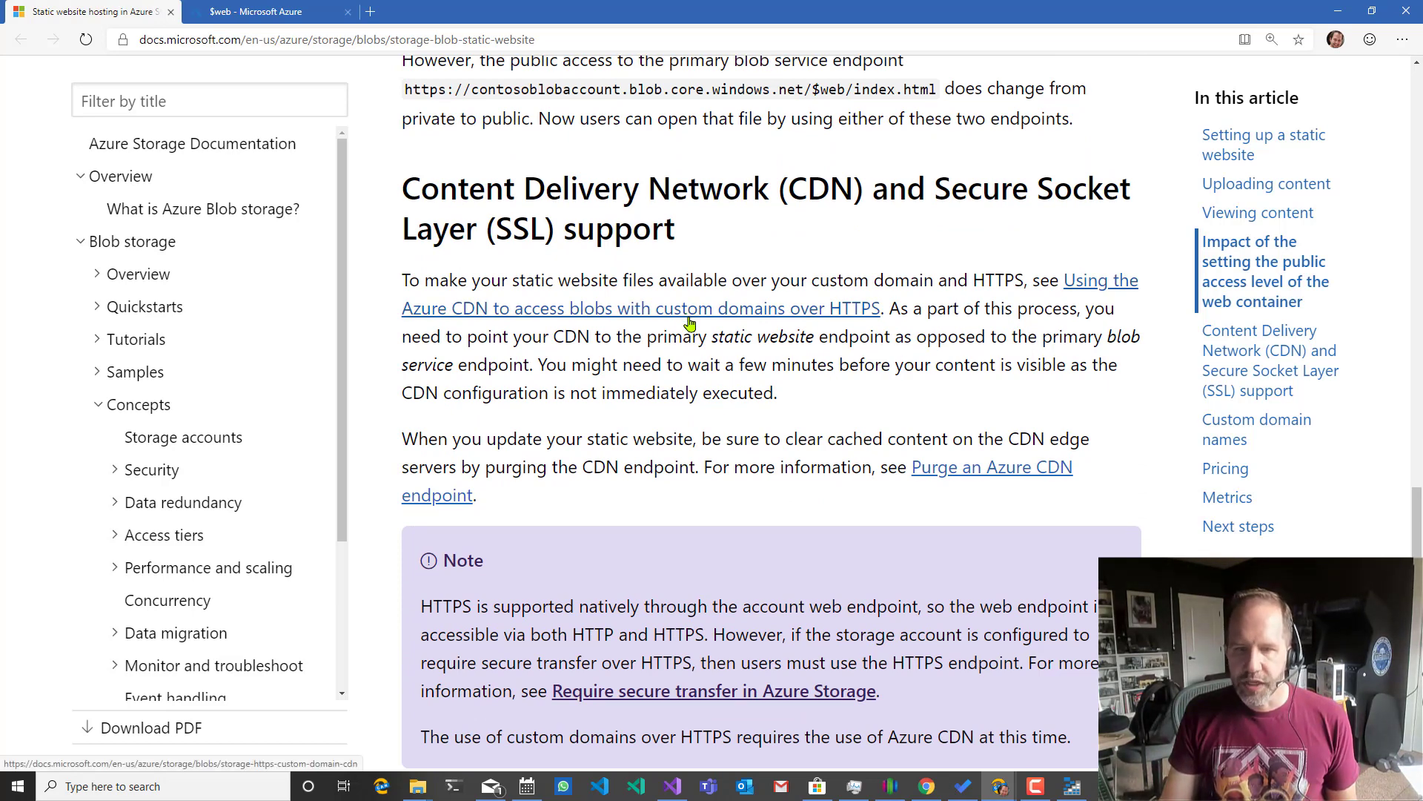
mouse_move(788, 372)
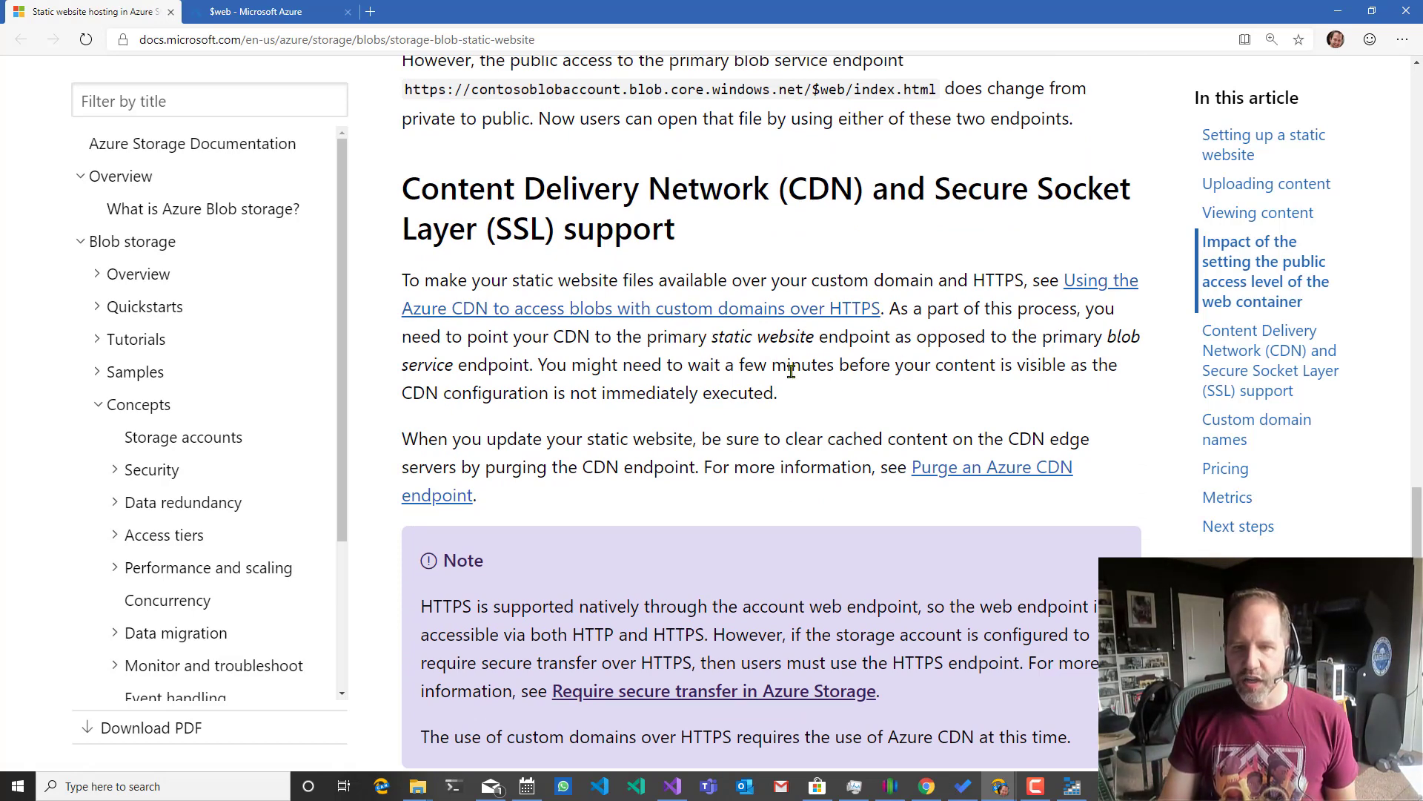
scroll(down, 3)
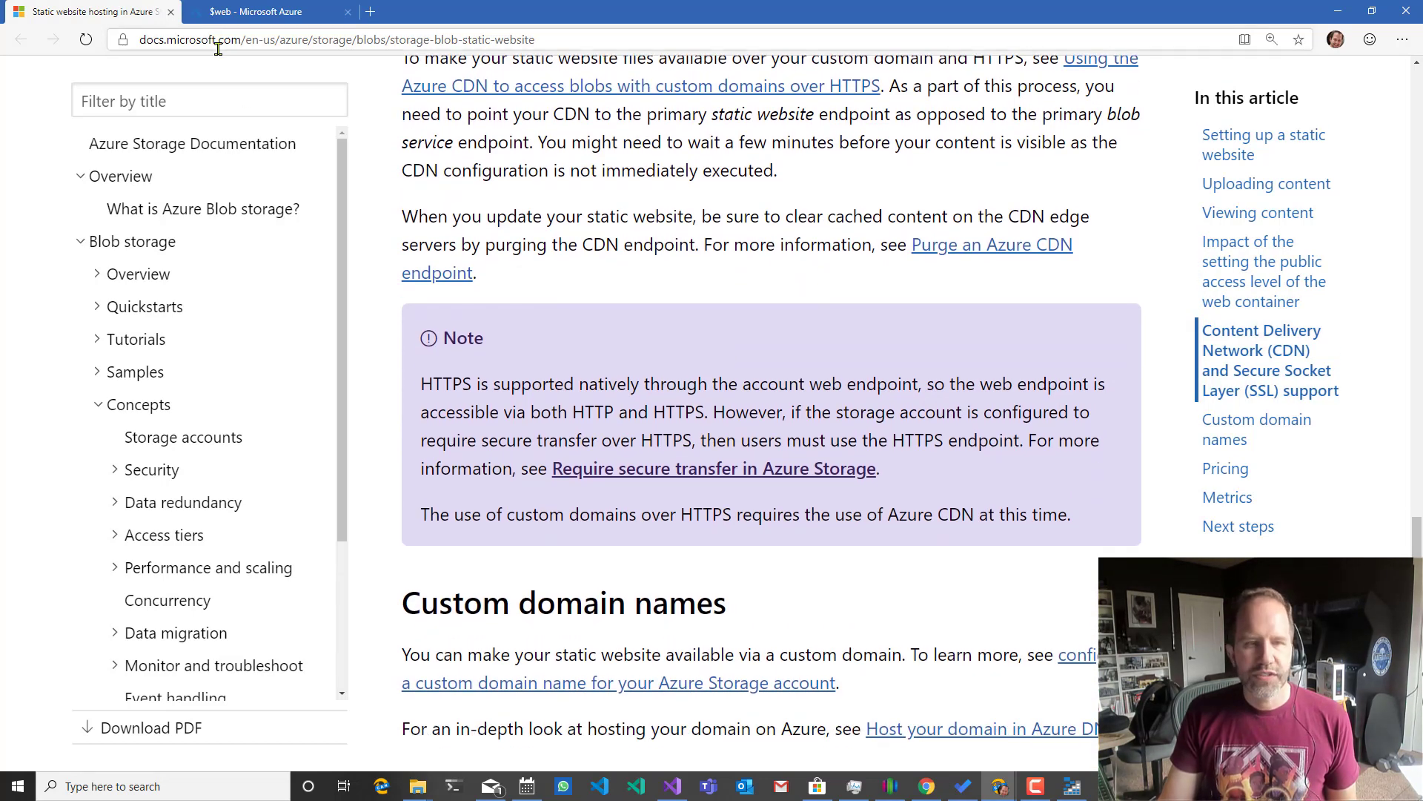
click(264, 12)
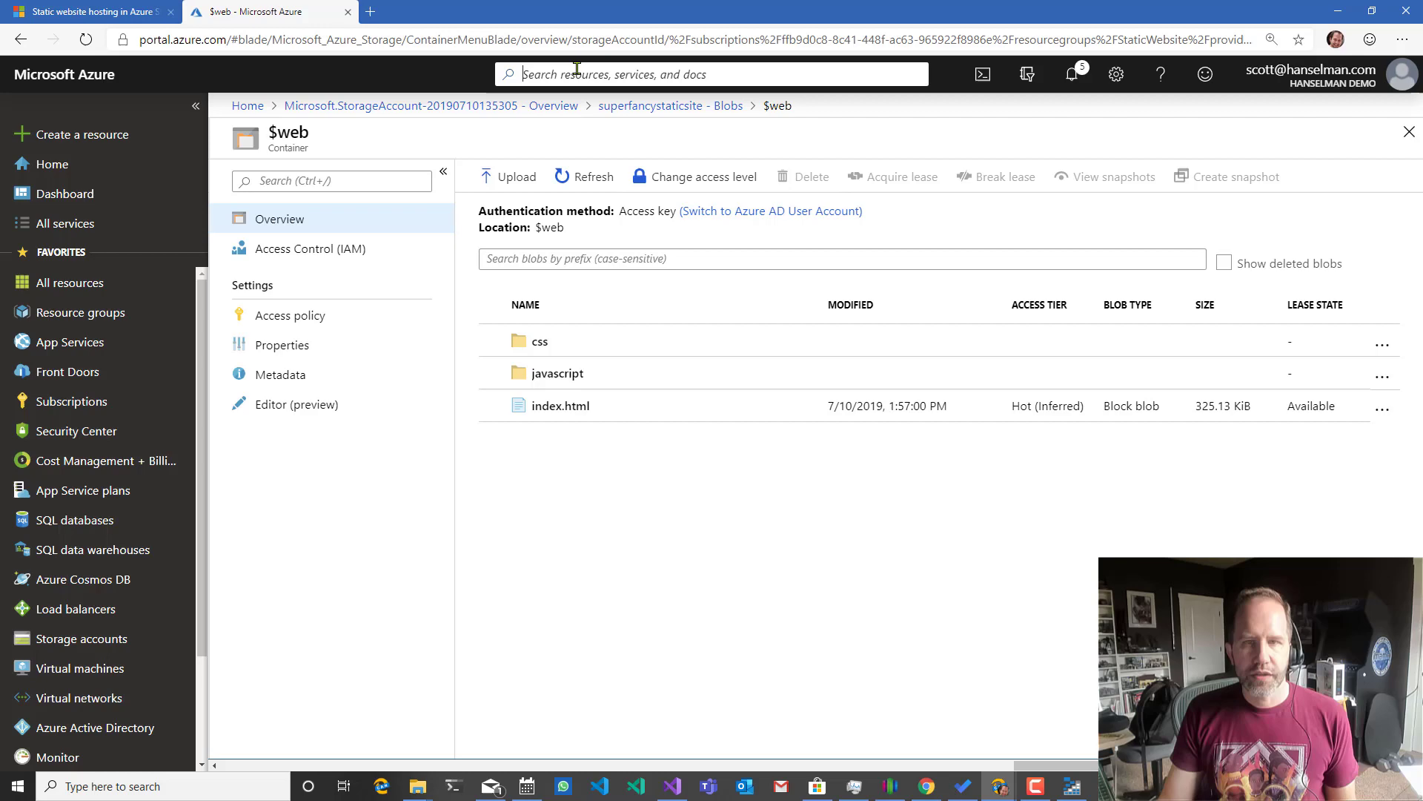
Search 'cdn', start a new CDN profile named MyFancyStatic and choose the origin type.
text(cdn)
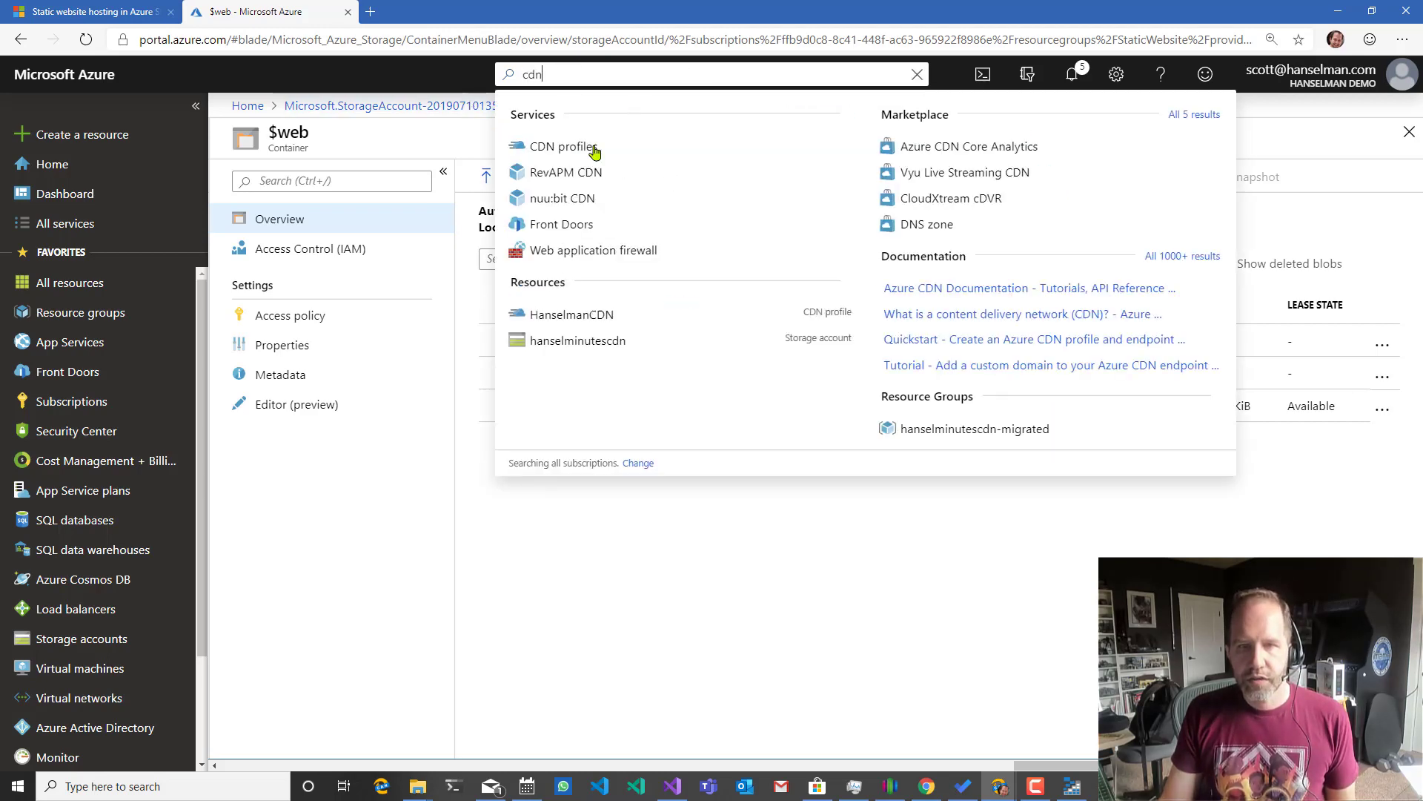
click(564, 147)
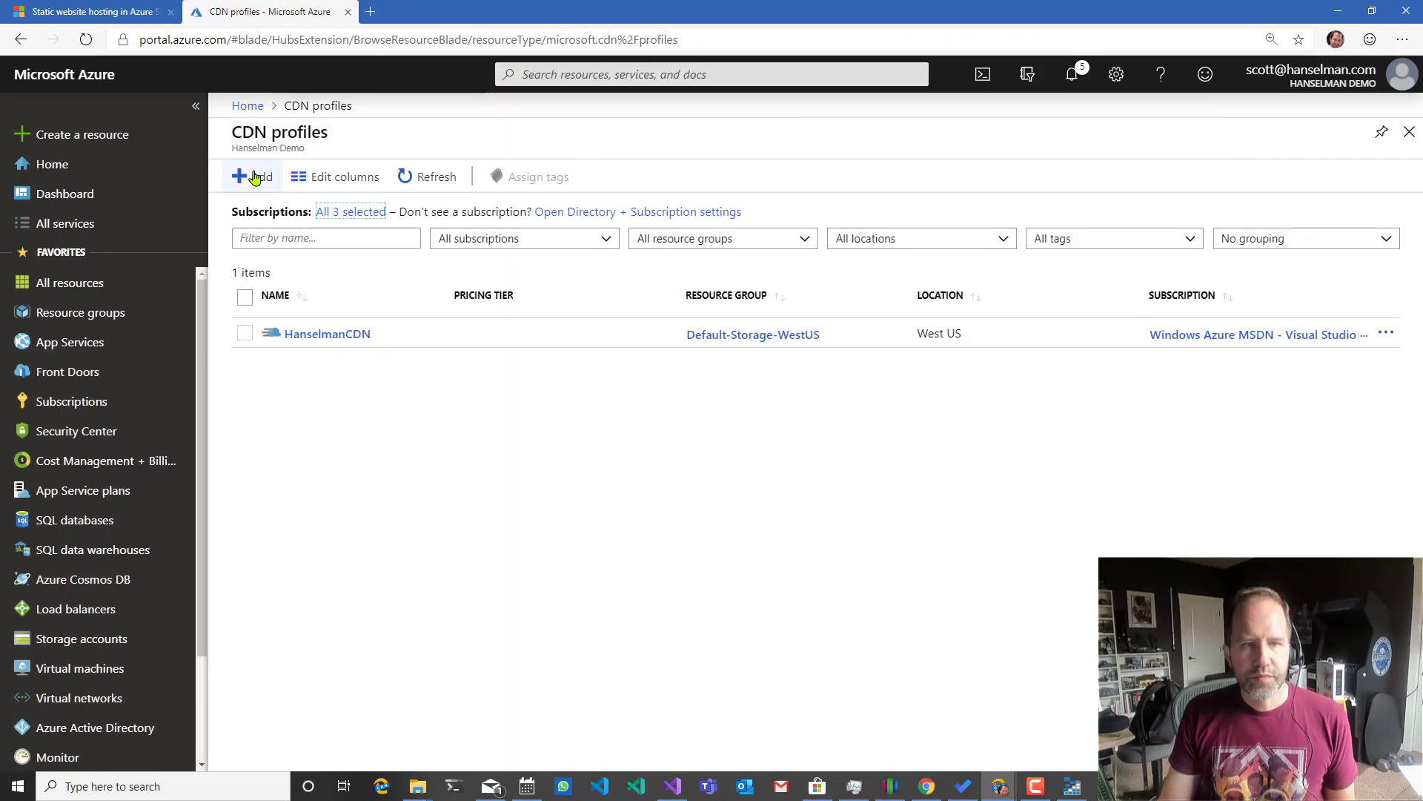
click(252, 177)
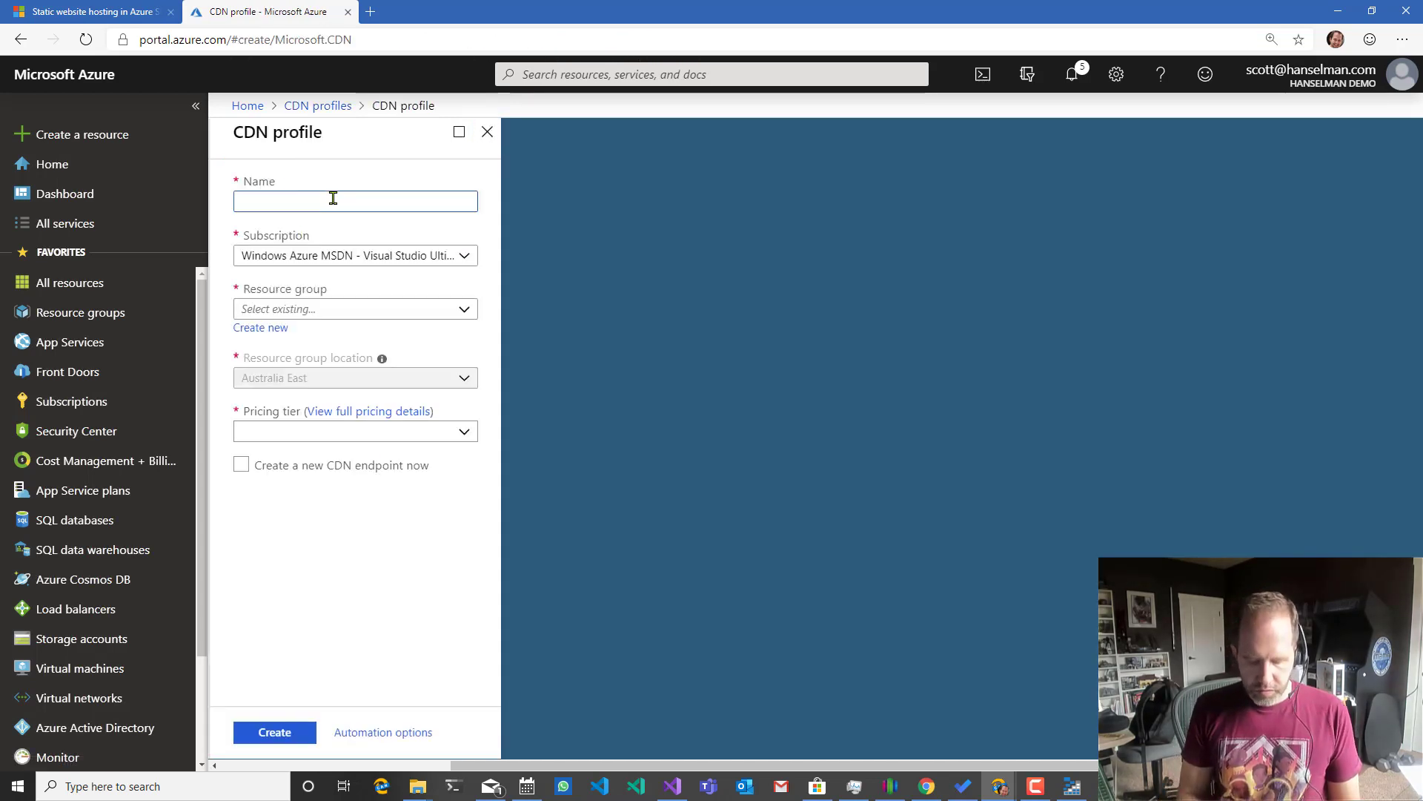
text(MyFancyStaticSite)
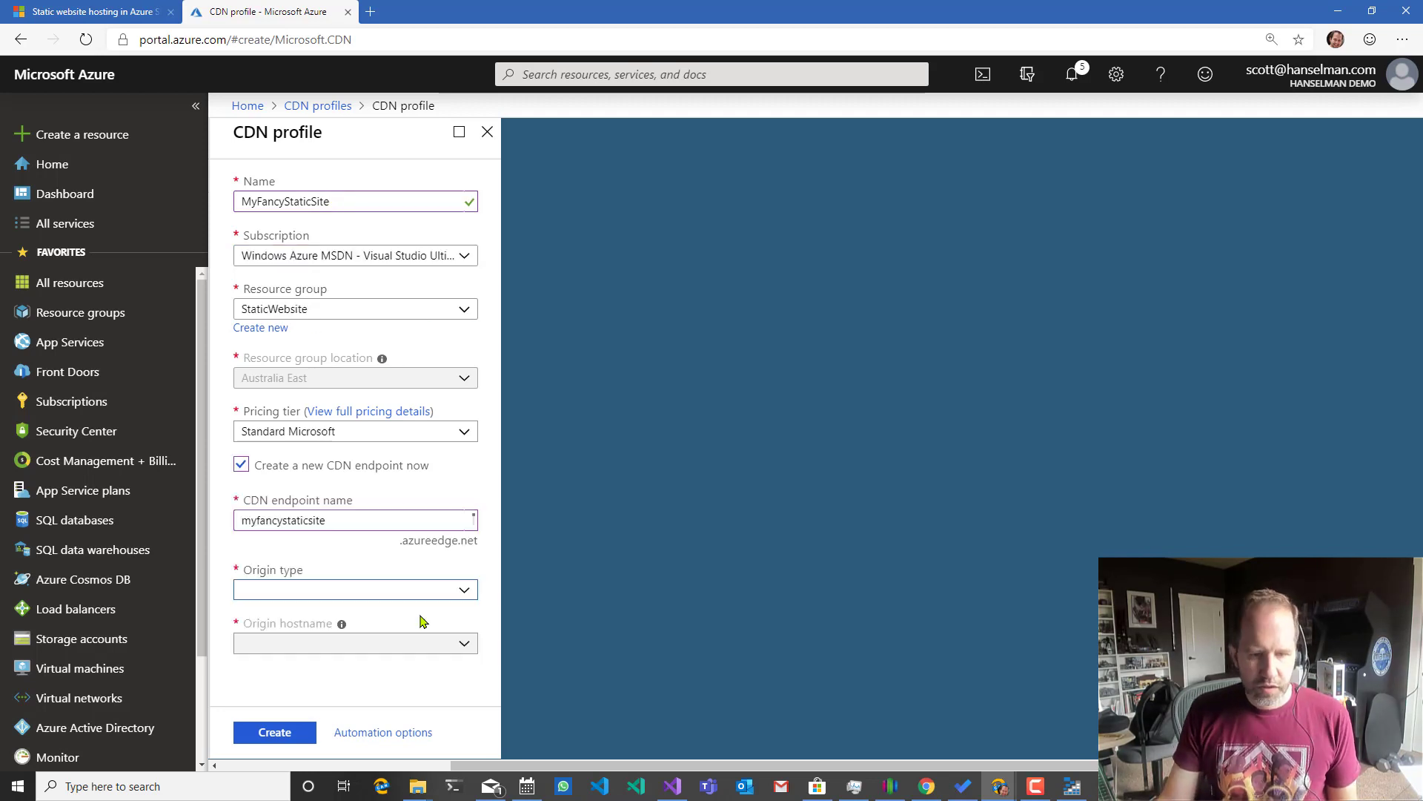
click(354, 589)
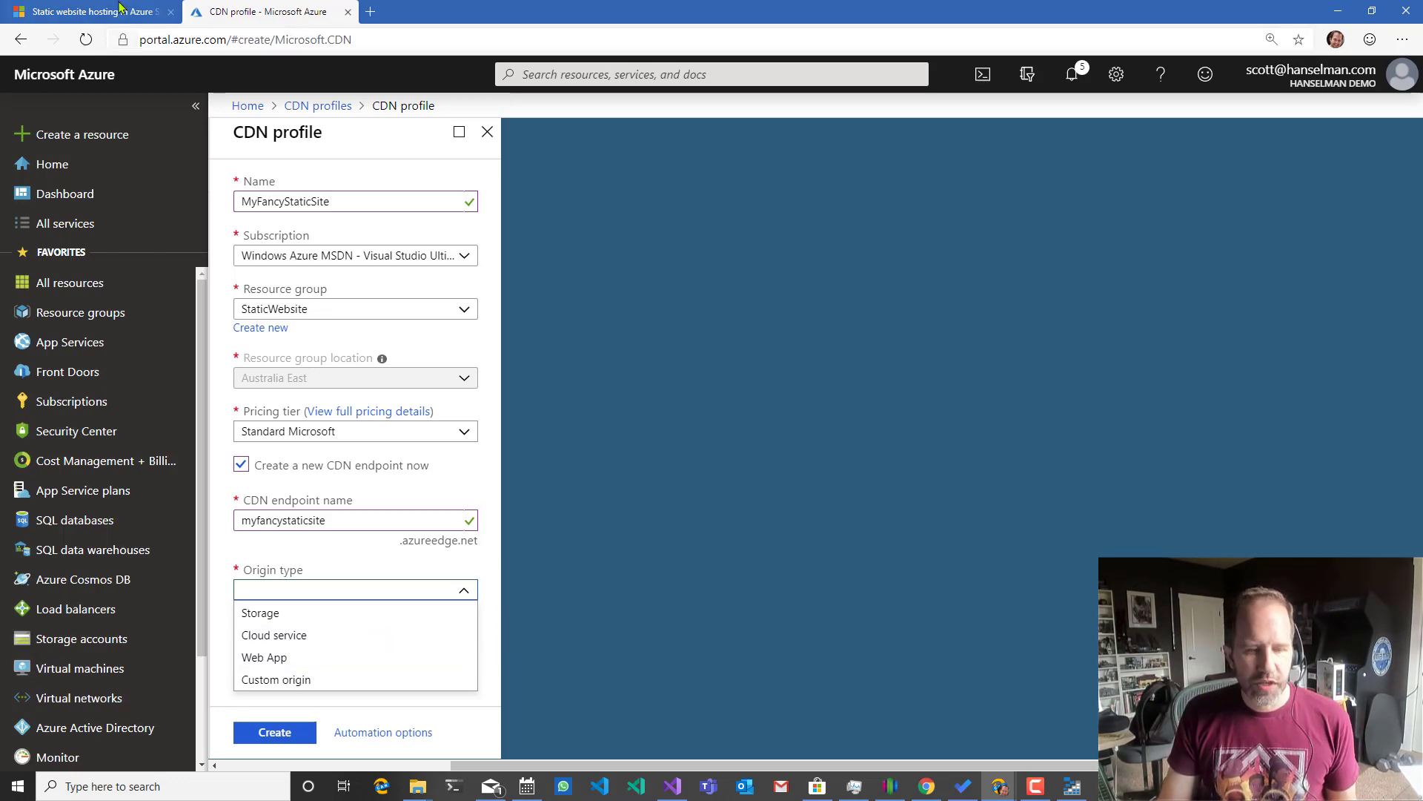
click(86, 12)
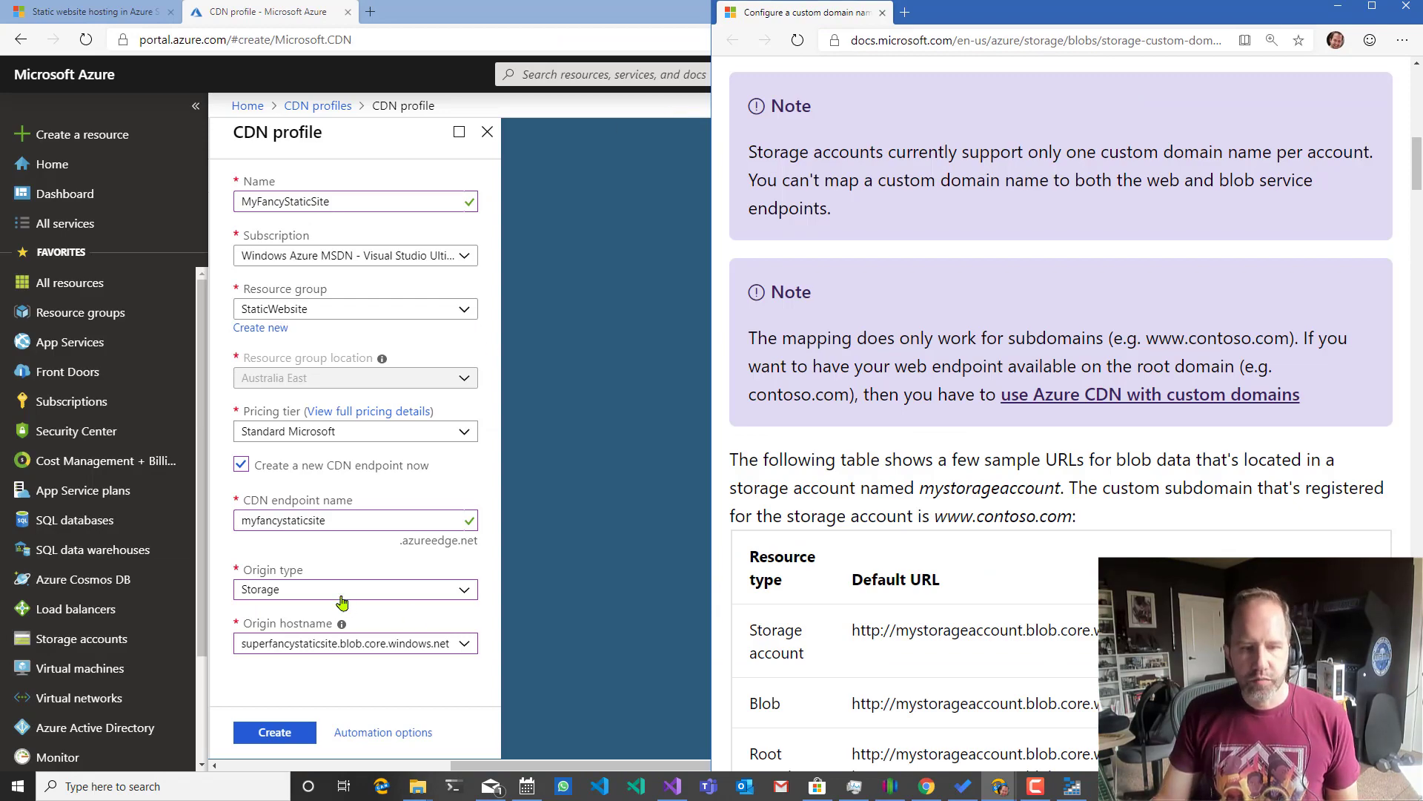
Set the custom origin hostname to the z5 static website endpoint and create the MyFancyStaticSite profile.
click(354, 589)
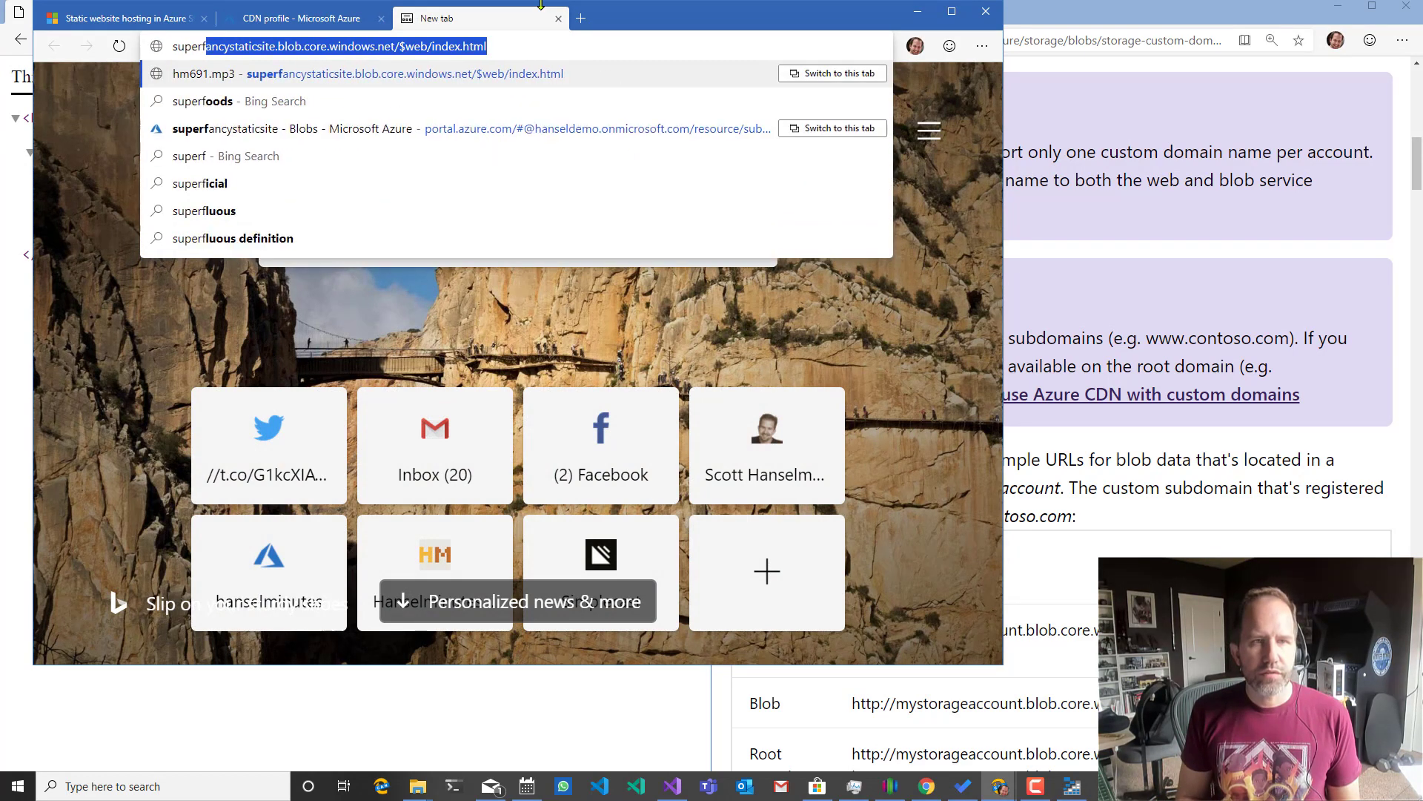
text(super fancy pants adventure)
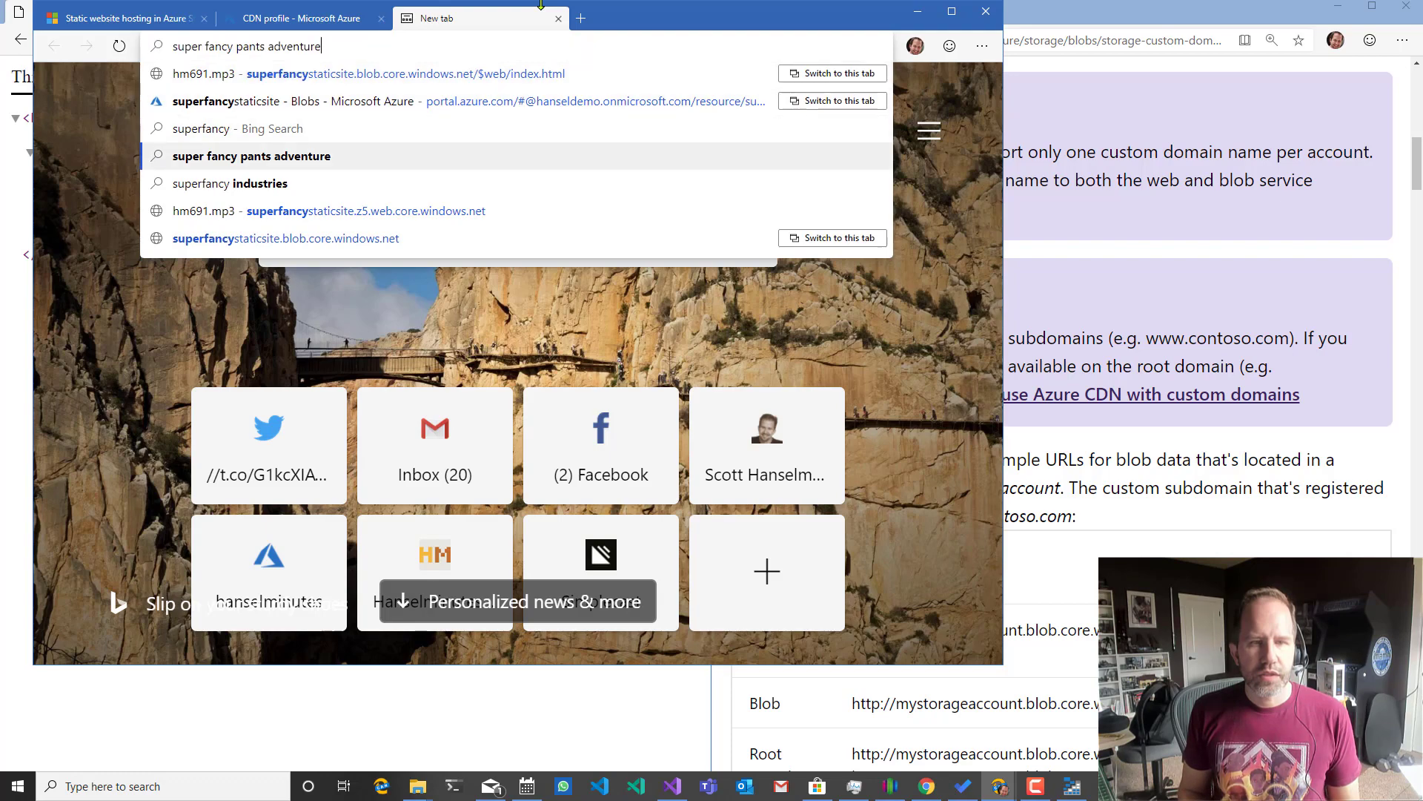
click(300, 18)
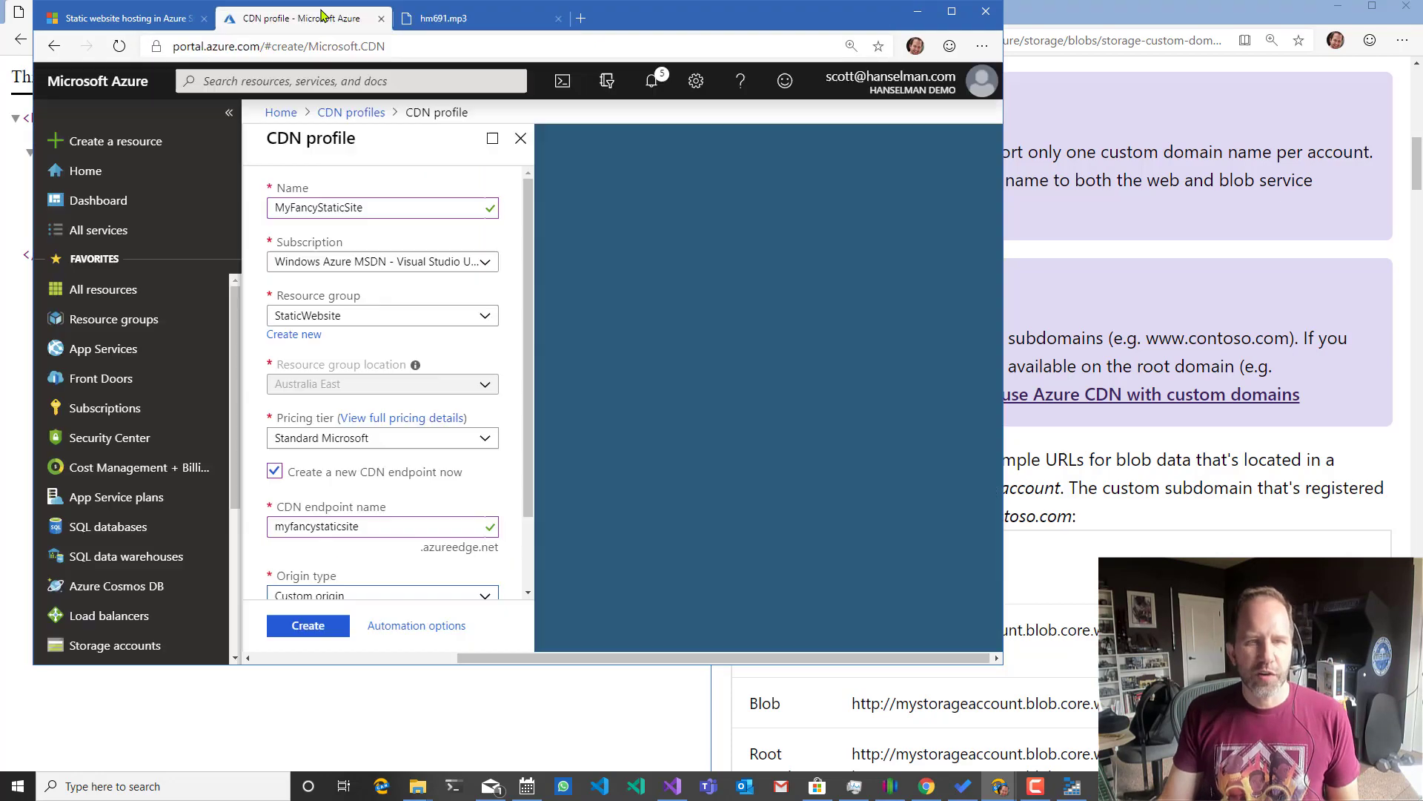
scroll(down, 3)
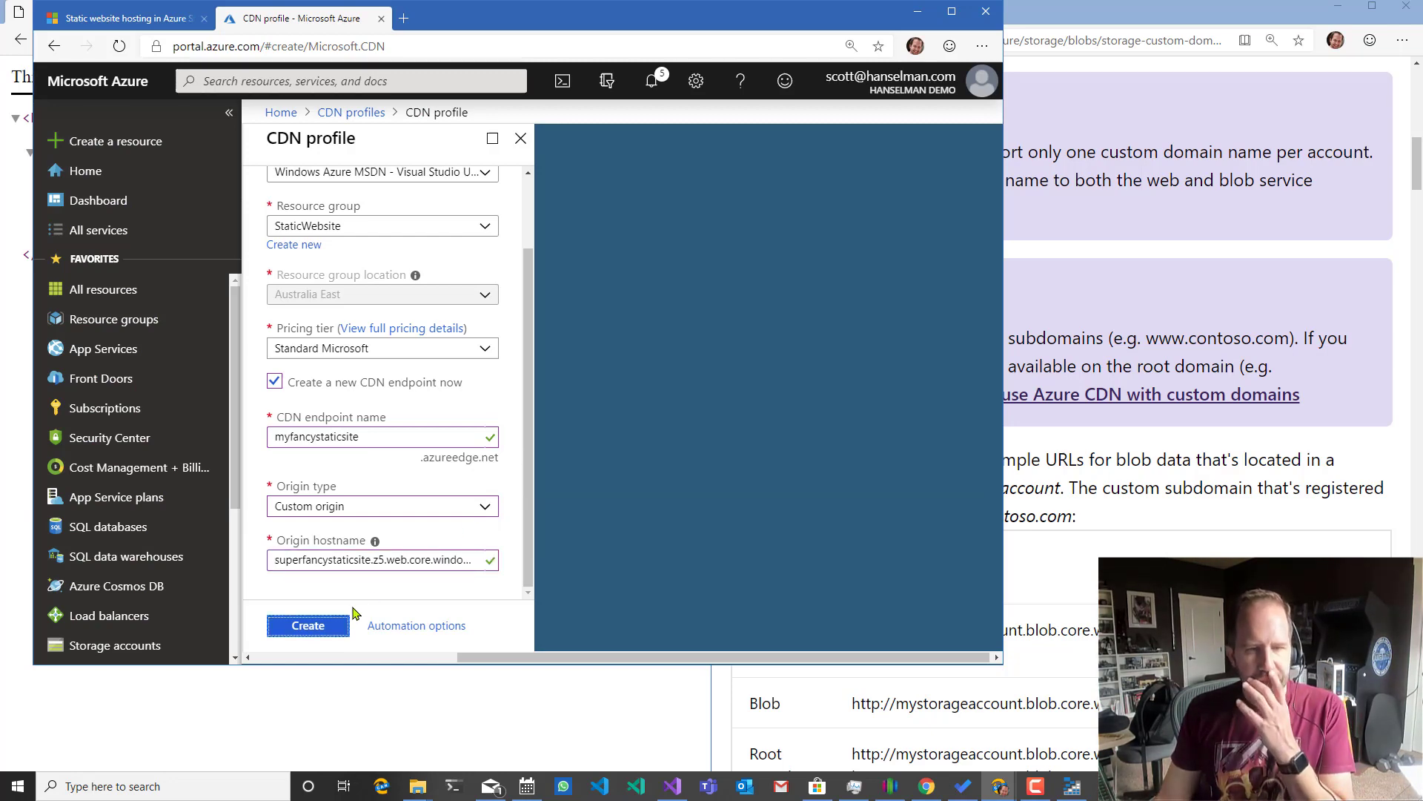
click(307, 624)
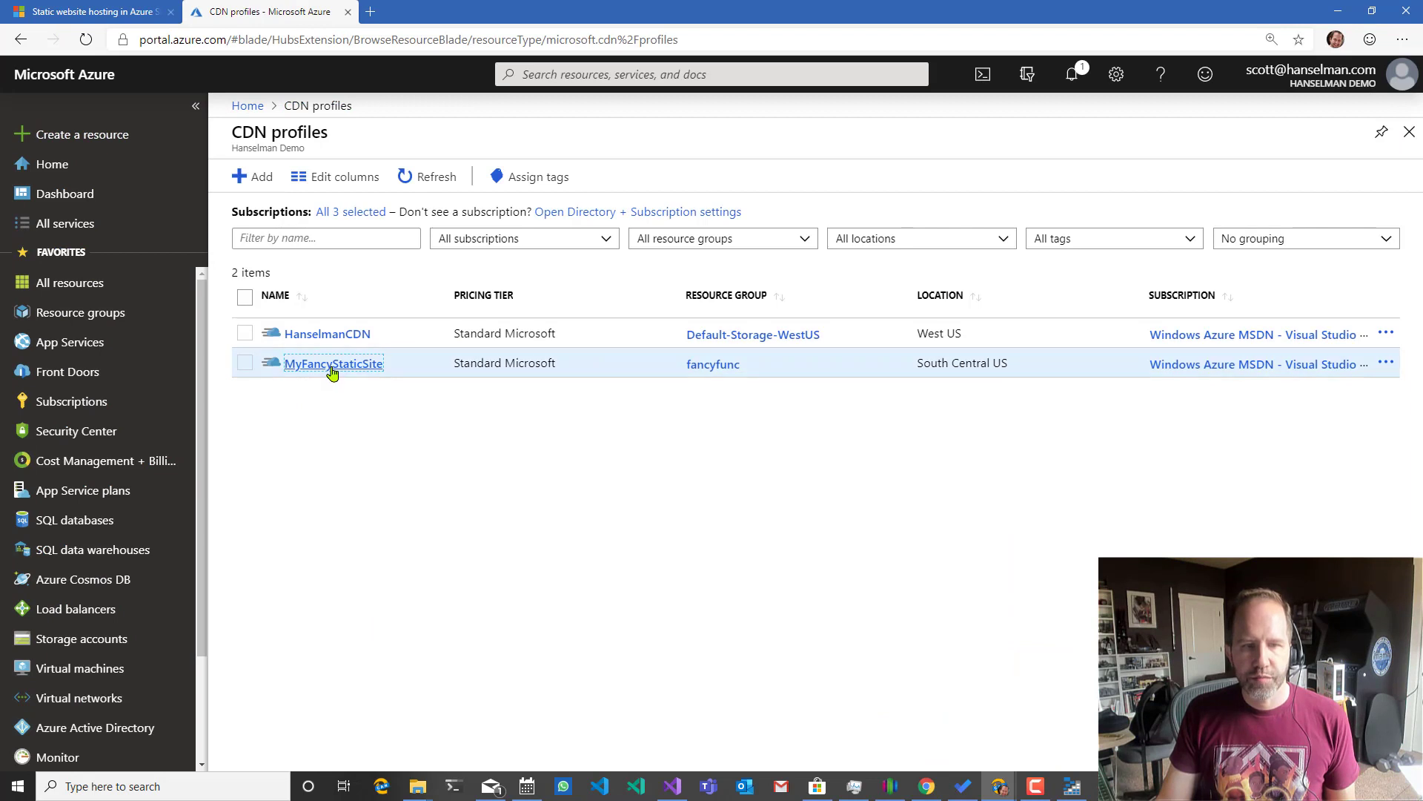
Open the myfancystaticsite endpoint and visit its azureedge.net address, which gives Page not found.
click(334, 364)
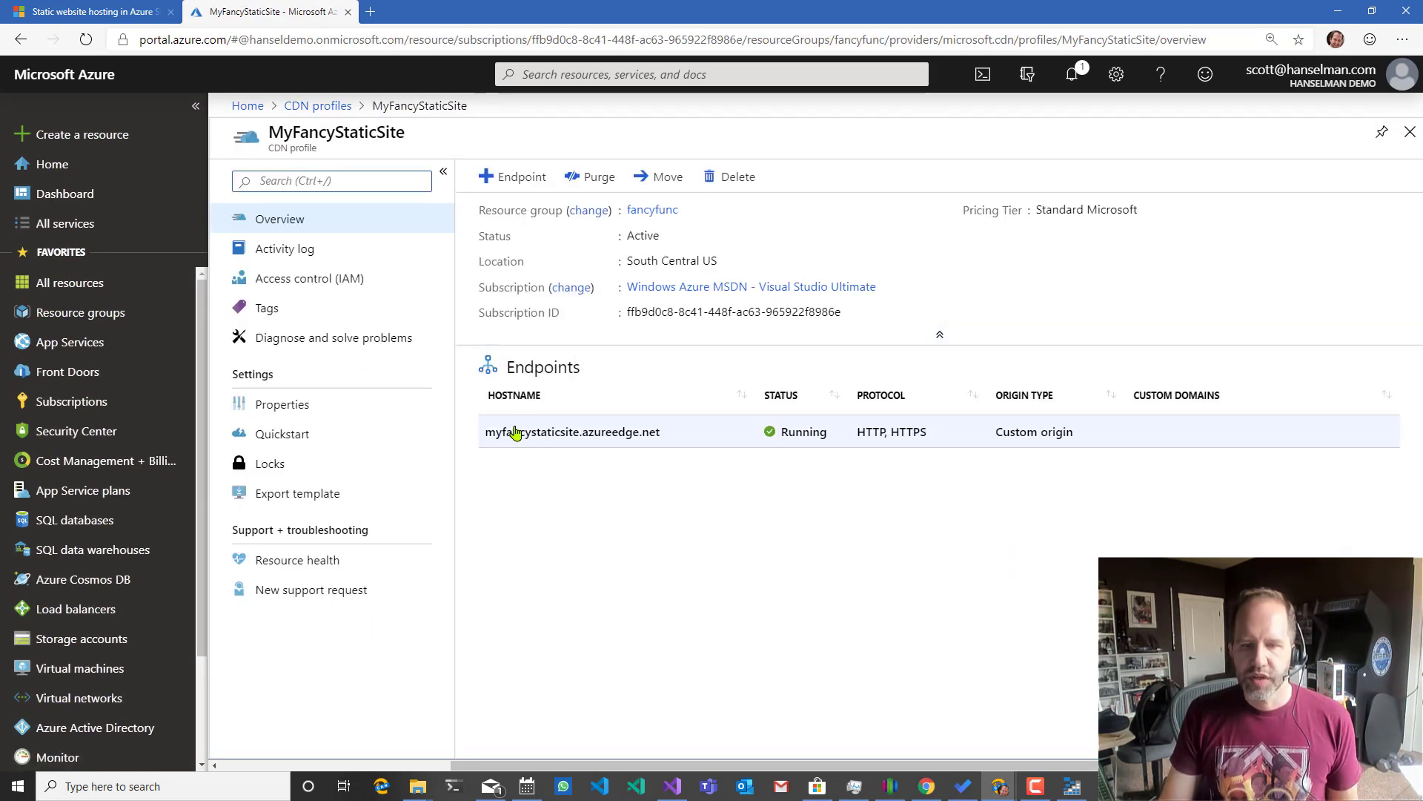
click(573, 431)
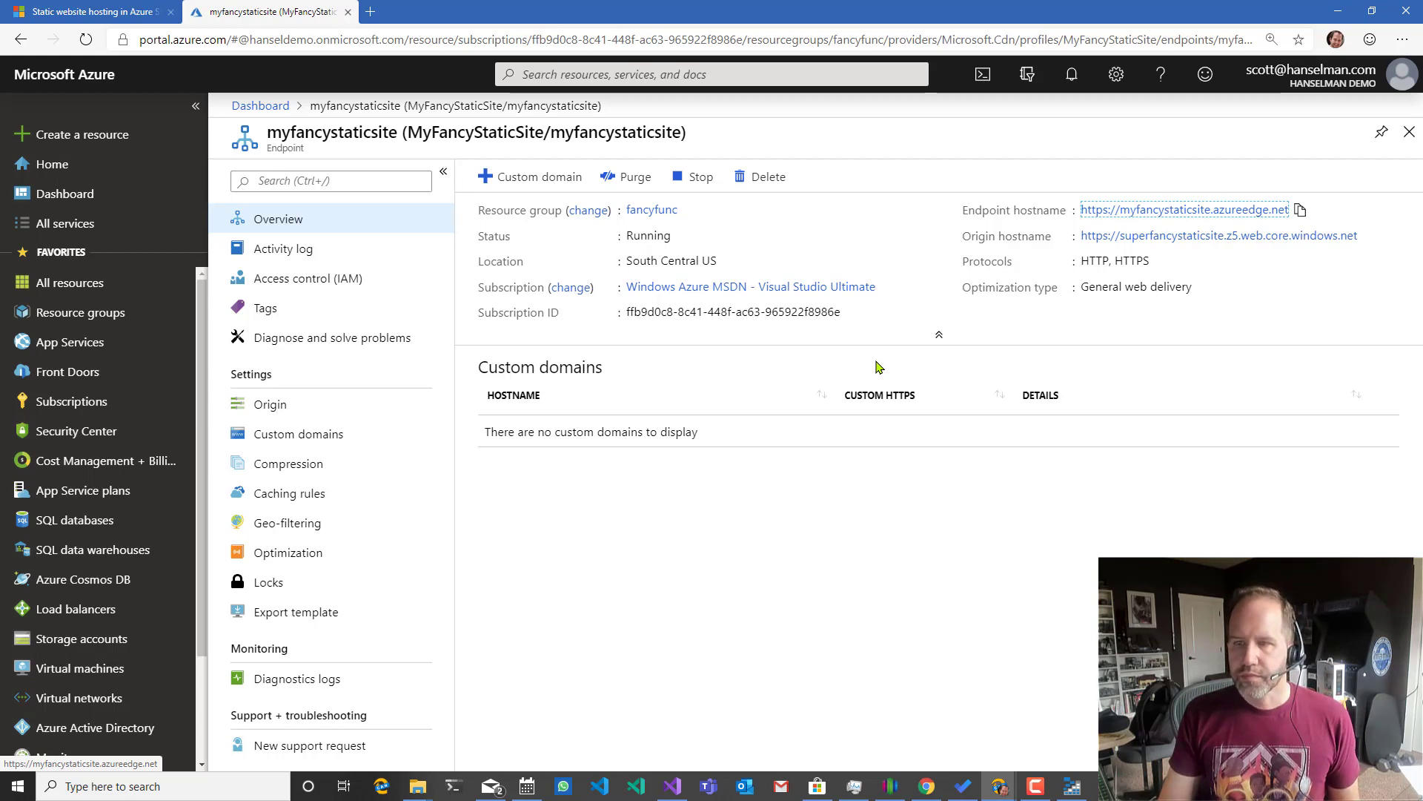
mouse_move(1143, 211)
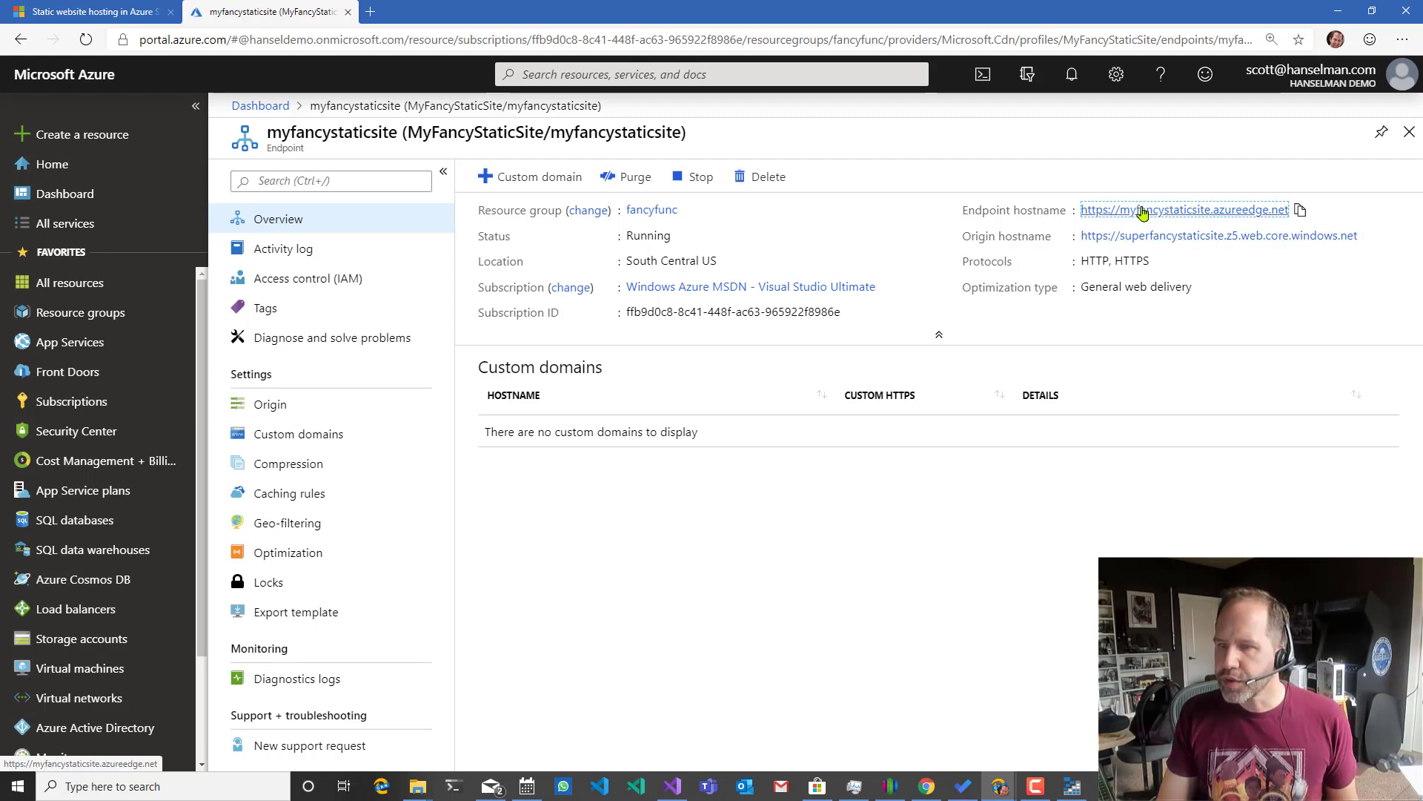
click(1182, 210)
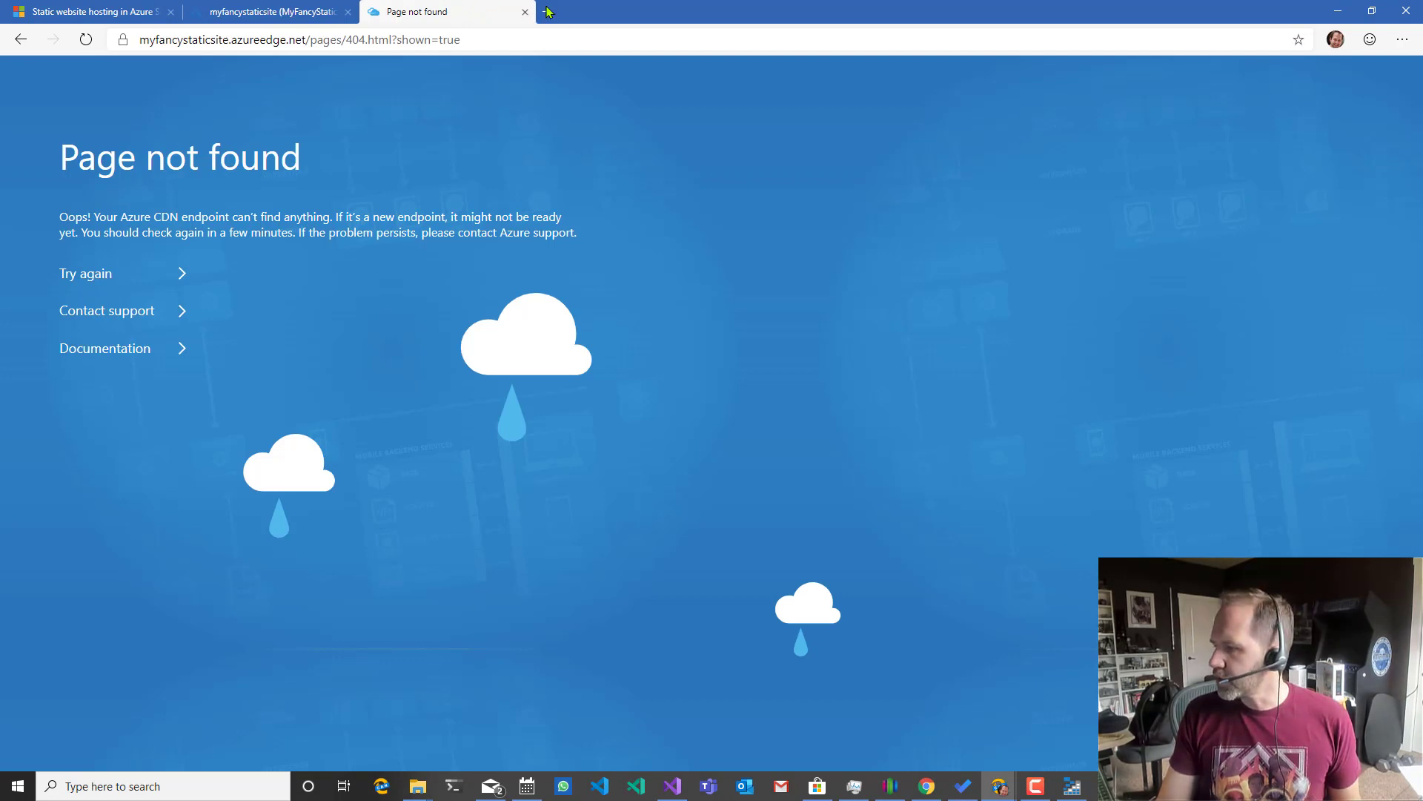
click(524, 12)
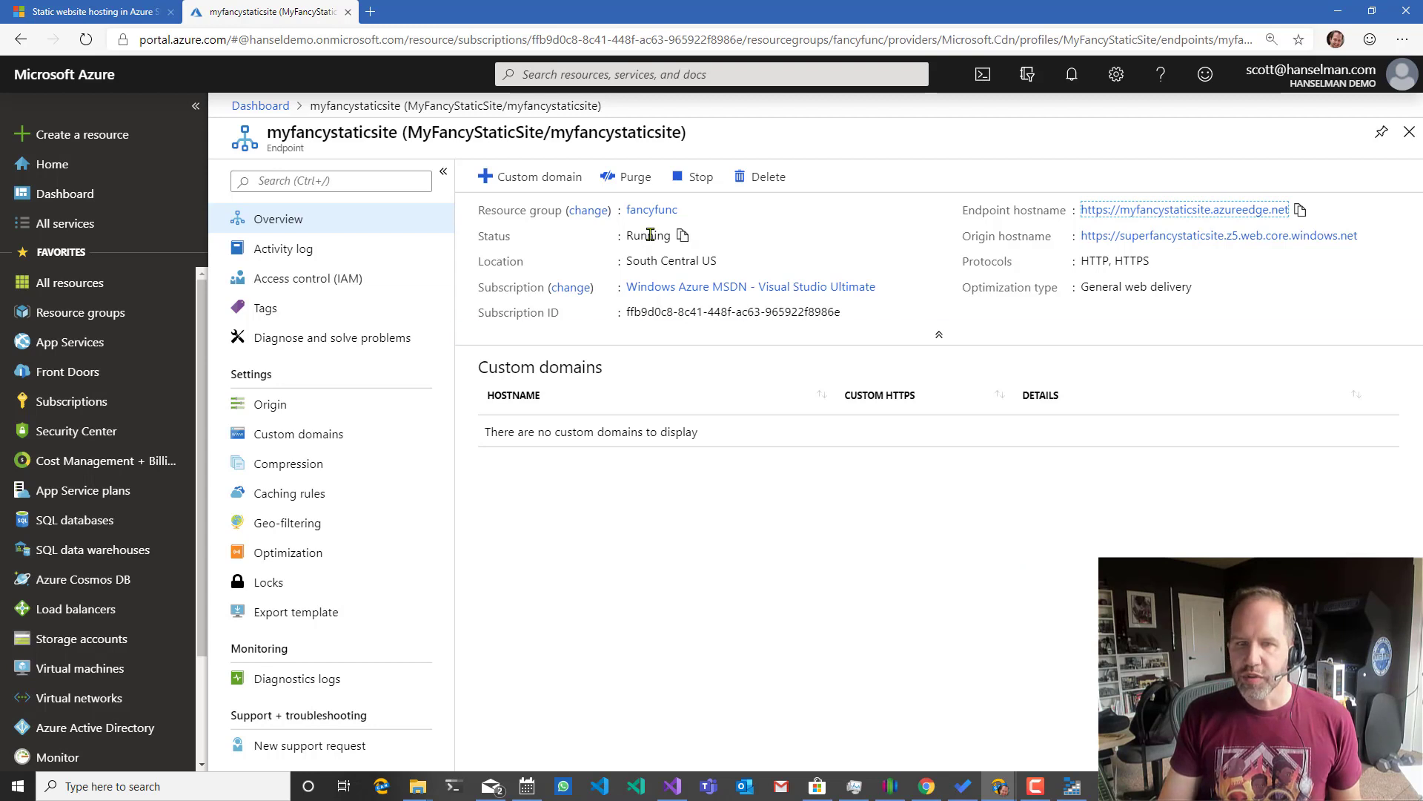
Bring up the Add a custom domain form's hostname field and switch to the DNSimple dashboard.
click(530, 176)
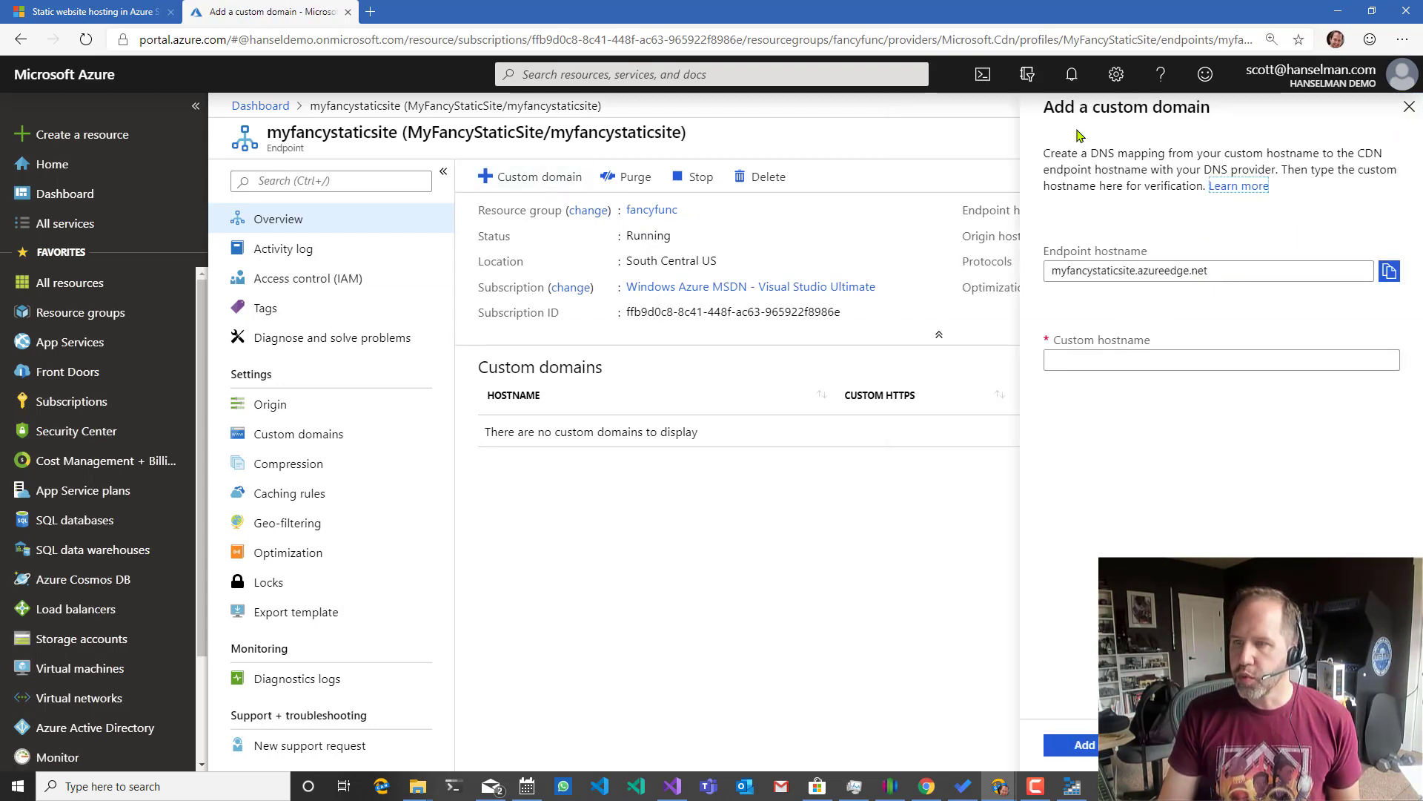
click(1220, 359)
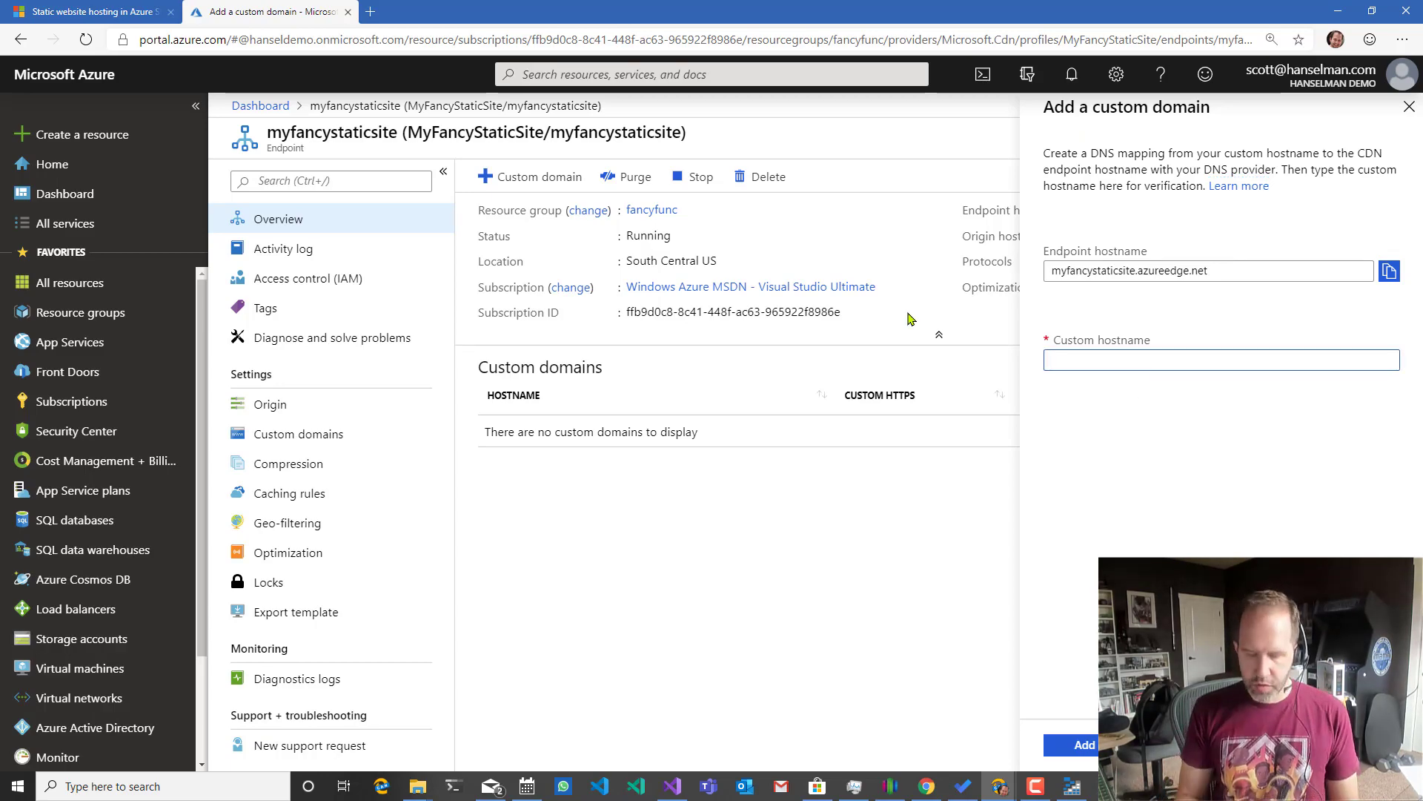
click(547, 12)
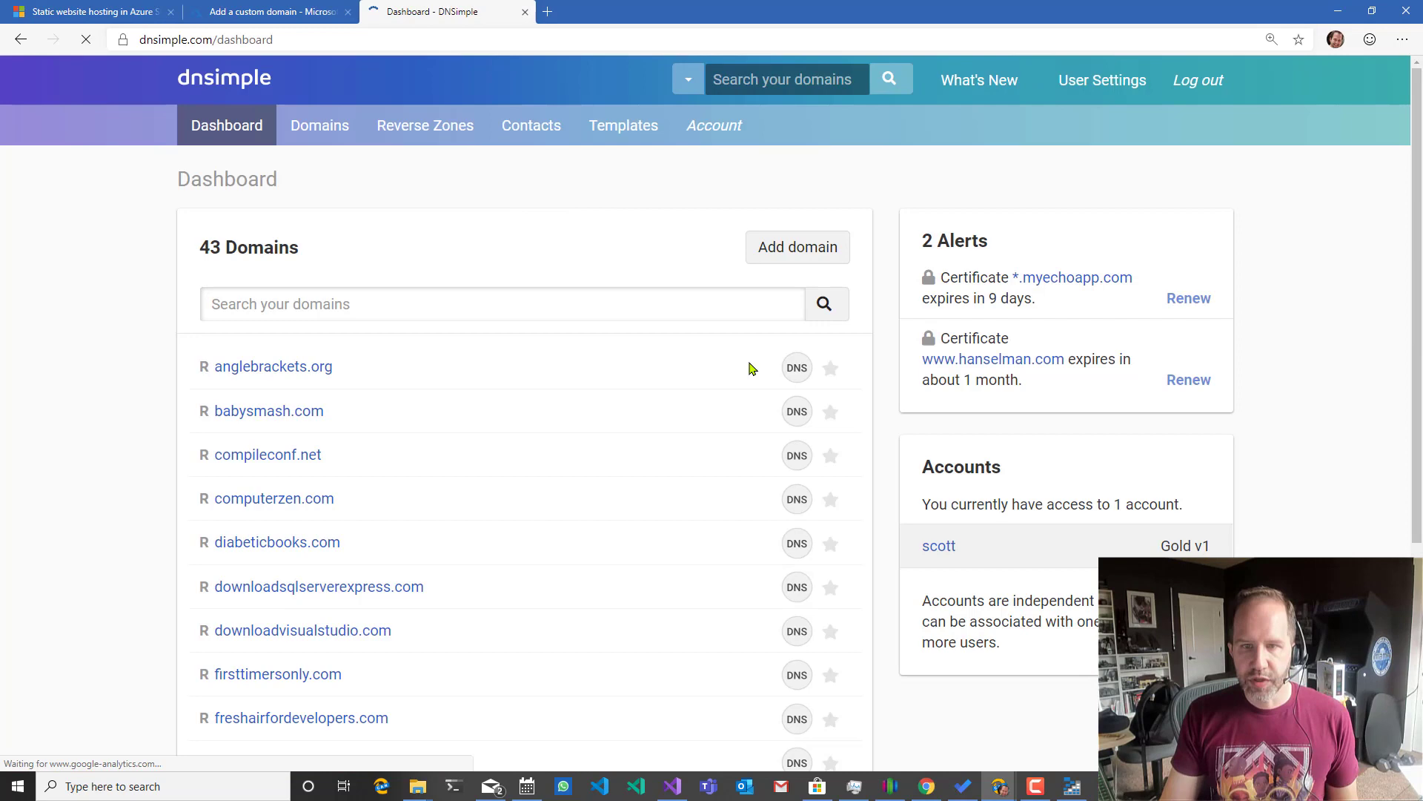
Open intertechtional.com in DNSimple, test that the bare domain fails to resolve, and close the test tab.
scroll(down, 3)
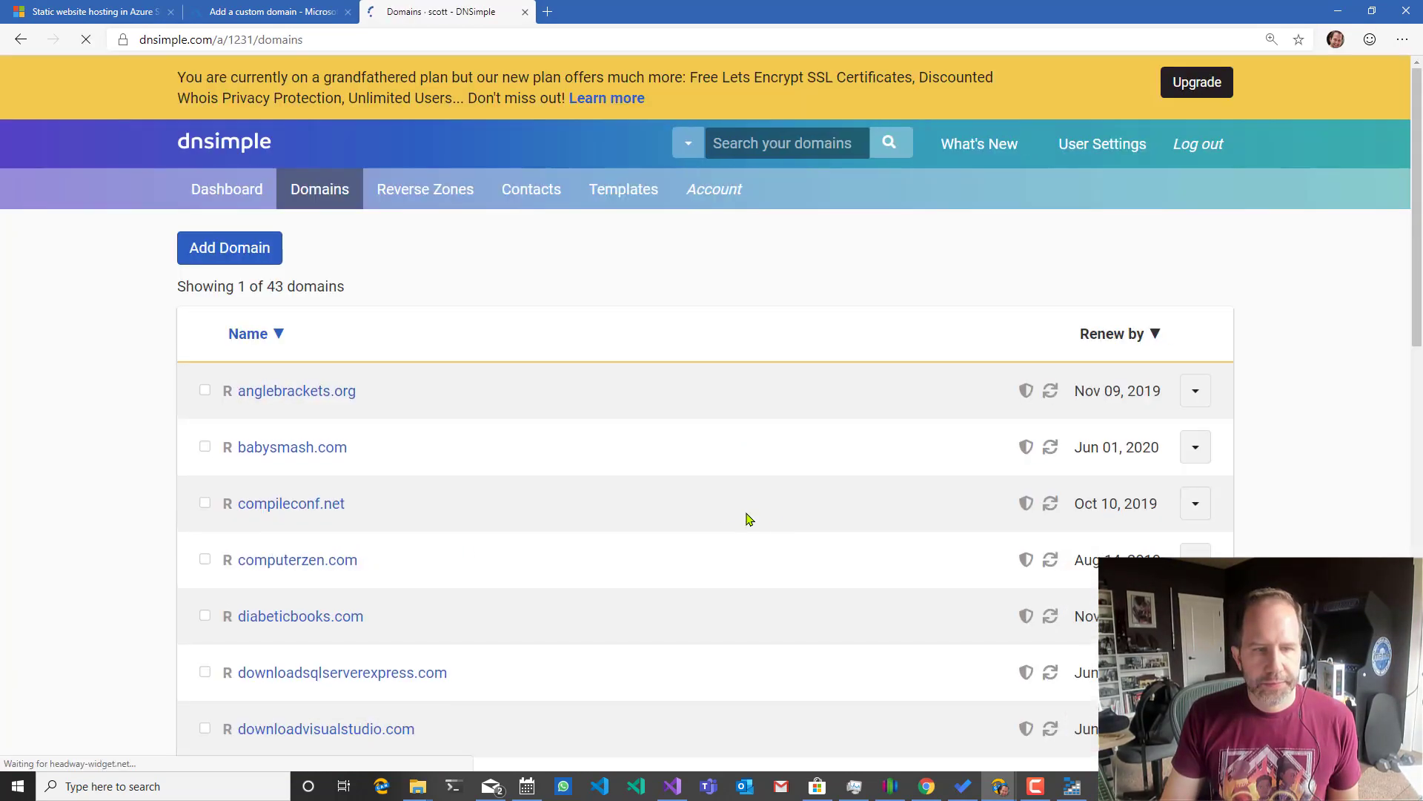
scroll(down, 3)
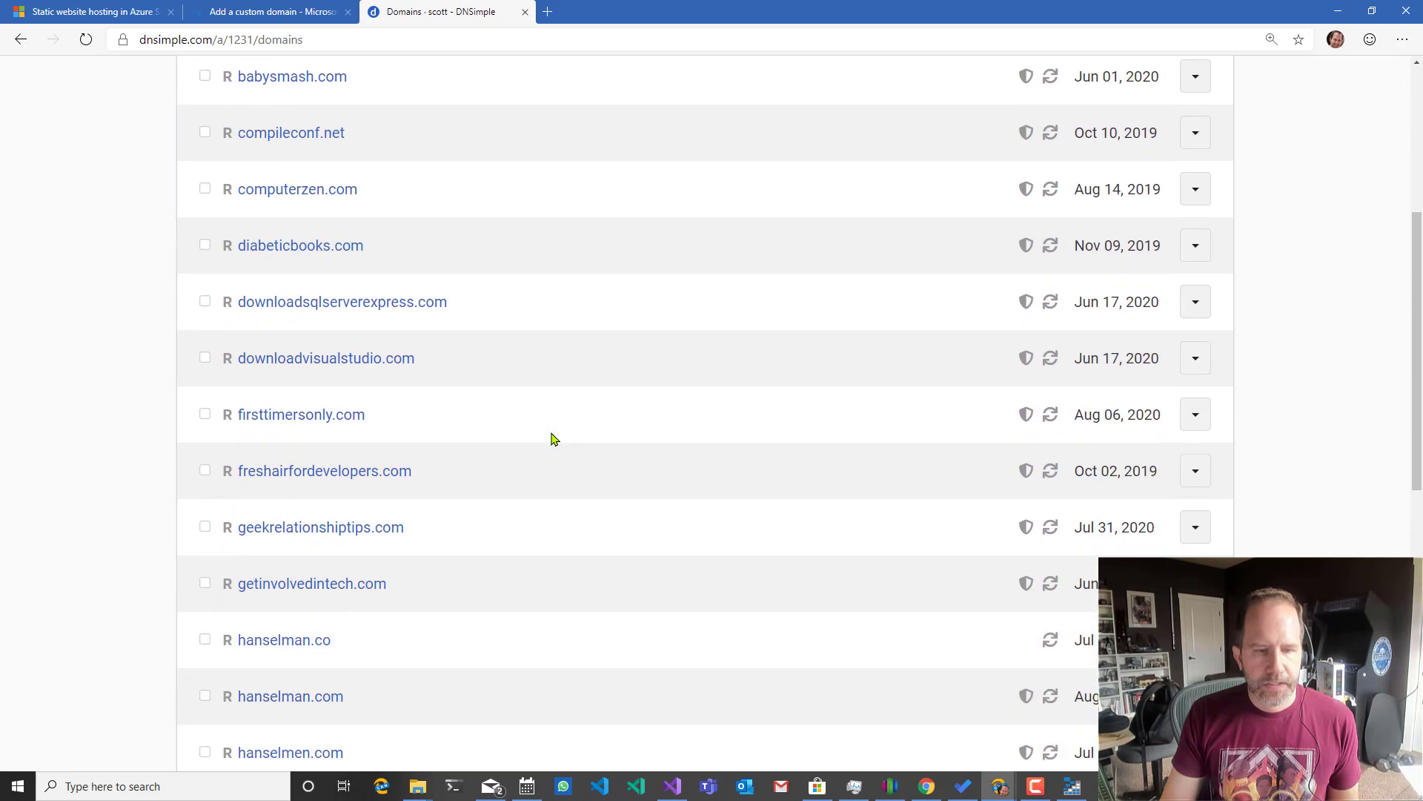
scroll(down, 3)
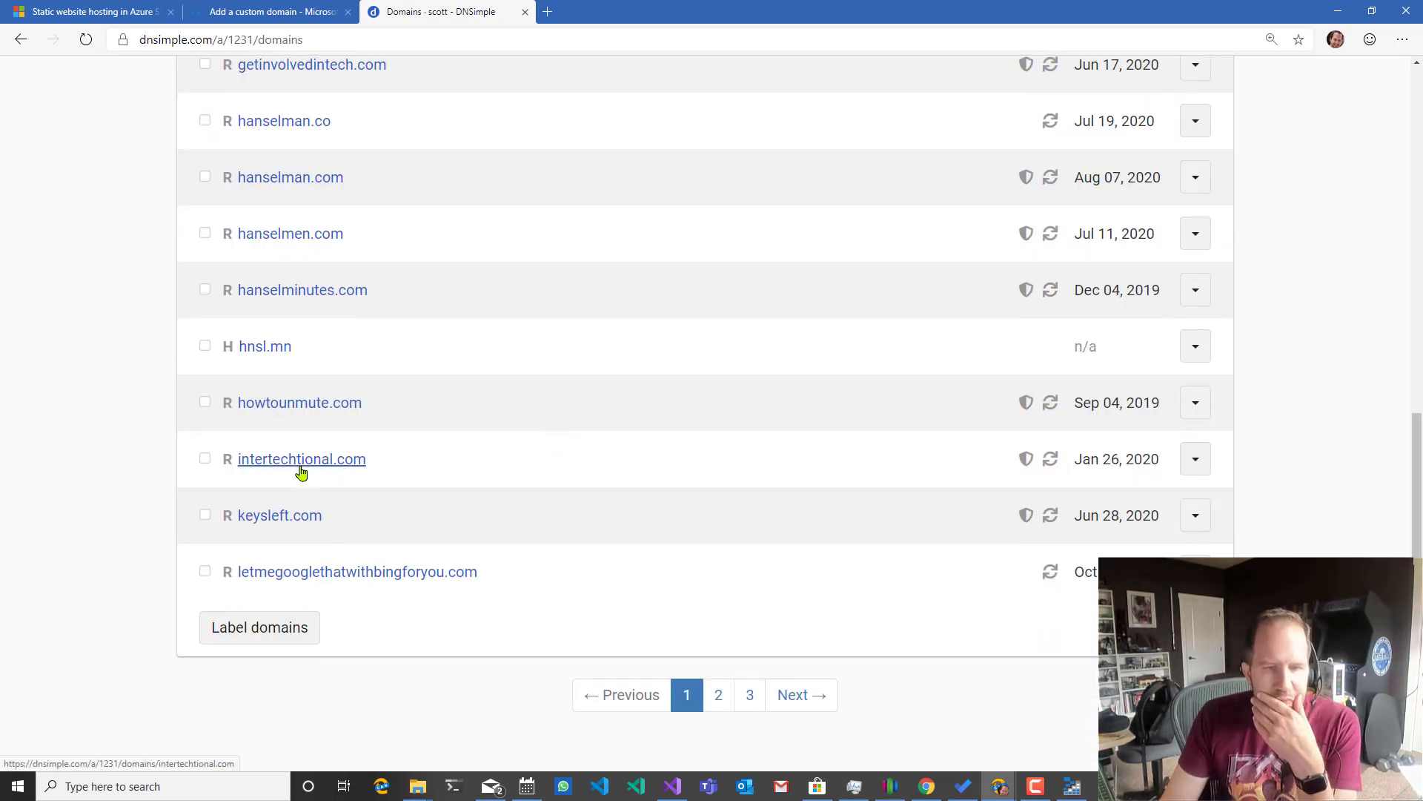
click(301, 458)
text(intertechtional.com)
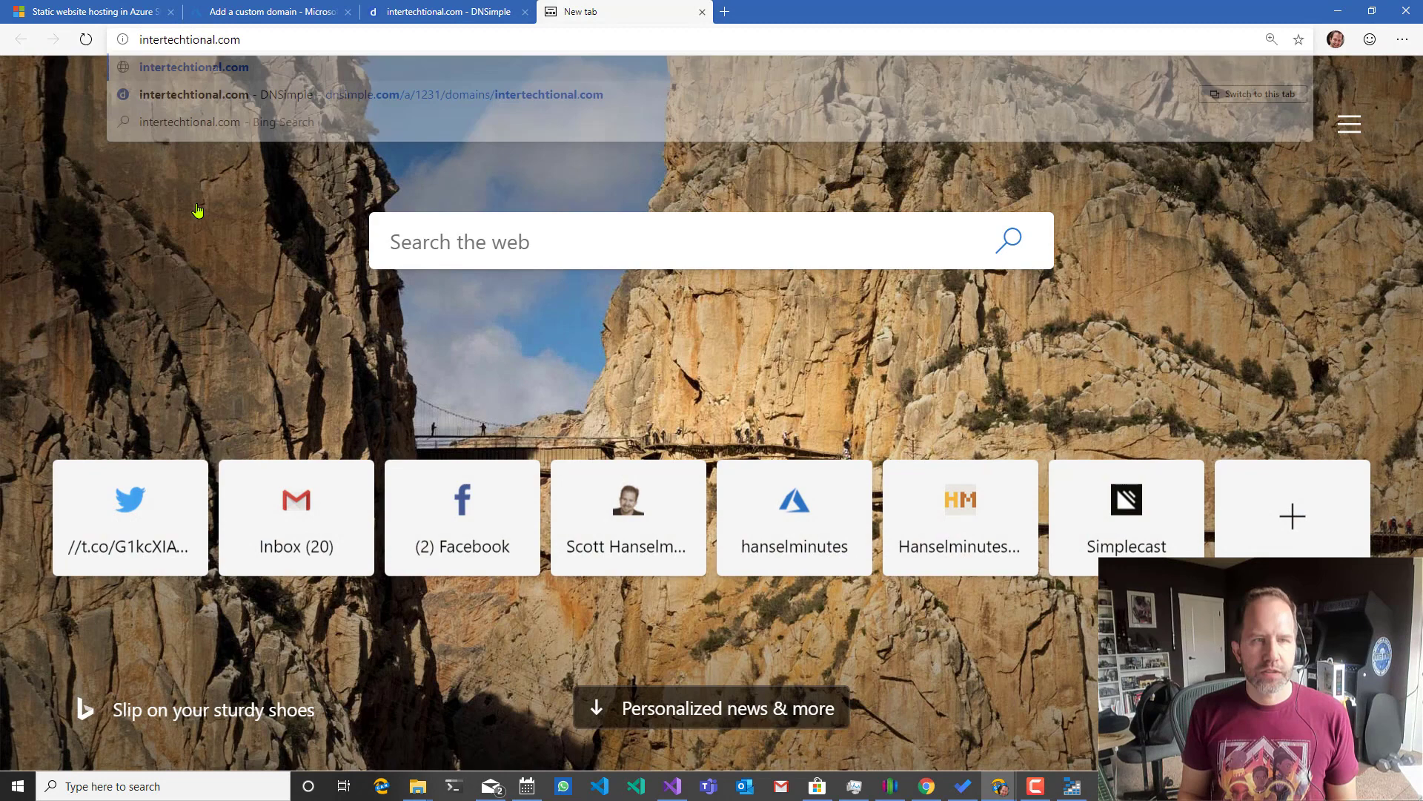
key(Enter)
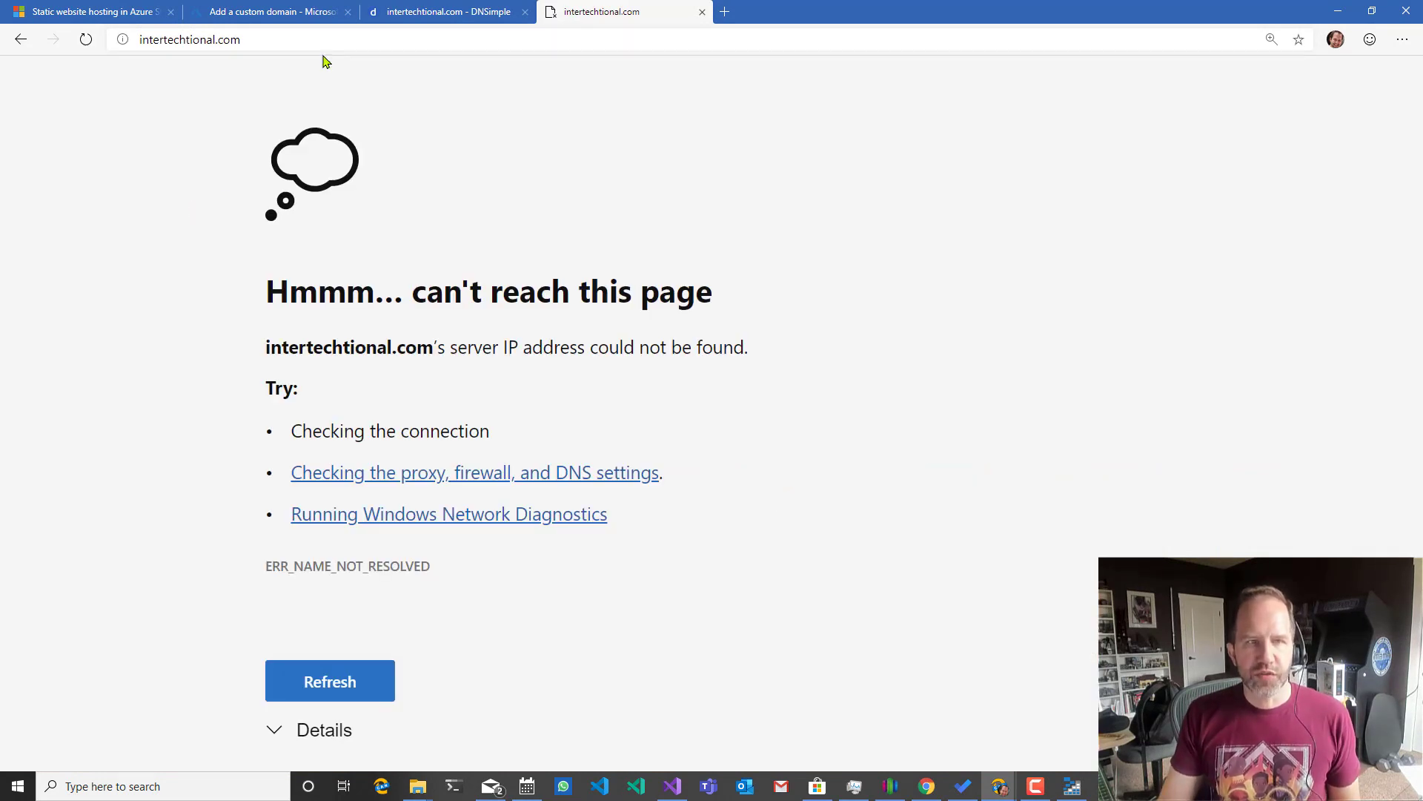
click(445, 12)
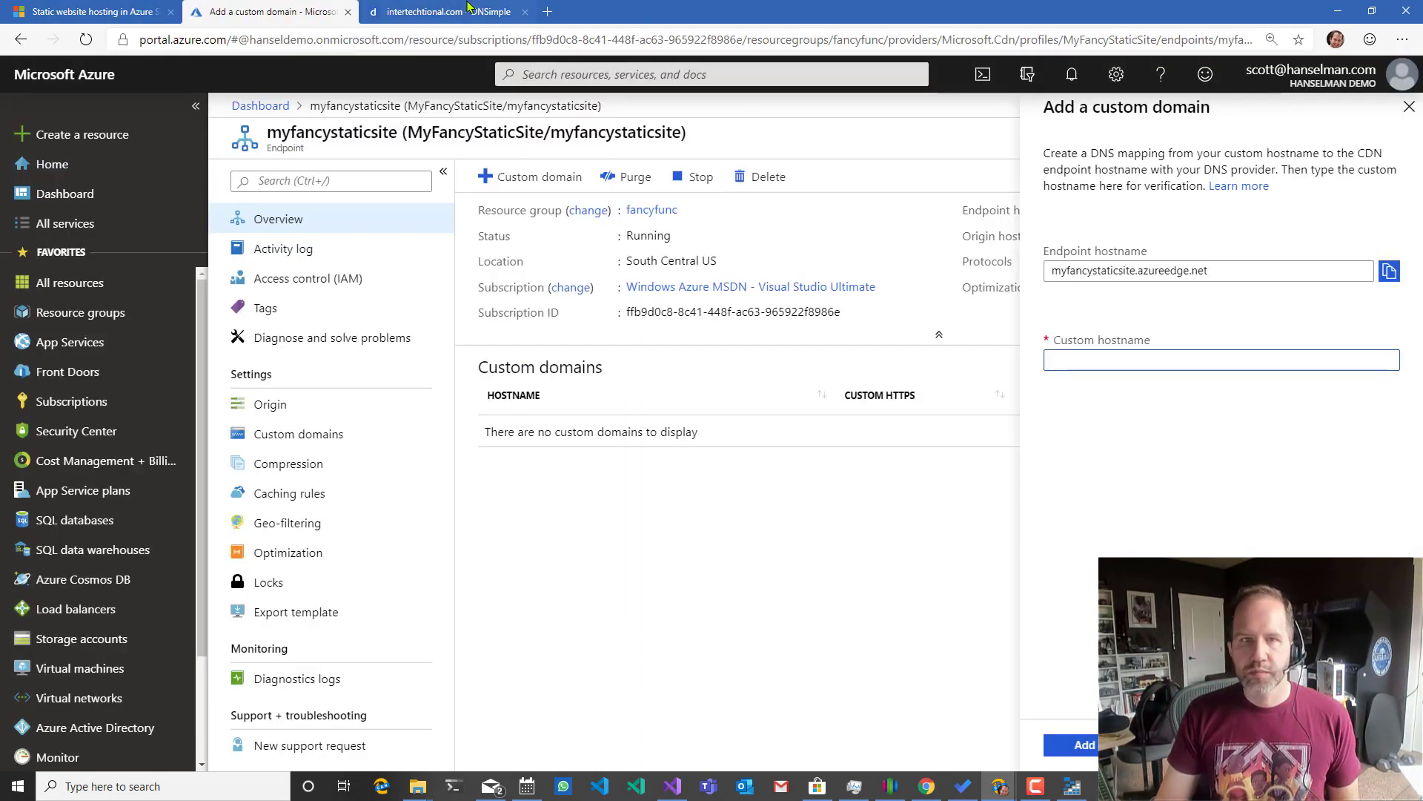
Review the CNAME rejection of intertechtional.com and switch to the DNSimple domain page.
click(445, 11)
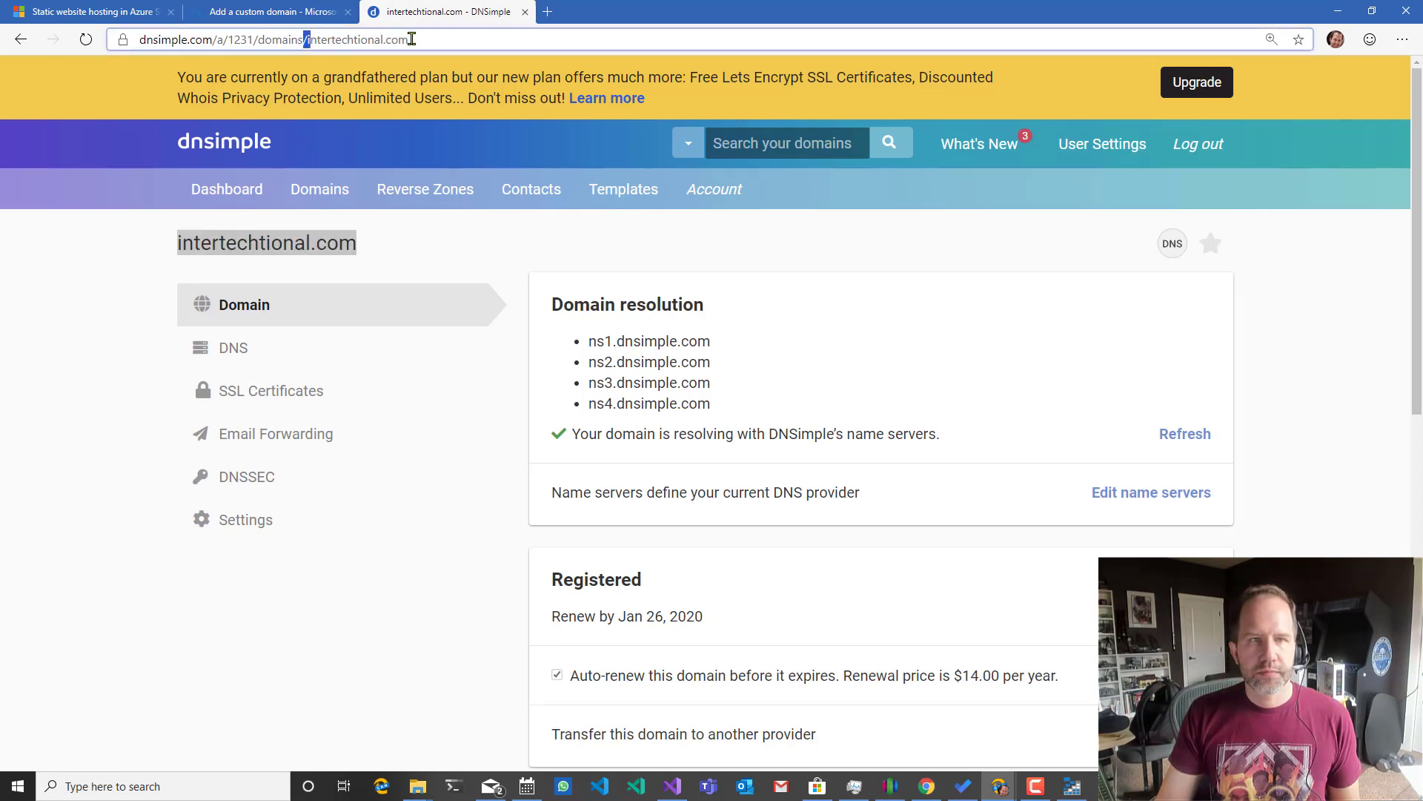
click(270, 11)
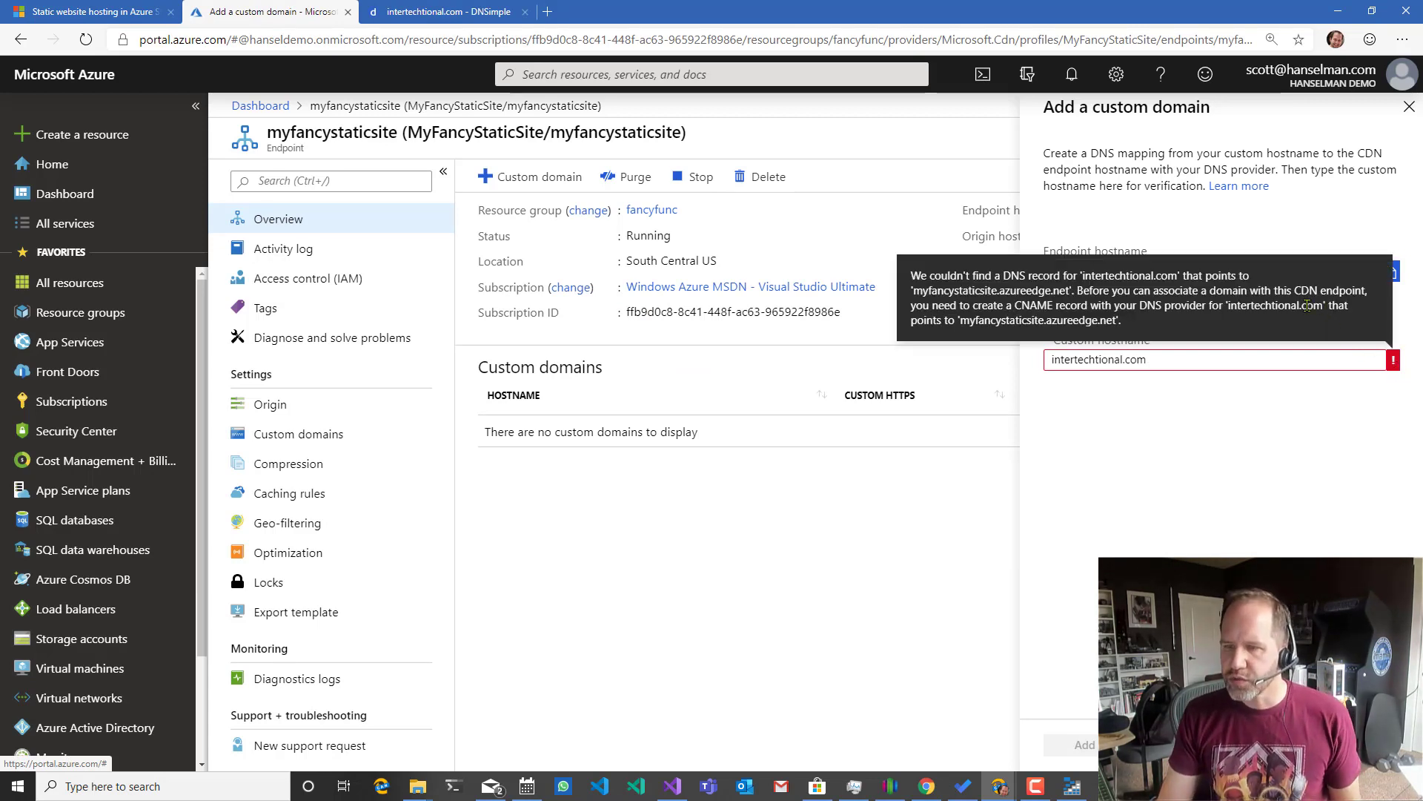
mouse_move(1325, 331)
text(www.)
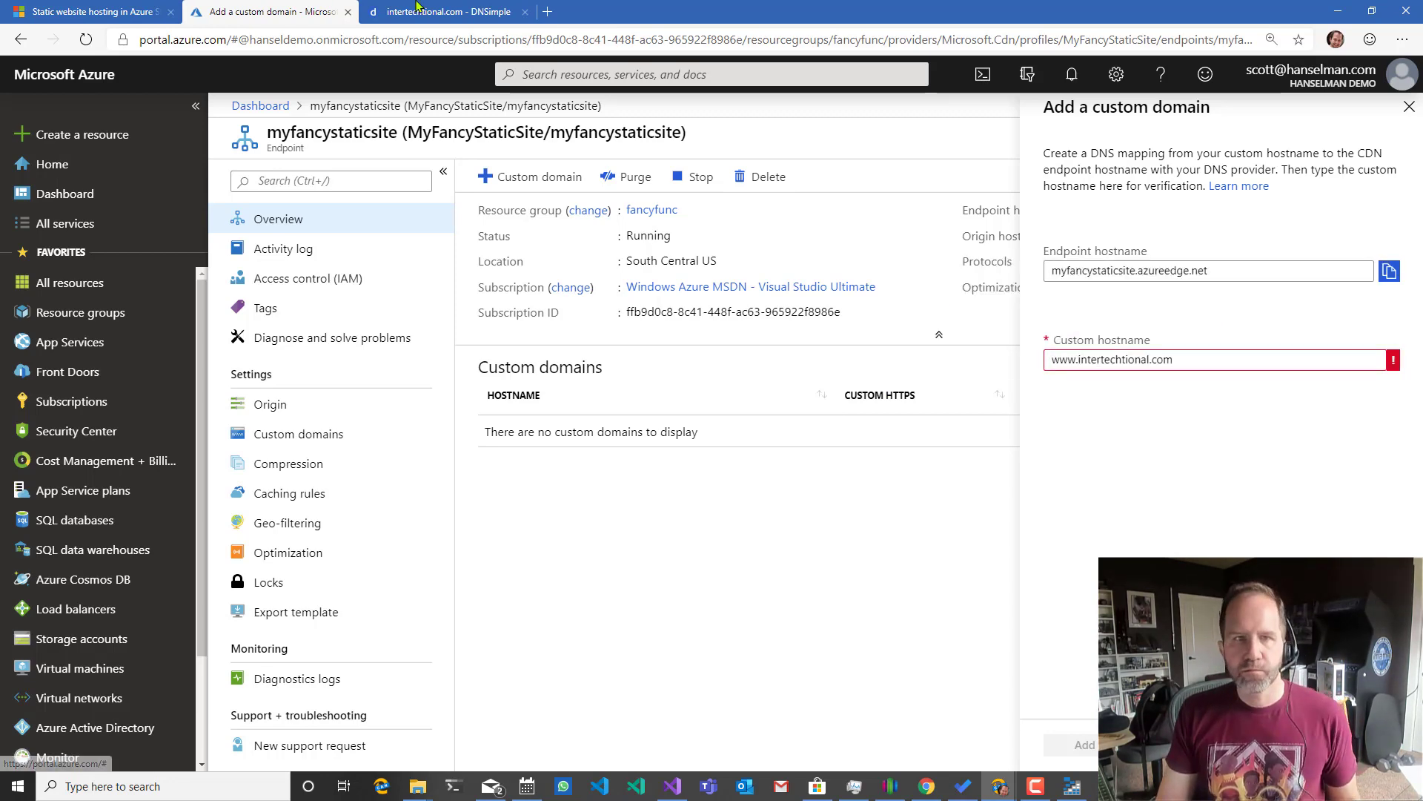
click(445, 12)
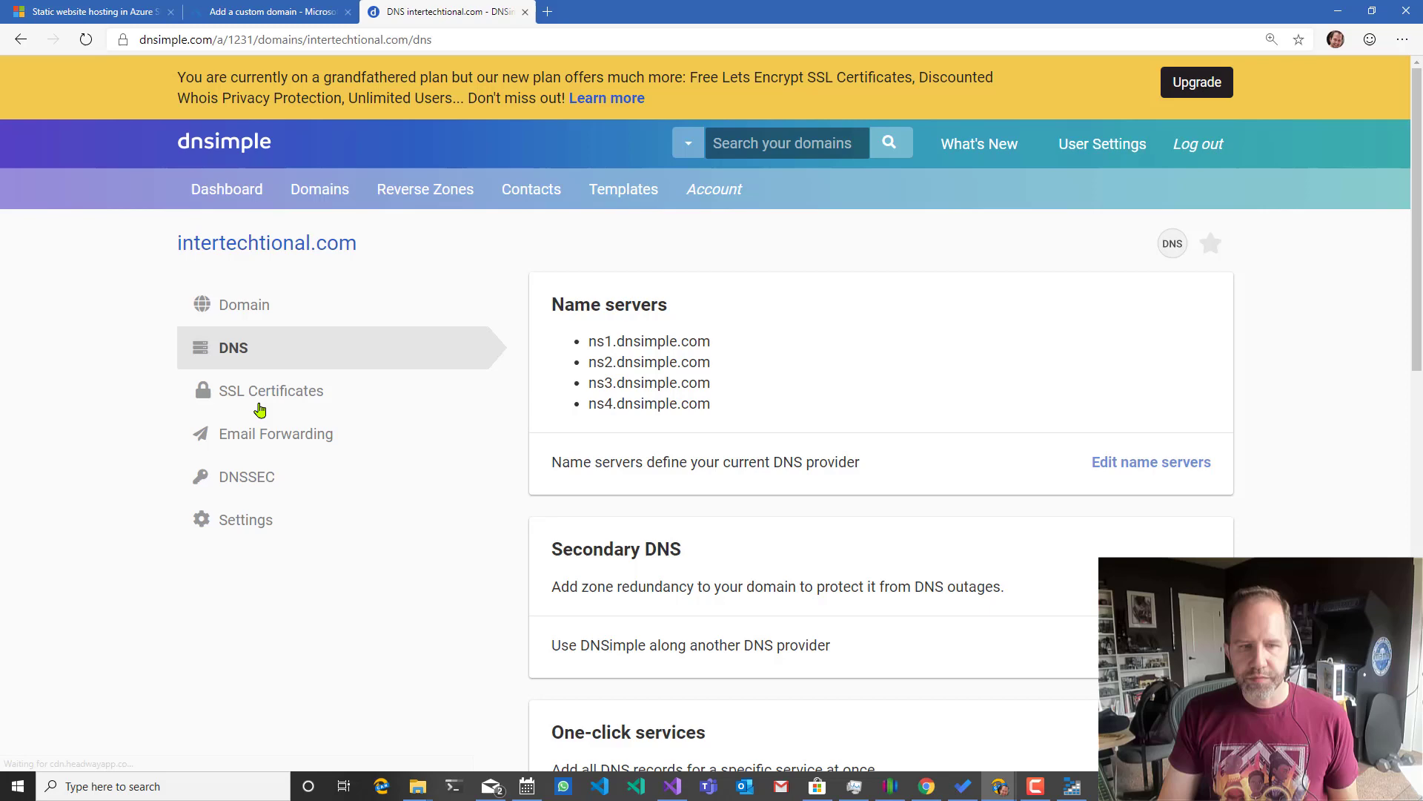
Add a CNAME record mapping www to myfancystaticsite.azureedge.net and return to Azure.
scroll(down, 3)
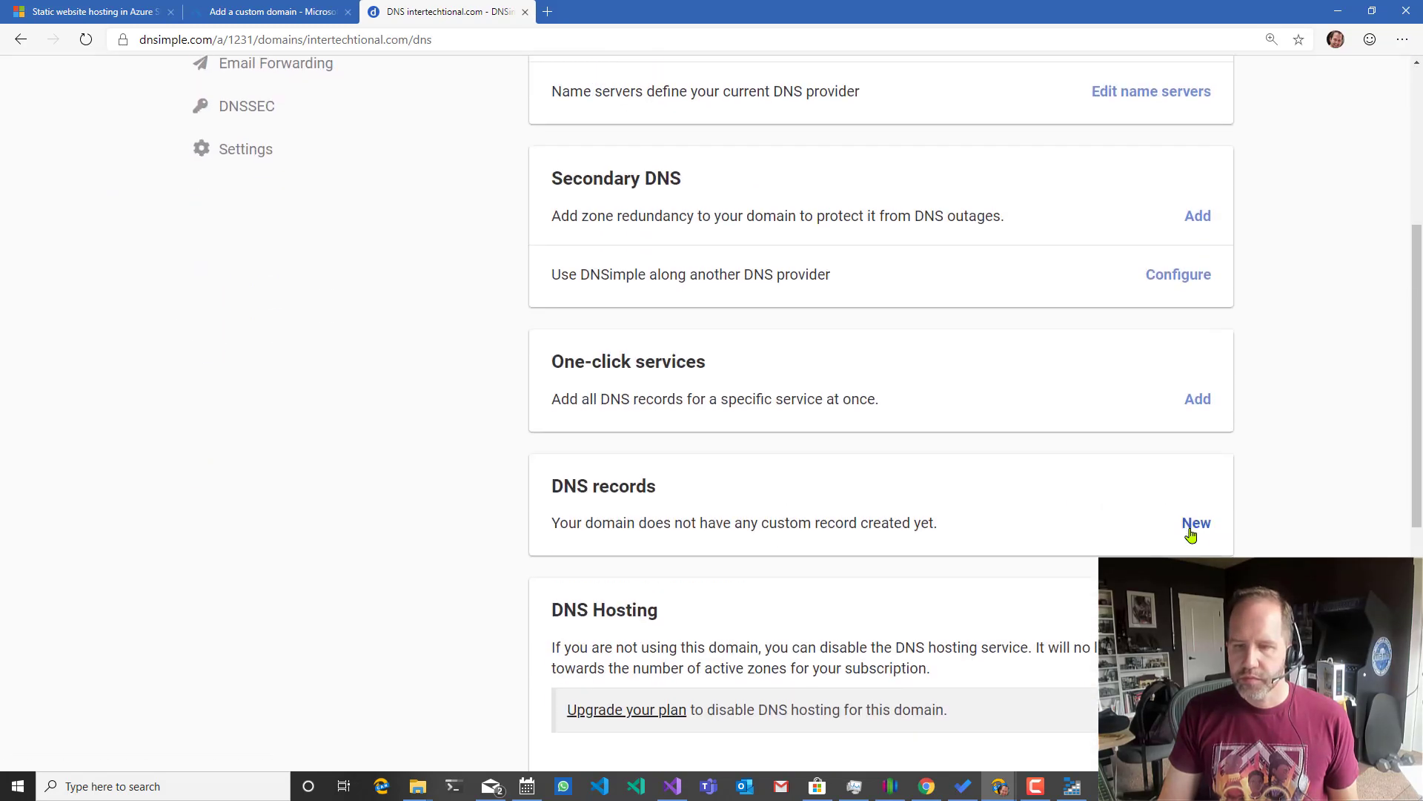
click(1197, 524)
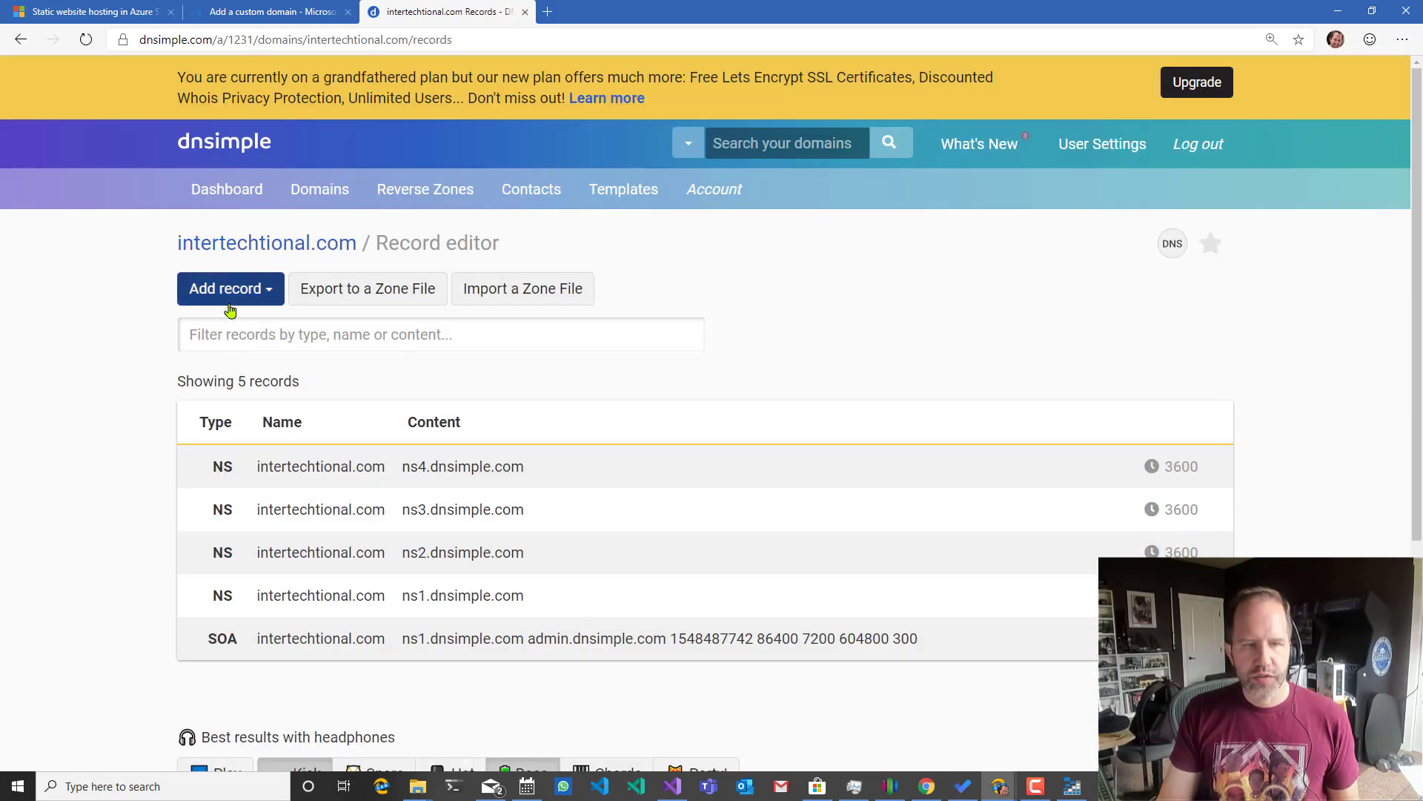
click(225, 287)
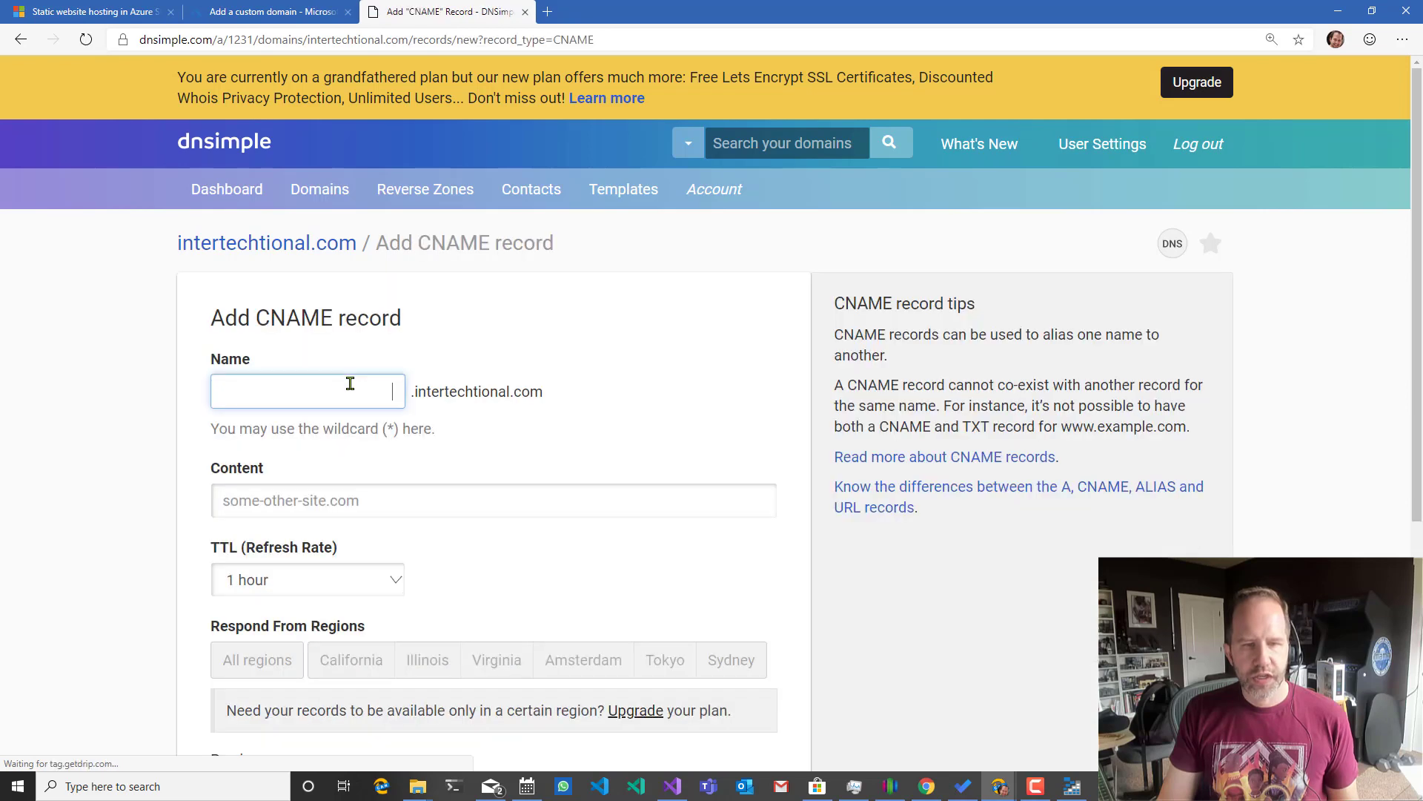
text(myfancystaticsite.azureedge.net)
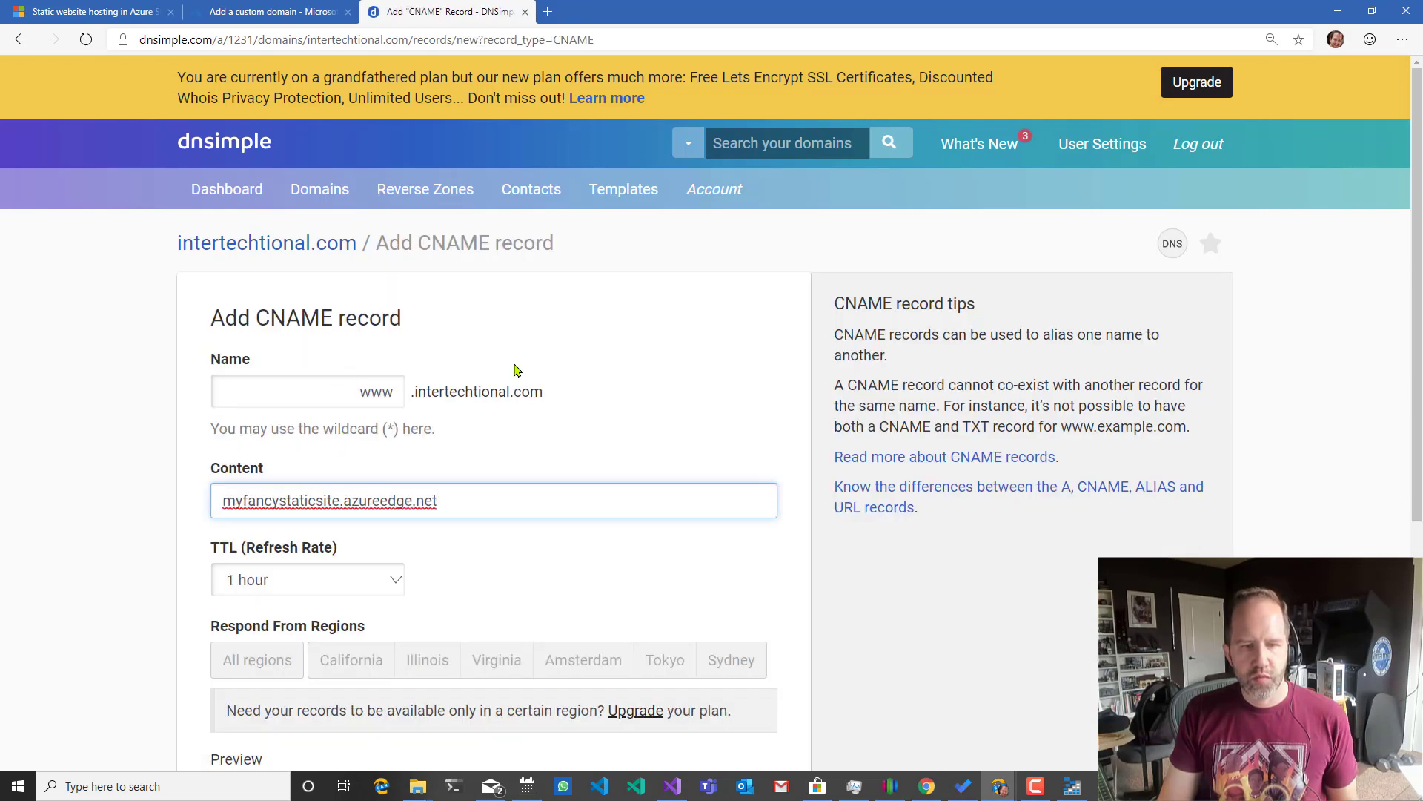
scroll(down, 3)
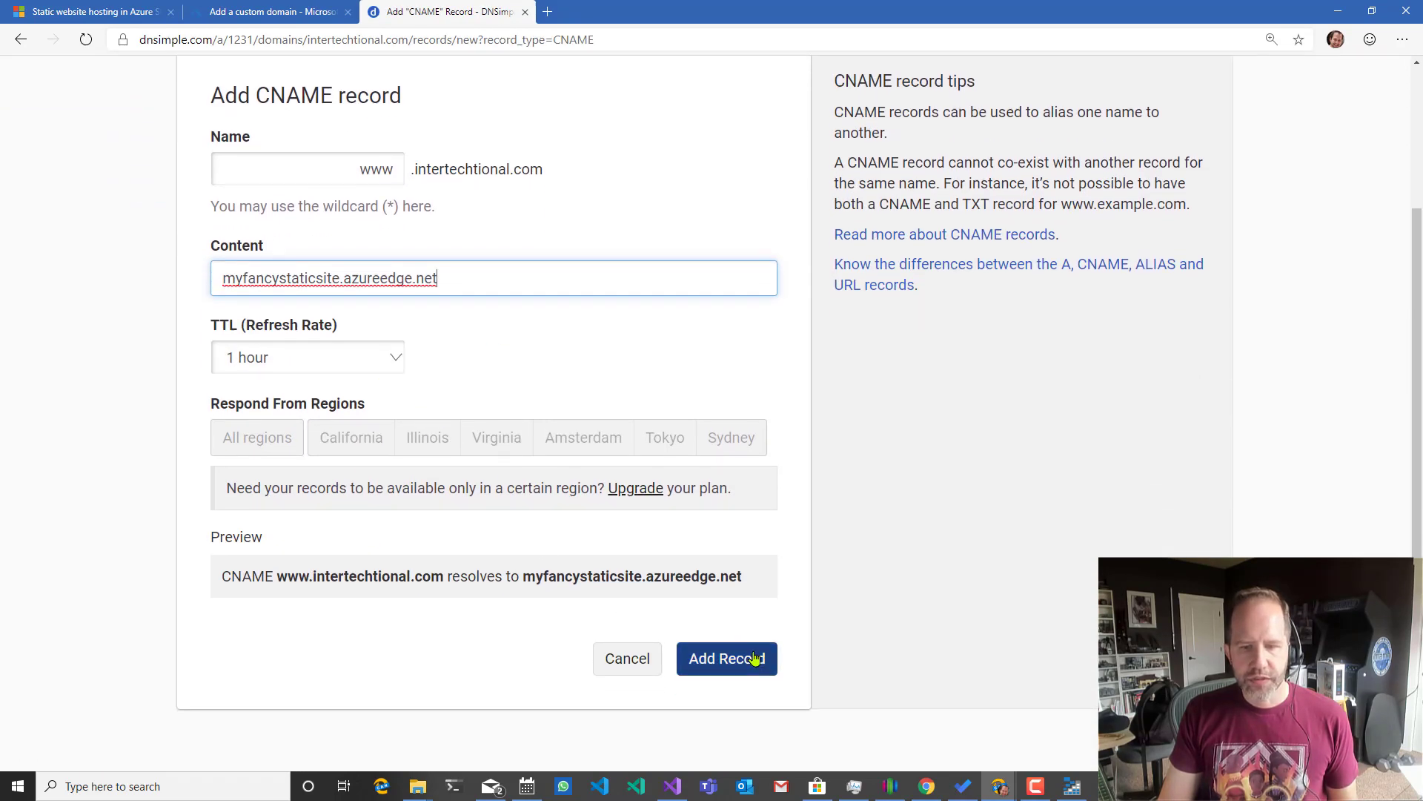
click(727, 659)
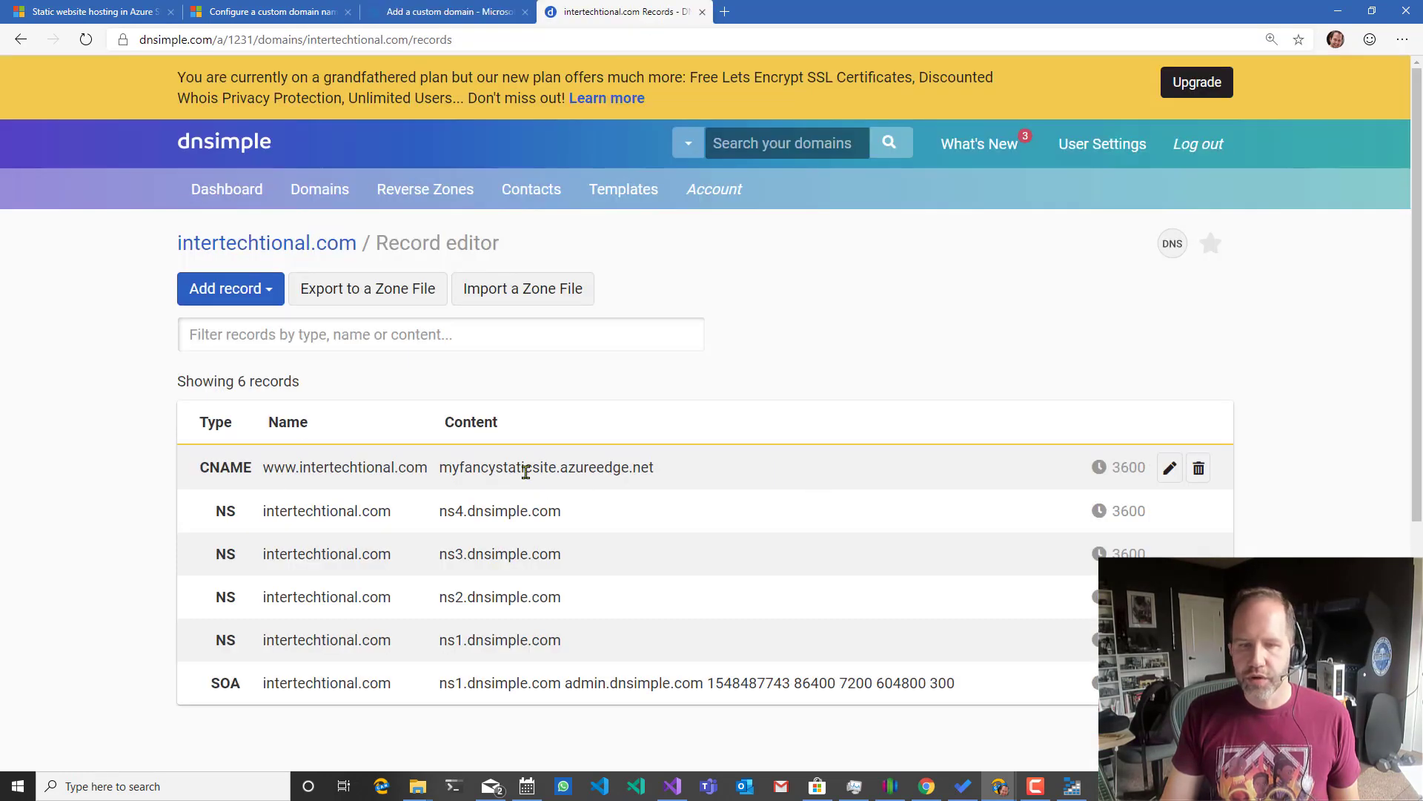
click(446, 12)
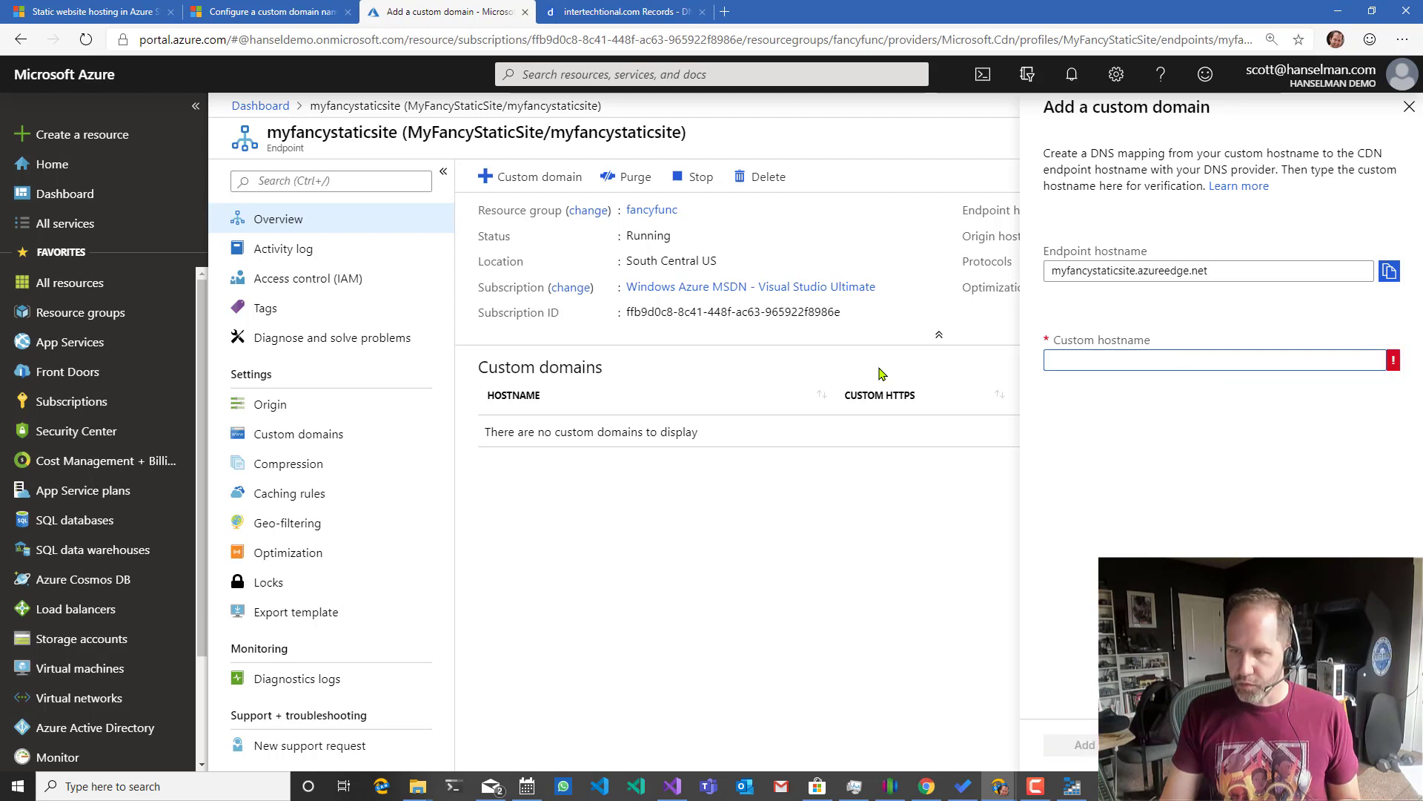
text(www.intertechtional.com)
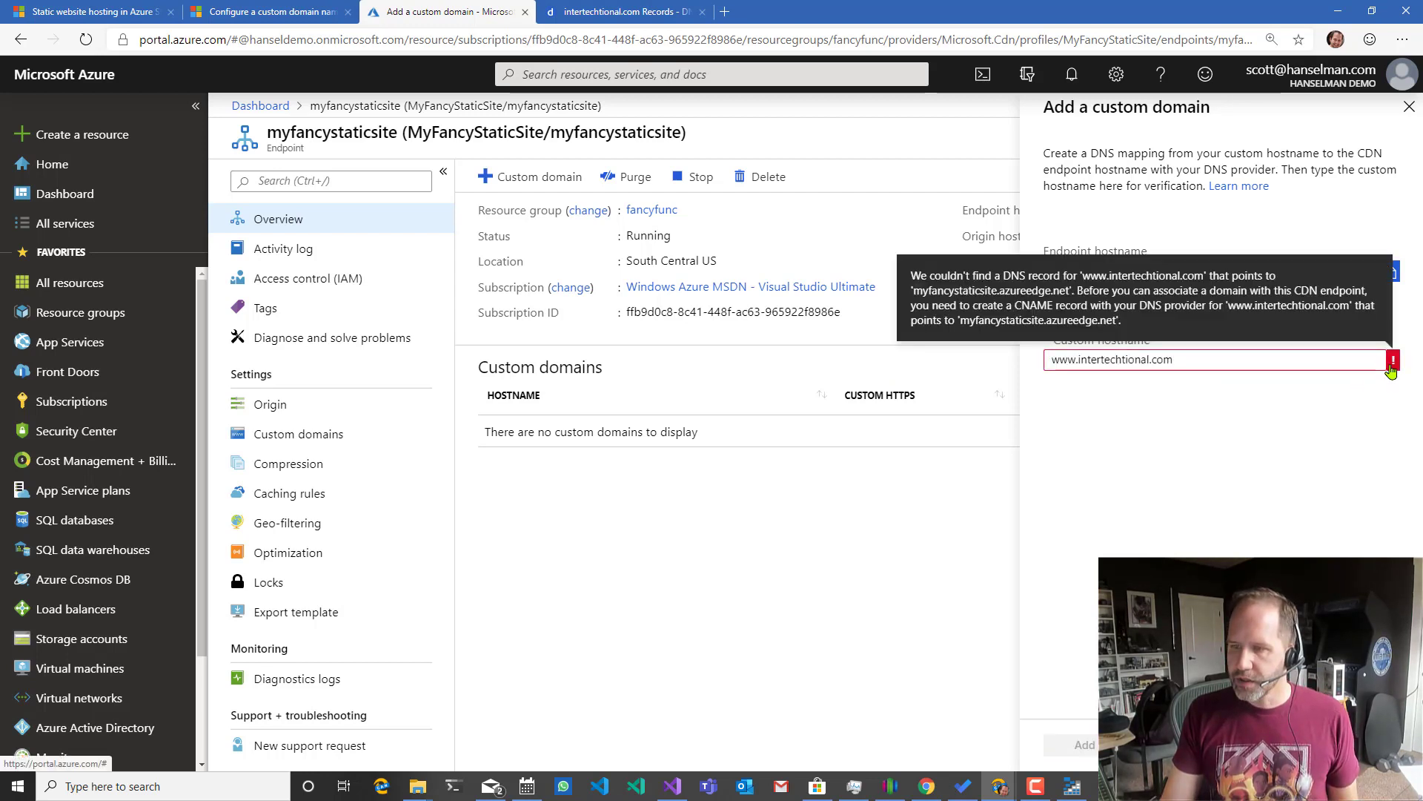
triple_click(1154, 359)
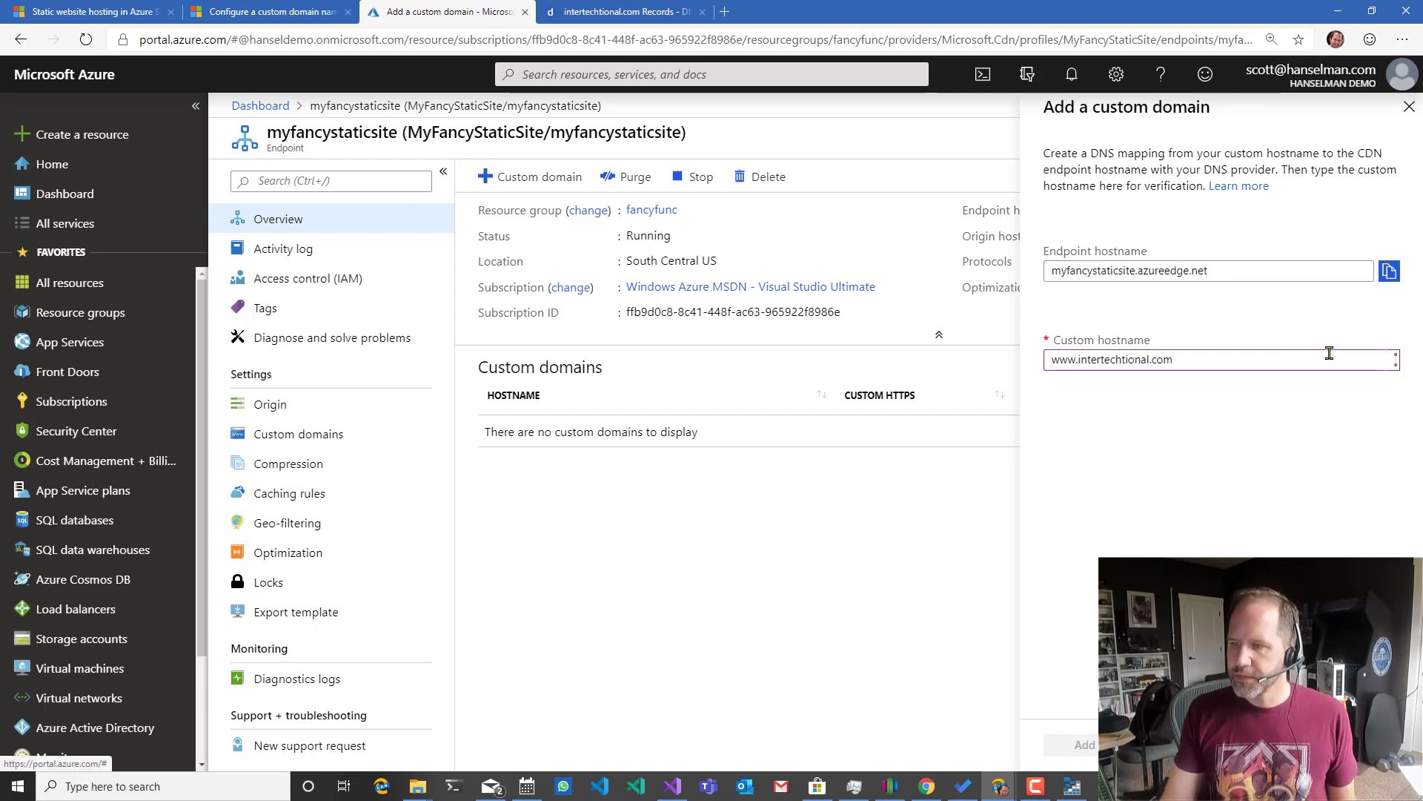
click(1216, 359)
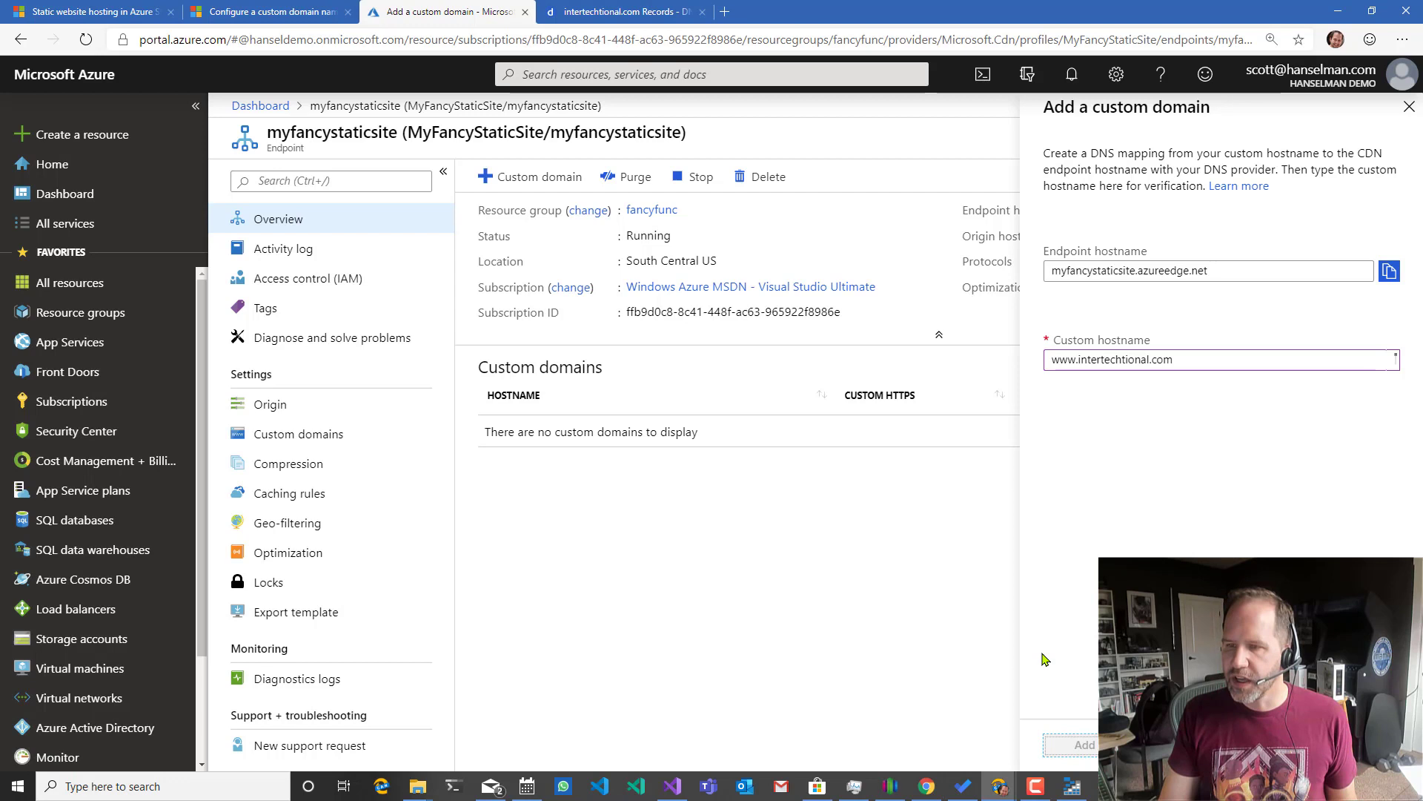
click(1081, 744)
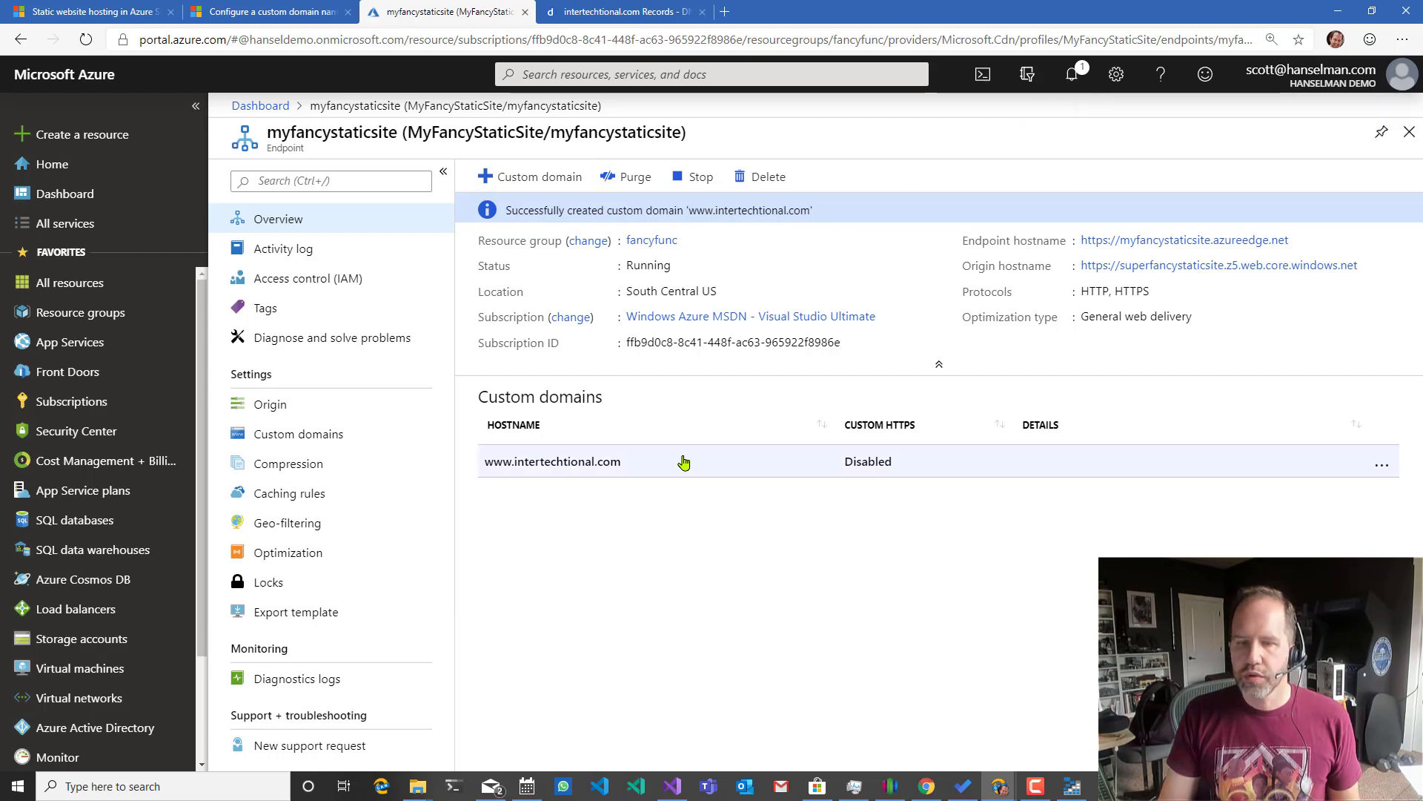
click(552, 462)
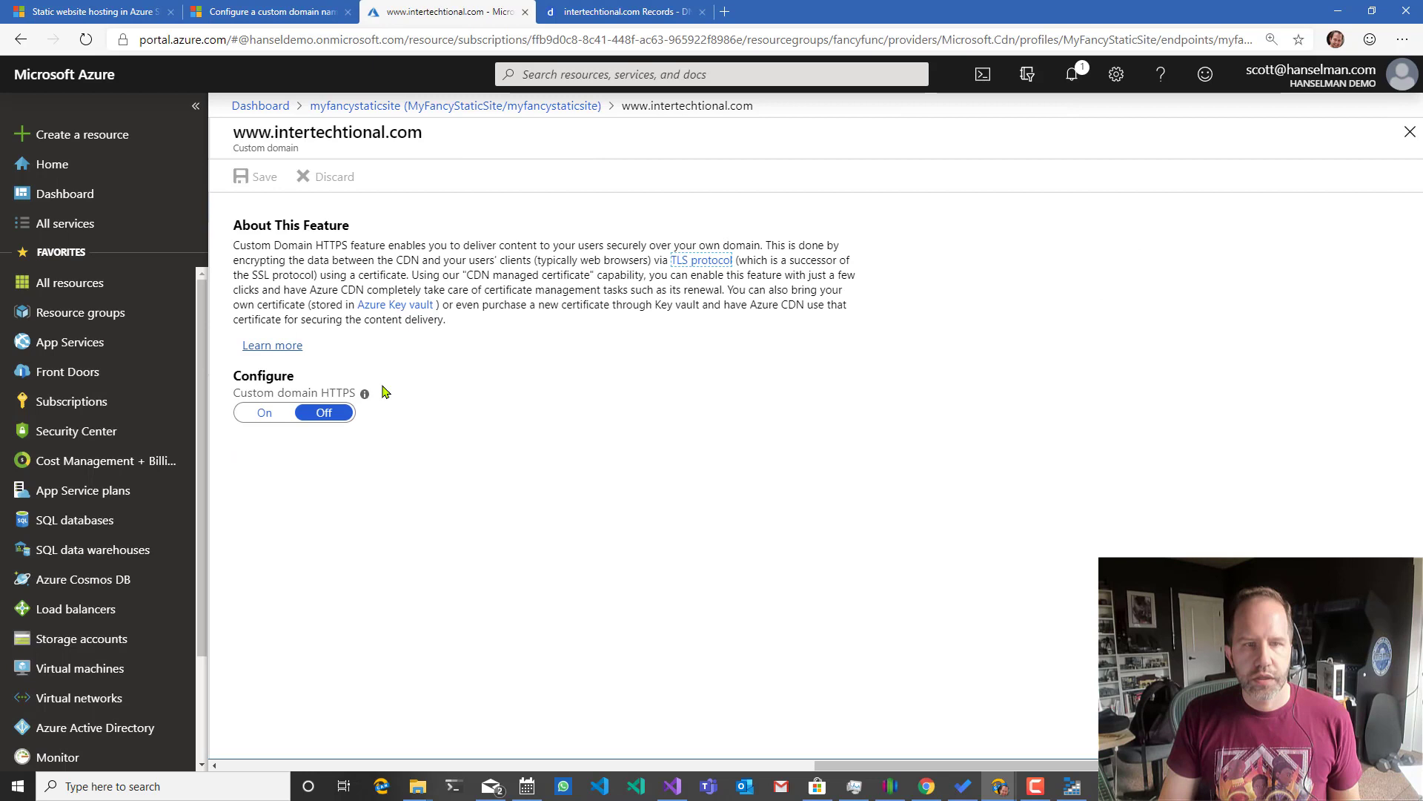
click(264, 412)
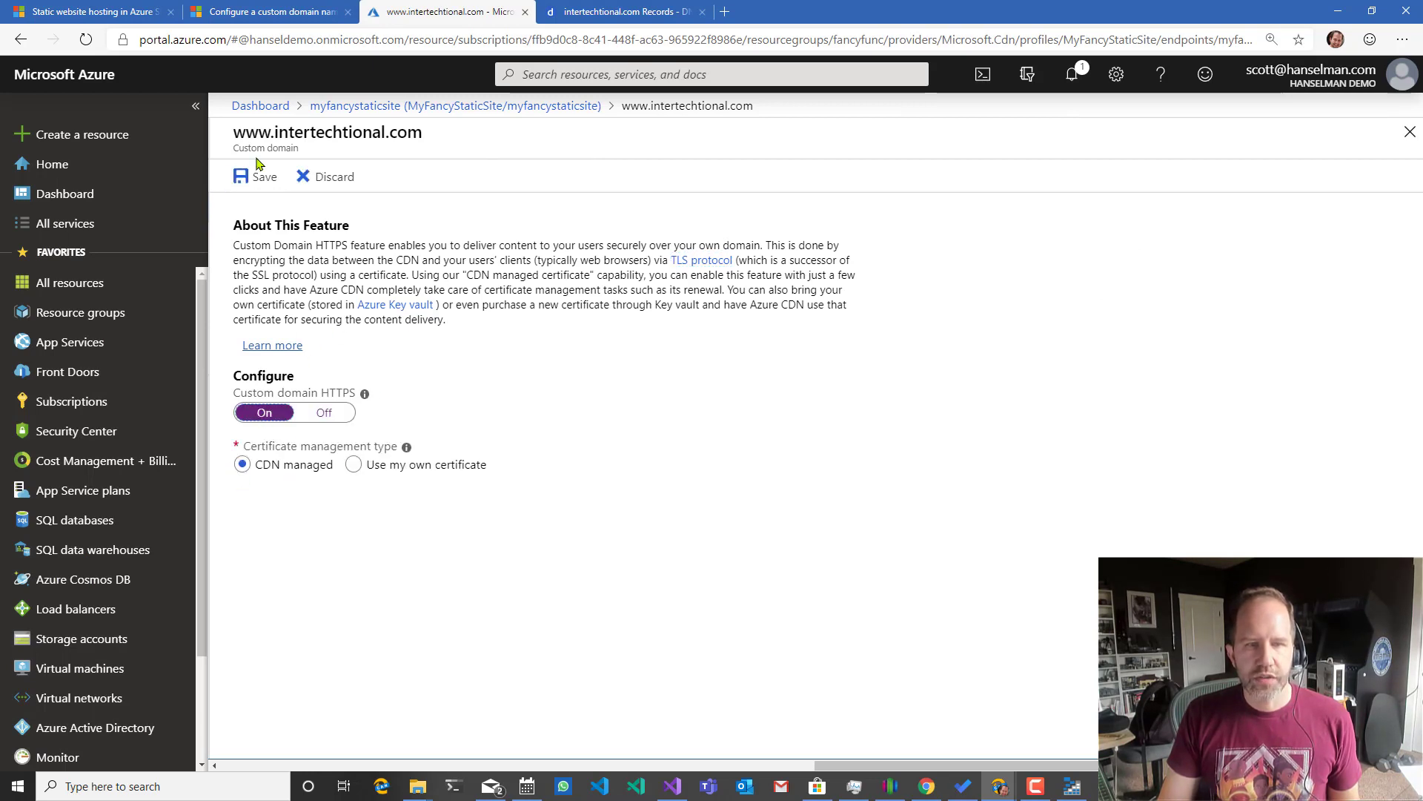
click(257, 176)
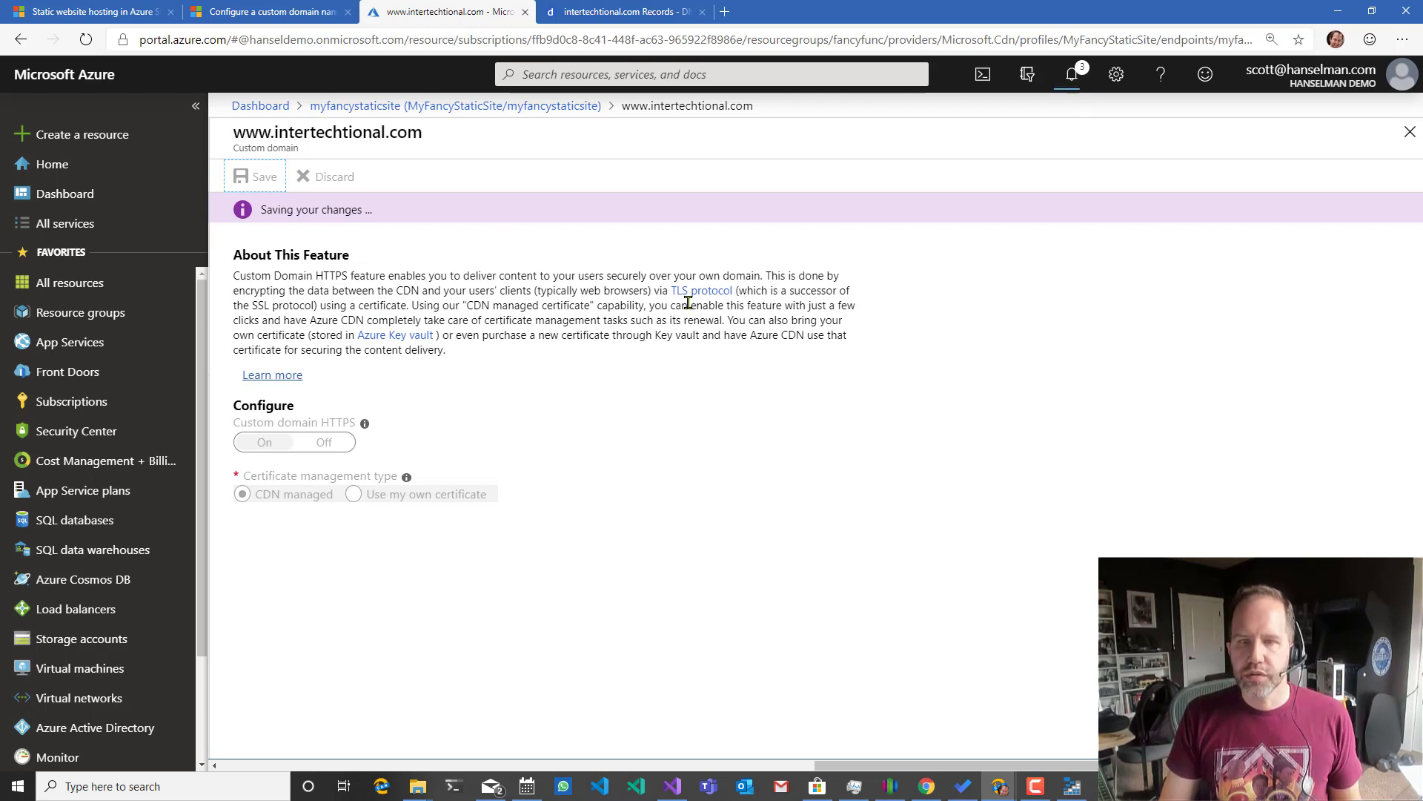
mouse_move(479, 270)
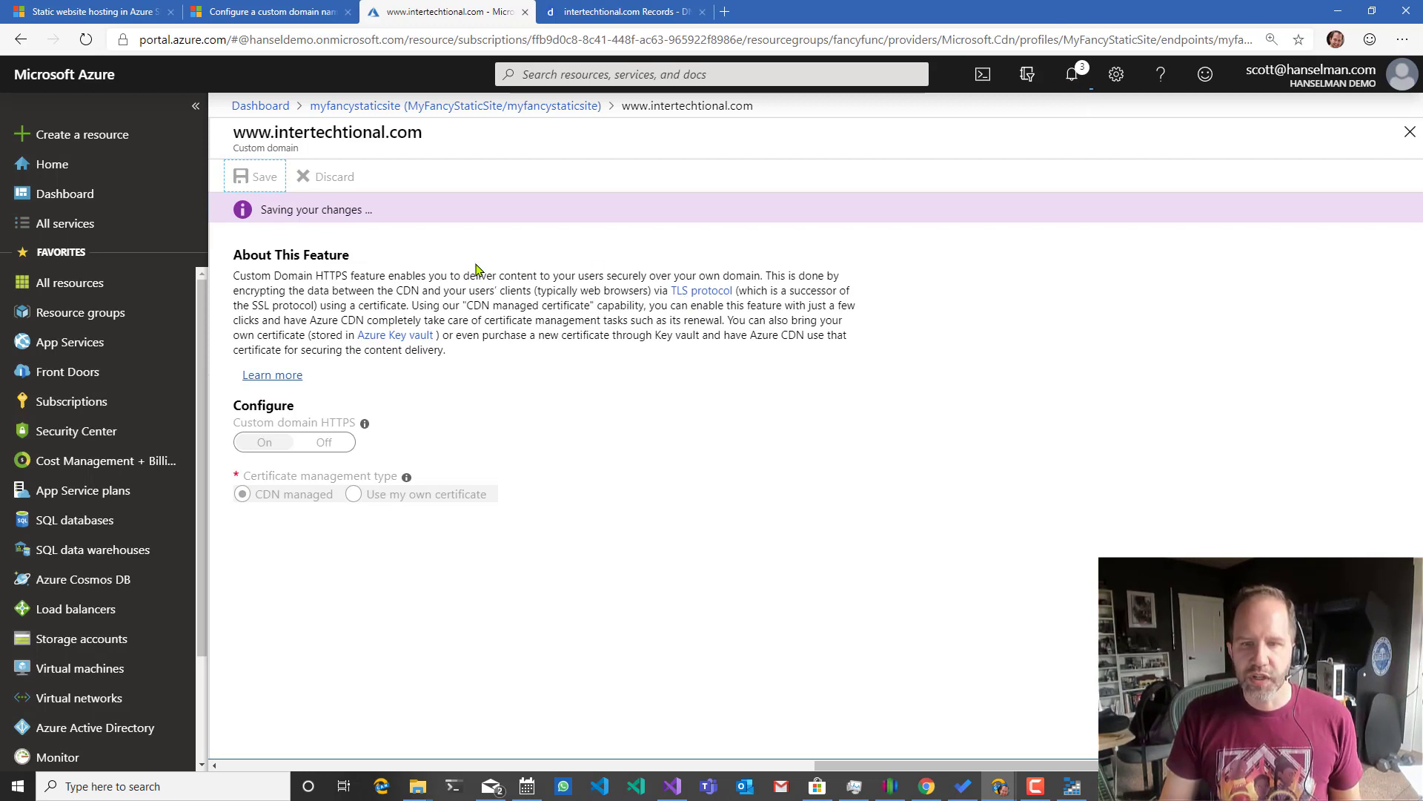
double_click(701, 321)
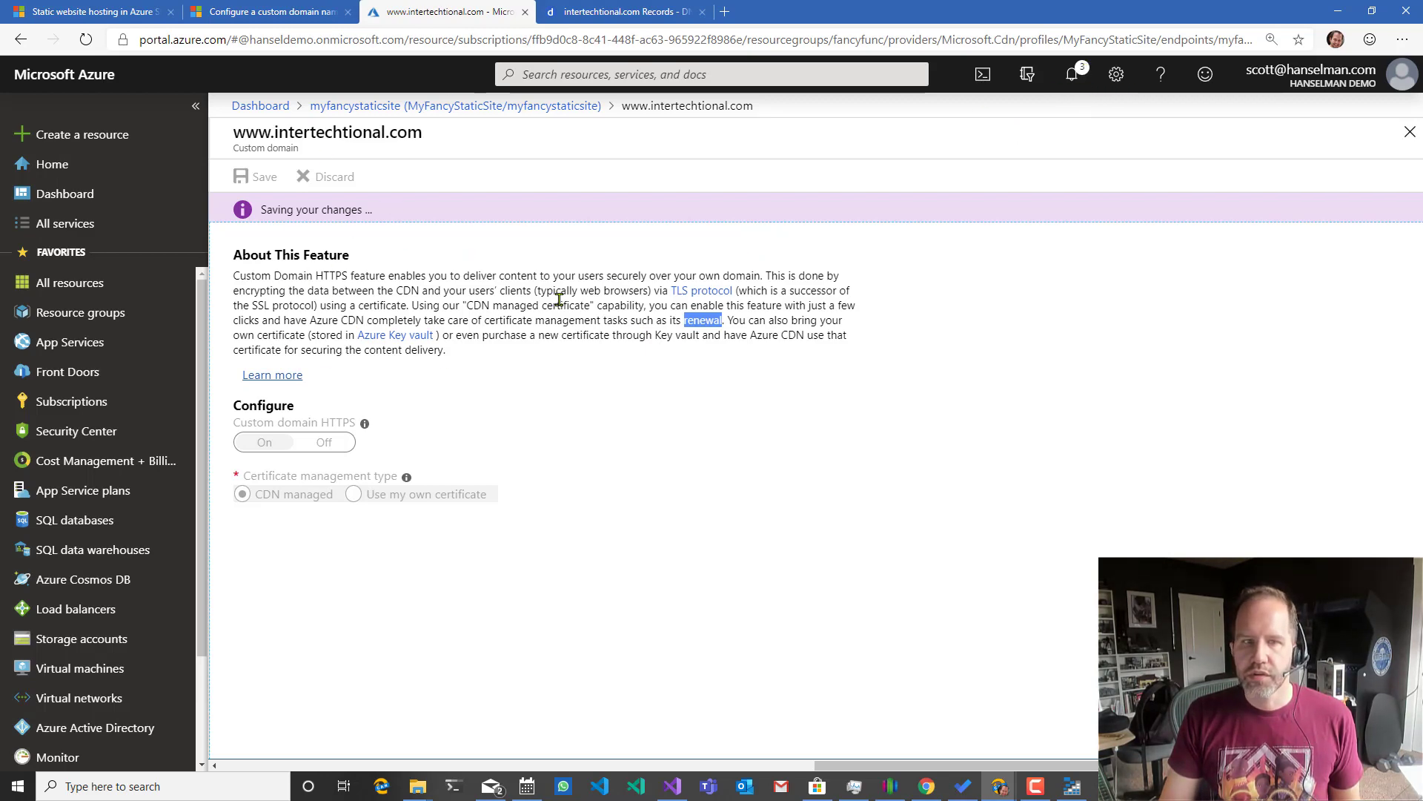
click(1071, 75)
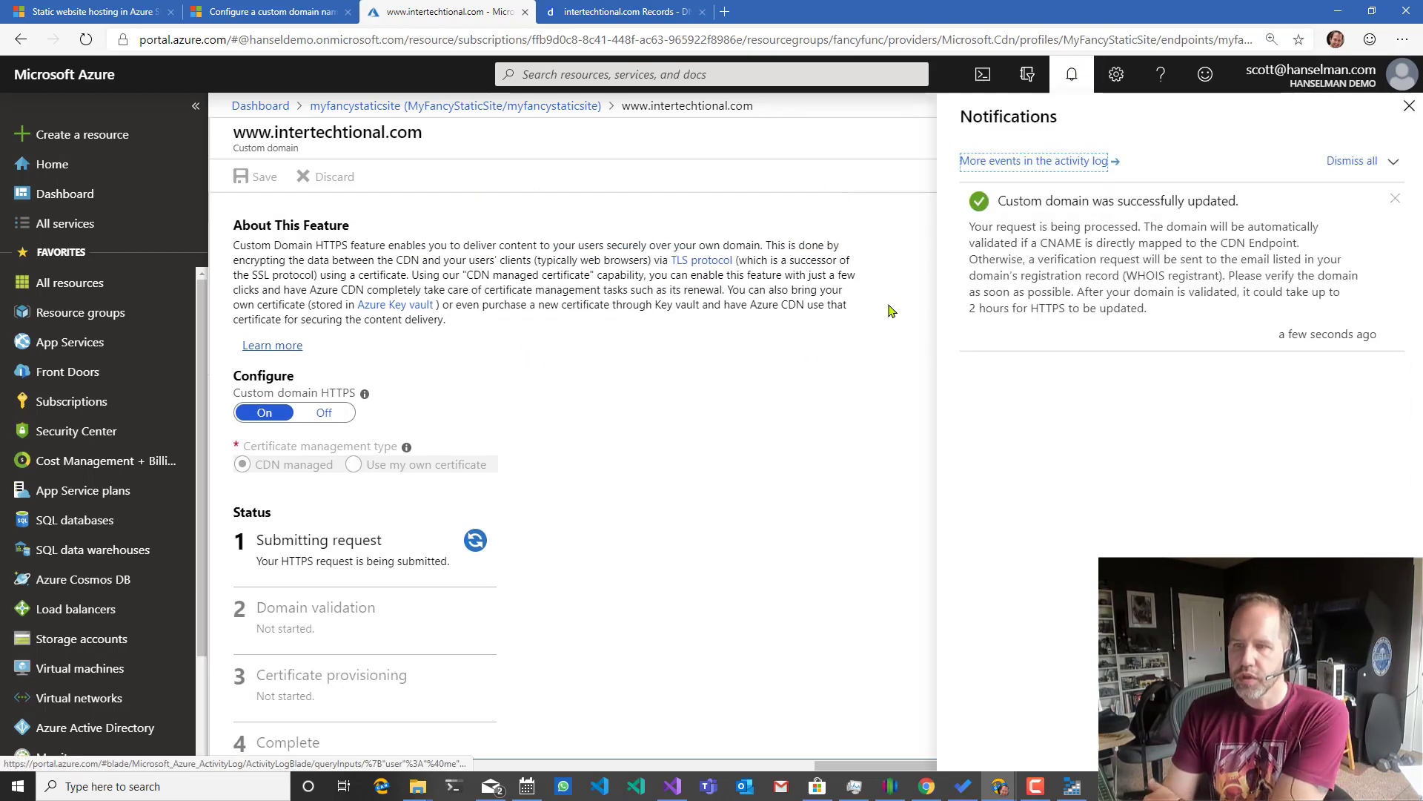
scroll(down, 3)
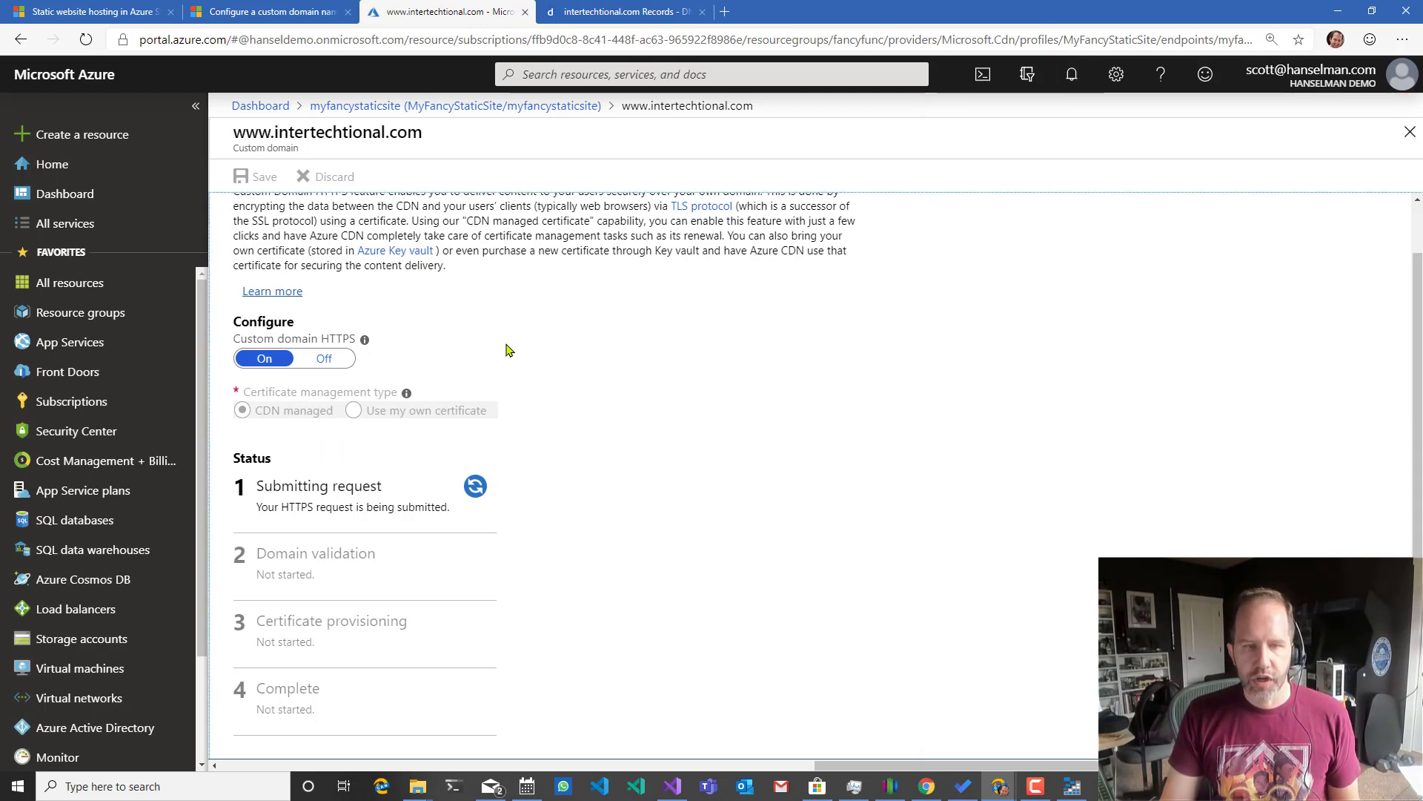
click(624, 11)
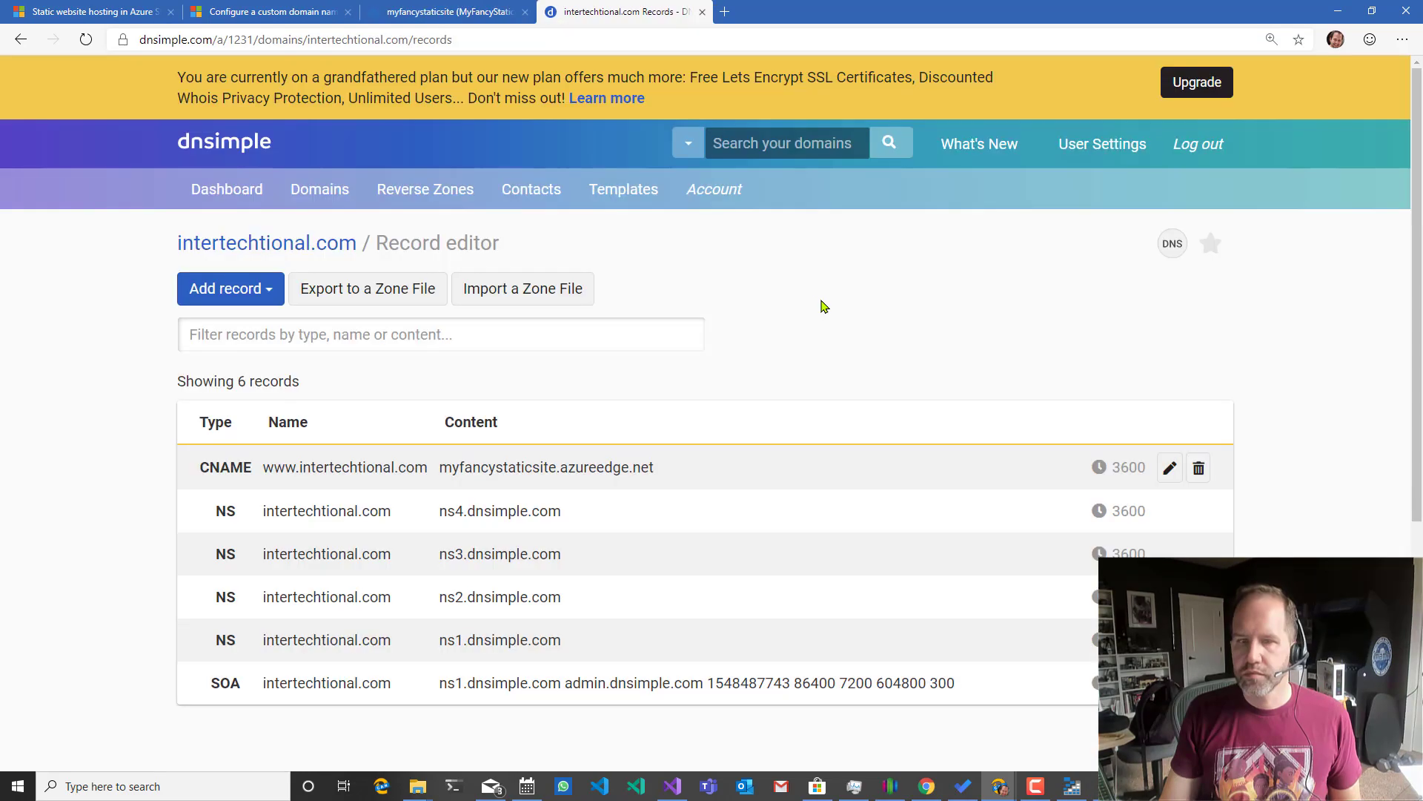
mouse_move(792, 289)
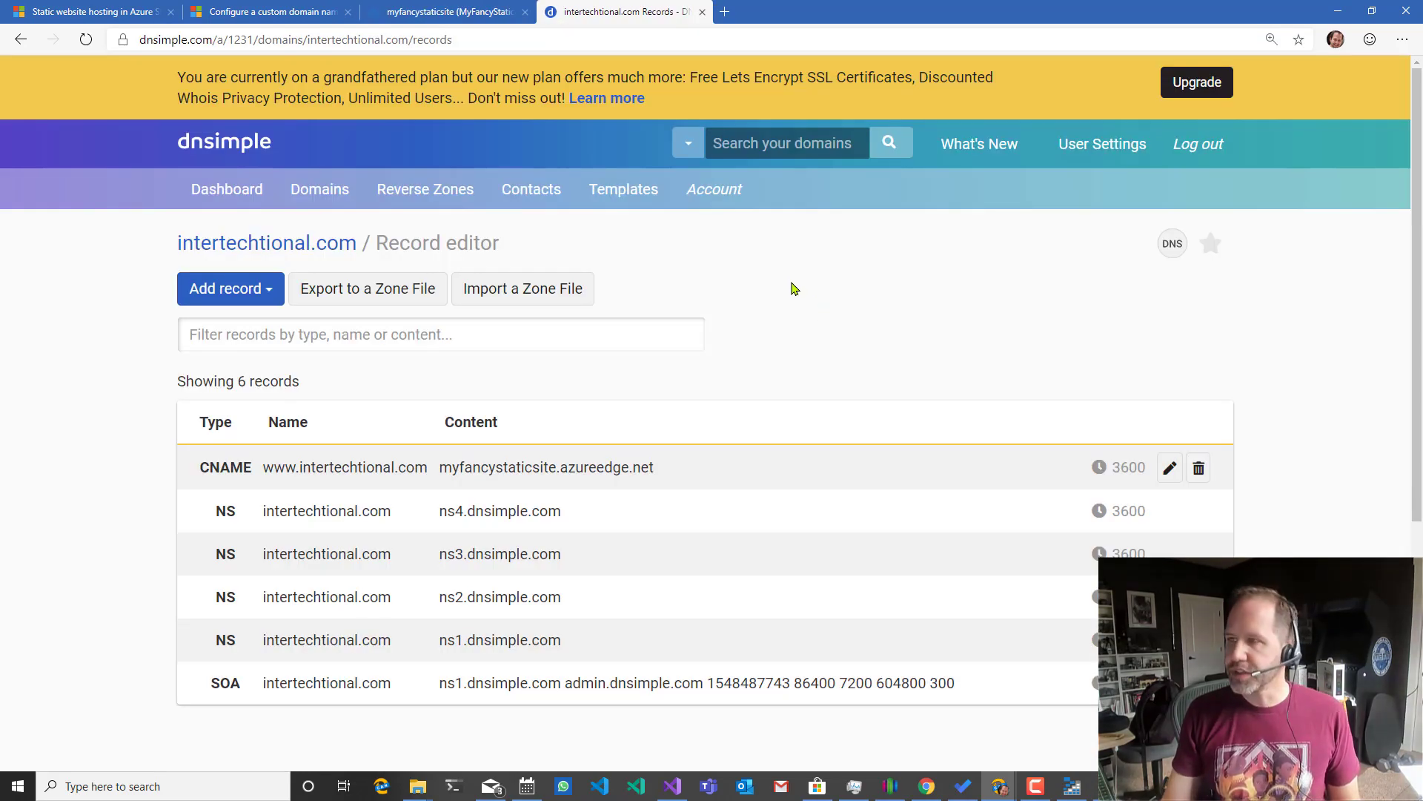
click(726, 12)
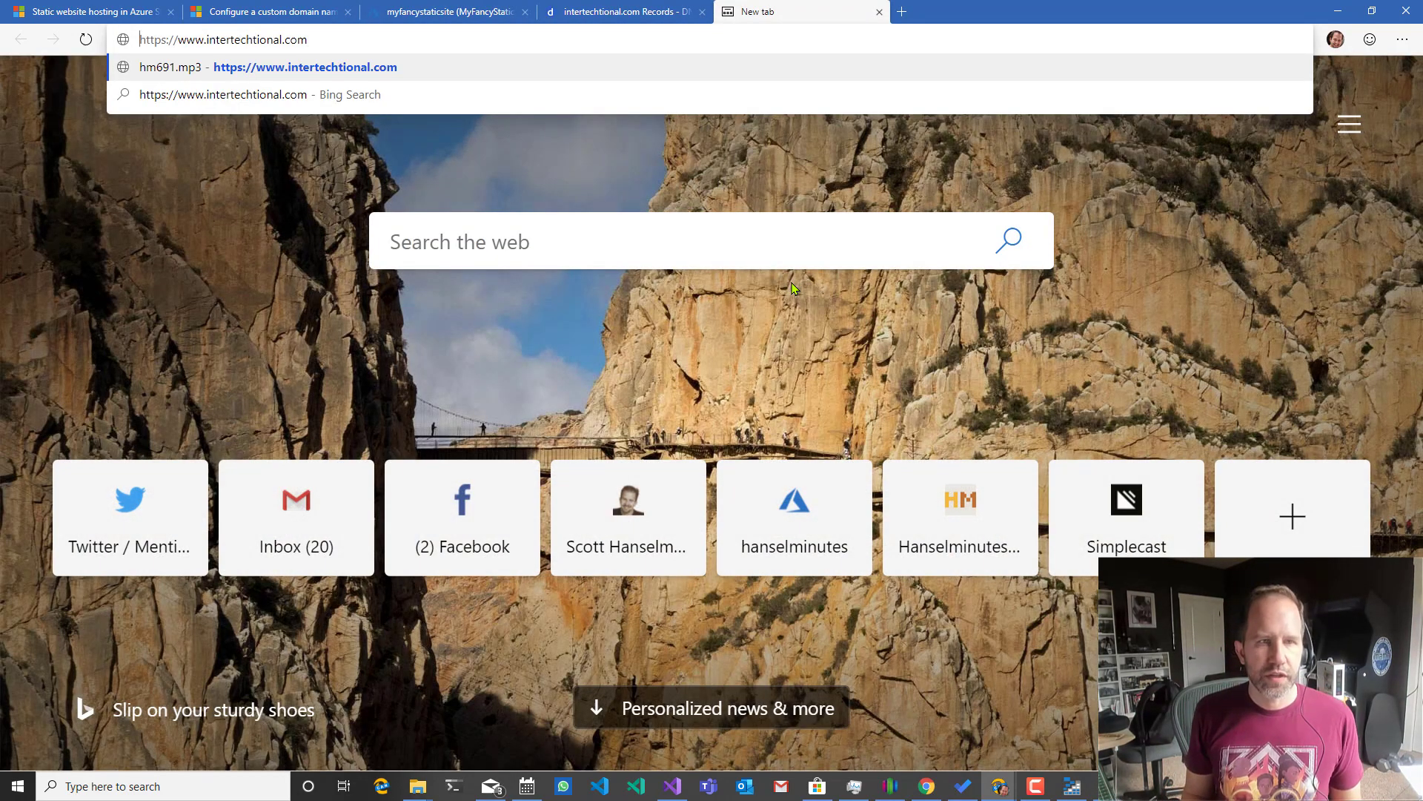
click(306, 67)
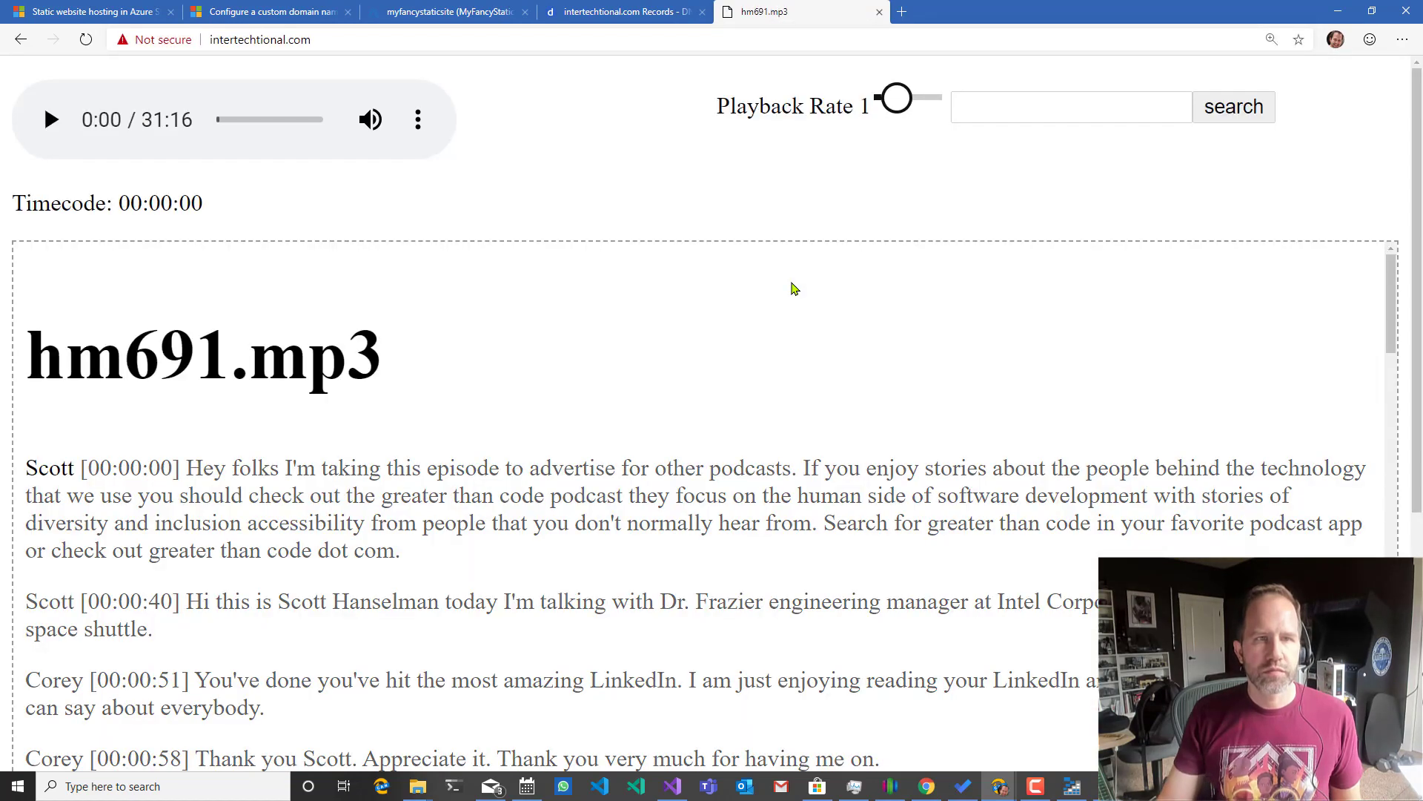
click(152, 38)
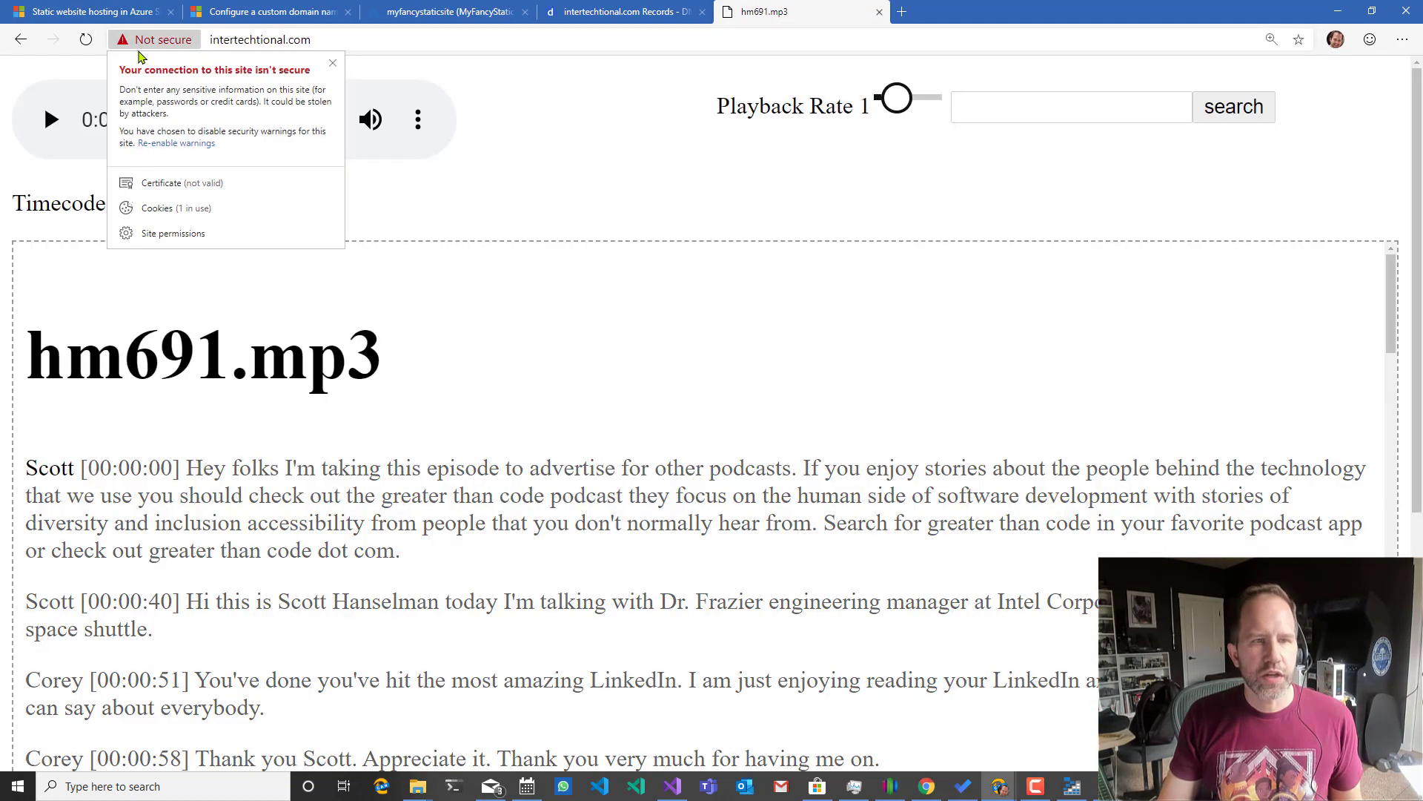
click(162, 183)
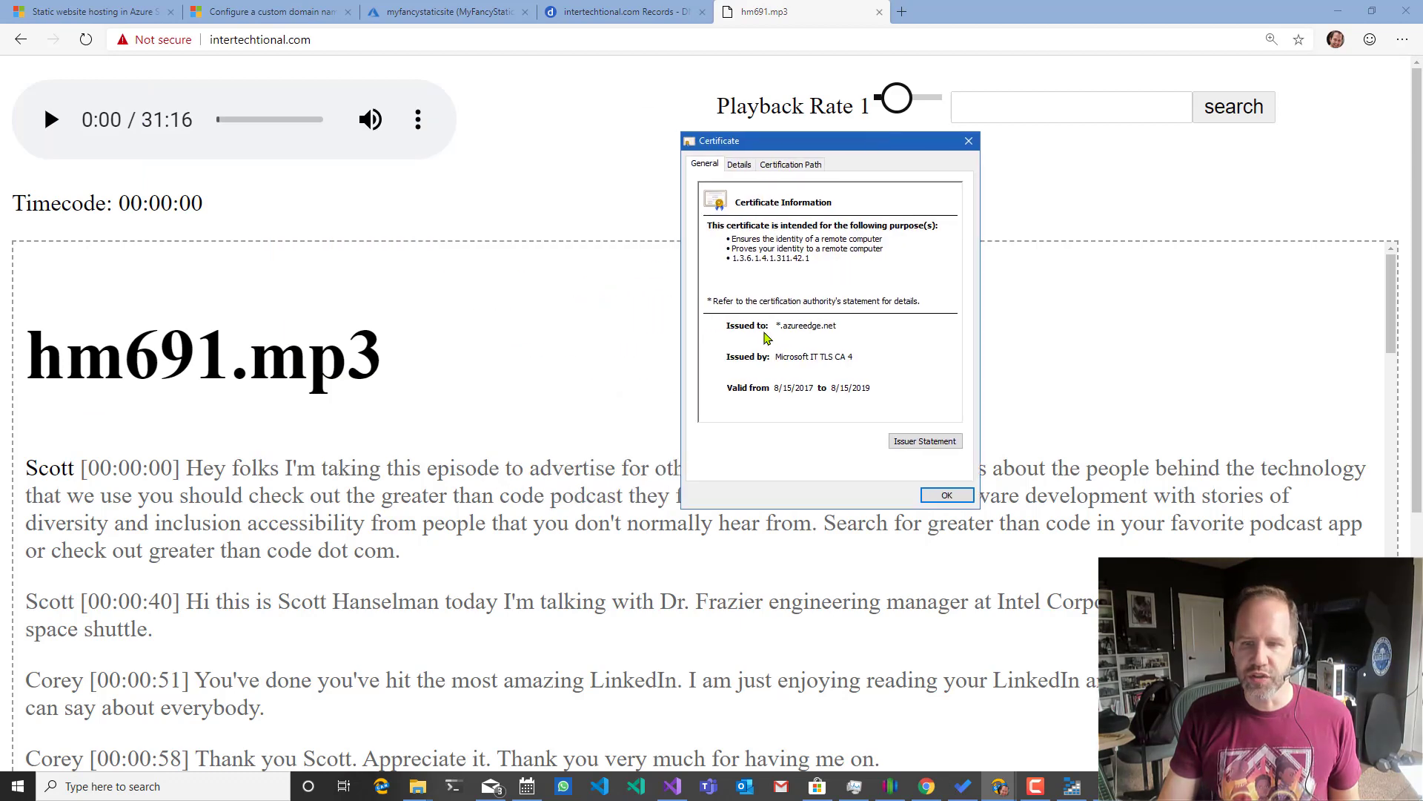
mouse_move(811, 338)
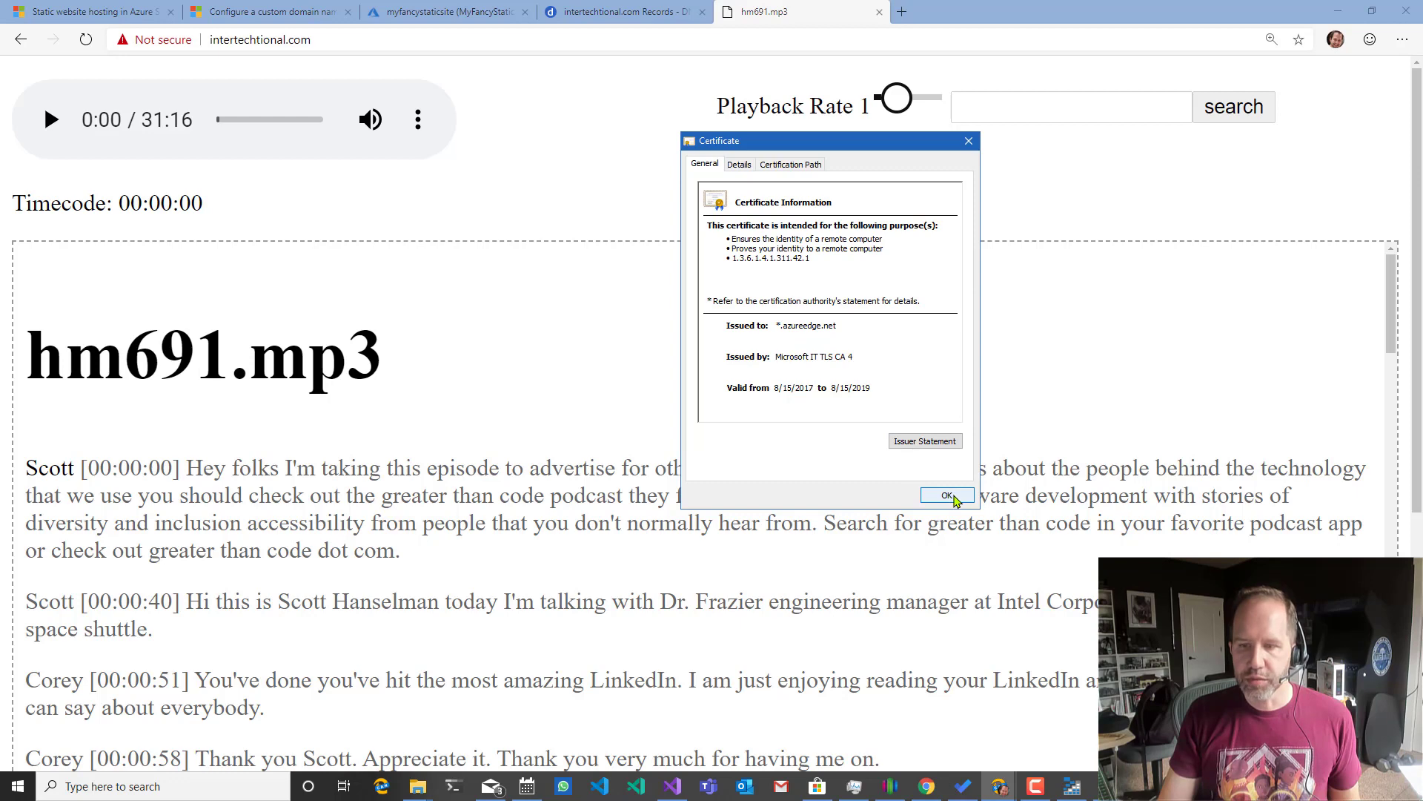
Close the certificate details, pause the hm691.mp3 podcast and return to the CDN endpoint overview.
click(948, 496)
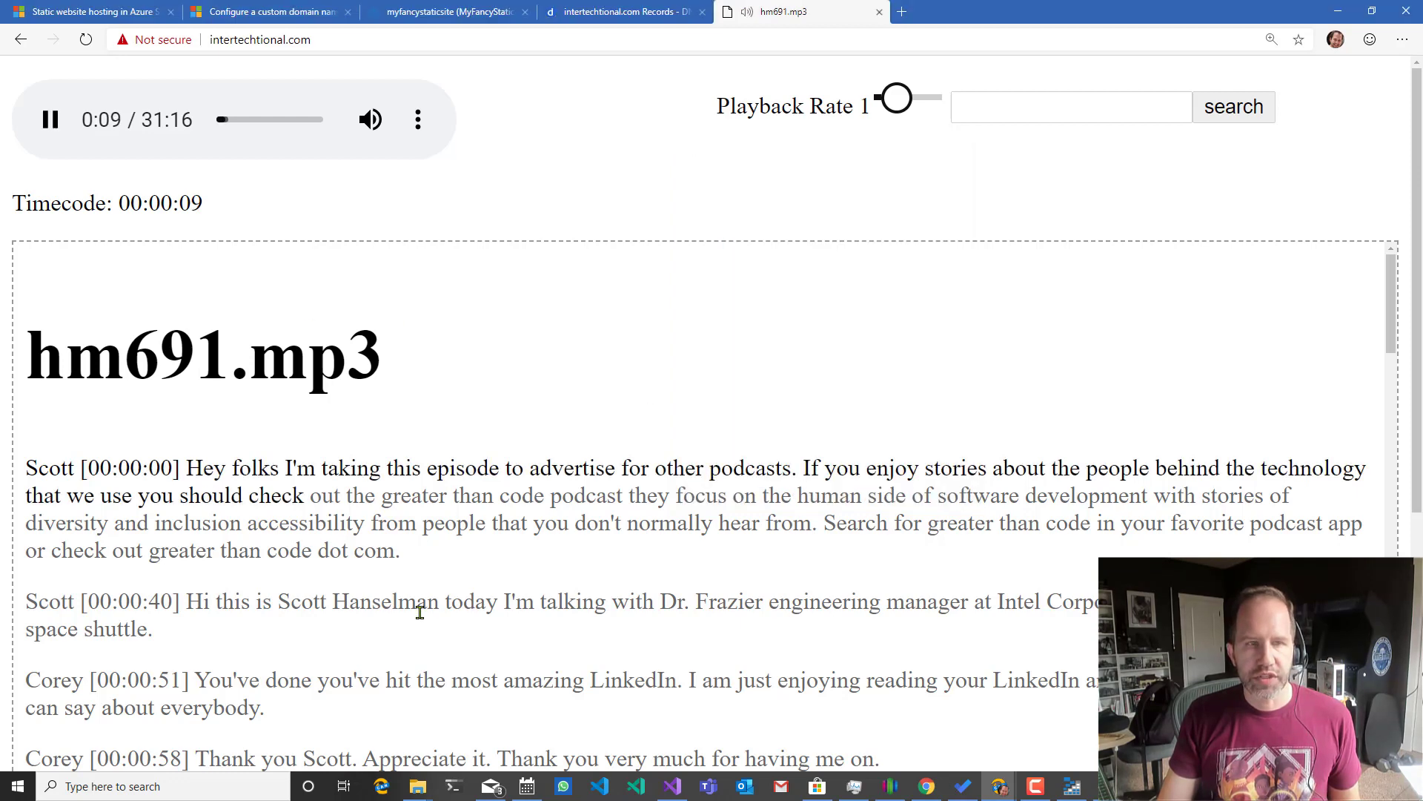
click(51, 118)
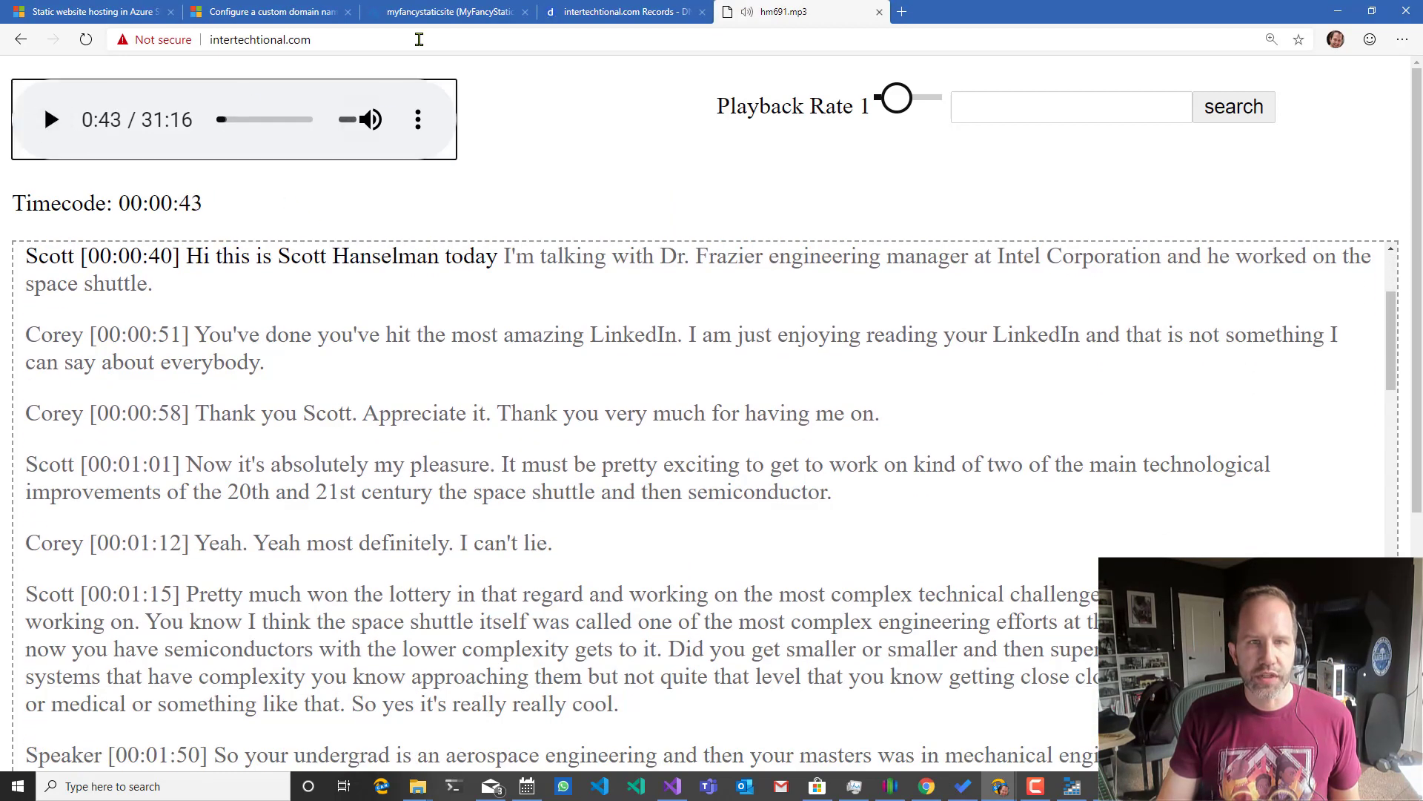
click(445, 12)
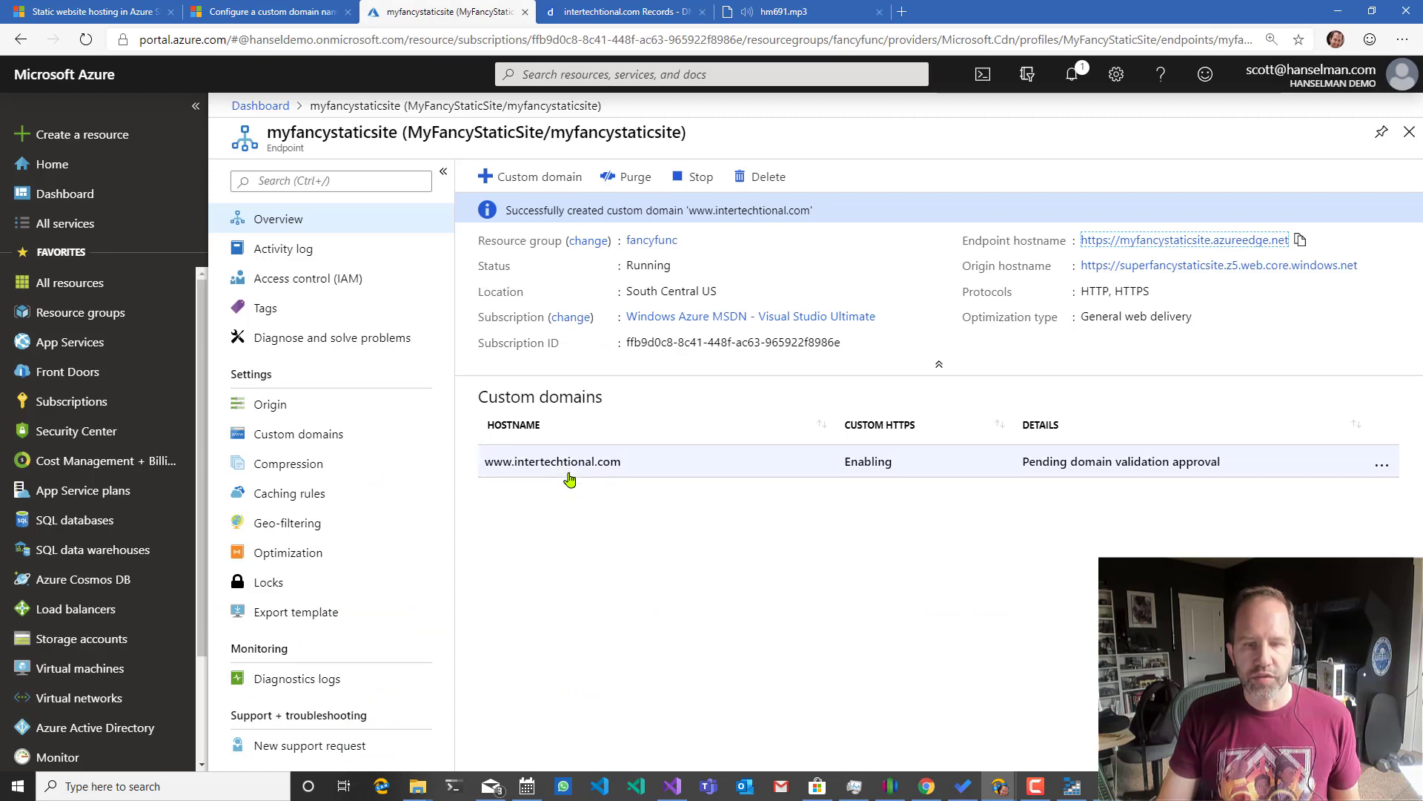
click(551, 461)
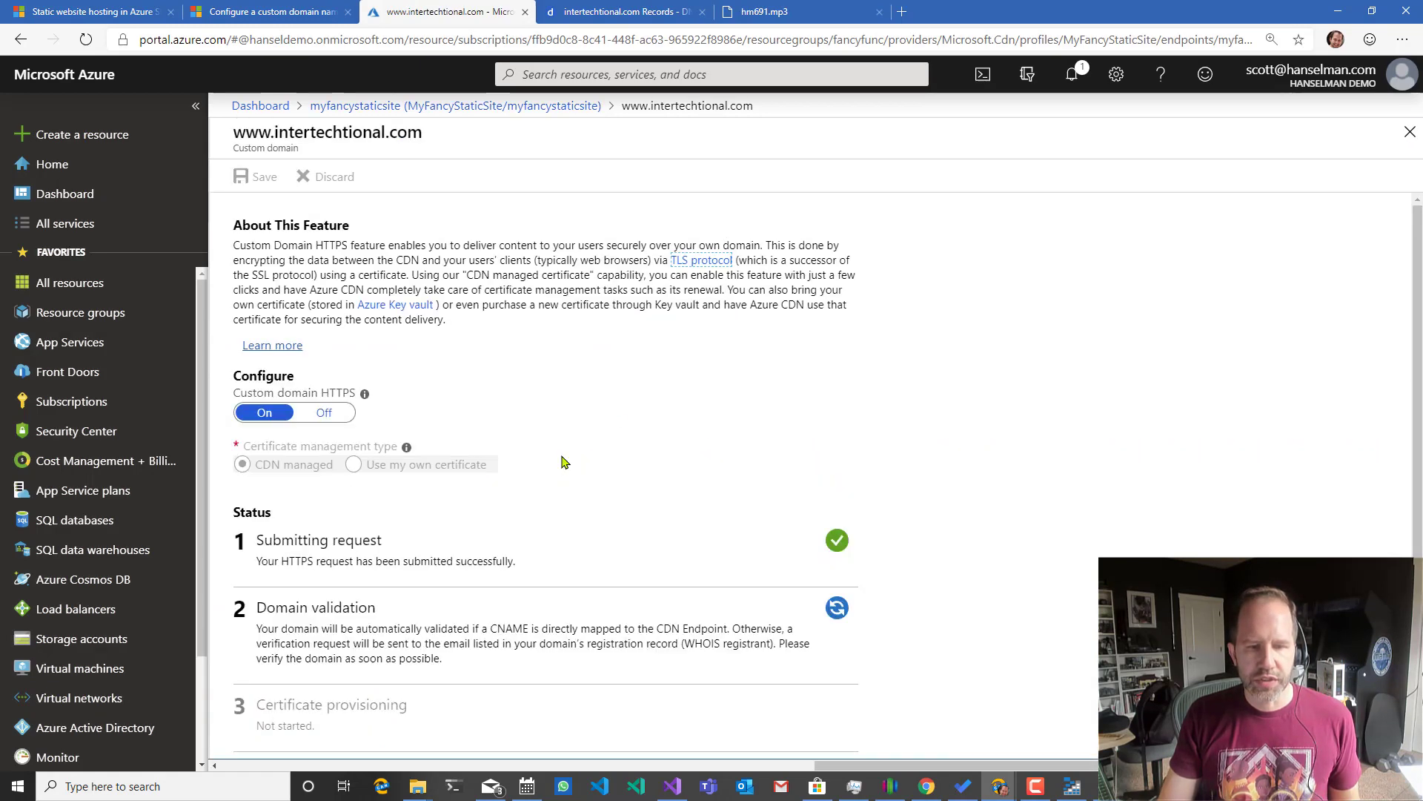
scroll(down, 3)
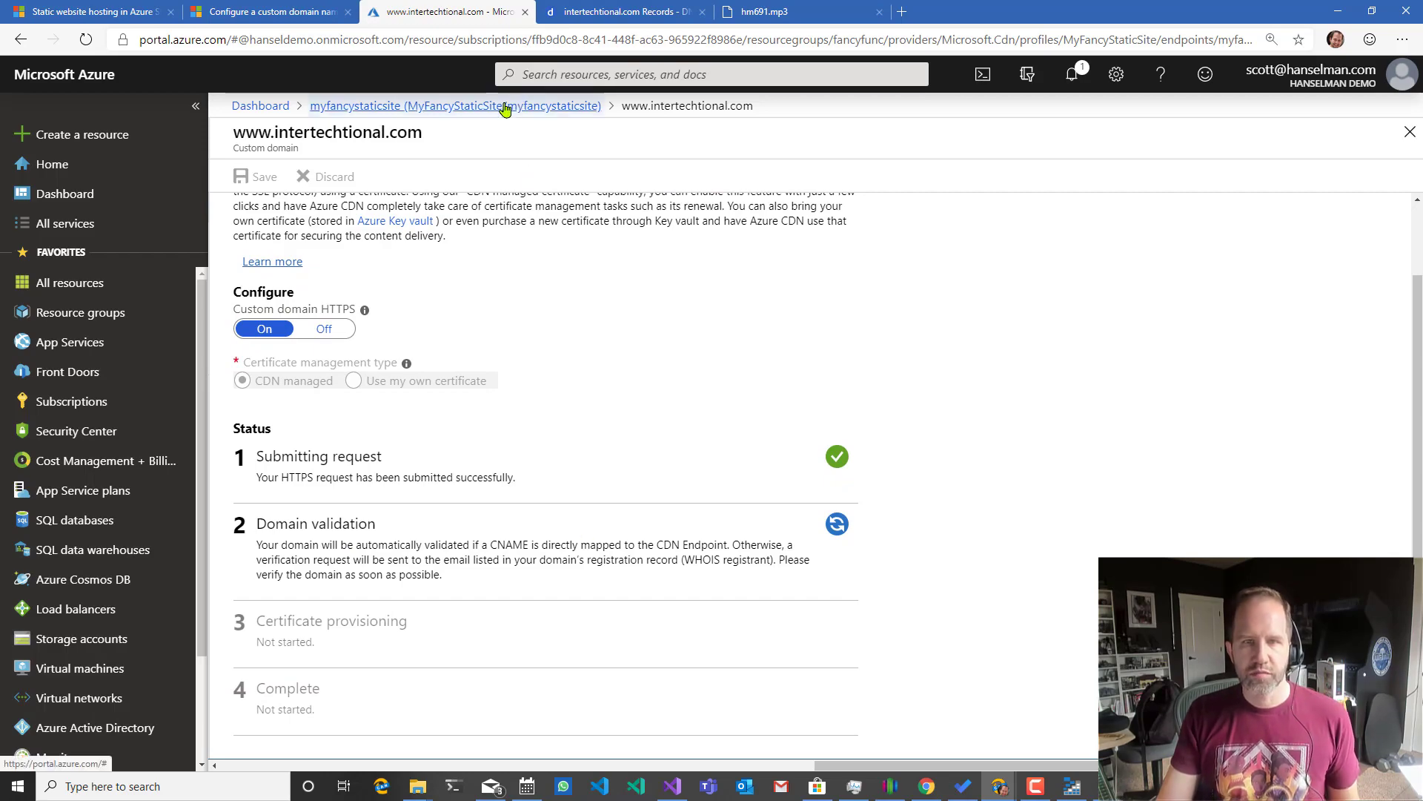
click(933, 12)
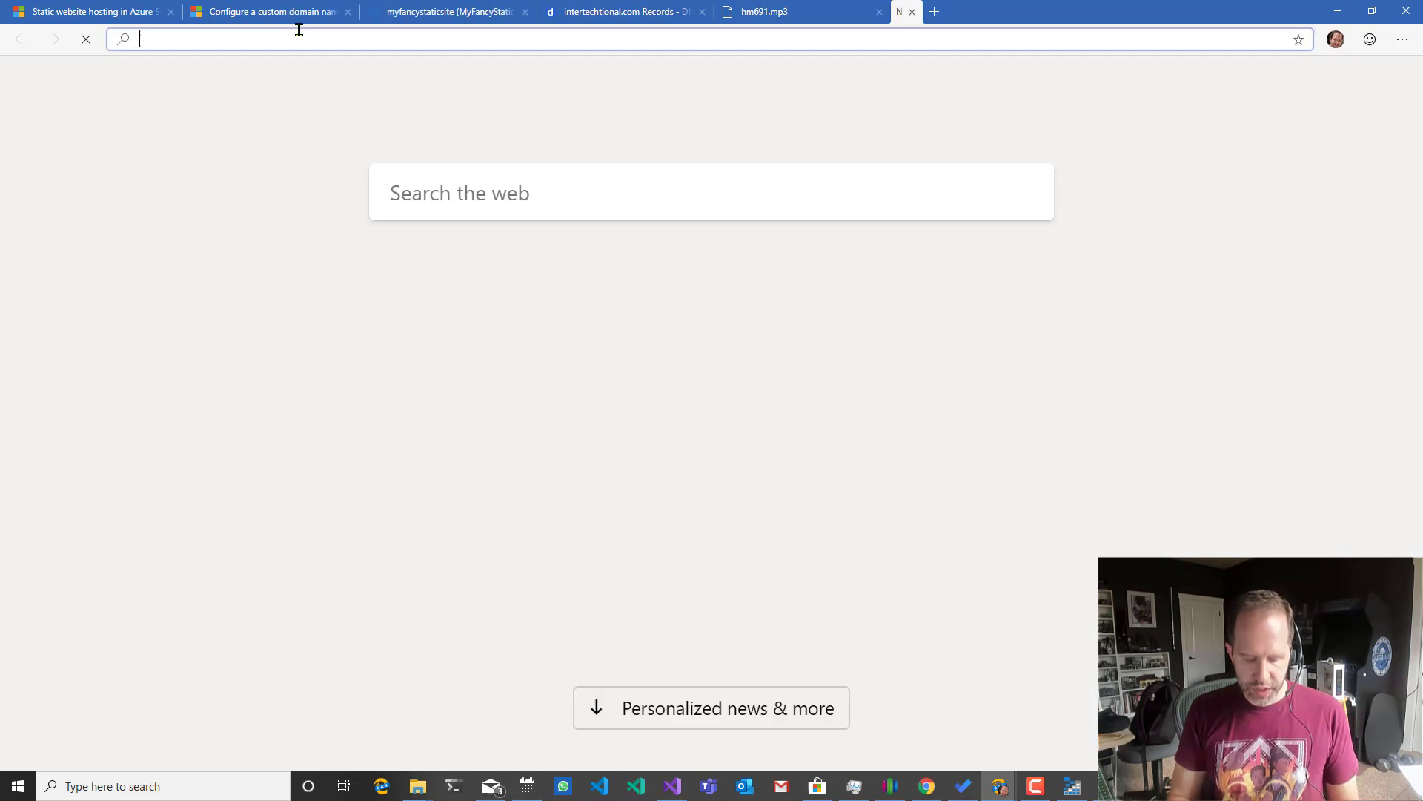
text(super)
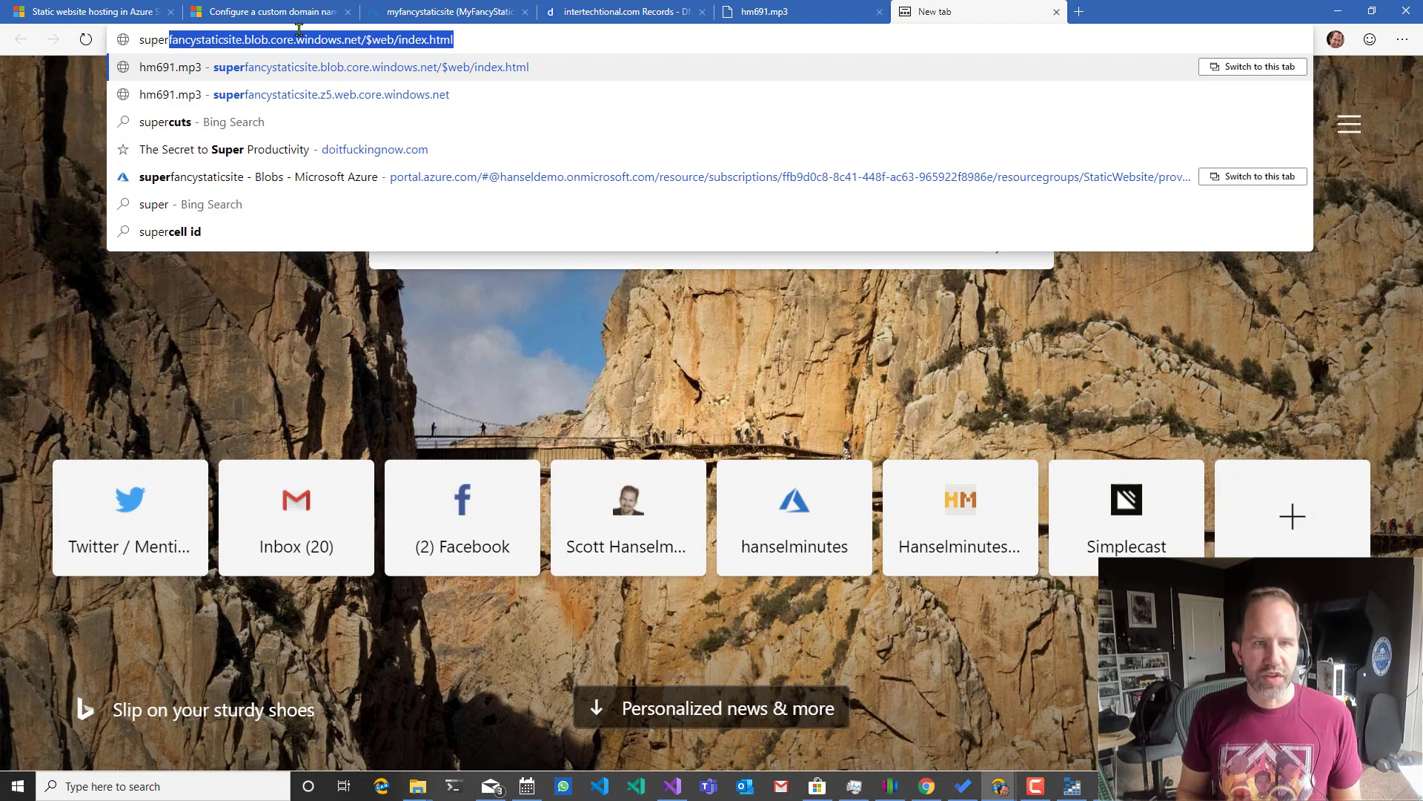
click(331, 95)
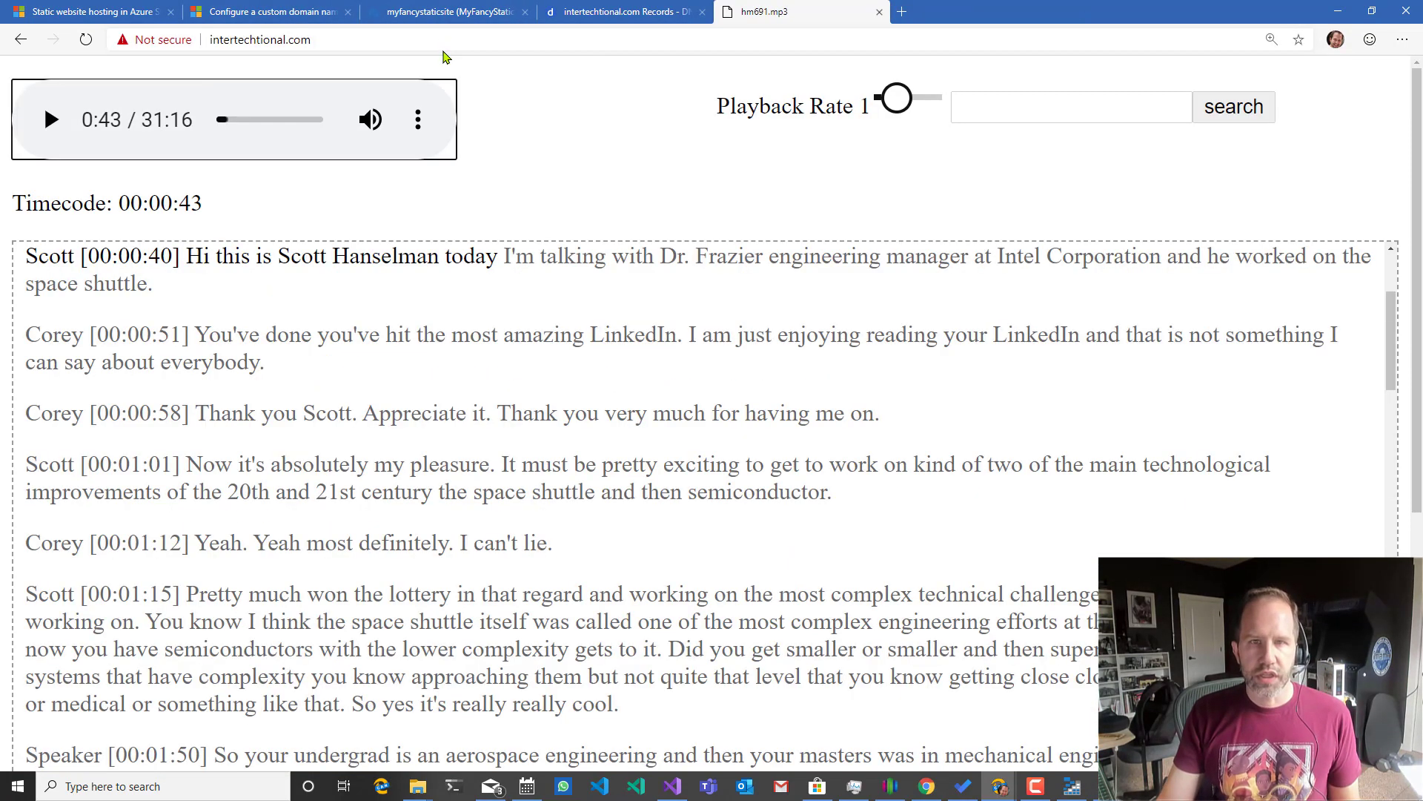
click(445, 12)
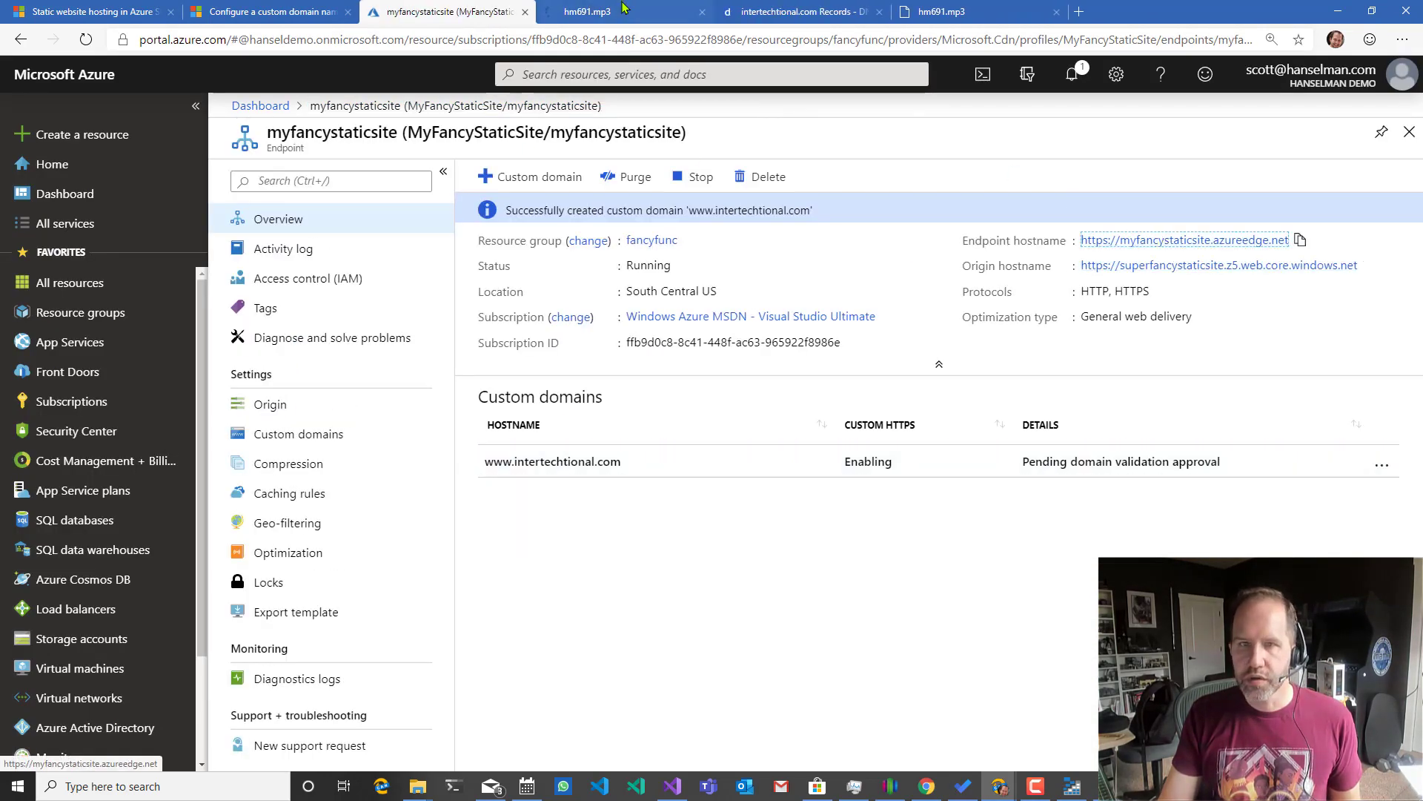
click(590, 12)
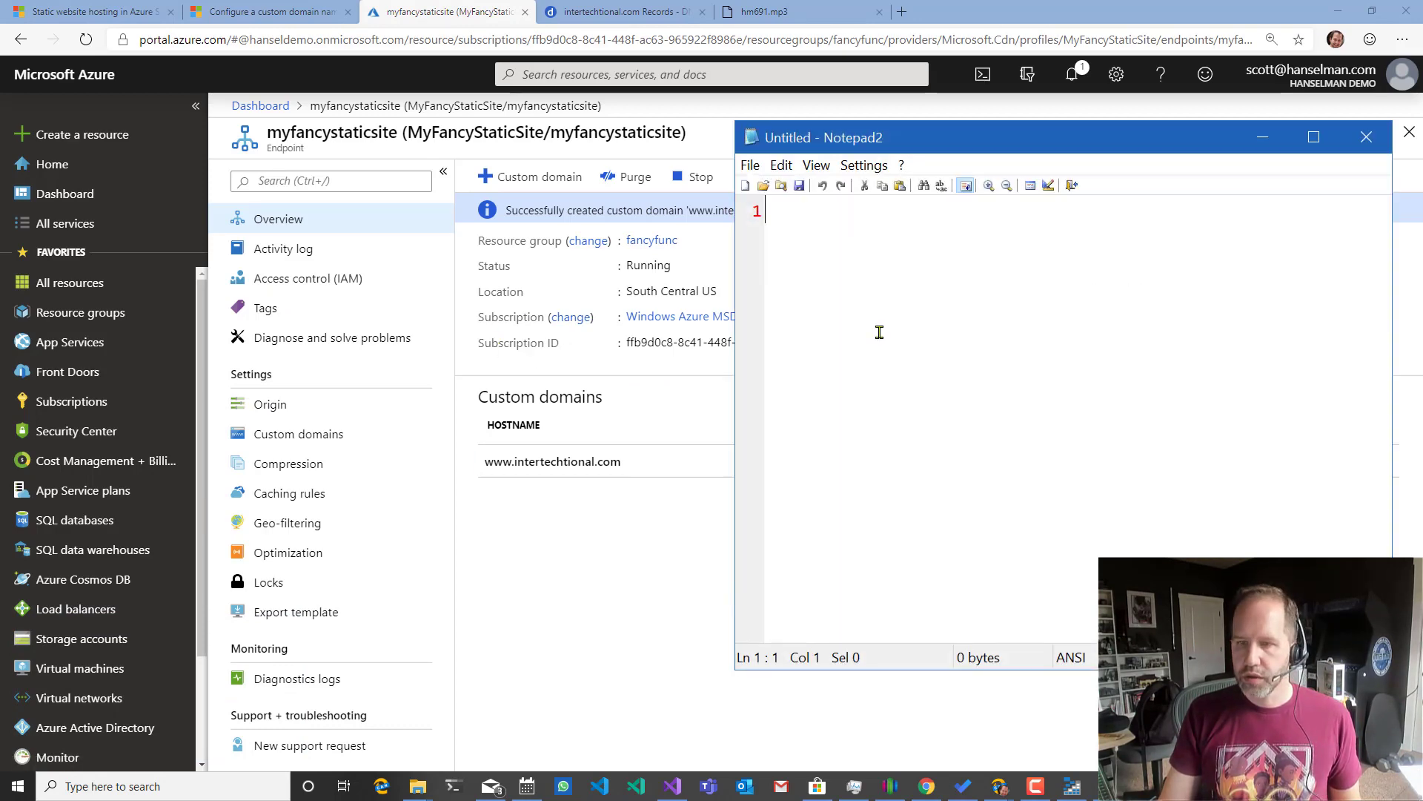
Note the free 5GB storage account, Azure Storage Explorer uploads and the z5 static site address.
text(Storage Site)
text(put your struffd)
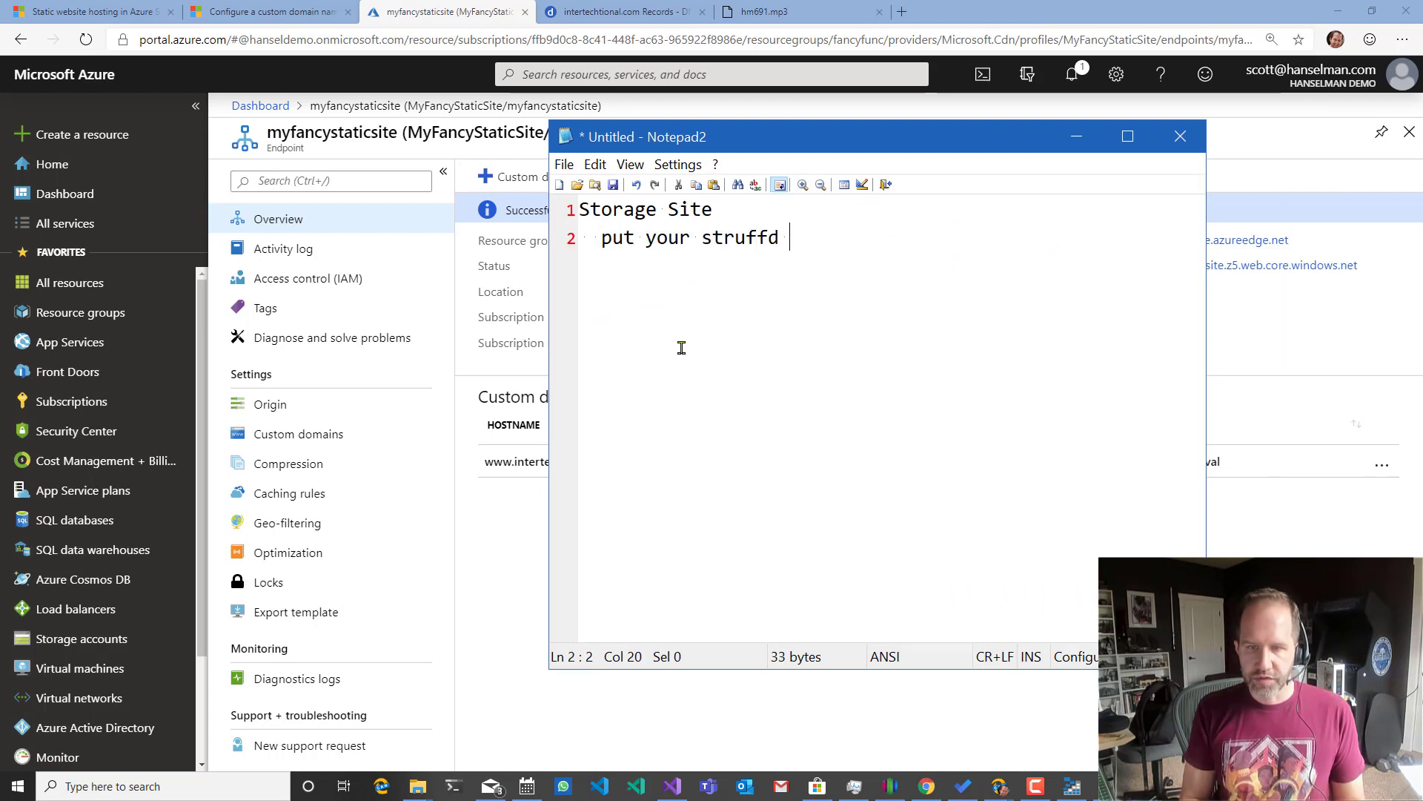
text(in tehre with)
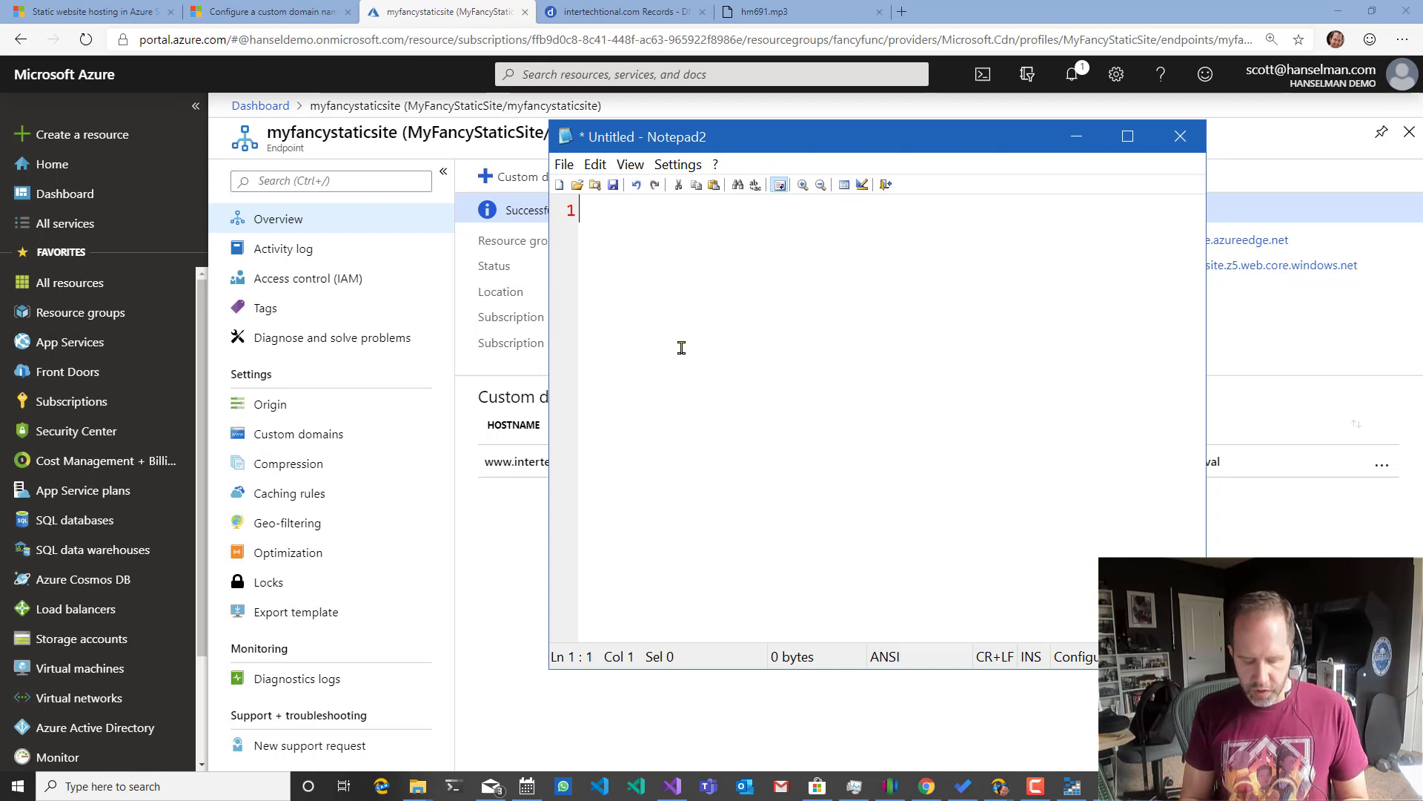
text(Storage Account - 5)
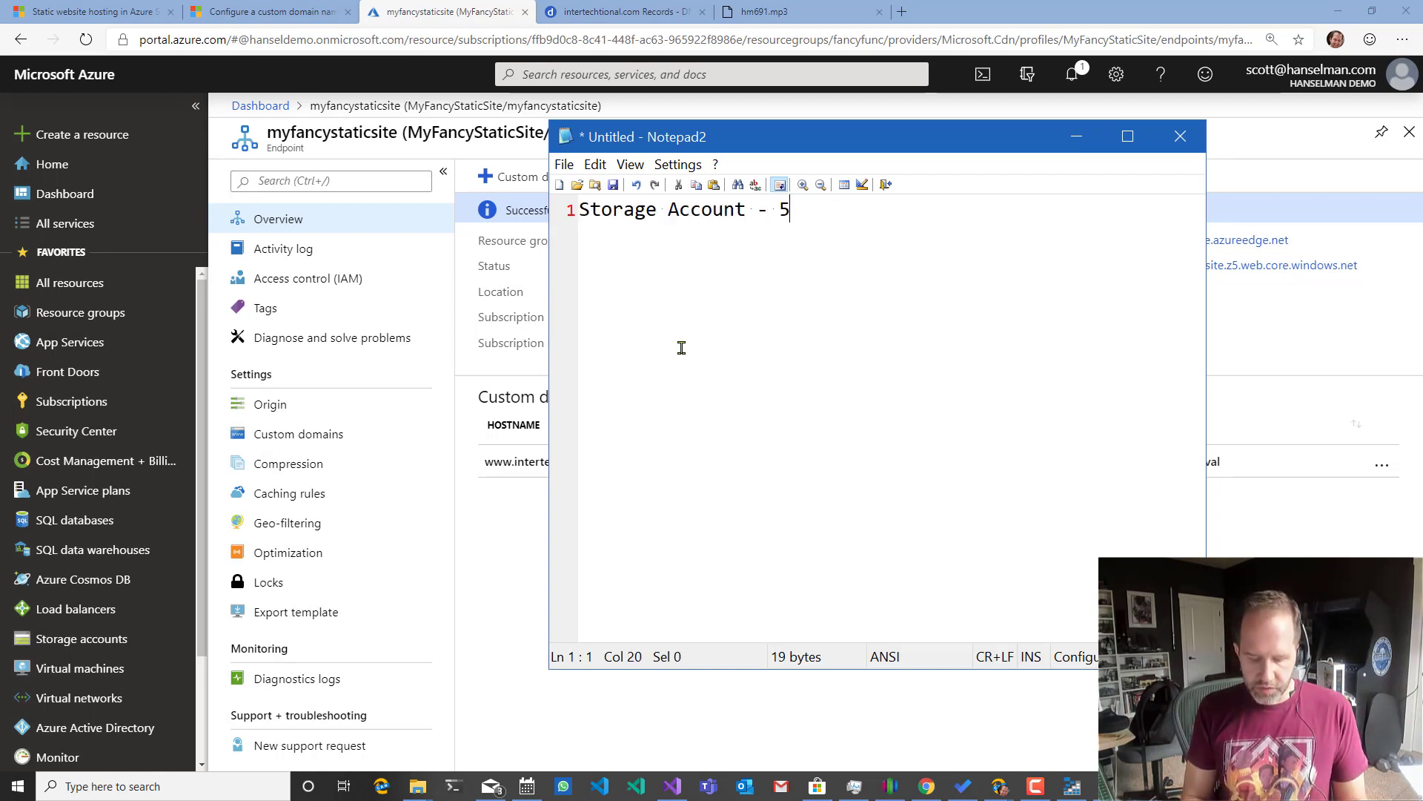
text(gbs free)
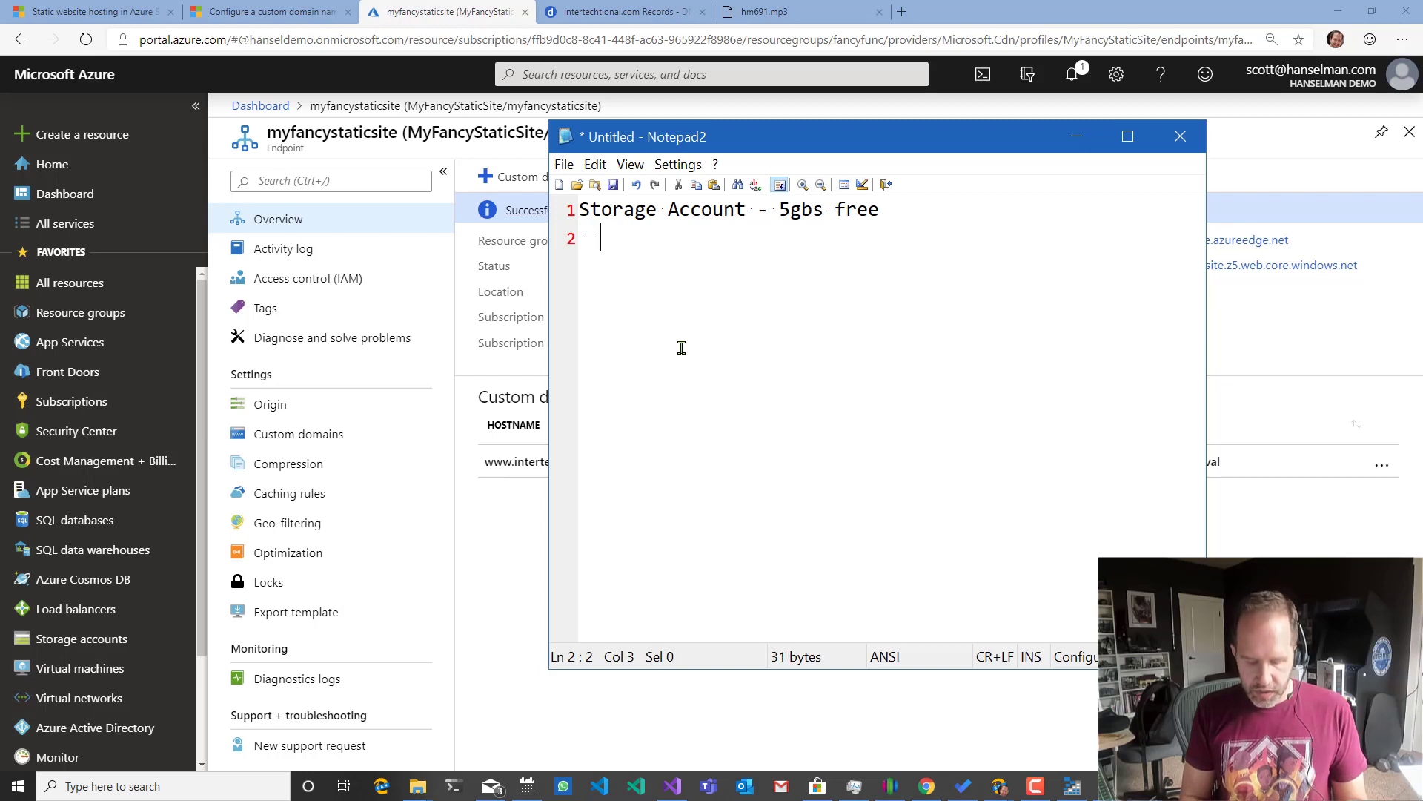
text(Store Azure)
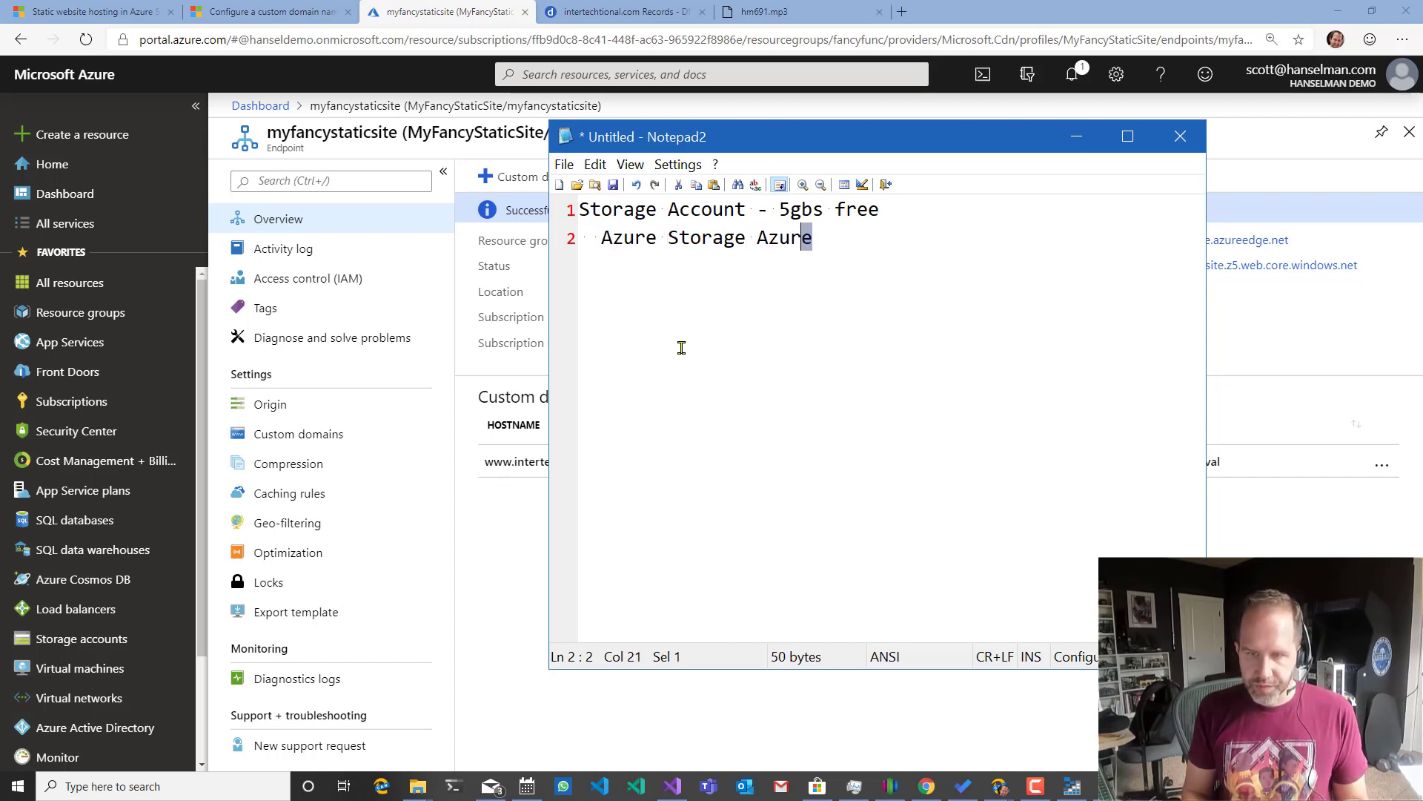
text(ERxp)
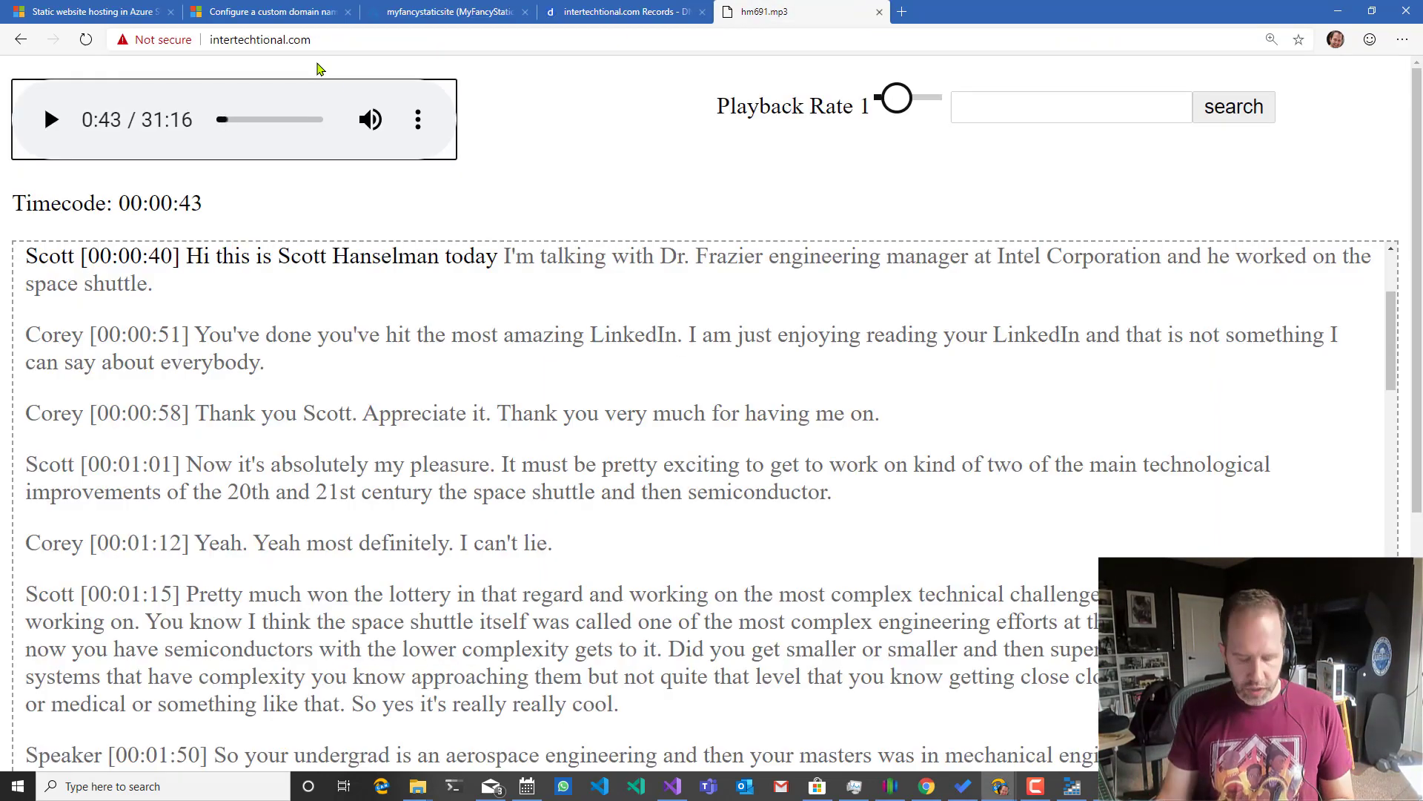
text(suer)
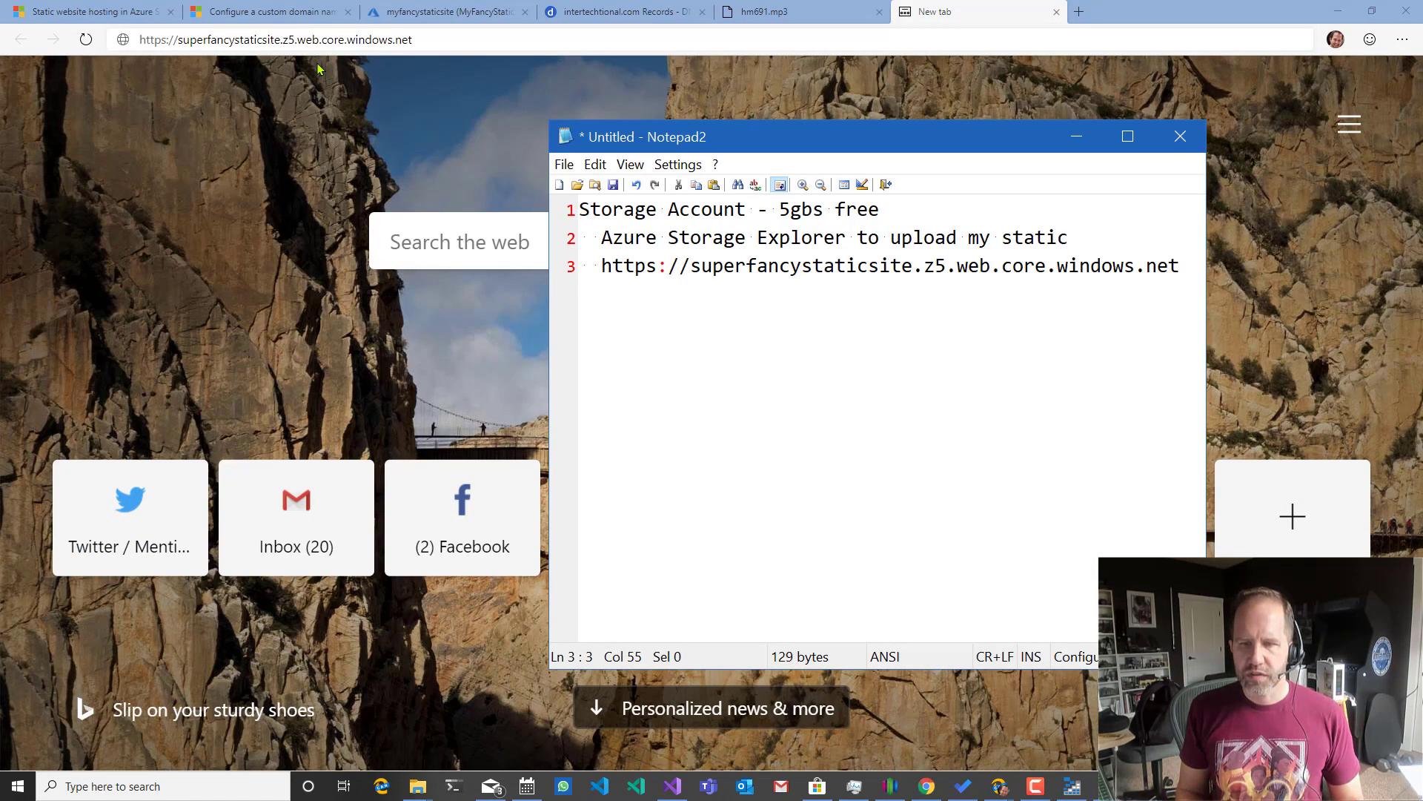
key(Enter)
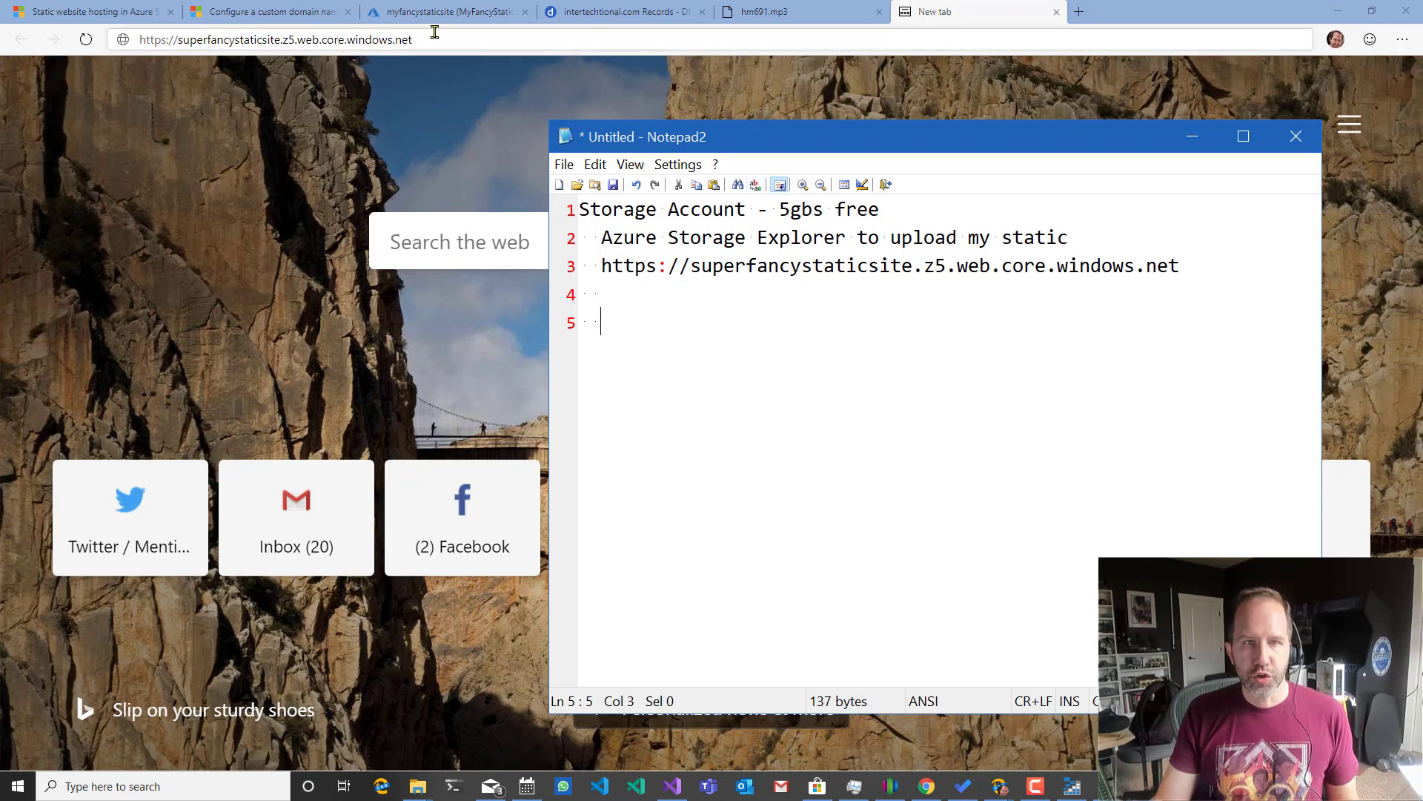
click(445, 12)
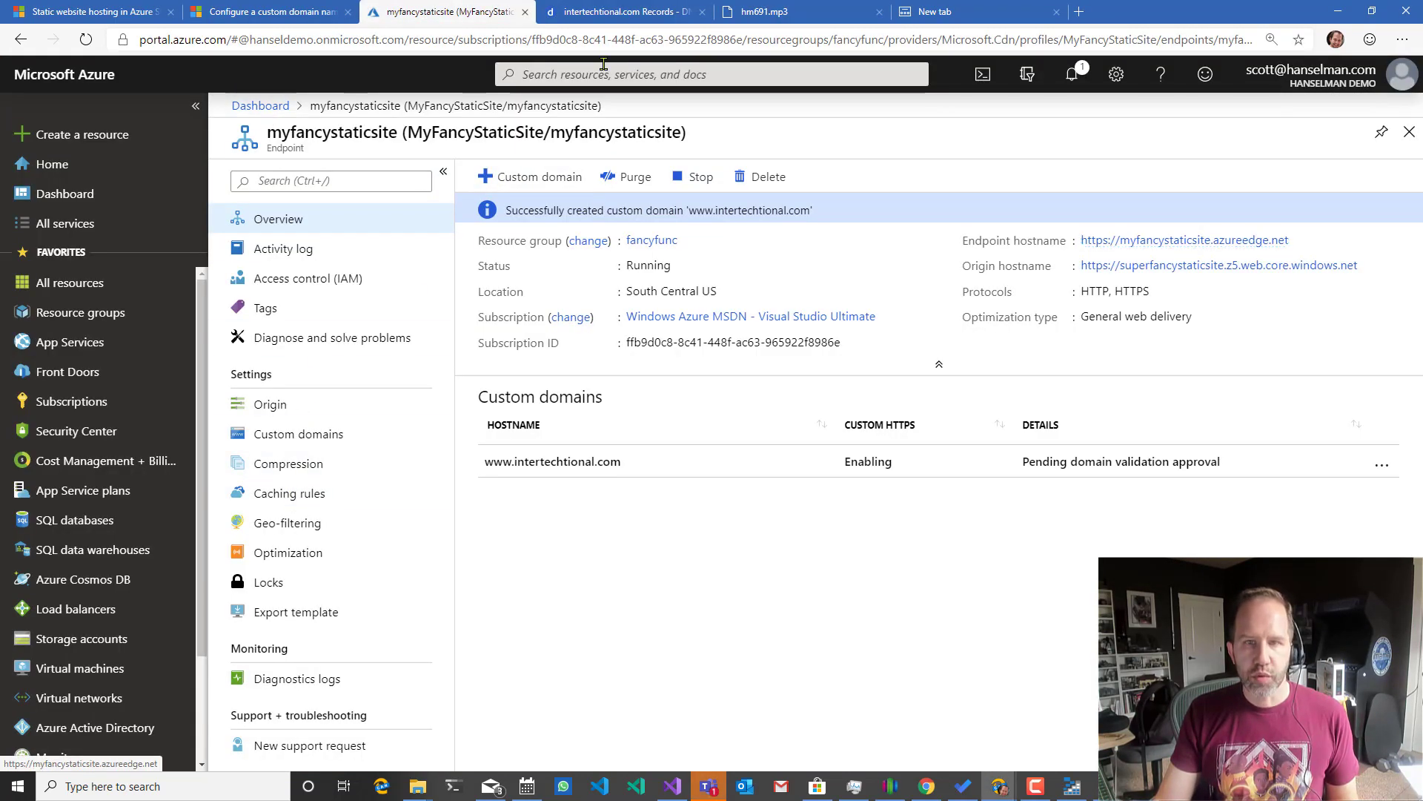
Find superfancystaticsite via portal search and show its Static website settings.
click(710, 74)
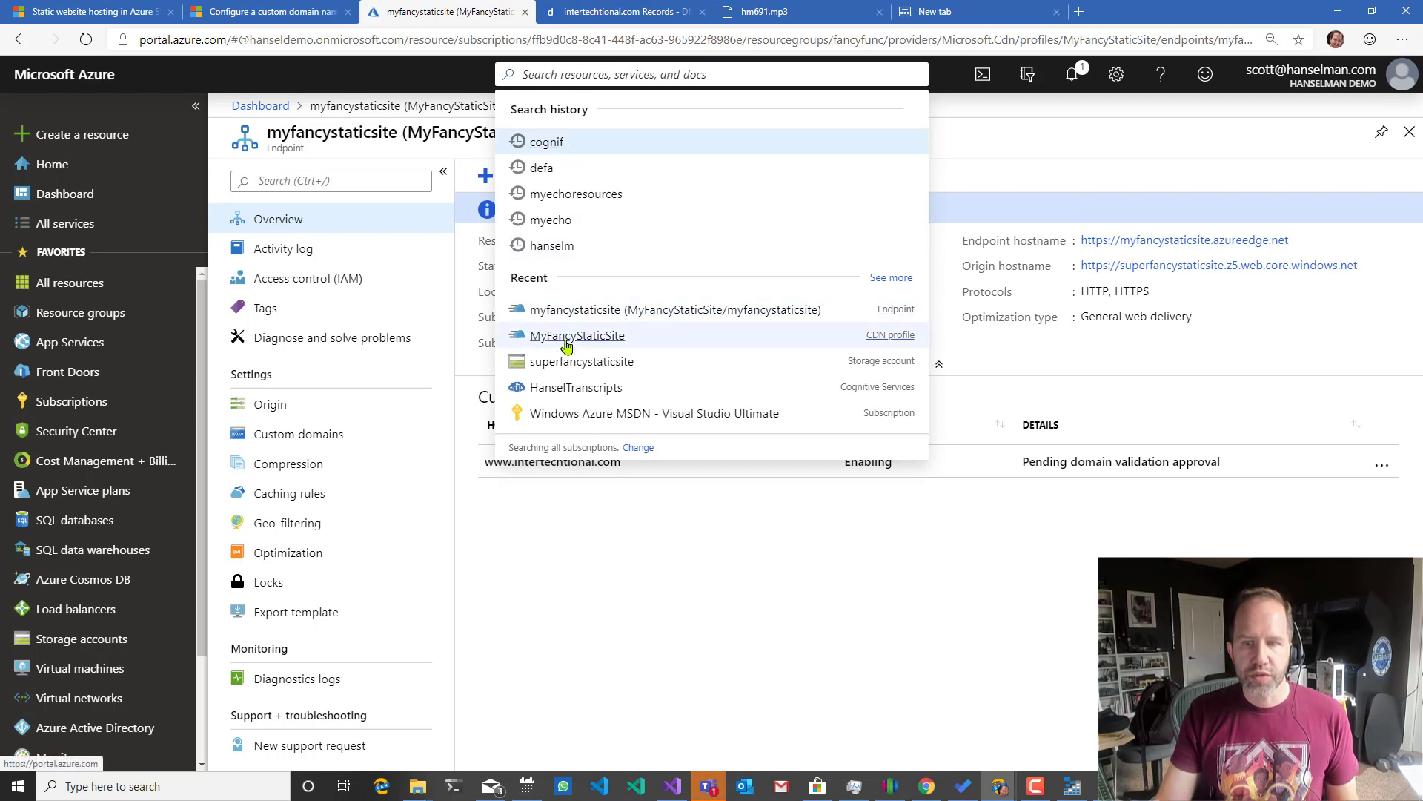
click(584, 362)
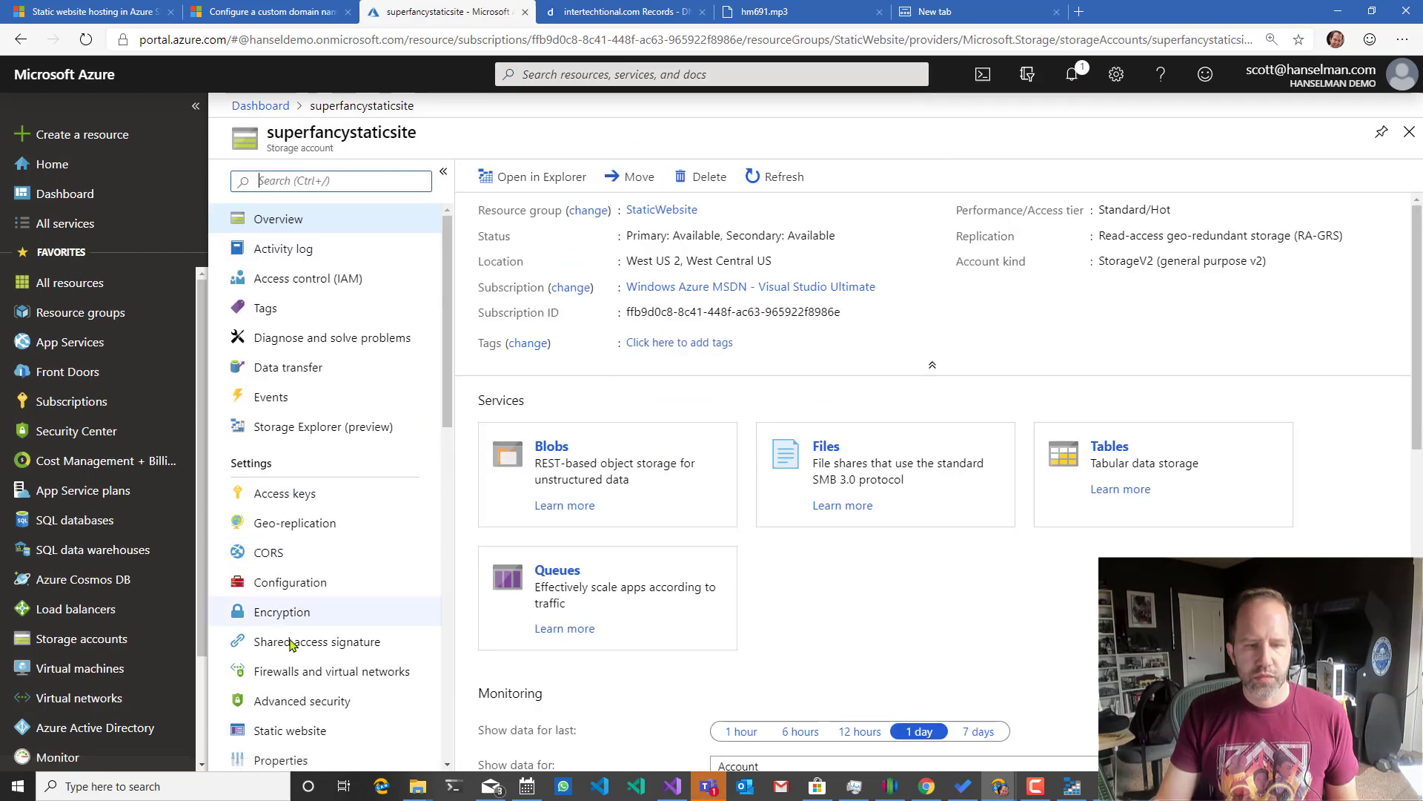
click(292, 727)
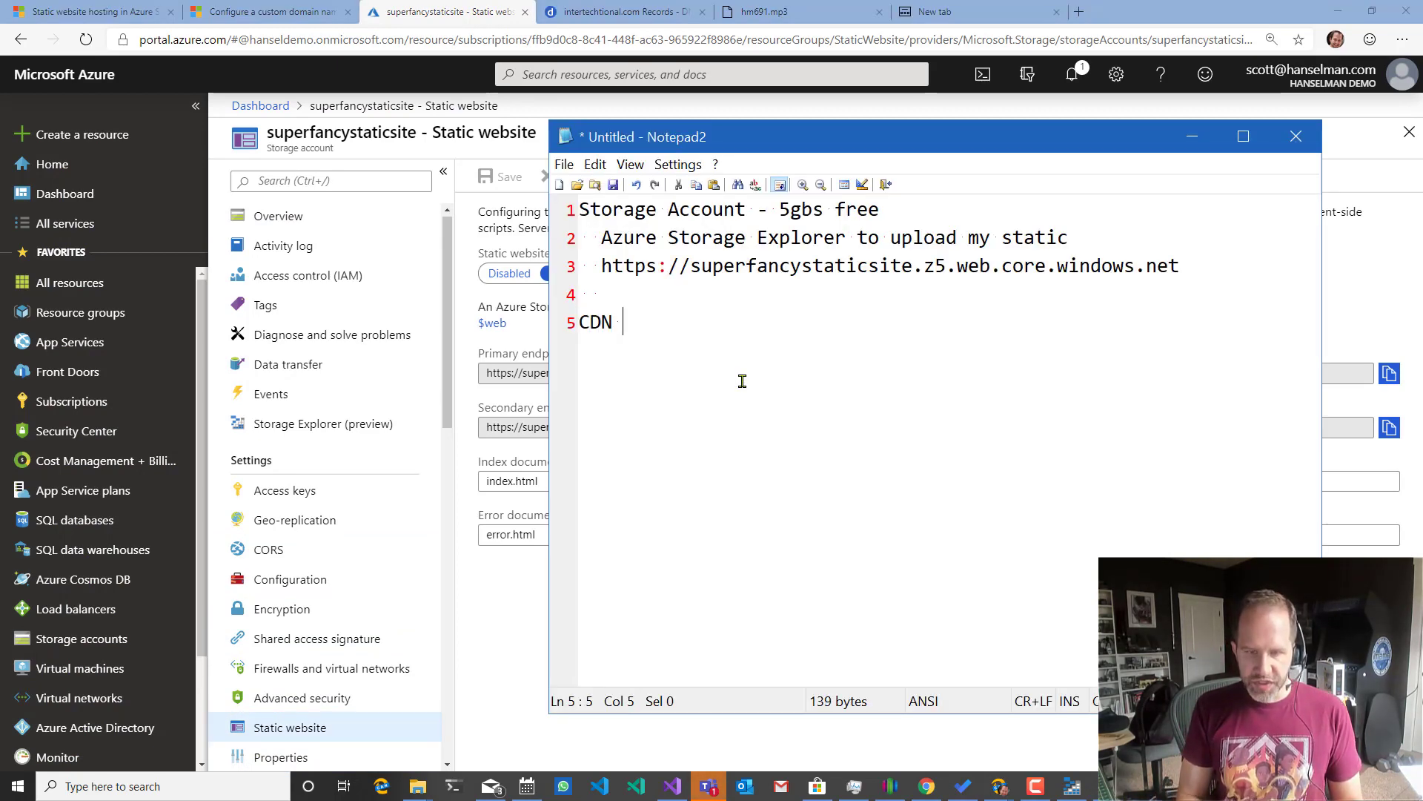
text((Content Distro)
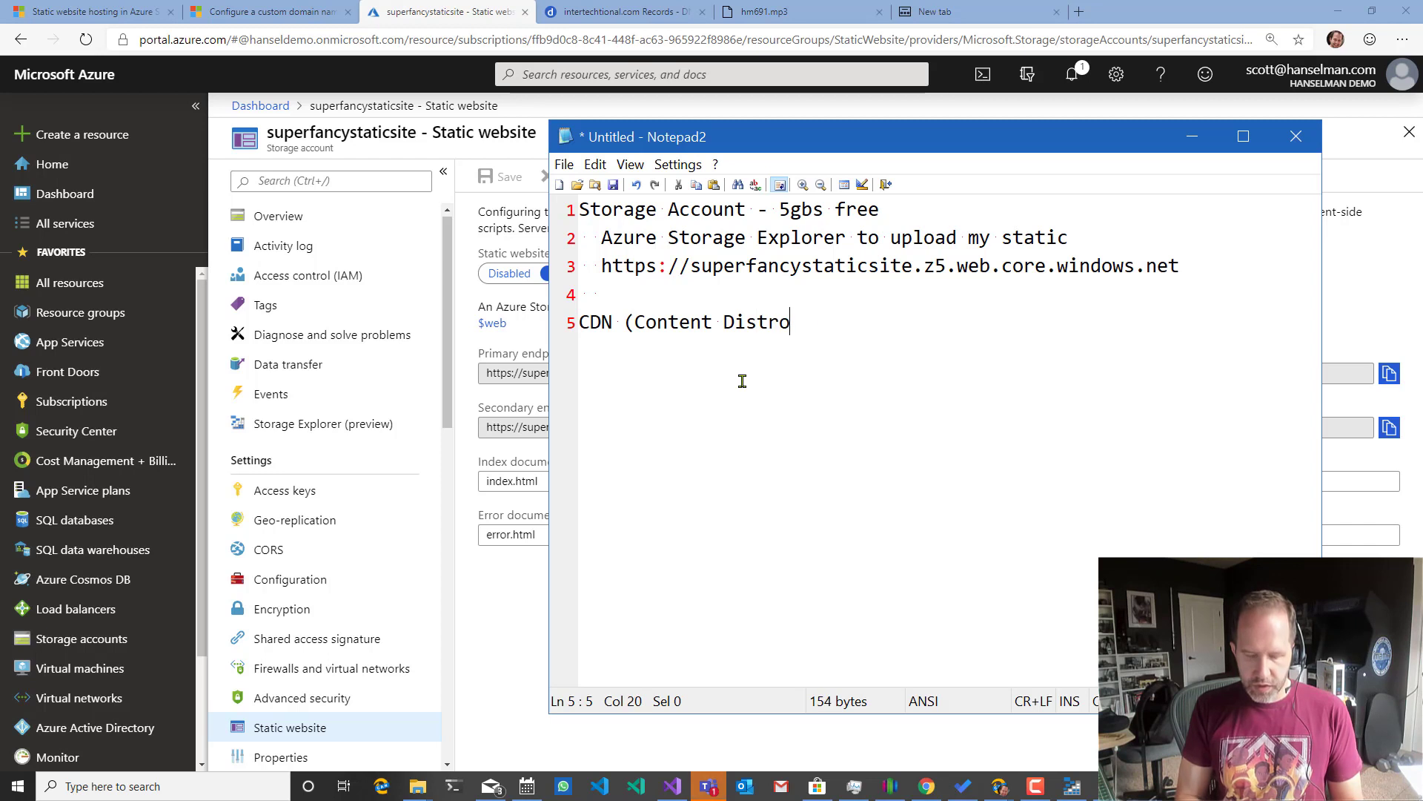
text(bution Network)
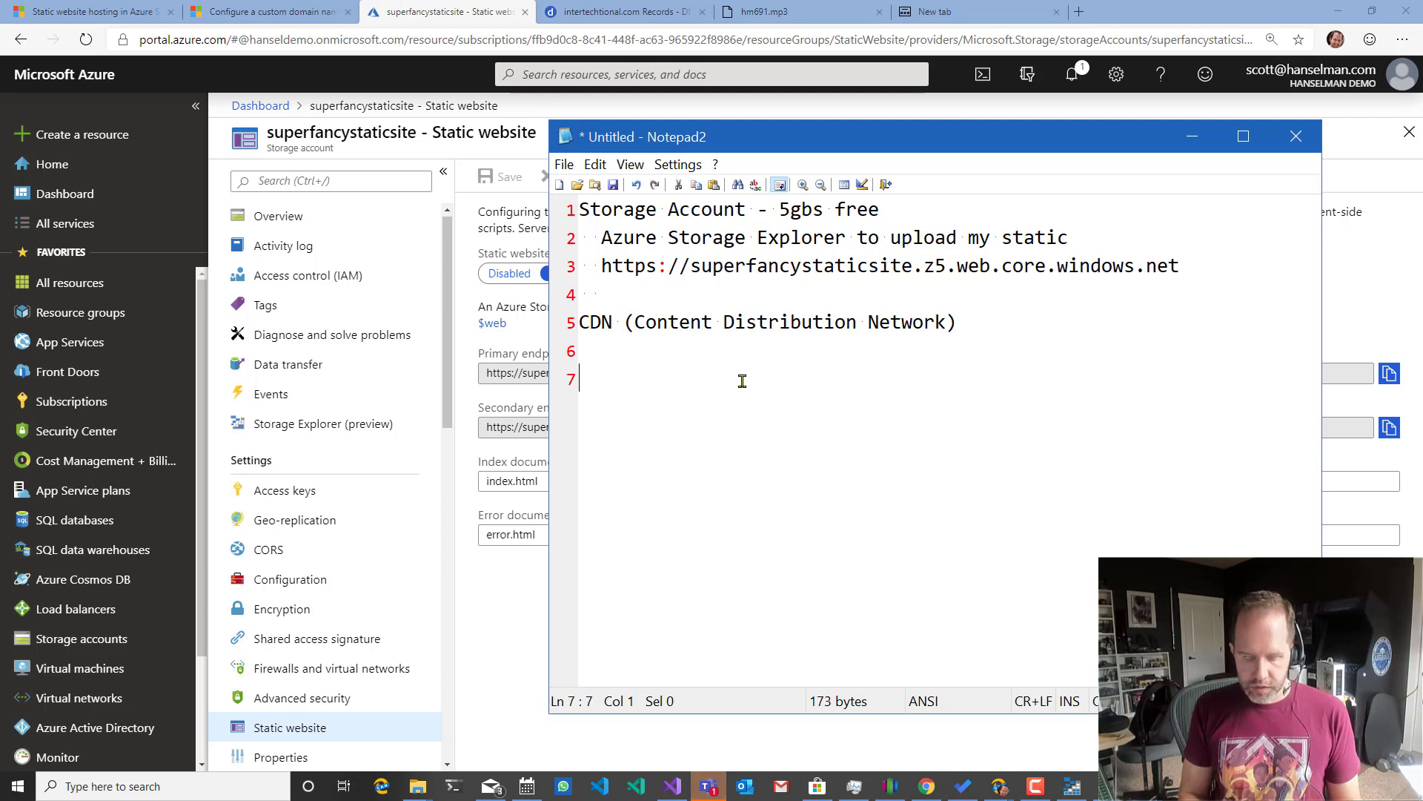
text(Pointed our)
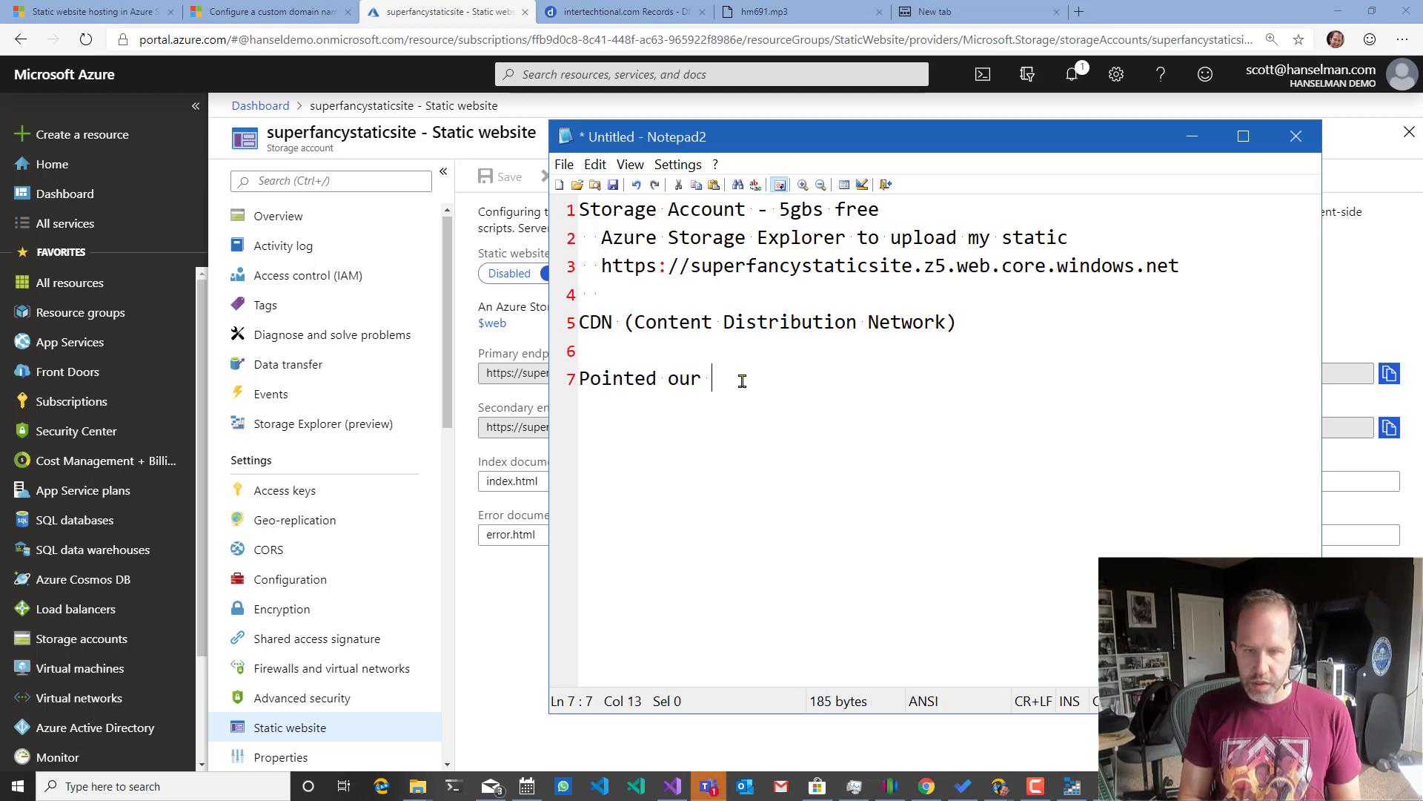
text(CNAME)
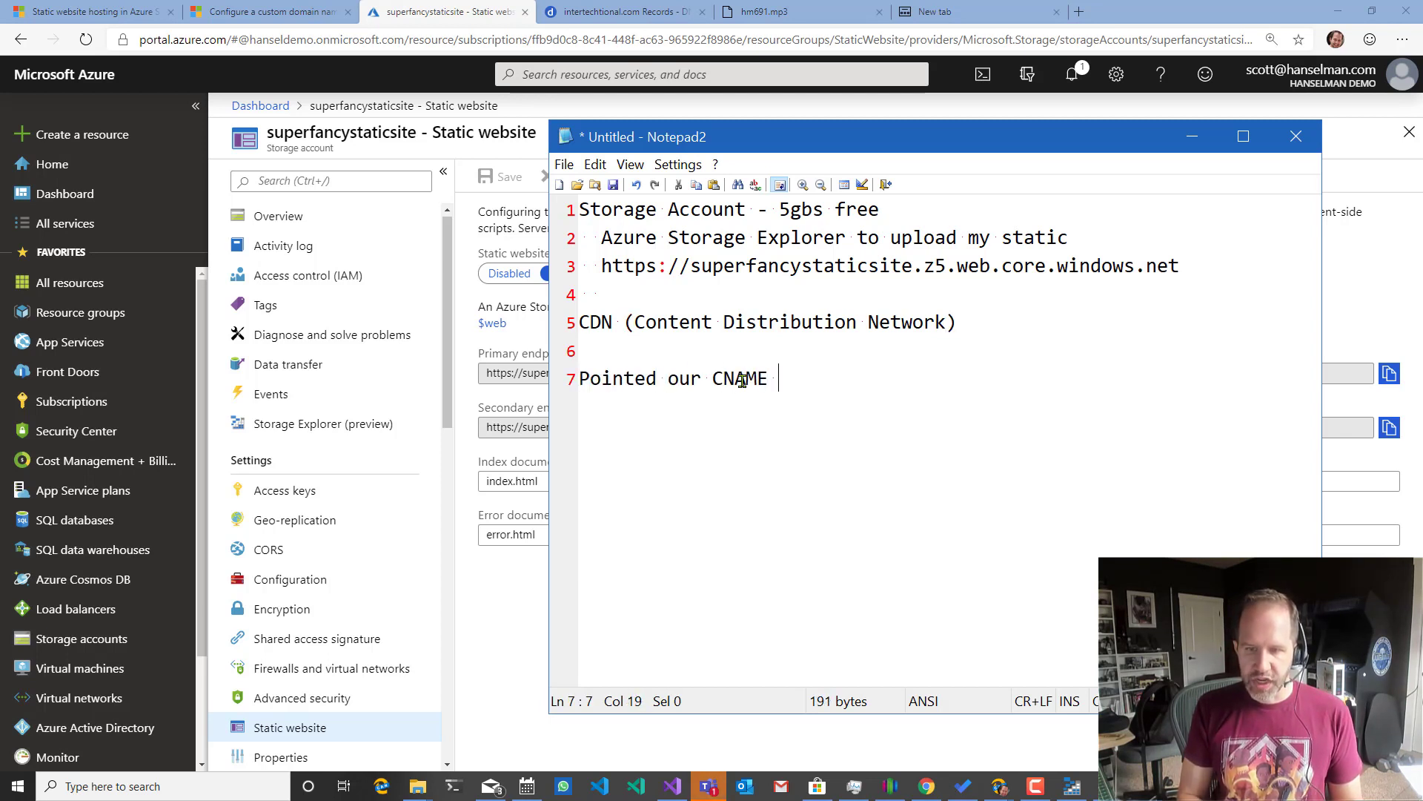
text(of our)
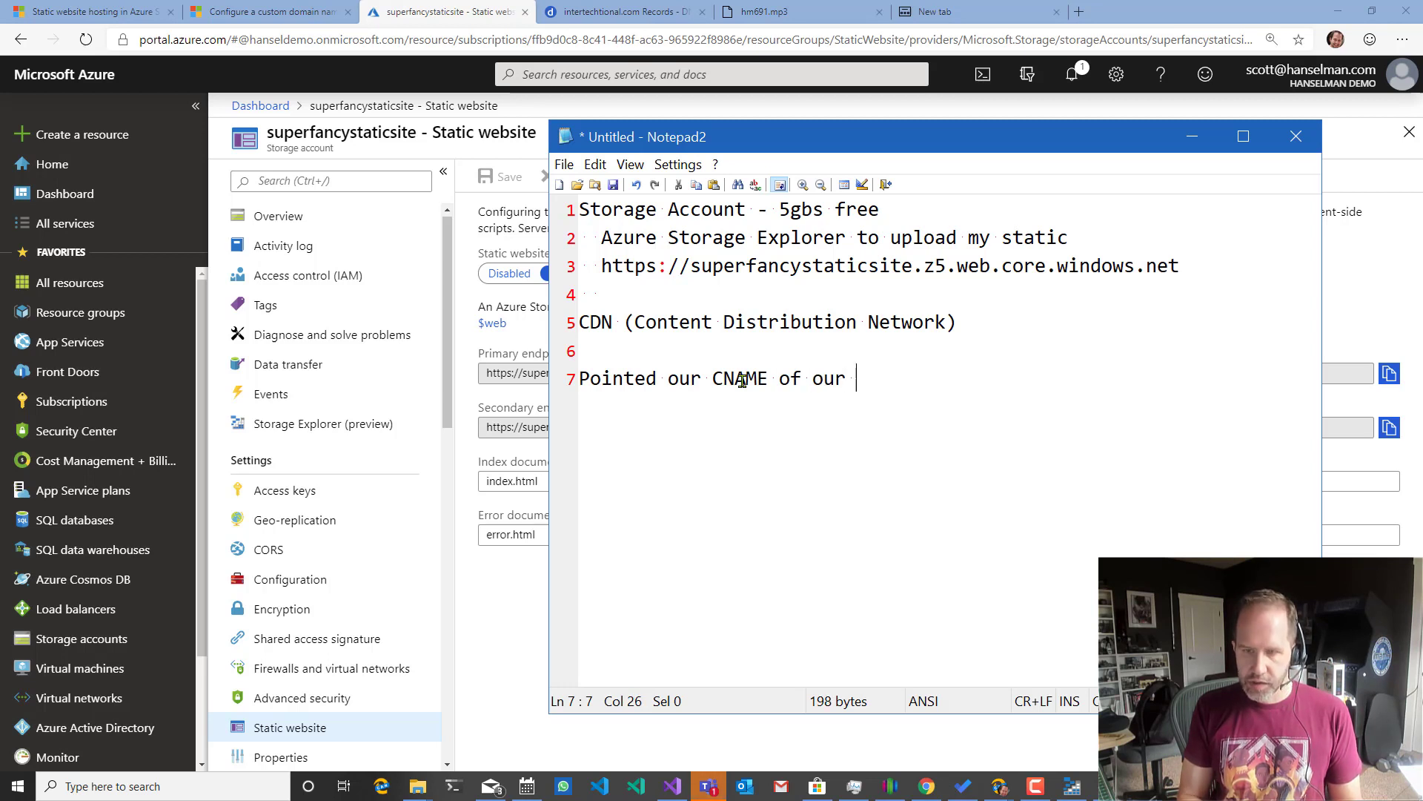
text(Dmomai)
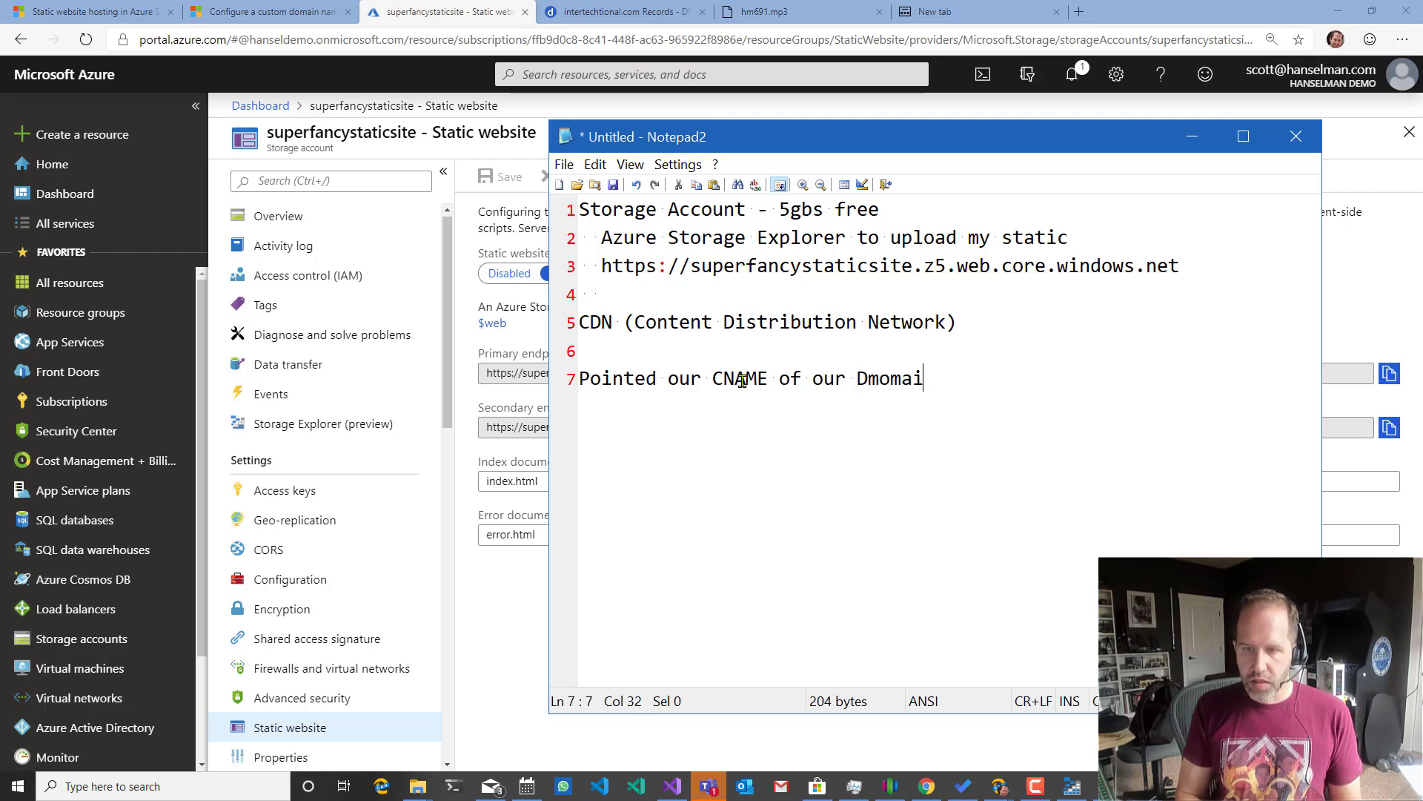
text(Domain ->)
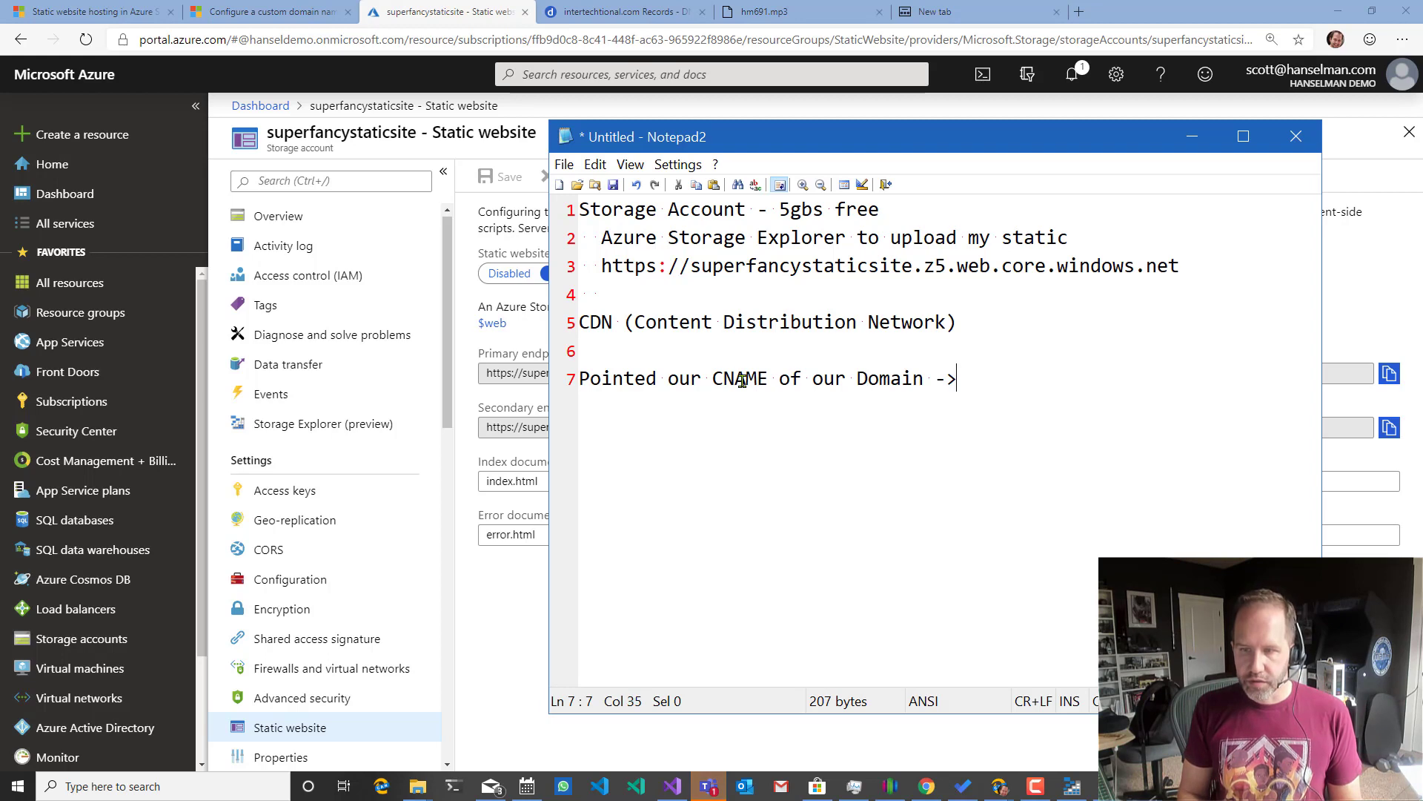
drag(600, 265, 1179, 265)
text(https://www.intertechtional.com)
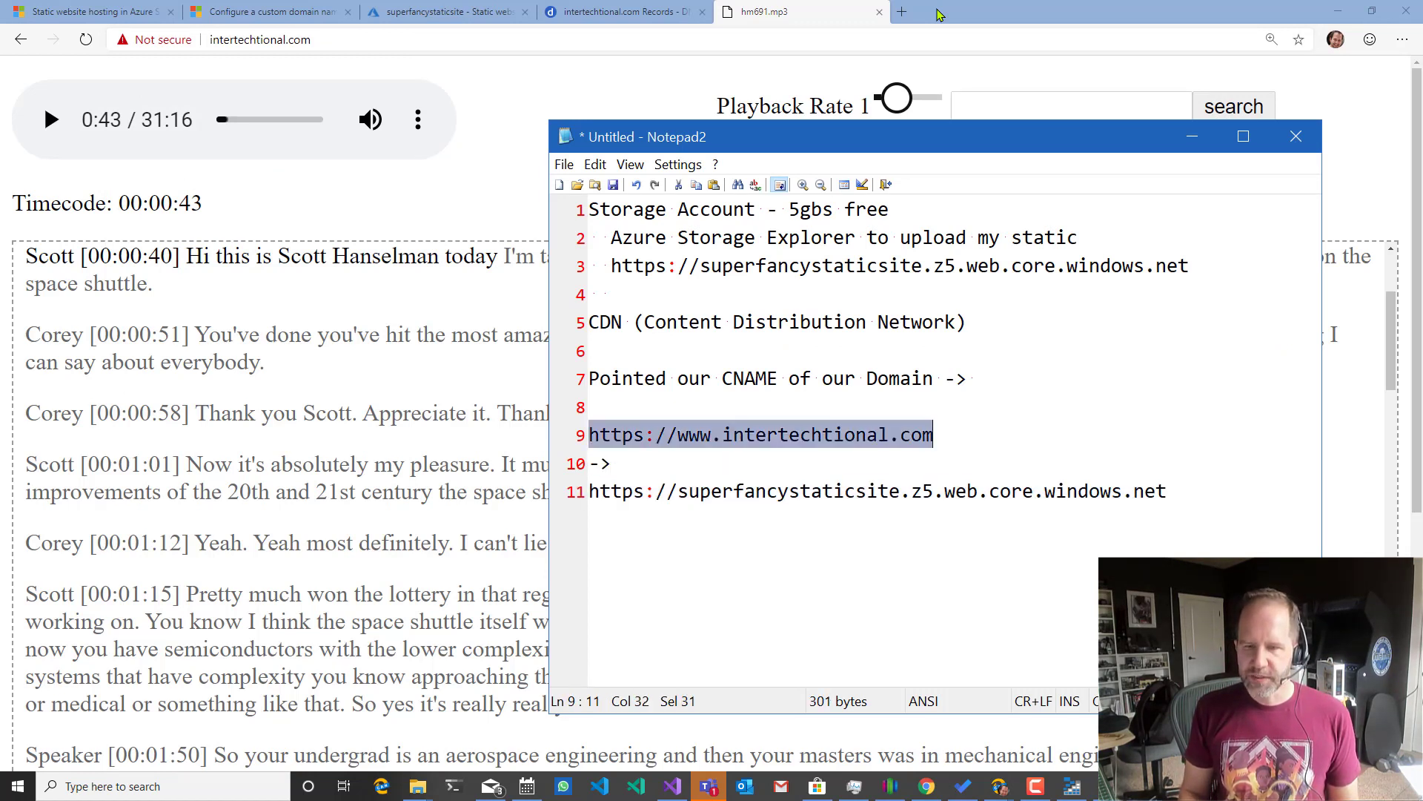
Add a line about getting a free SSL cert from the Azure CDN.
text(Asked for a freee)
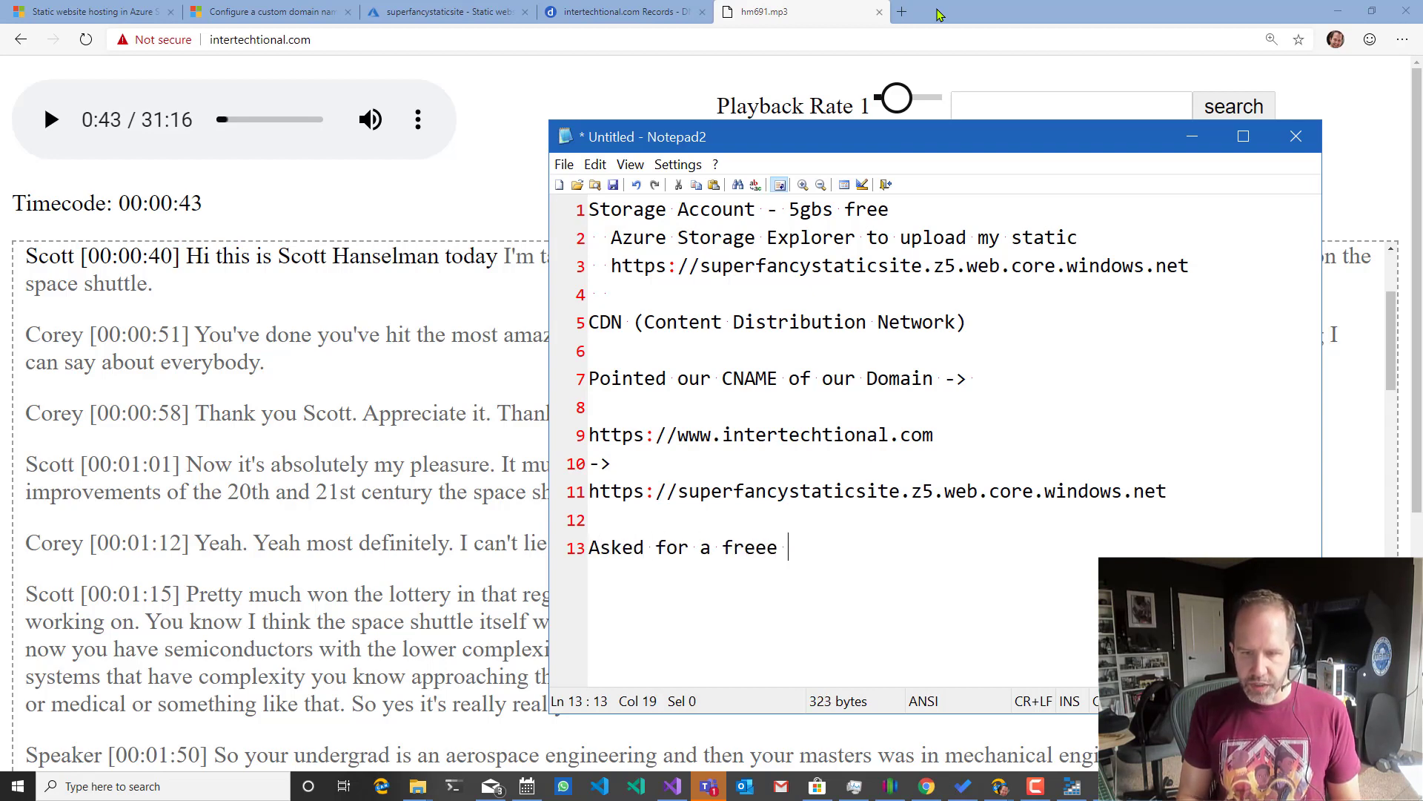
text(SSL cerrt)
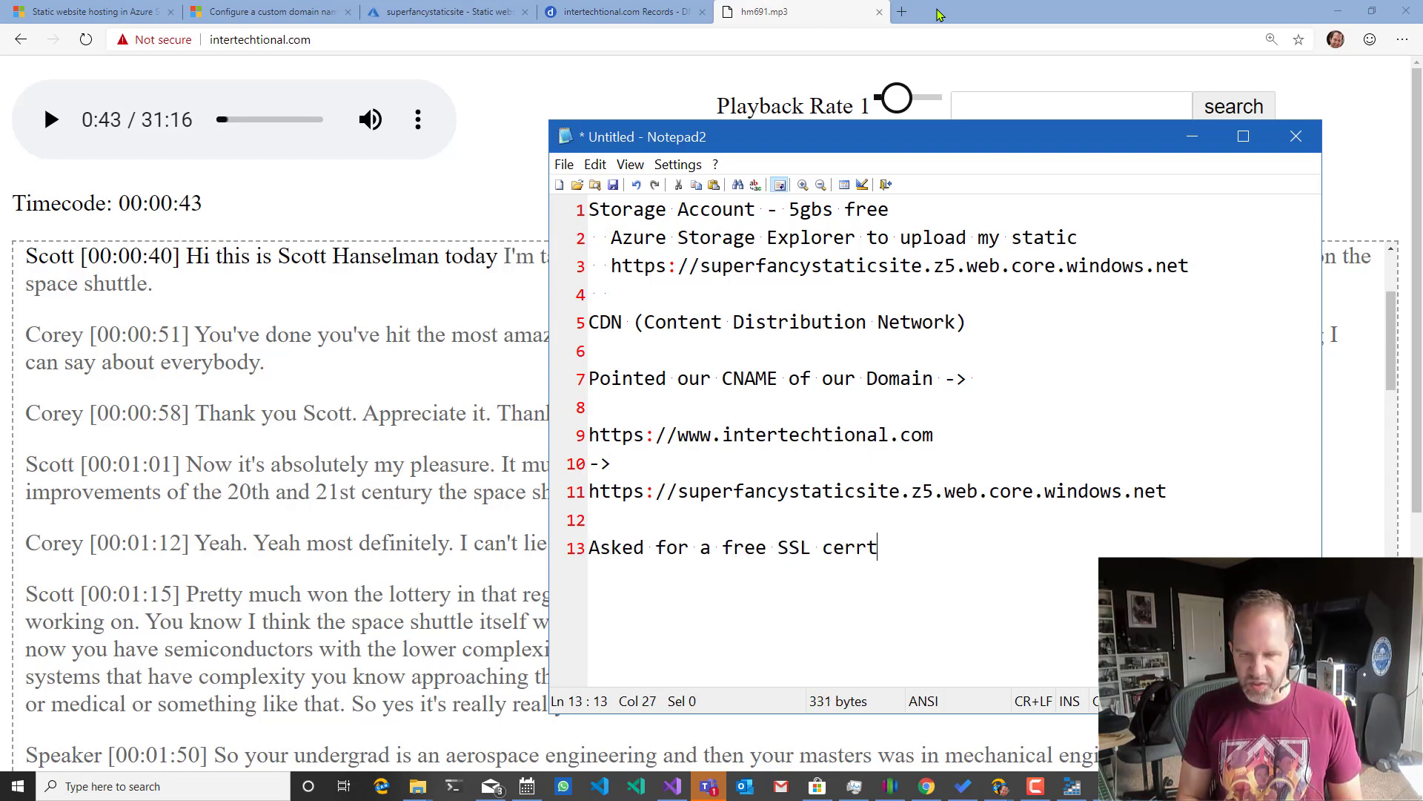
text(from teh Azure)
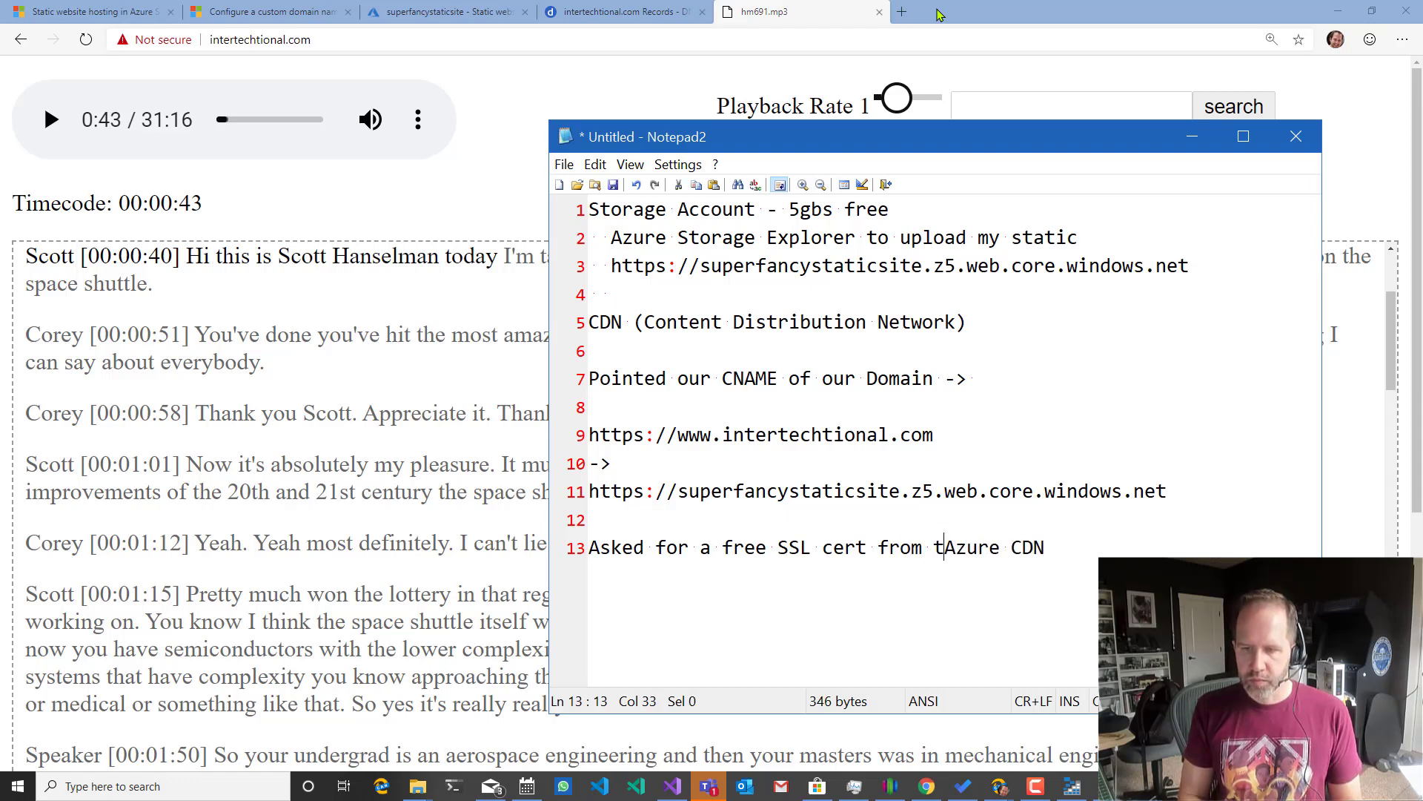
text(he)
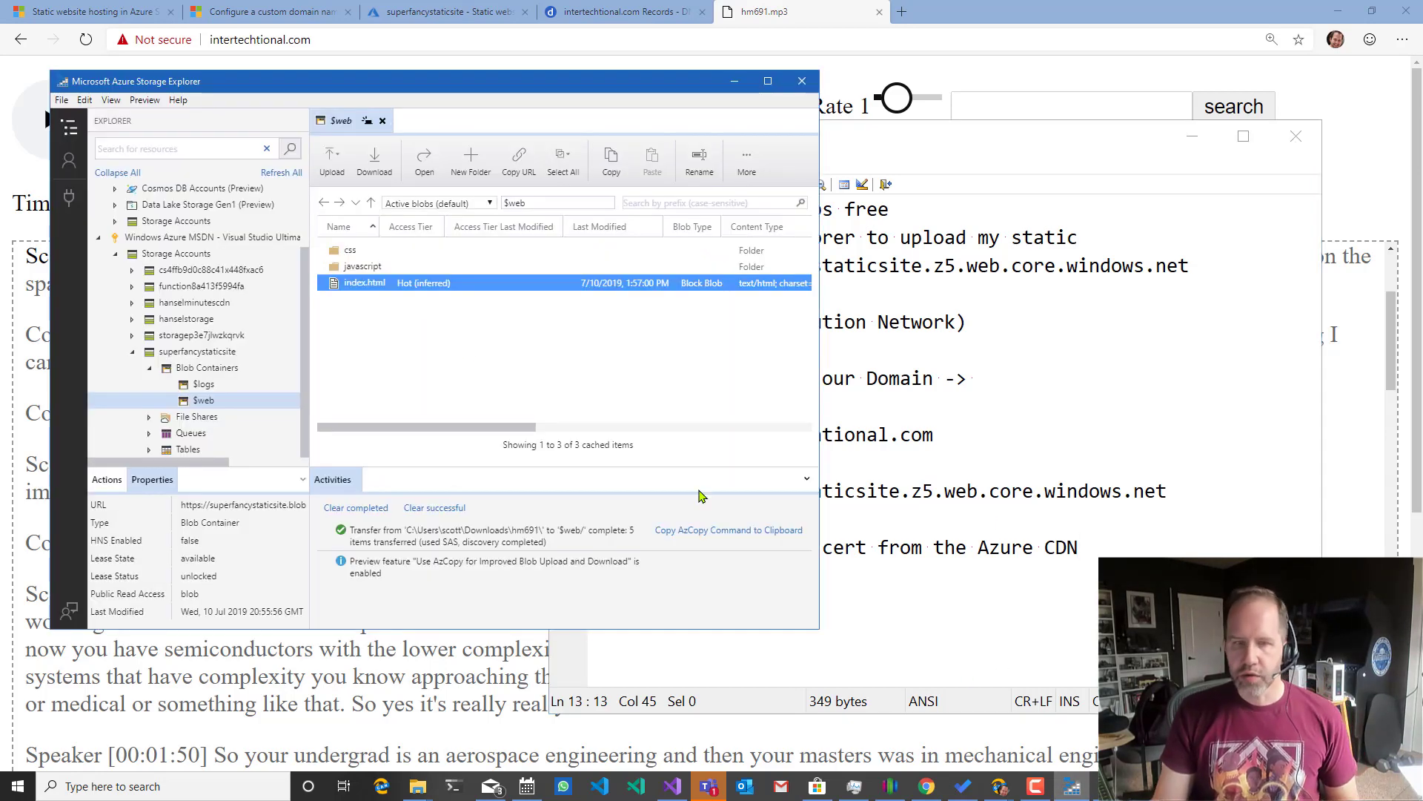
mouse_move(641, 363)
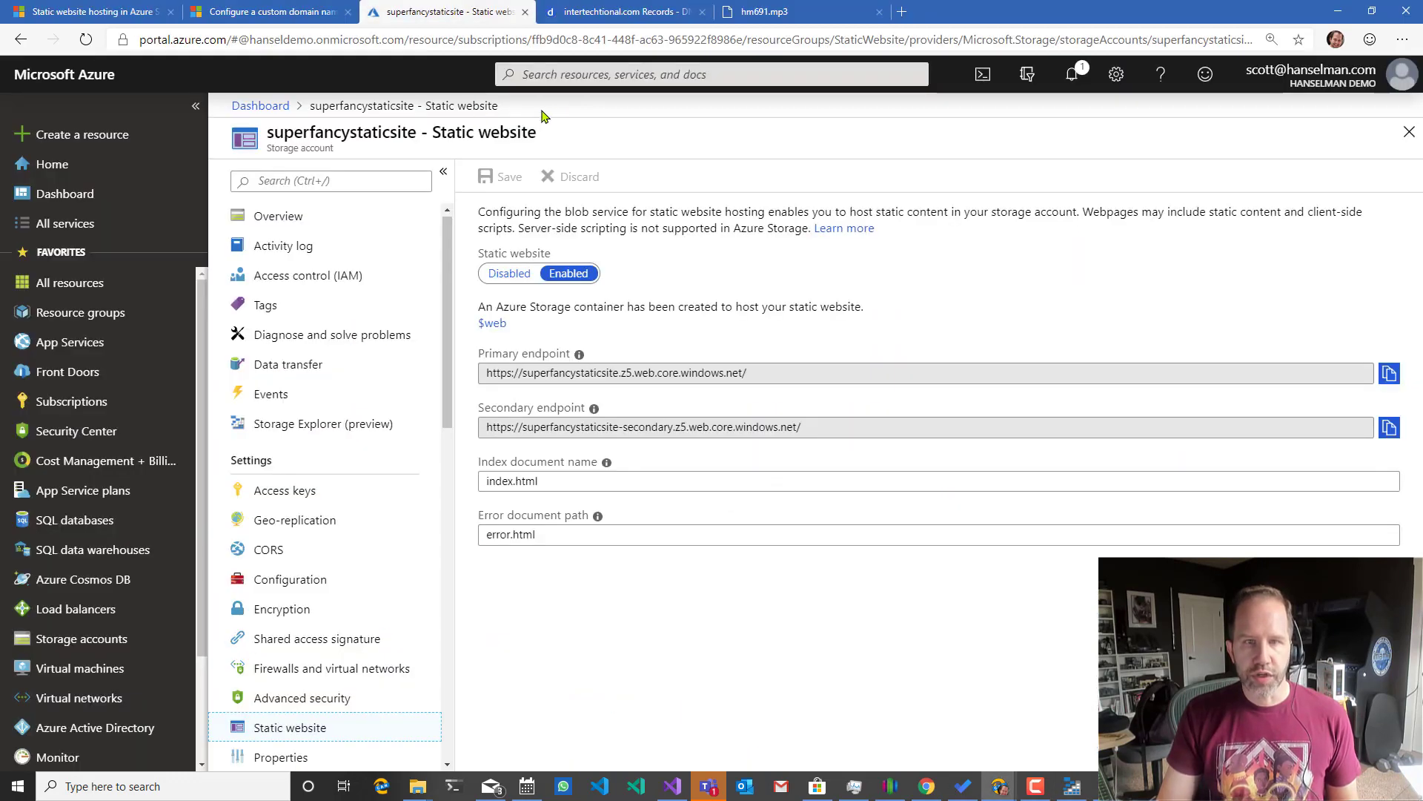
Locate and open the MyFancyStaticSite CDN profile from the portal's recent resources.
click(711, 74)
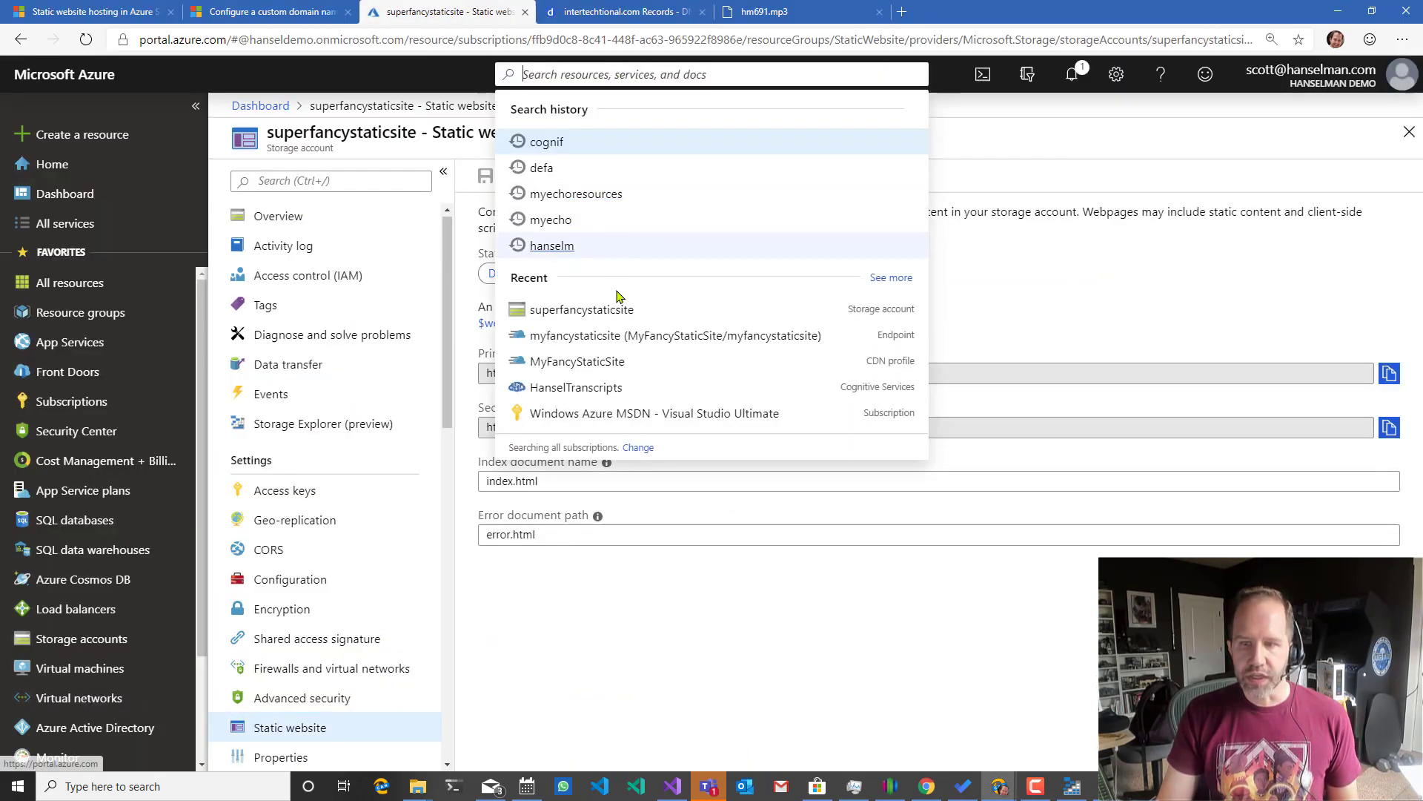
click(575, 360)
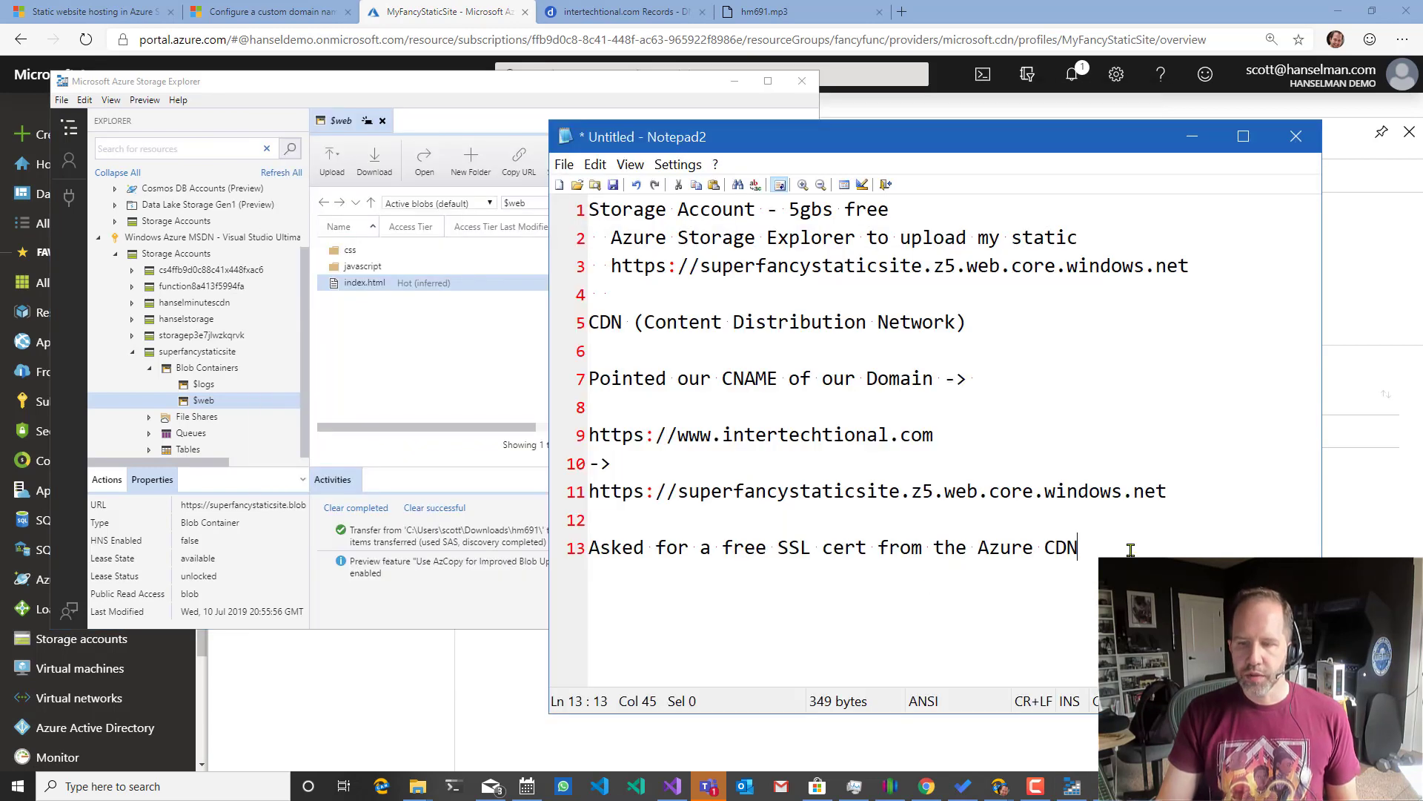
Note uploading with the Azure CLI, Azure DevOps / GitHub Actions and static site generators.
key(Backspace)
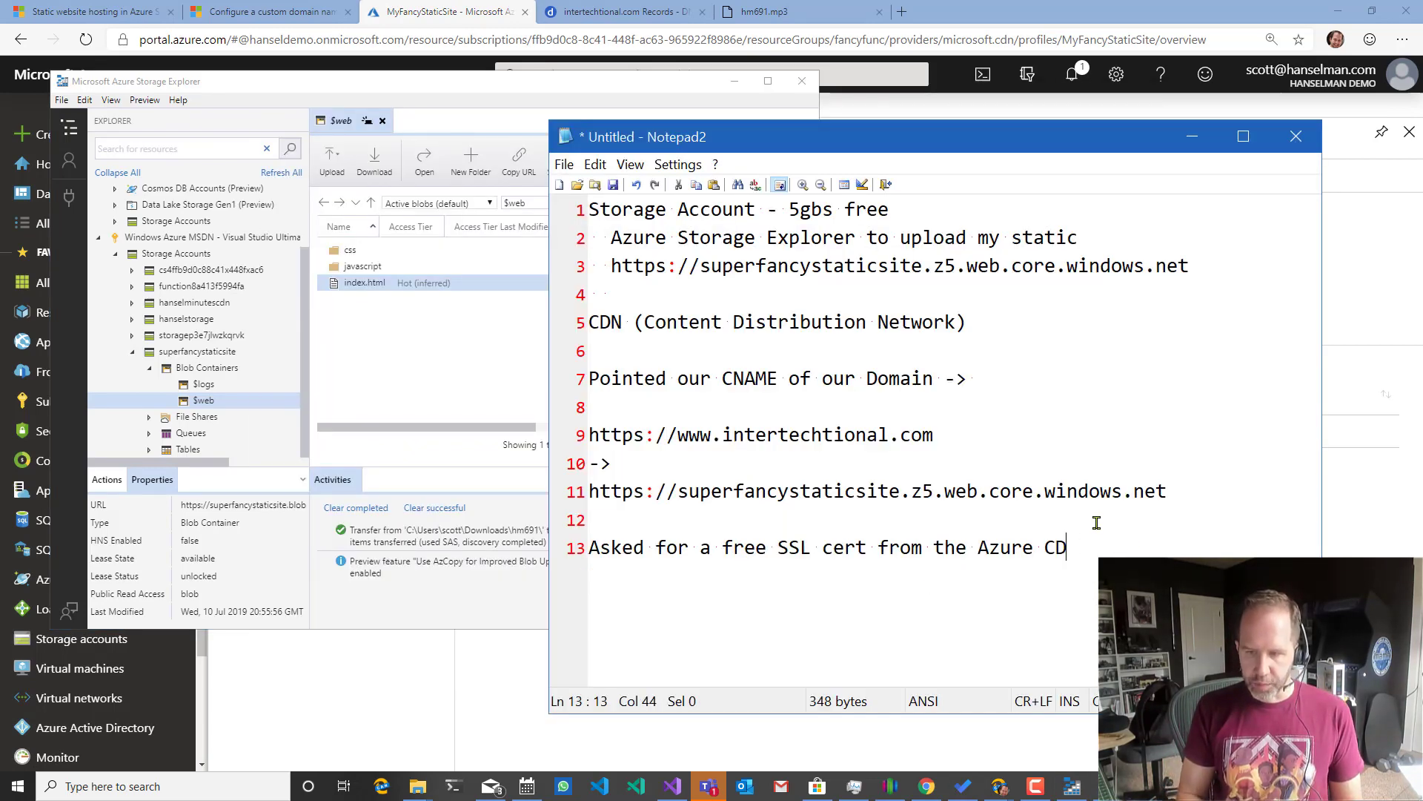
text(N)
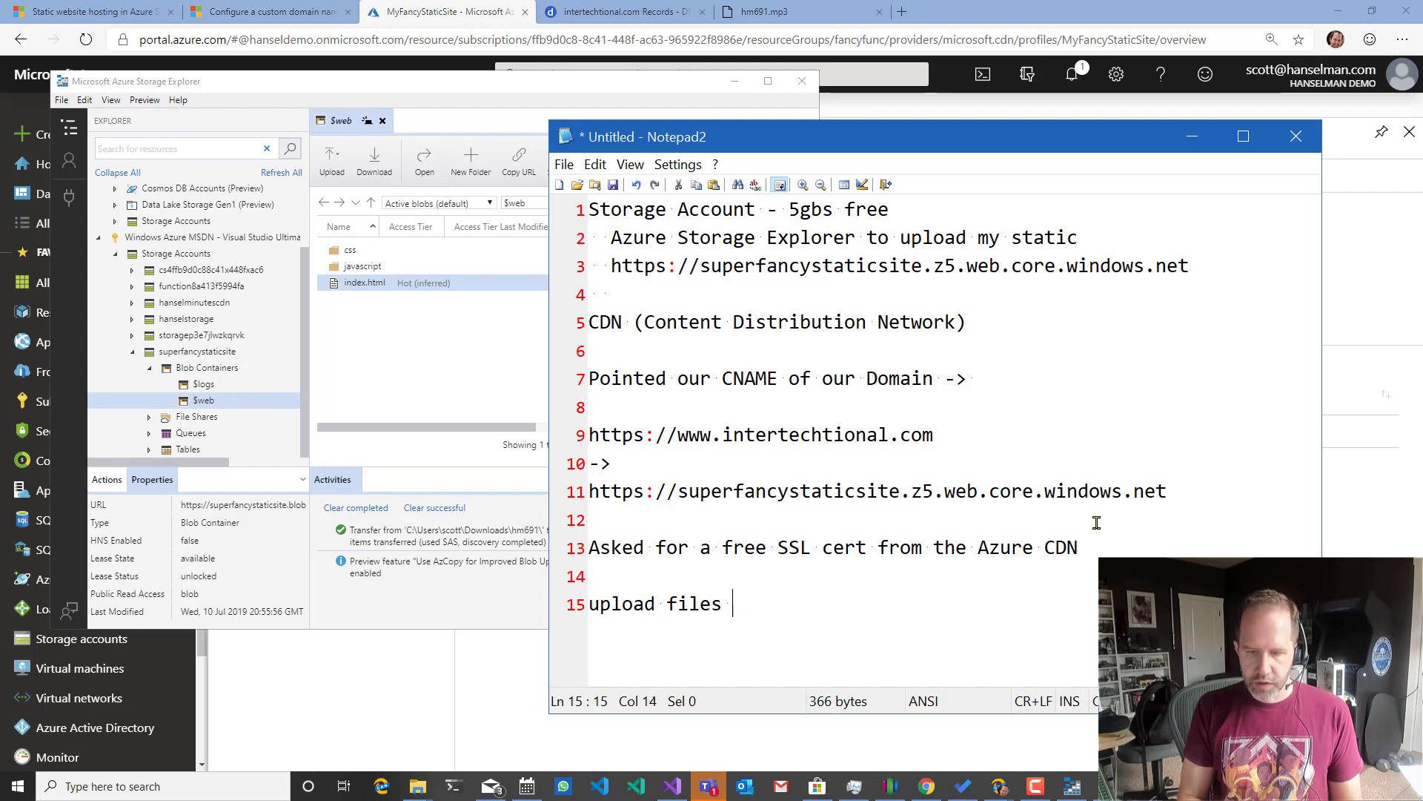
text(with the Azure CLI)
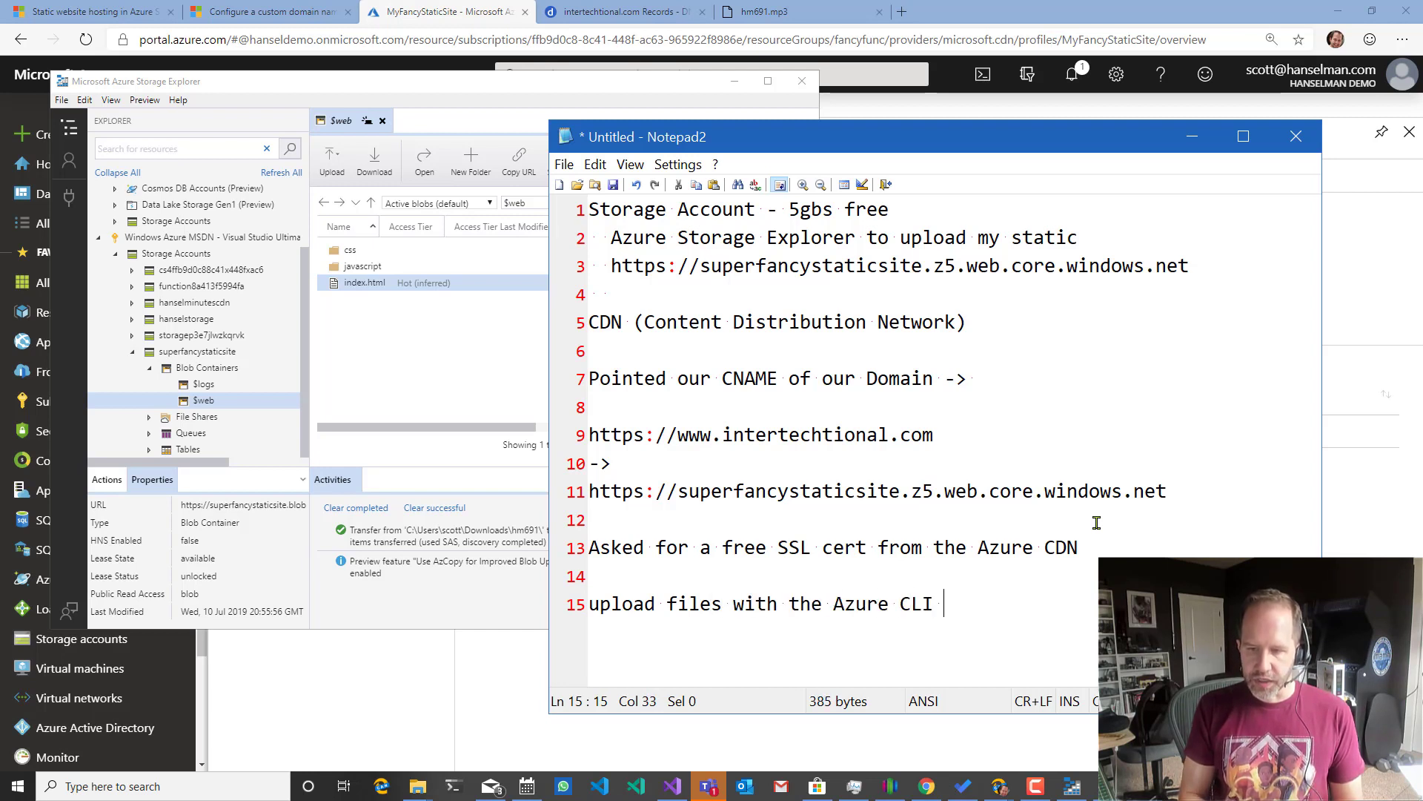
text((Command Line)
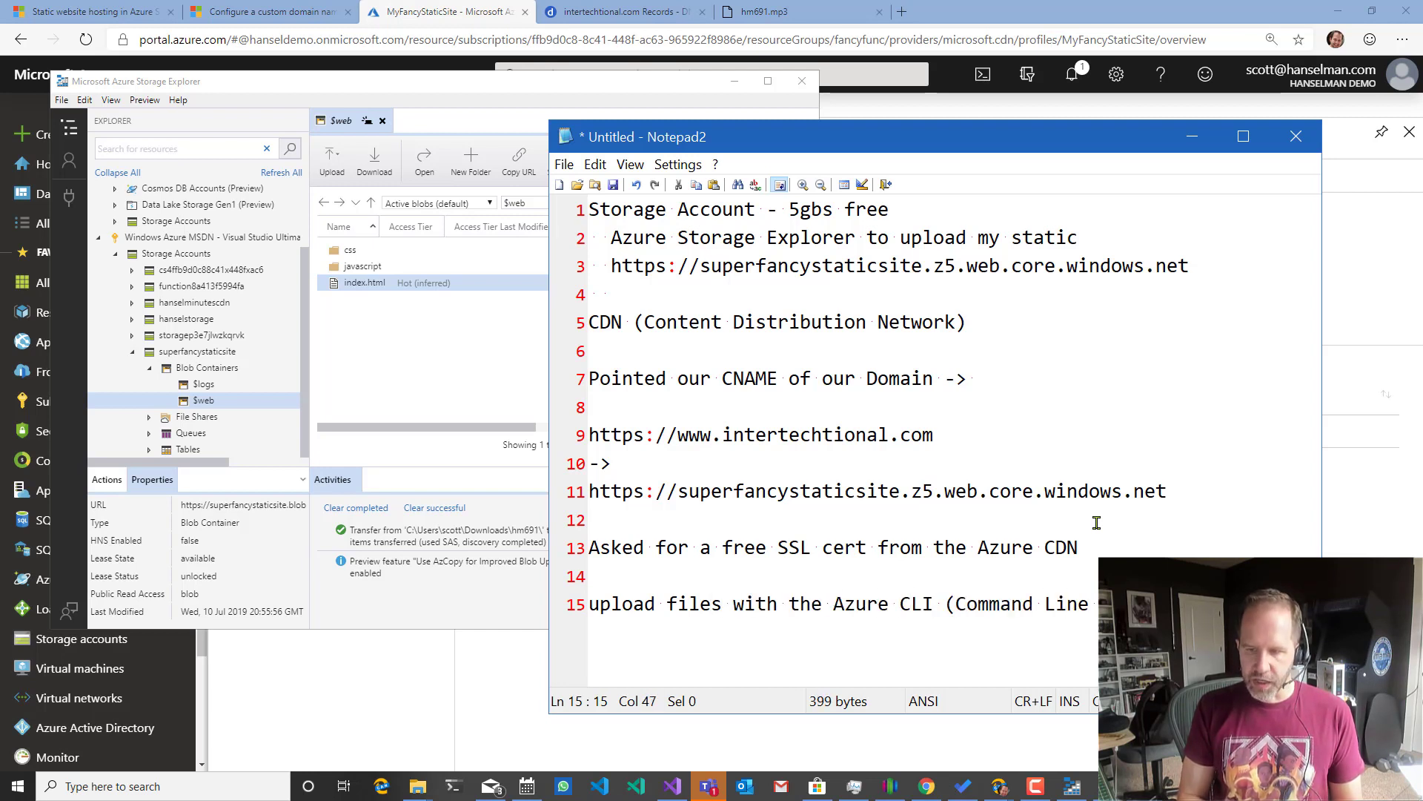
key(enter)
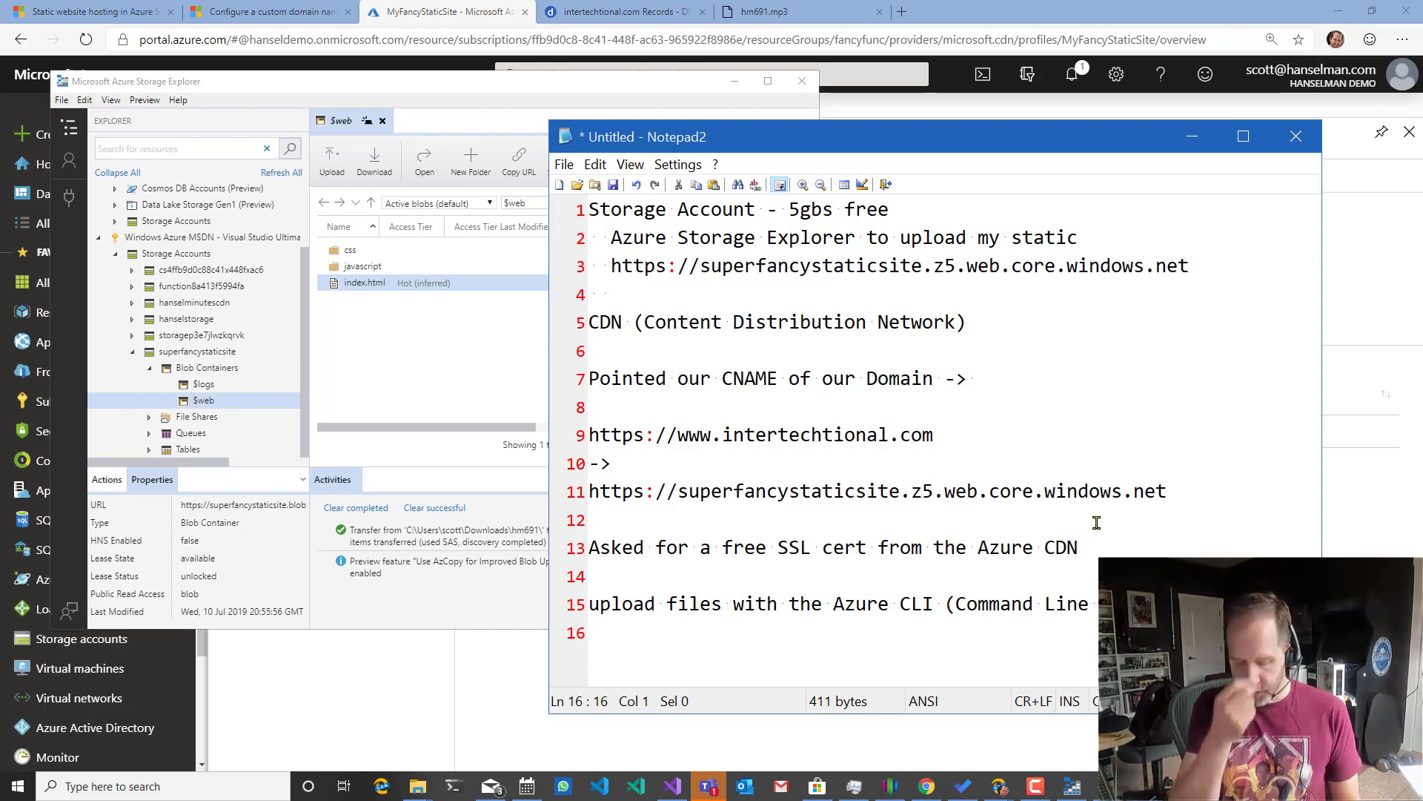
text(azure stora)
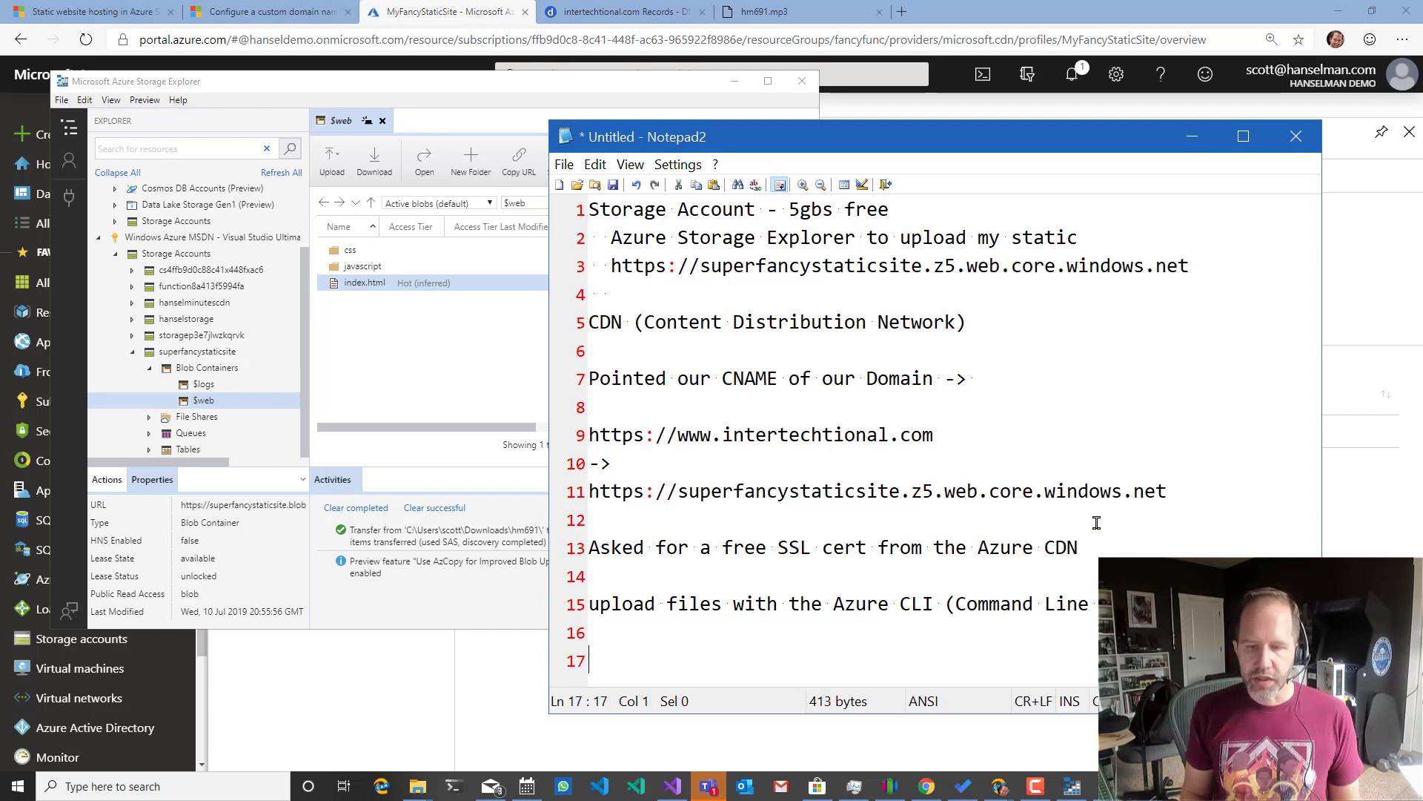
text(Azure DevOps /)
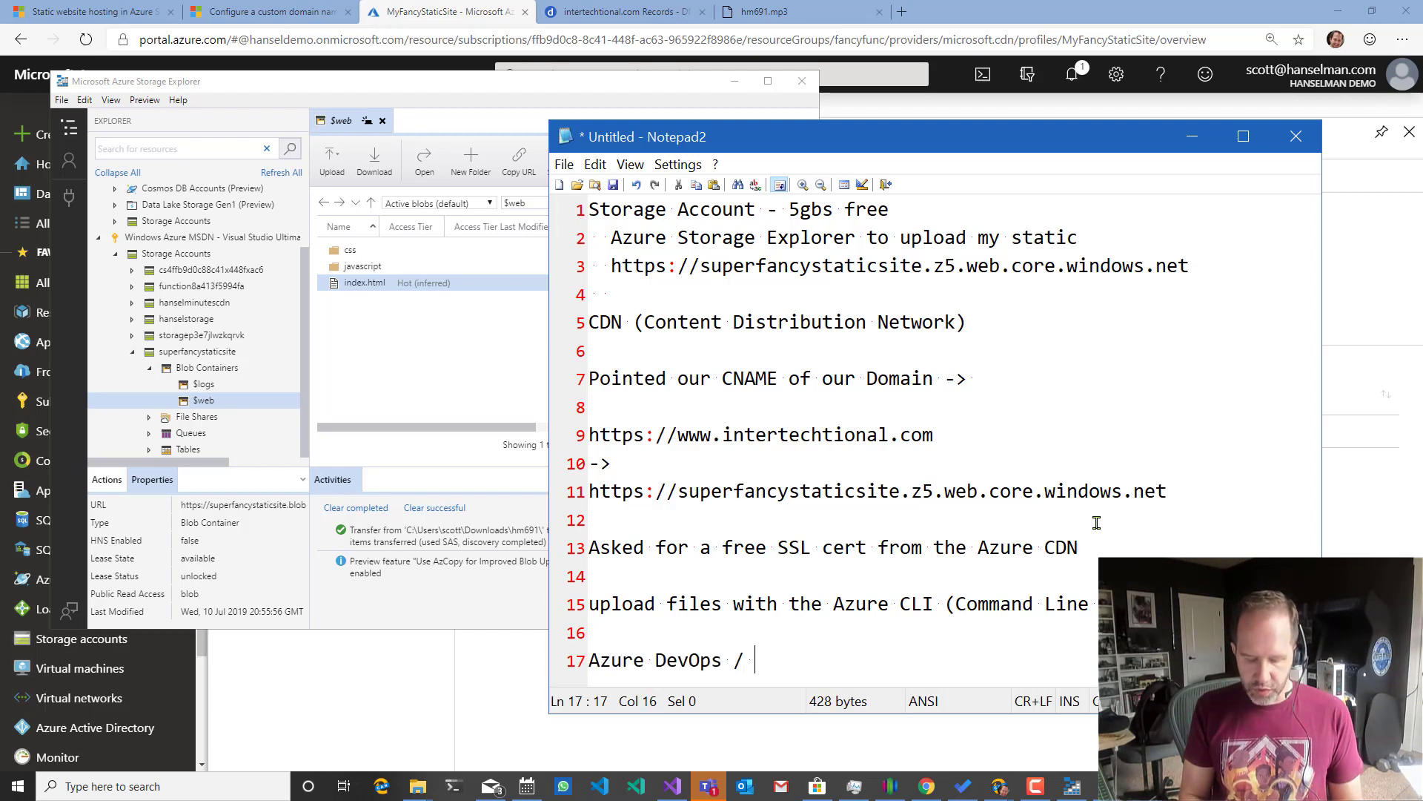
text(GitHub Actions)
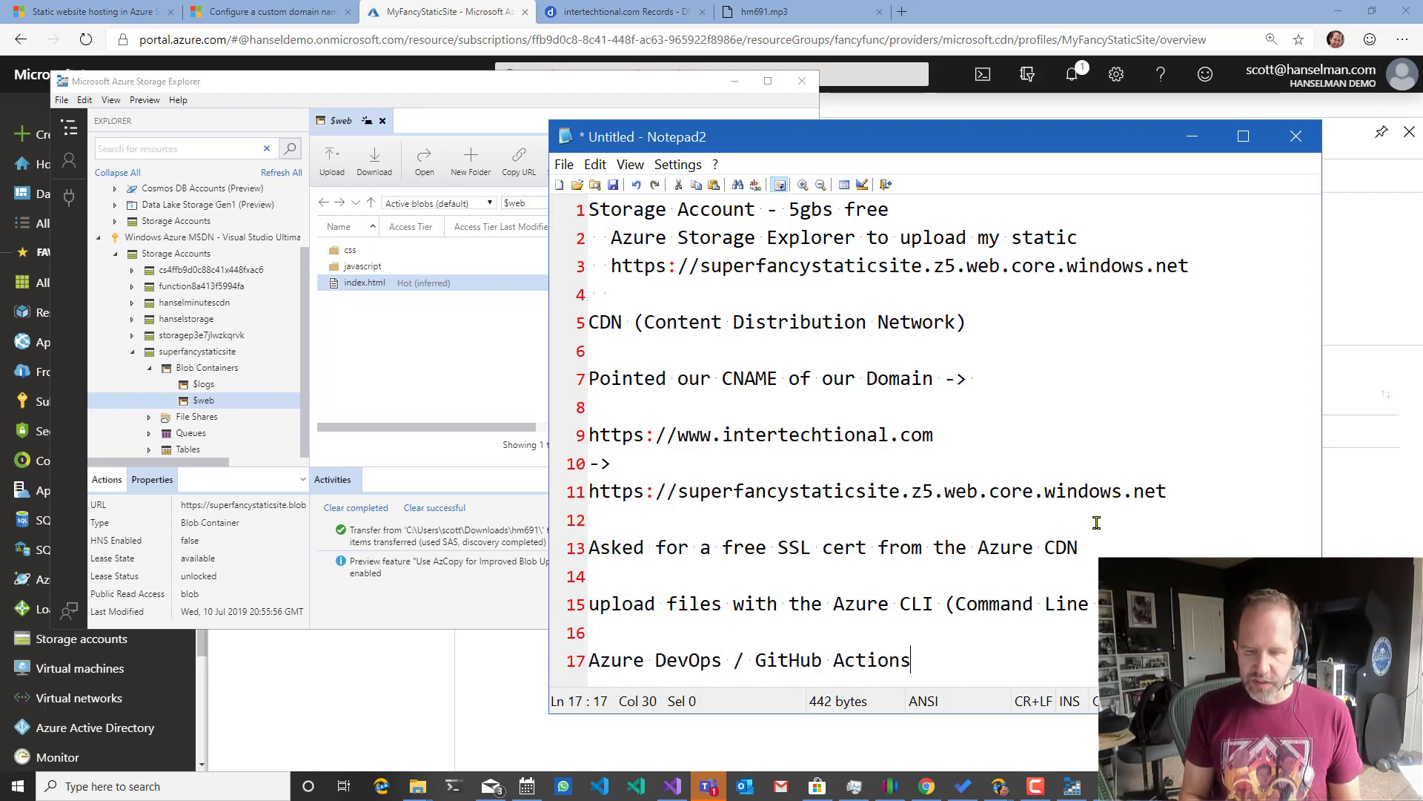
text(statiuc)
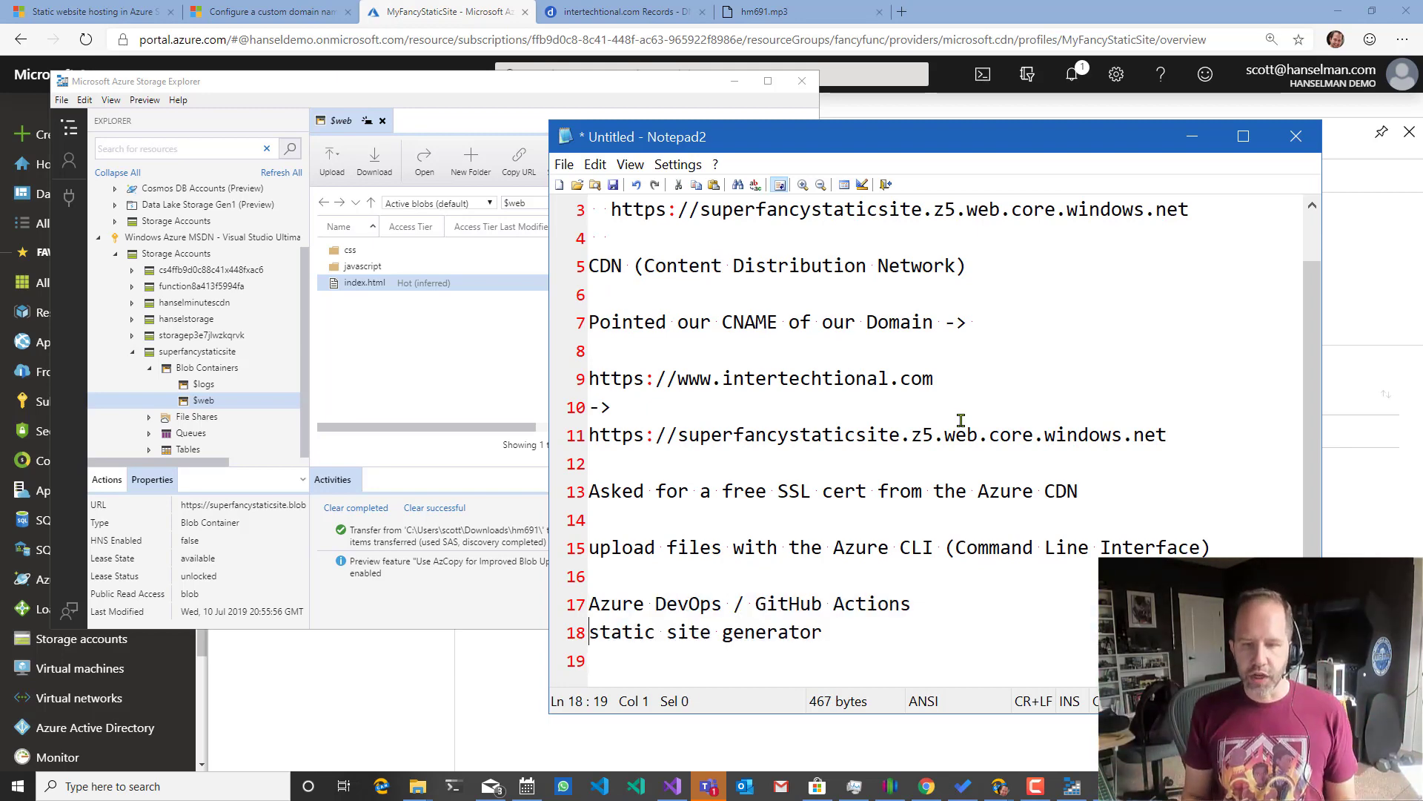
Raise the Notepad2 window so all recap lines show, then bring the Azure portal forward.
click(588, 464)
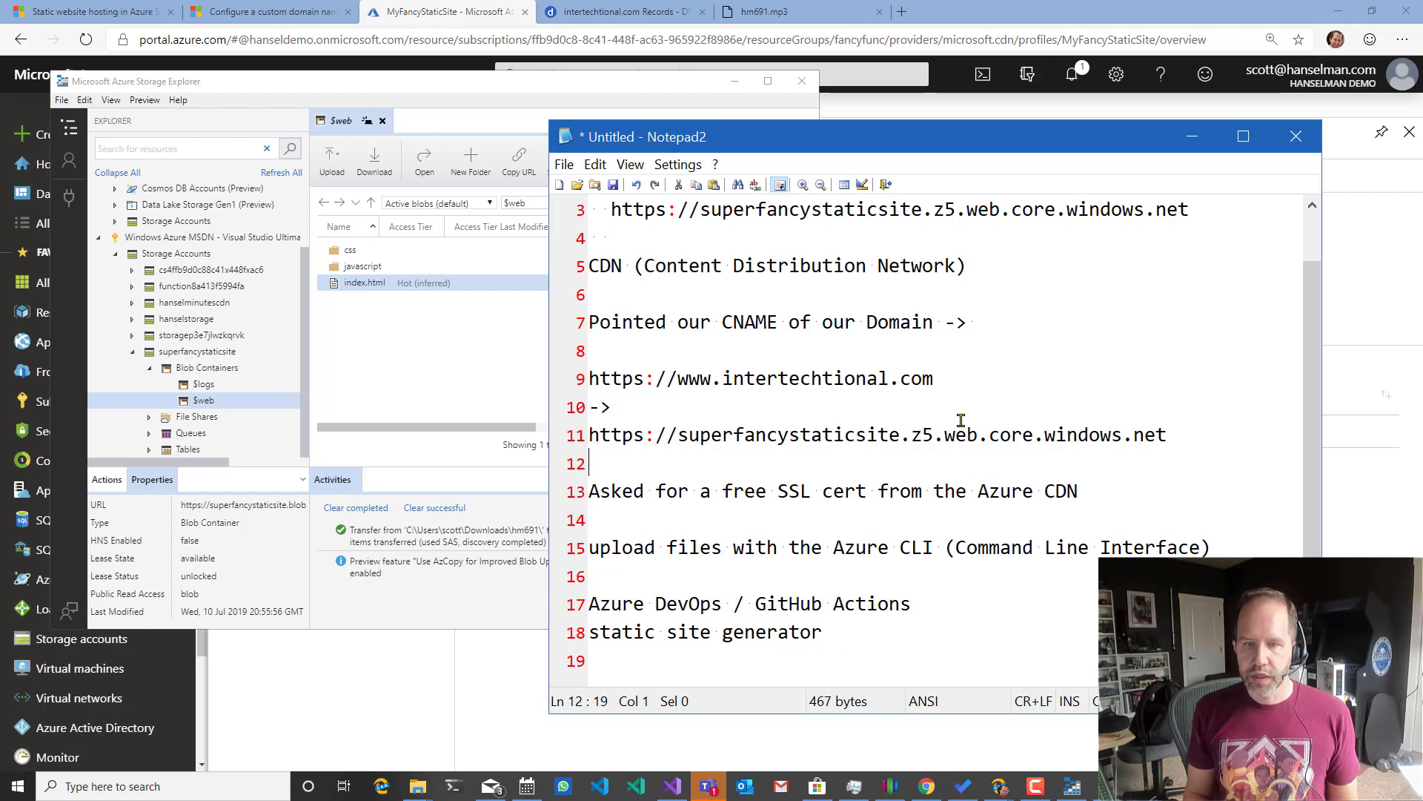
click(590, 434)
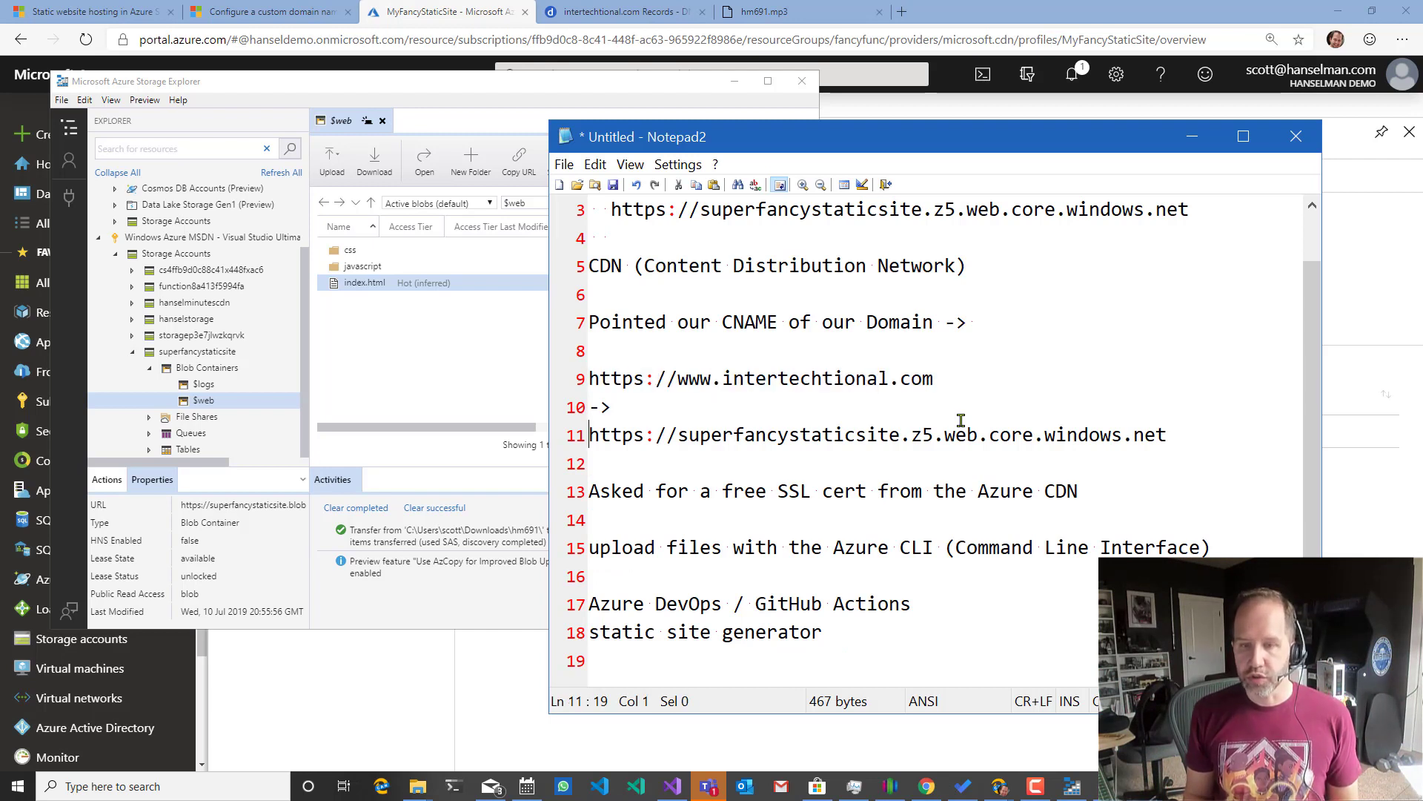
drag(589, 603, 589, 662)
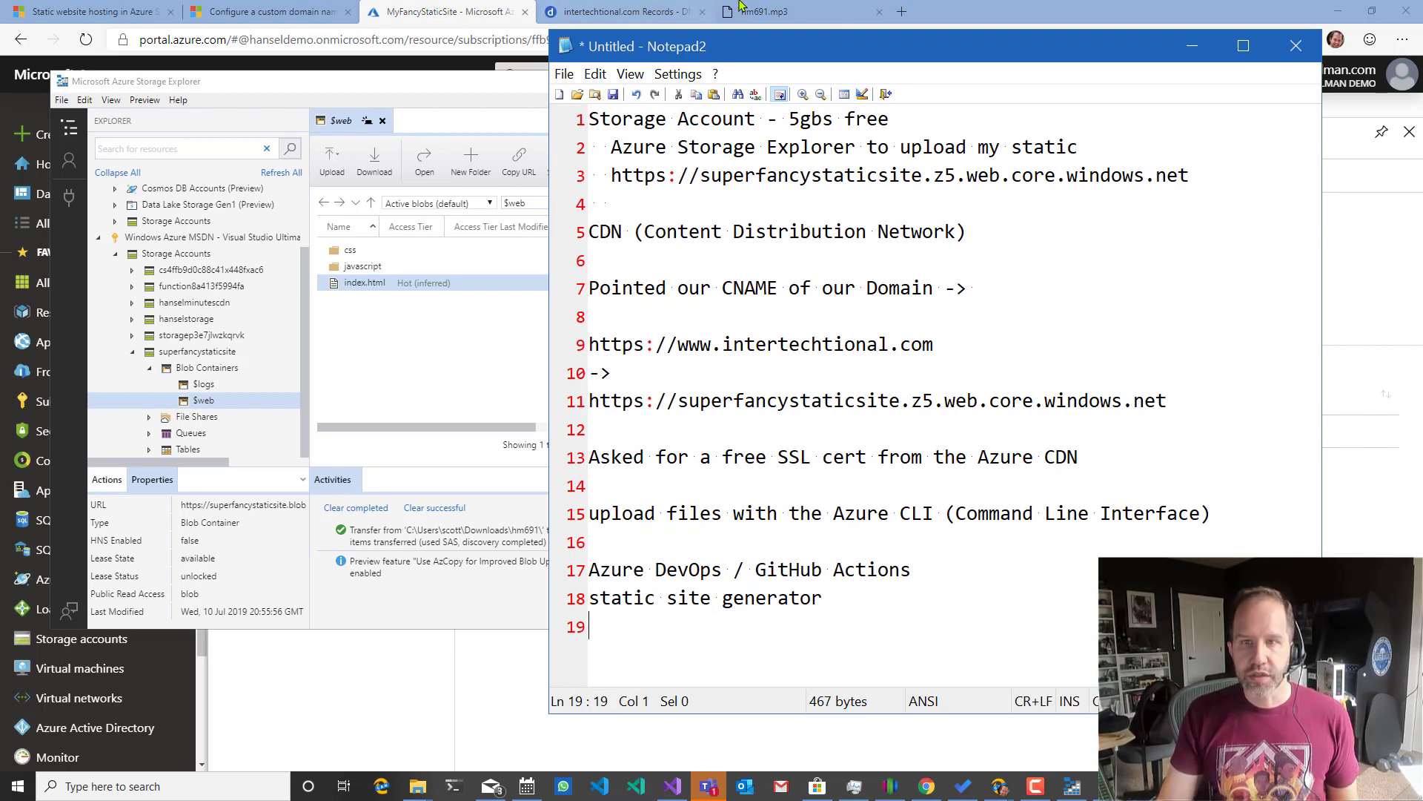
click(799, 10)
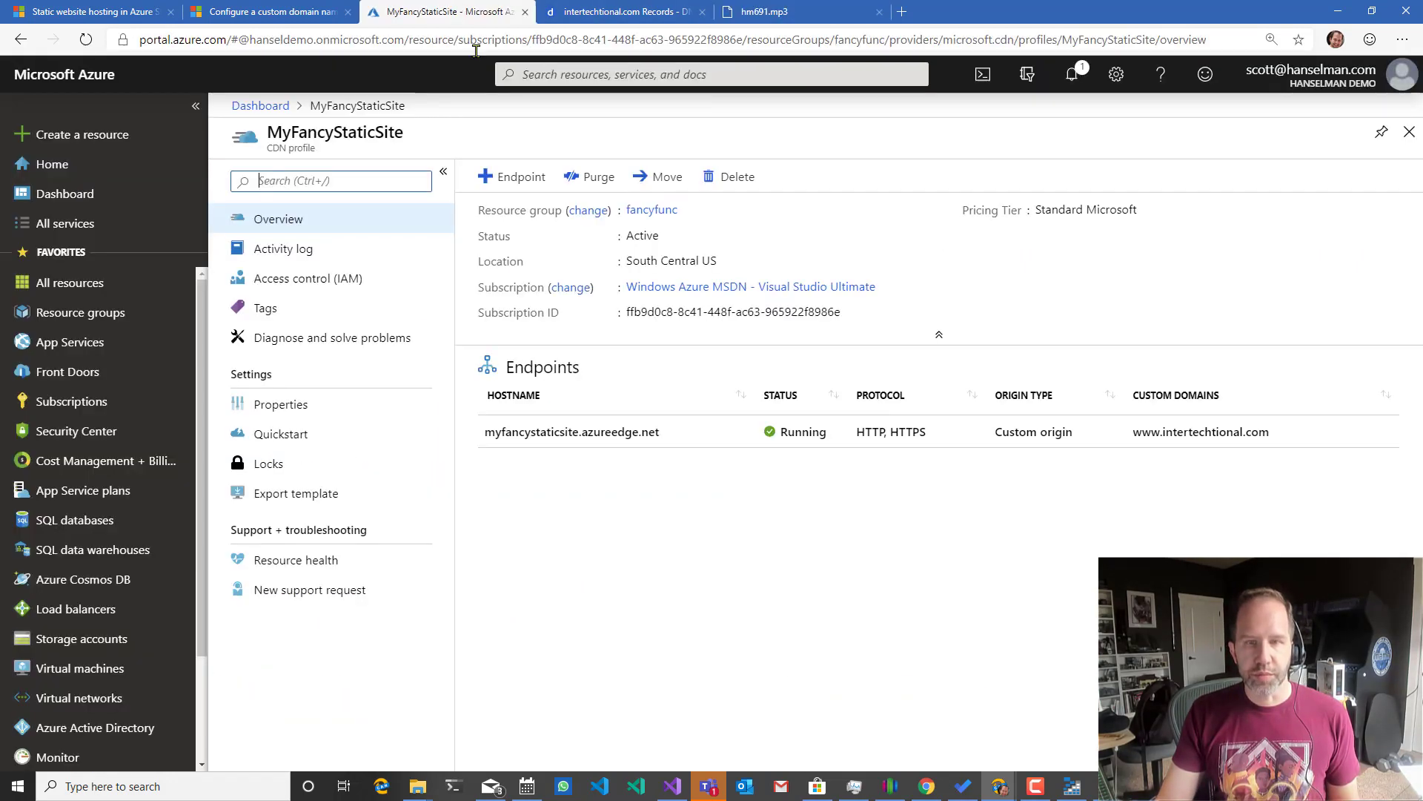
click(572, 431)
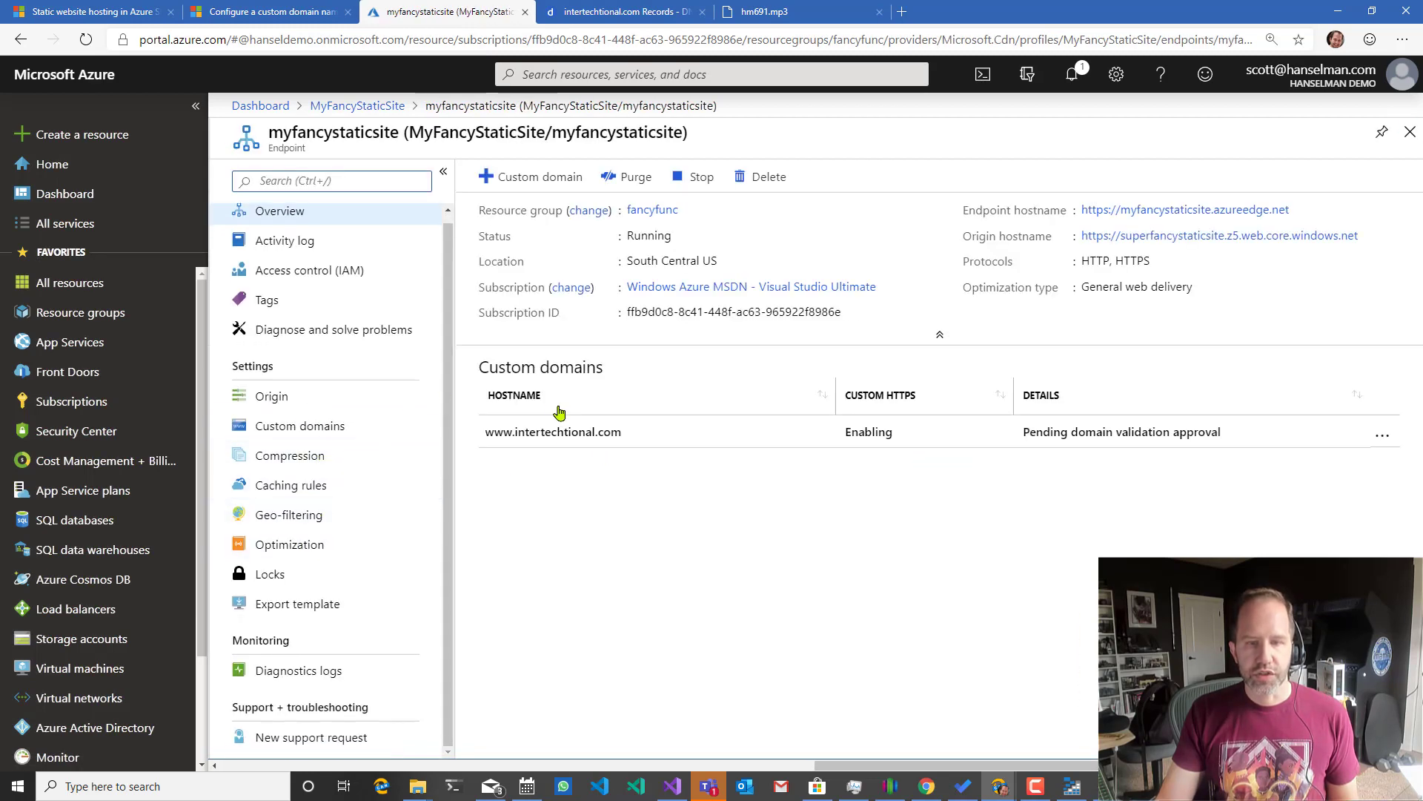
click(551, 432)
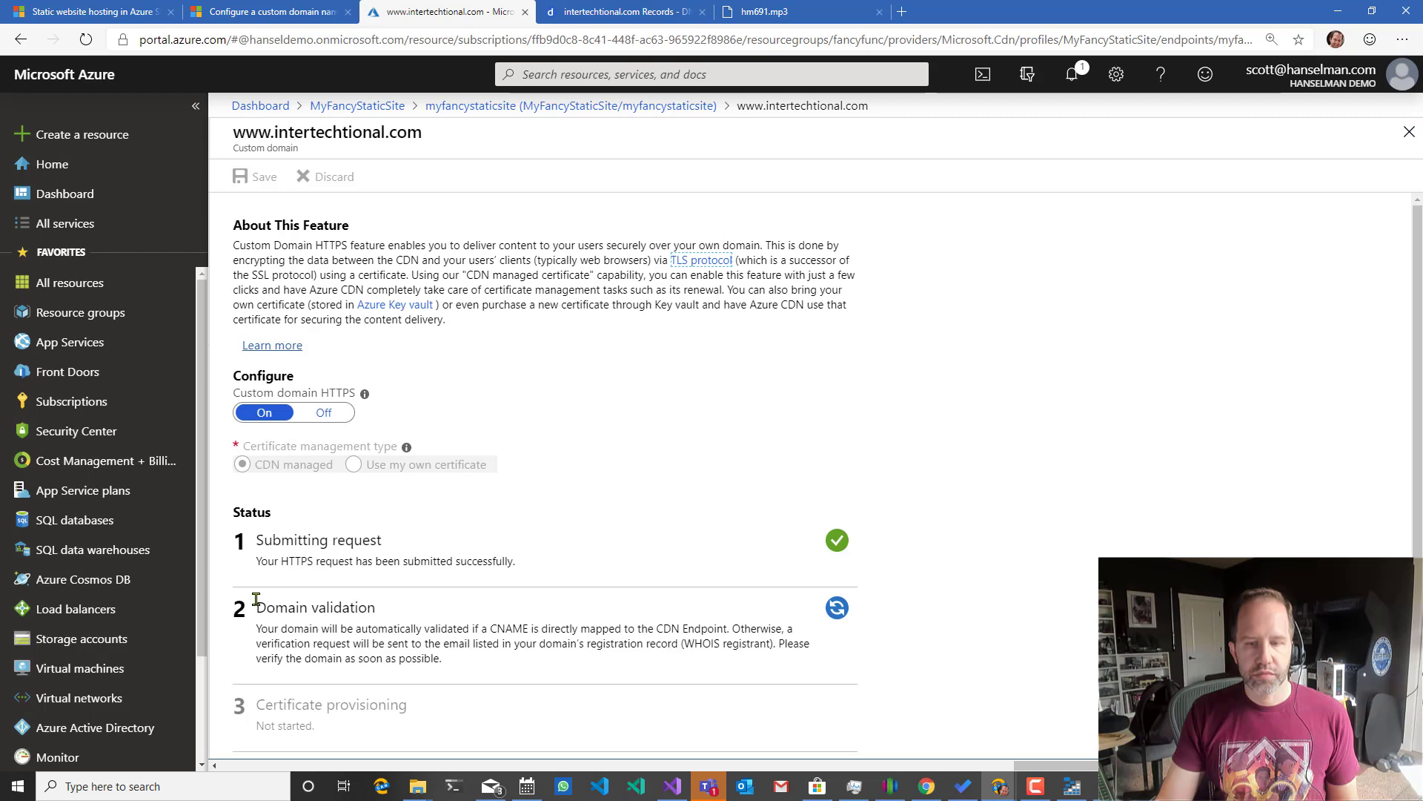